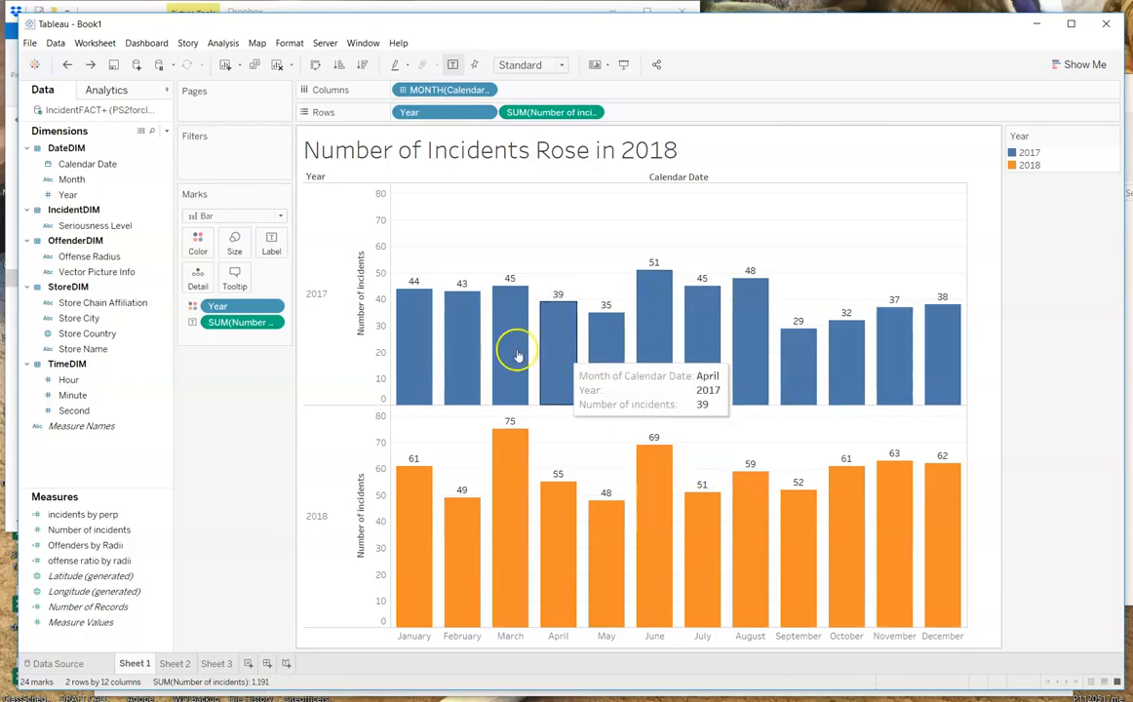
pyautogui.moveTo(448, 342)
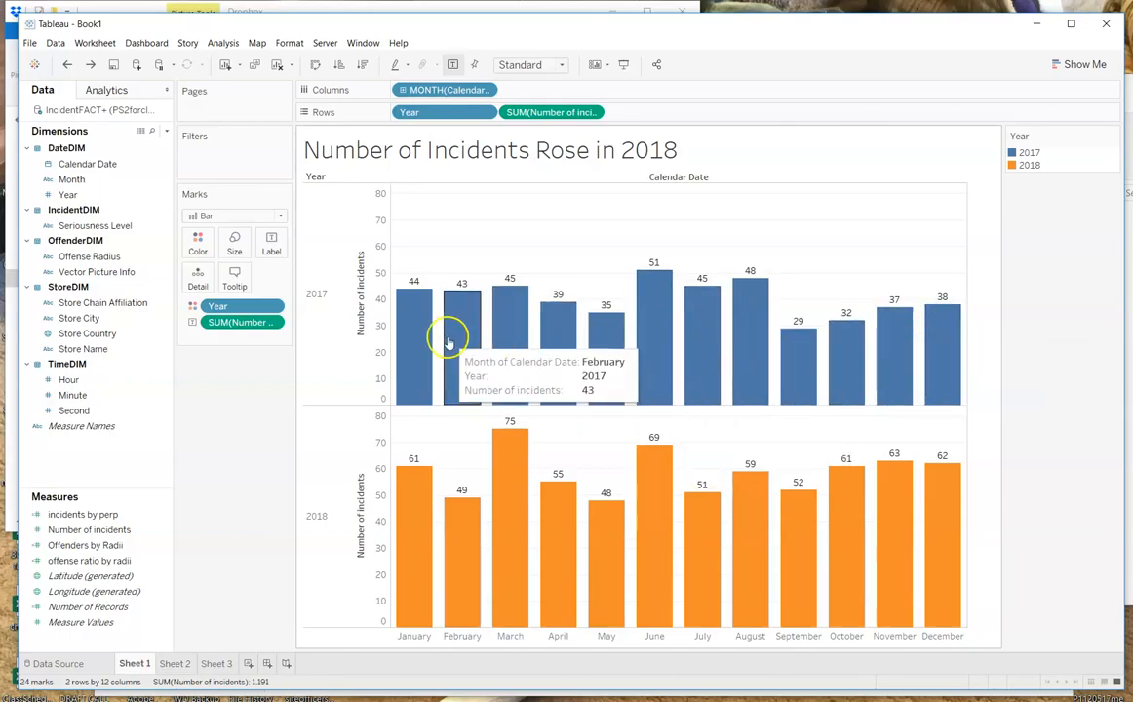
pyautogui.moveTo(255, 395)
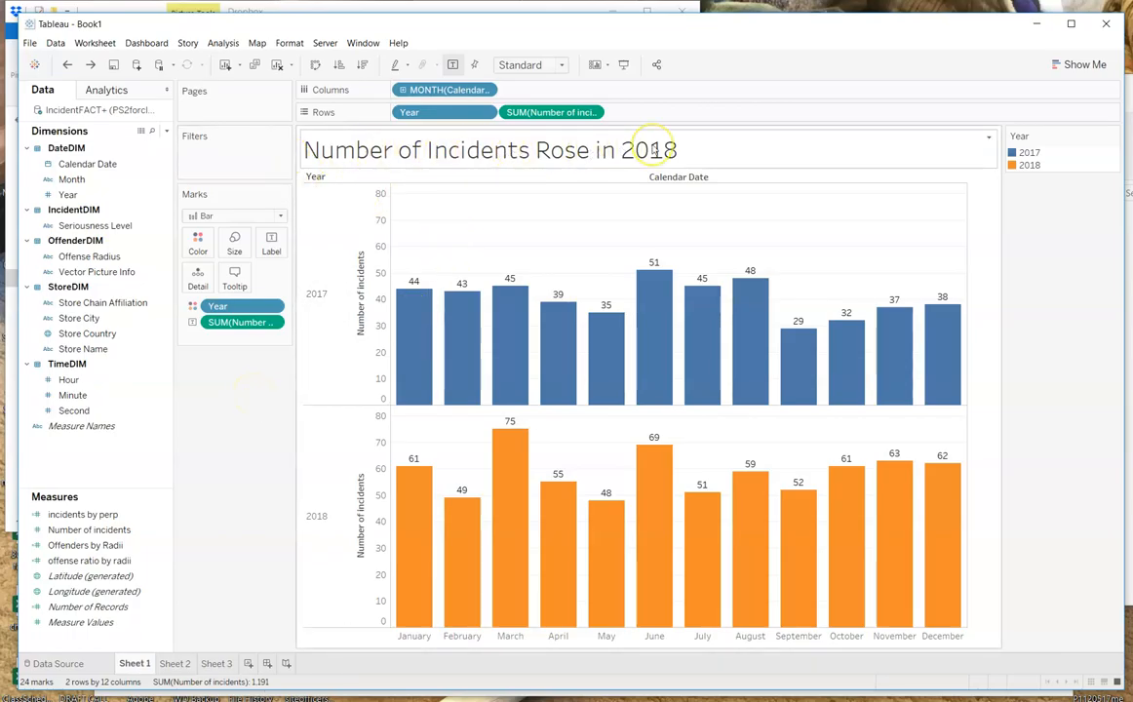
pyautogui.moveTo(869, 348)
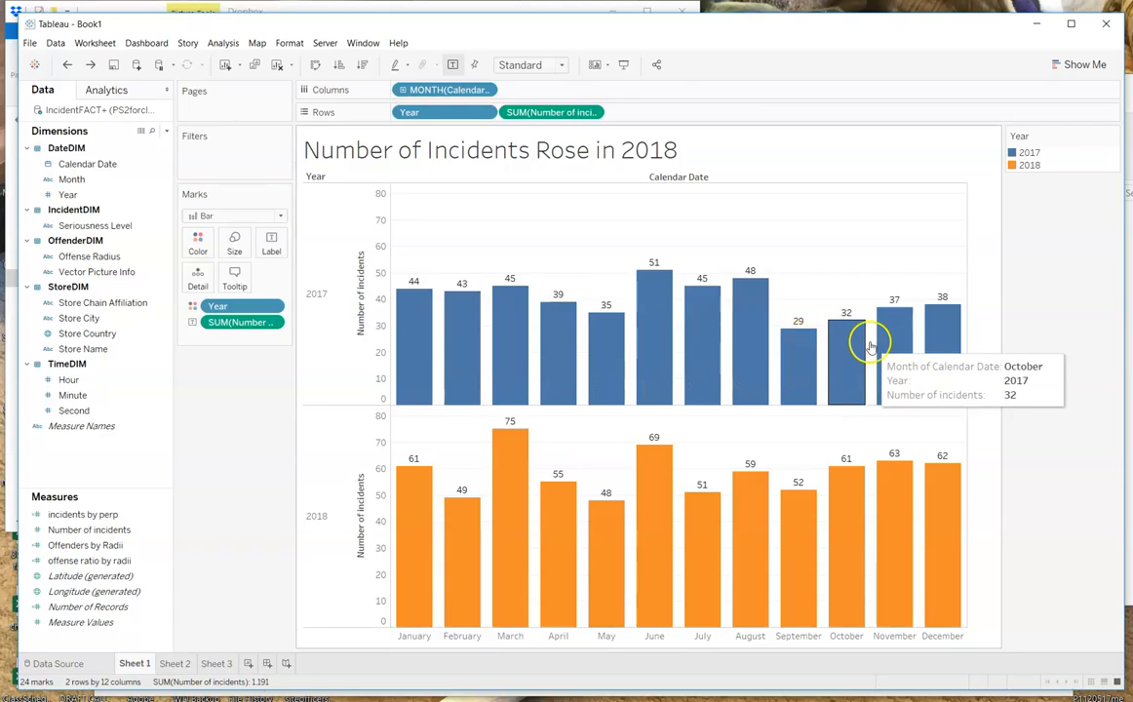
pyautogui.moveTo(749, 509)
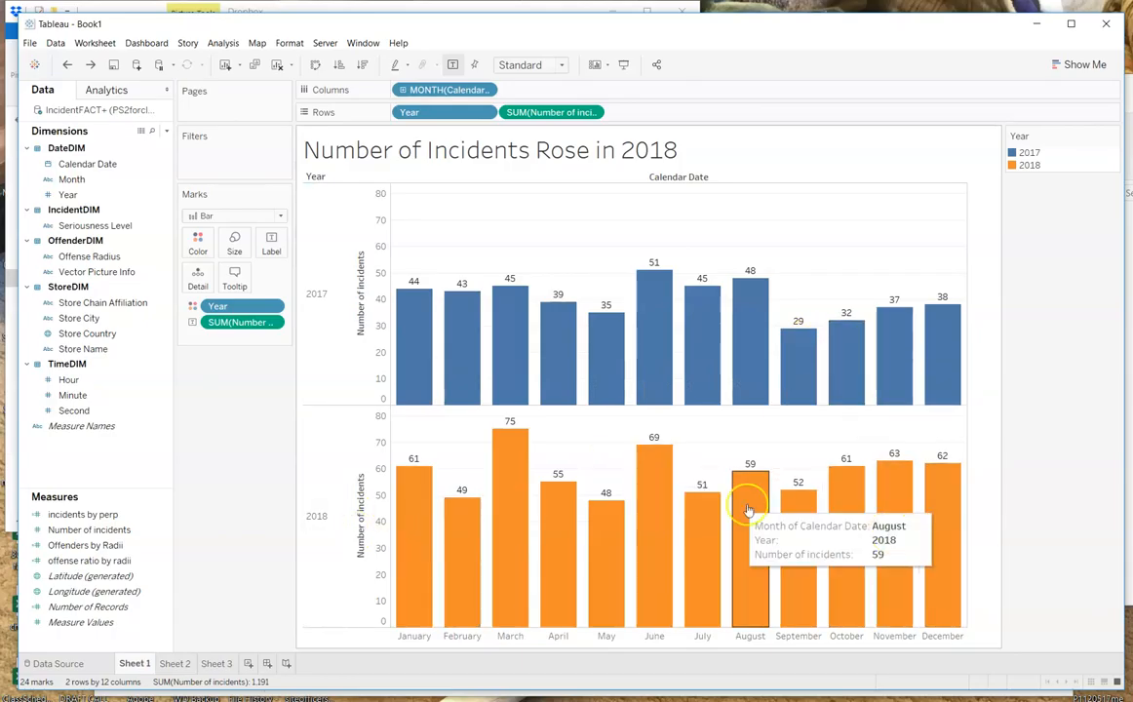
pyautogui.moveTo(859, 492)
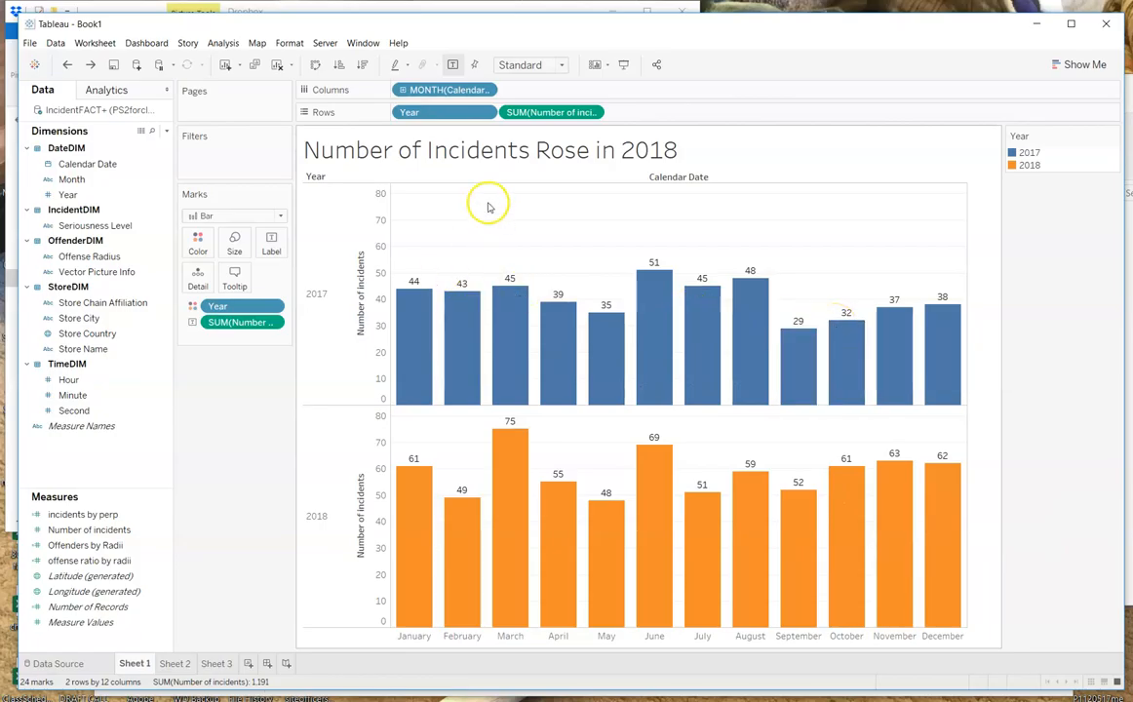
pyautogui.moveTo(217, 664)
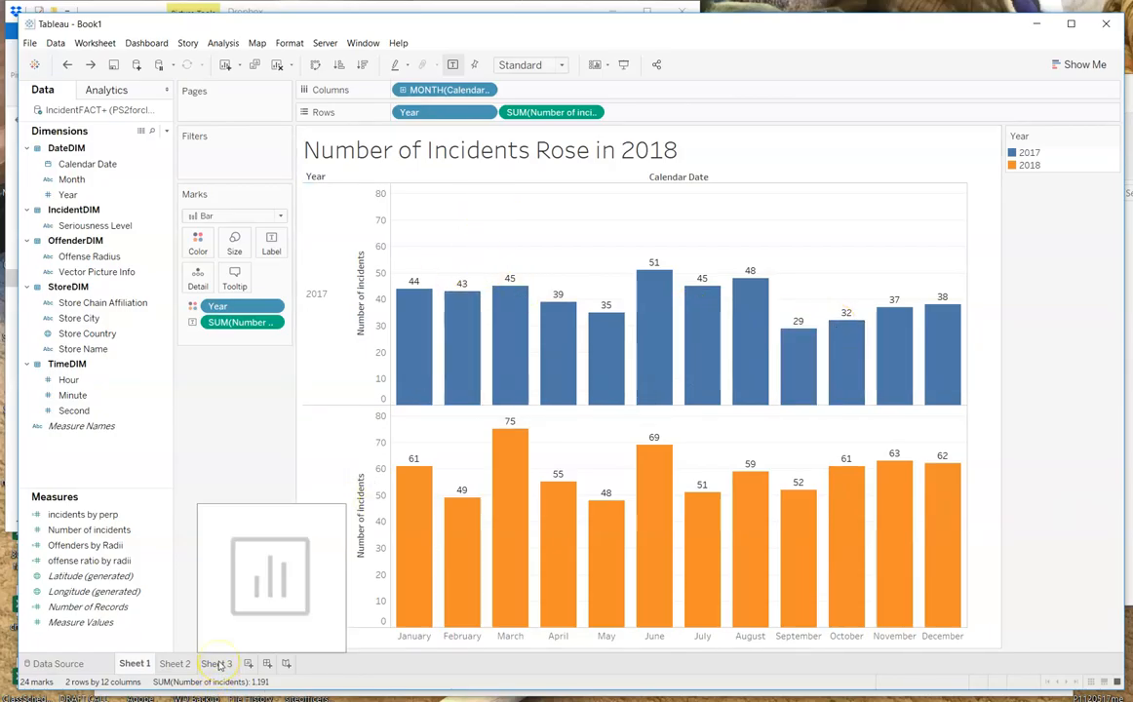
# - On Sheet 3, review the aggregation options of SUM(Number of incidents)
pyautogui.click(216, 663)
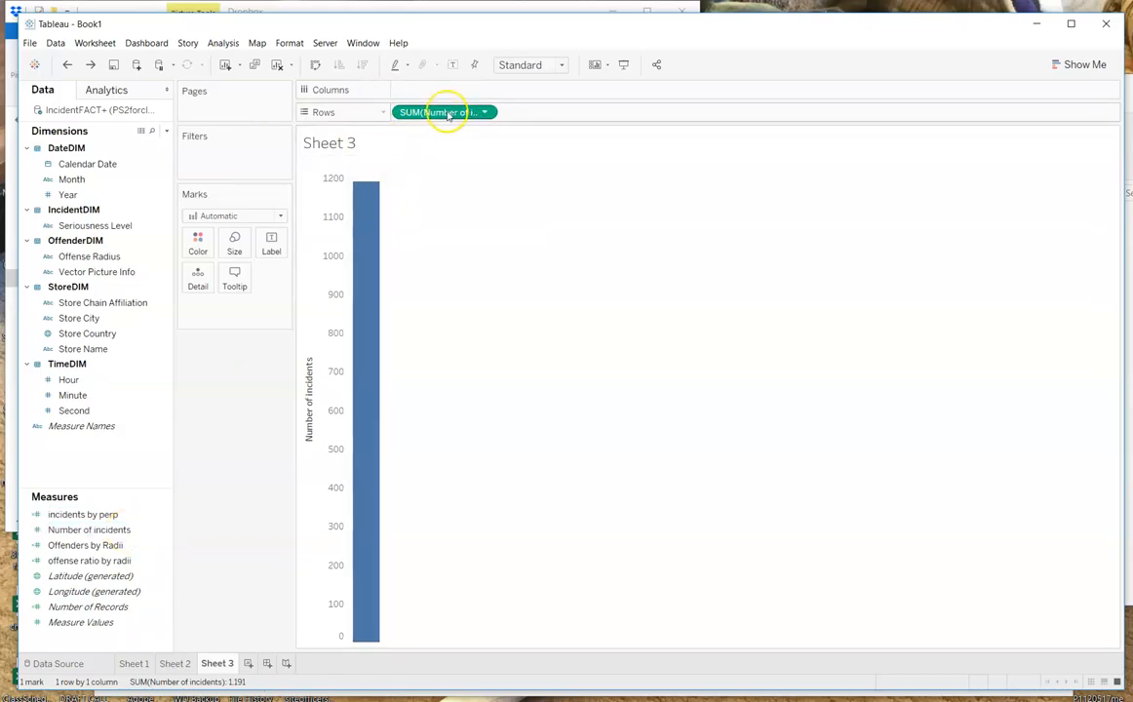
pyautogui.moveTo(437, 131)
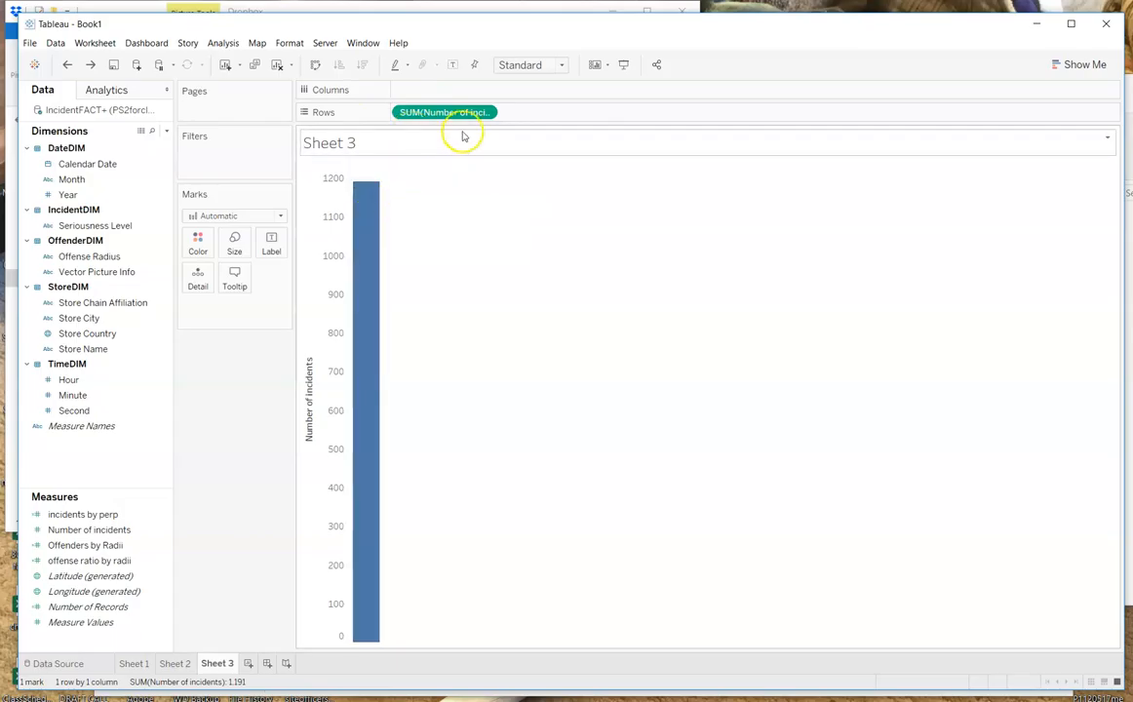
pyautogui.moveTo(484, 112)
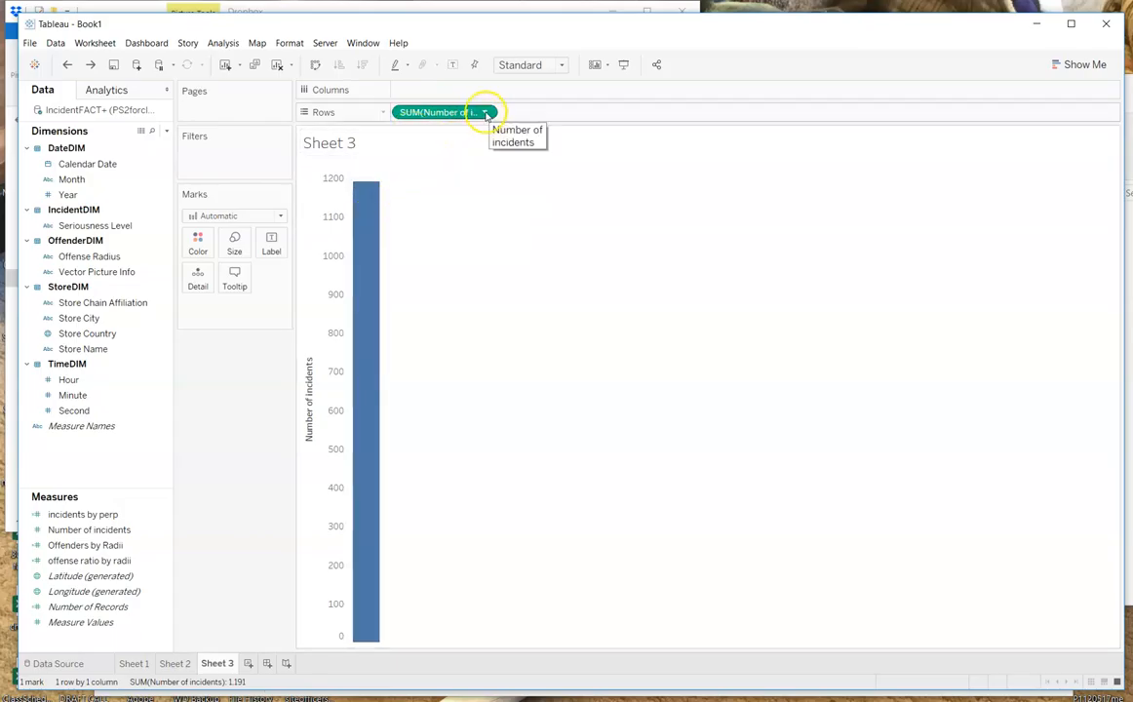
pyautogui.click(485, 111)
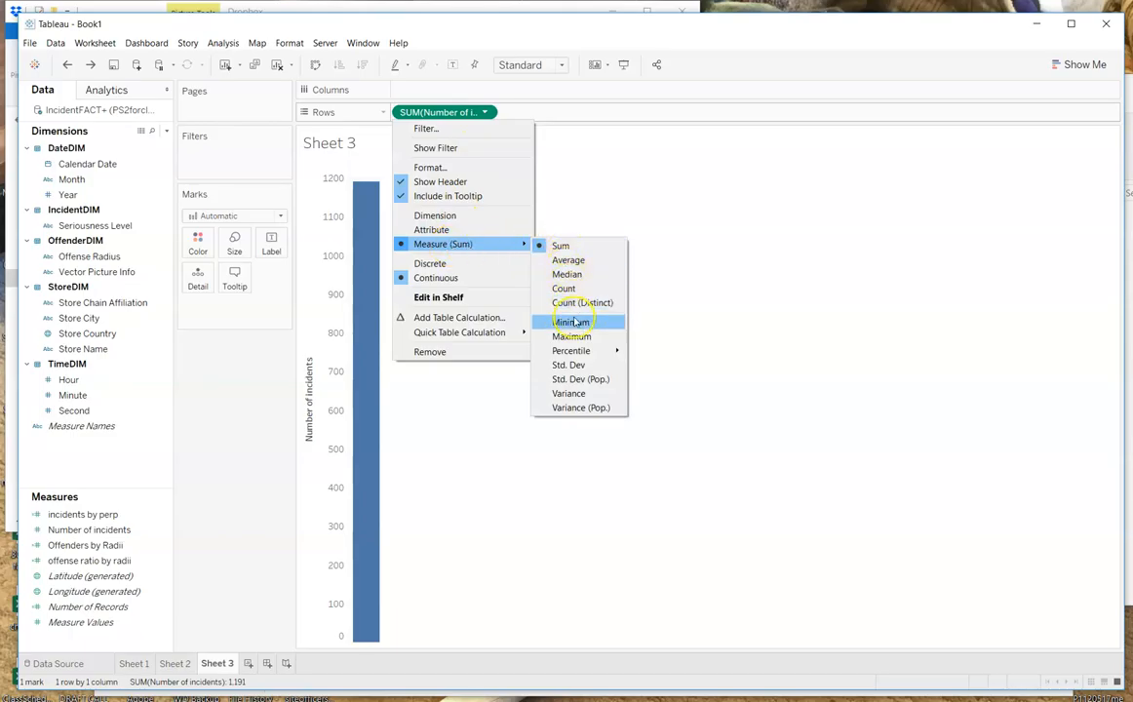
pyautogui.moveTo(573, 246)
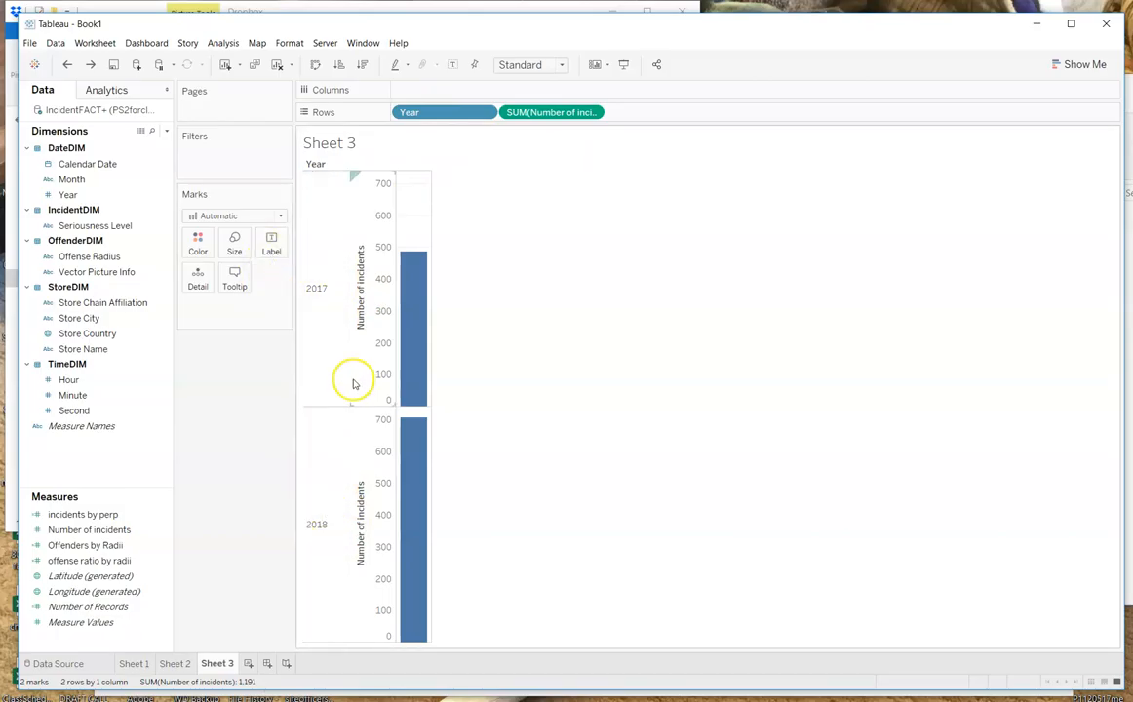
# - Place Calendar Date on Columns to split incidents into 2017 and 2018, then view its date levels
pyautogui.click(86, 163)
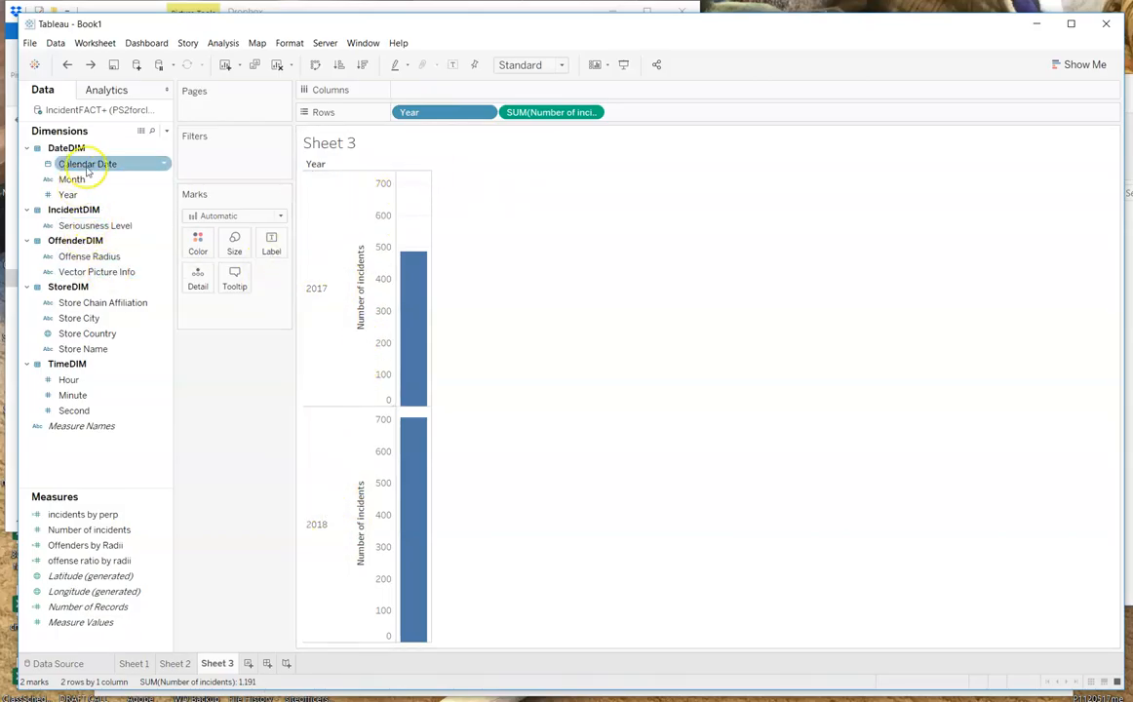
pyautogui.moveTo(87, 164); pyautogui.dragTo(443, 90)
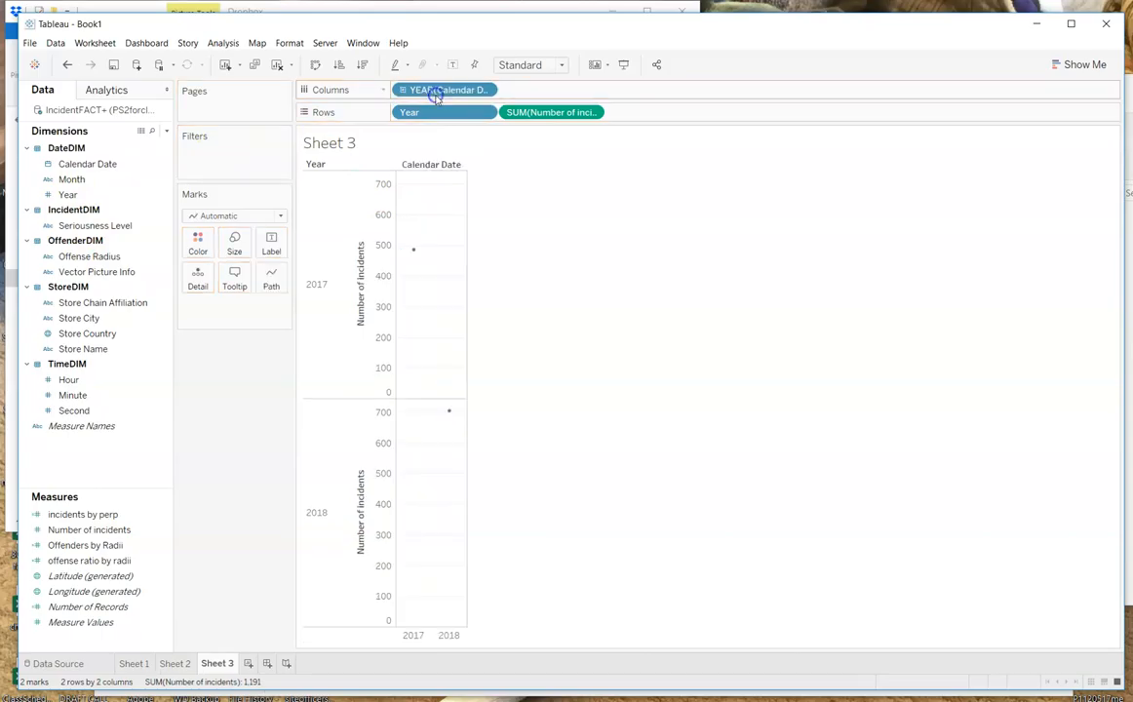
pyautogui.moveTo(413, 250)
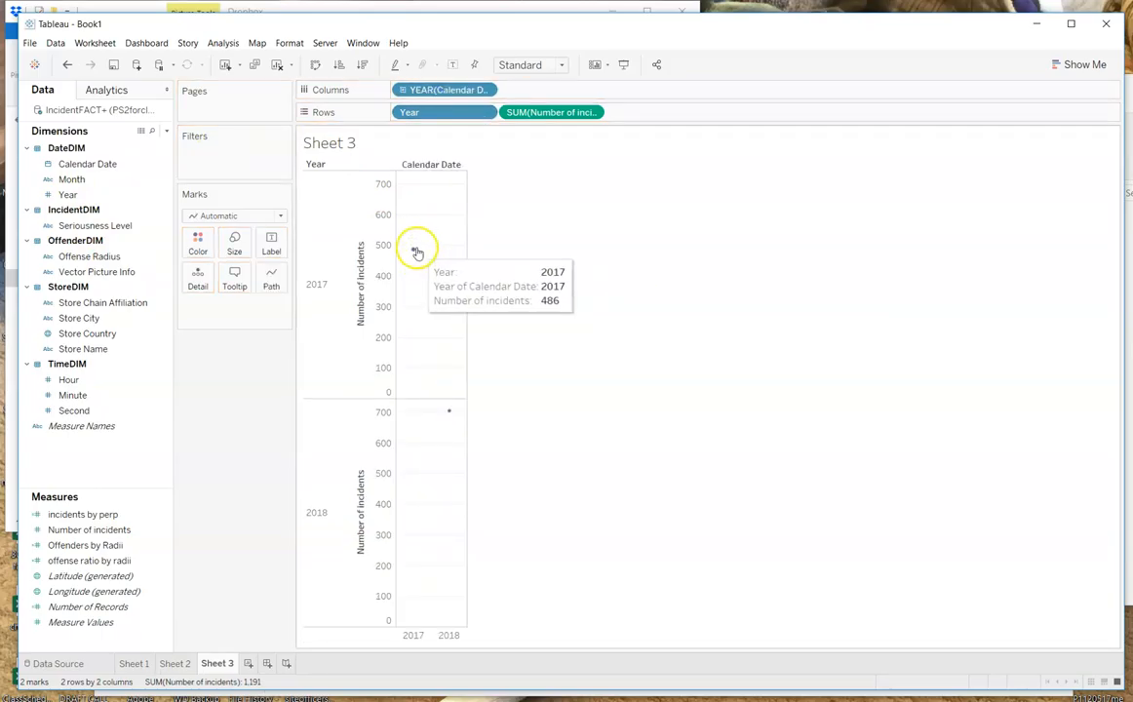
pyautogui.moveTo(378, 375)
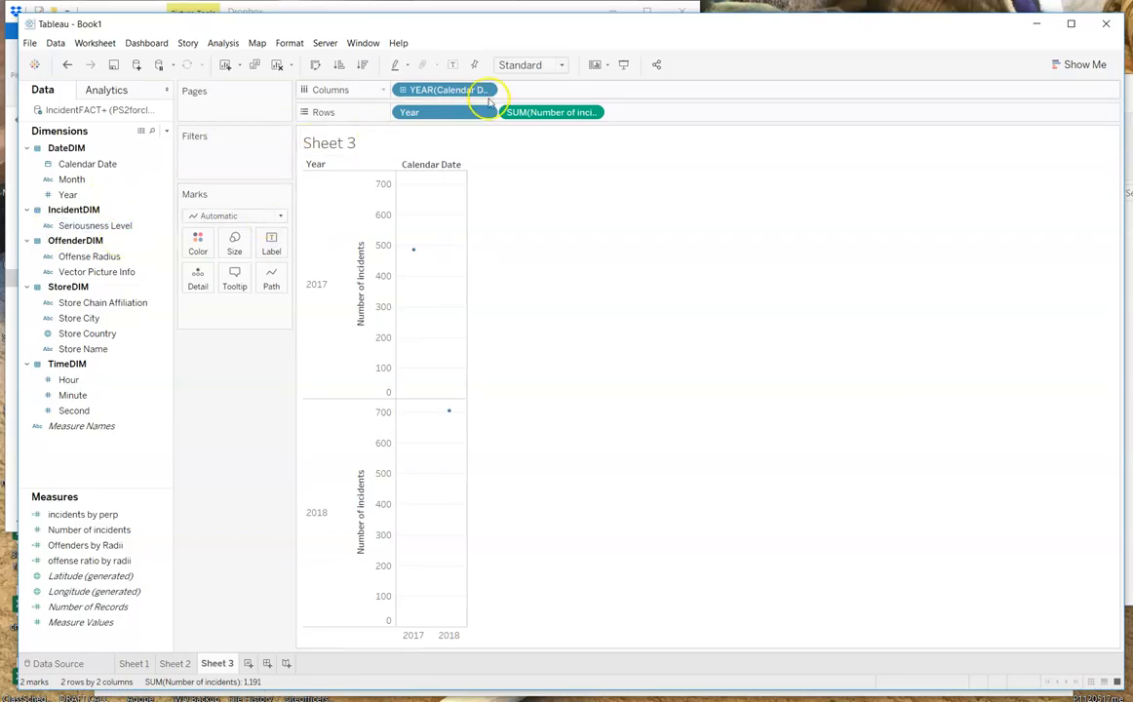
pyautogui.click(485, 90)
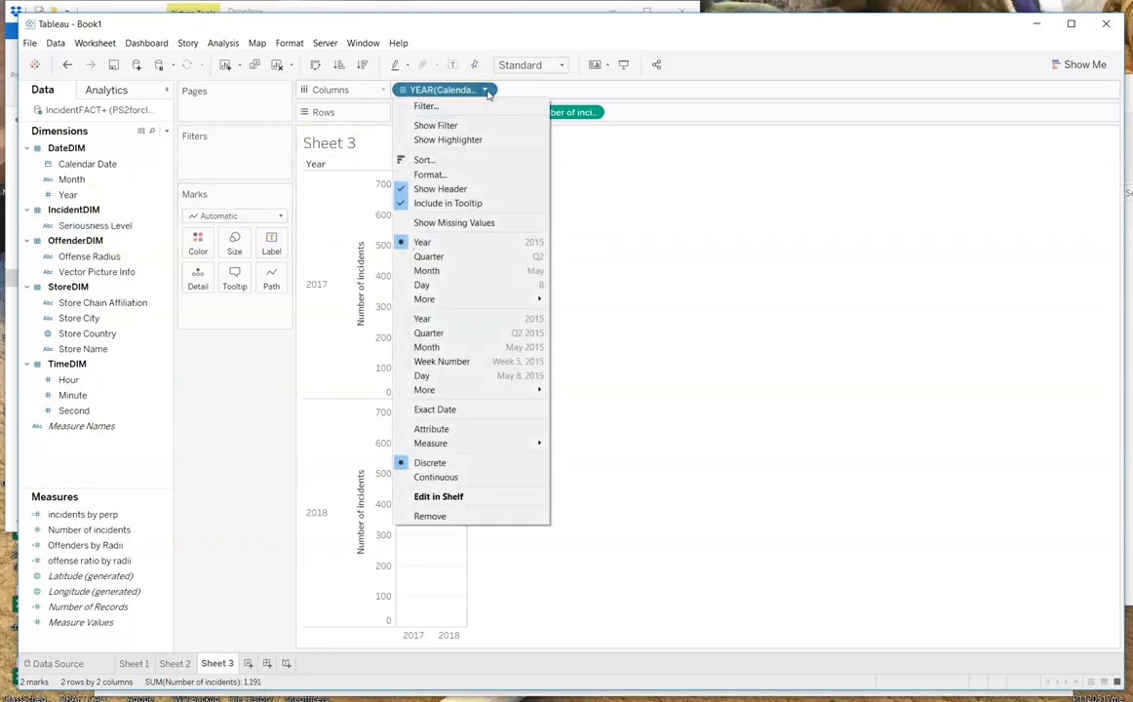
pyautogui.moveTo(468, 299)
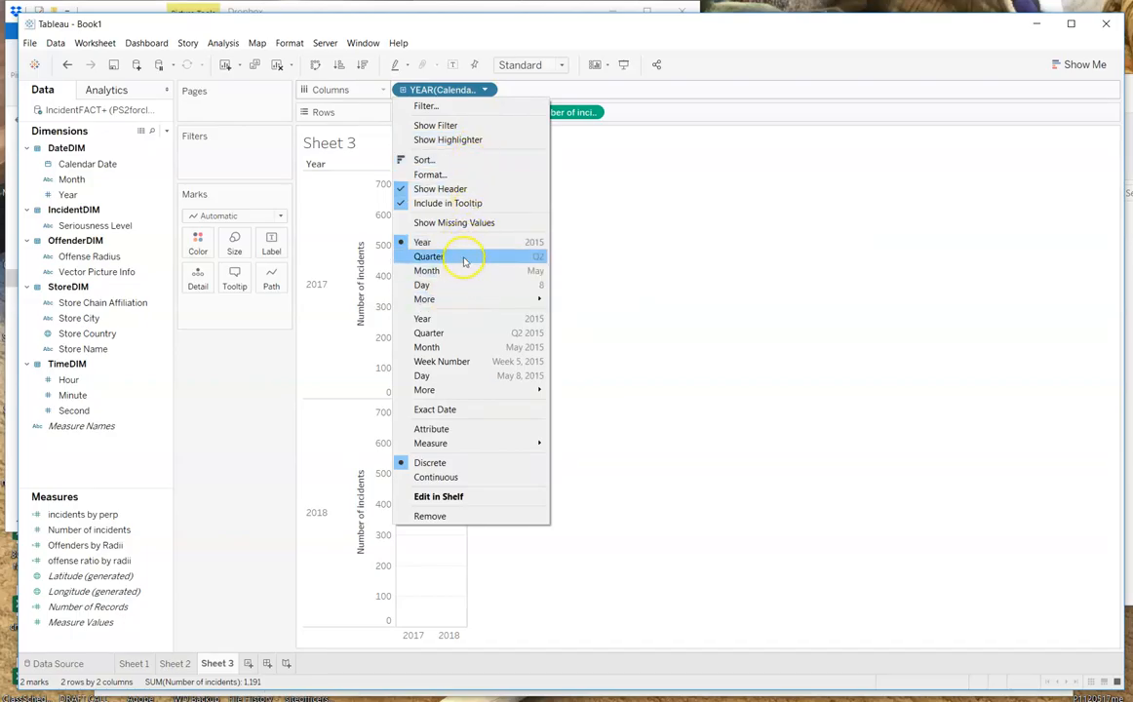
pyautogui.moveTo(453, 376)
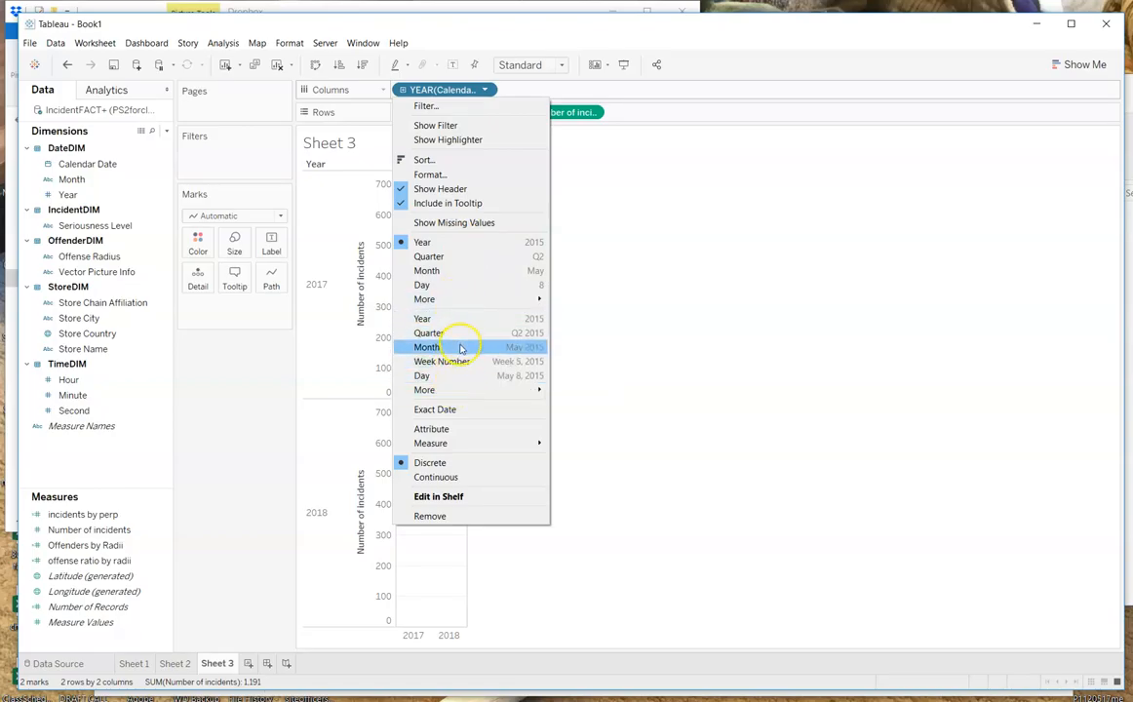
# - Show Calendar Date by month on Sheet 3 and review the mark type list
pyautogui.click(426, 347)
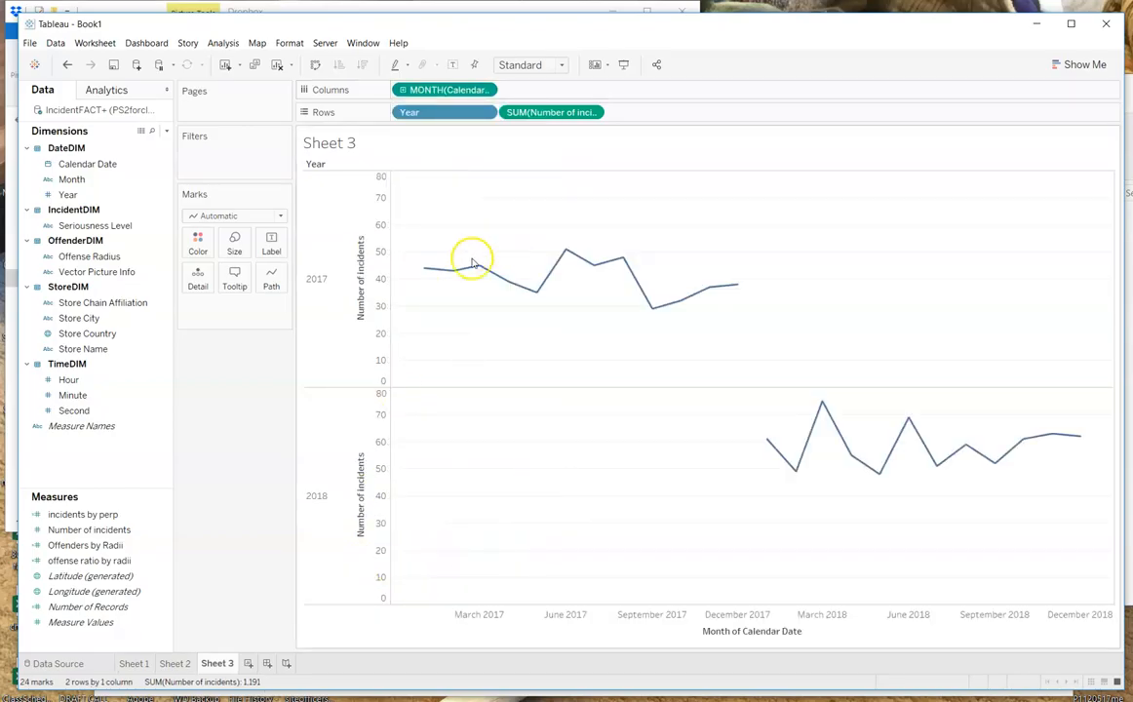
pyautogui.moveTo(721, 297)
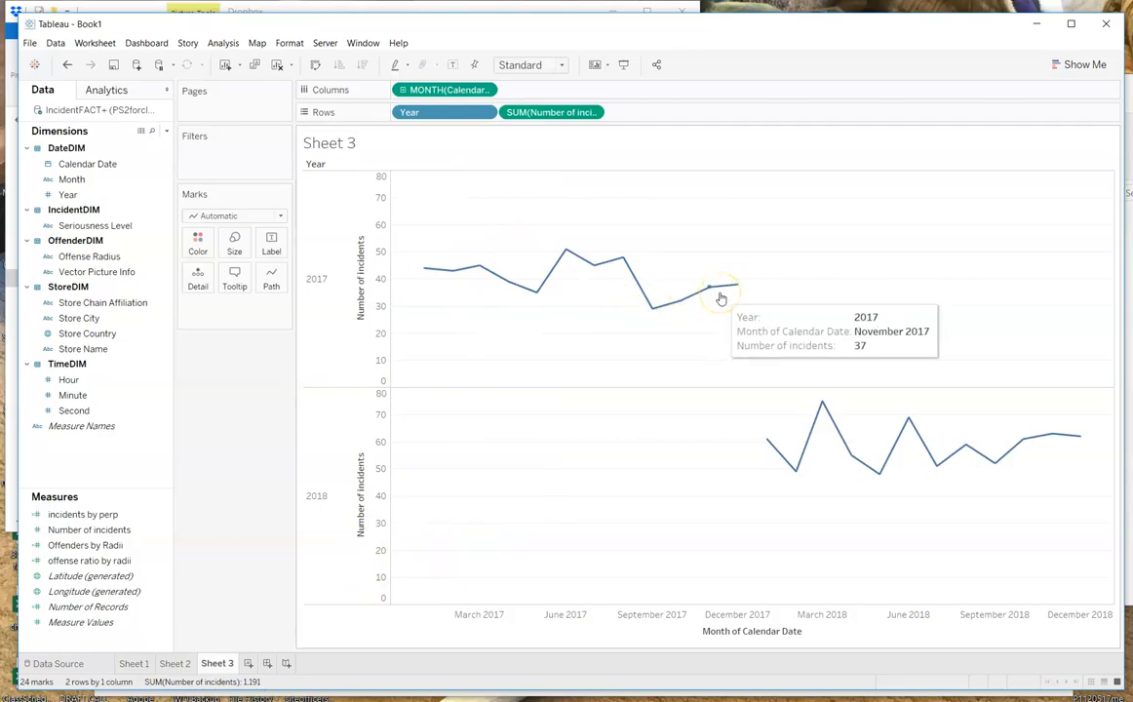
pyautogui.moveTo(634, 614)
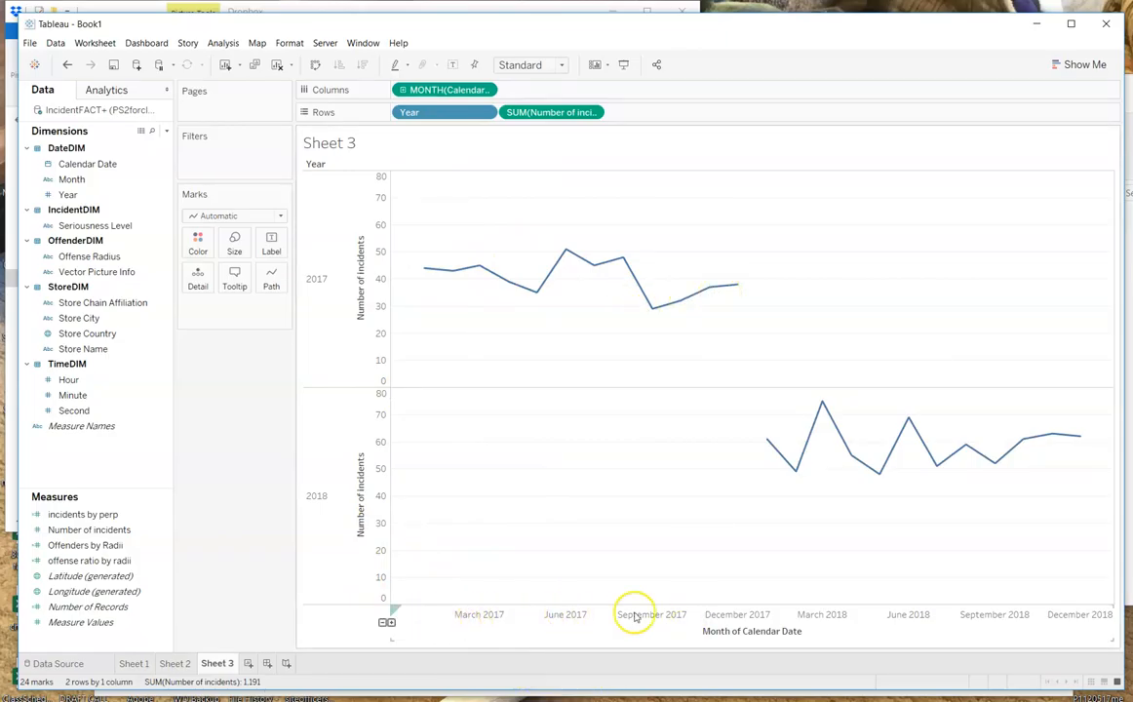
pyautogui.moveTo(452, 631)
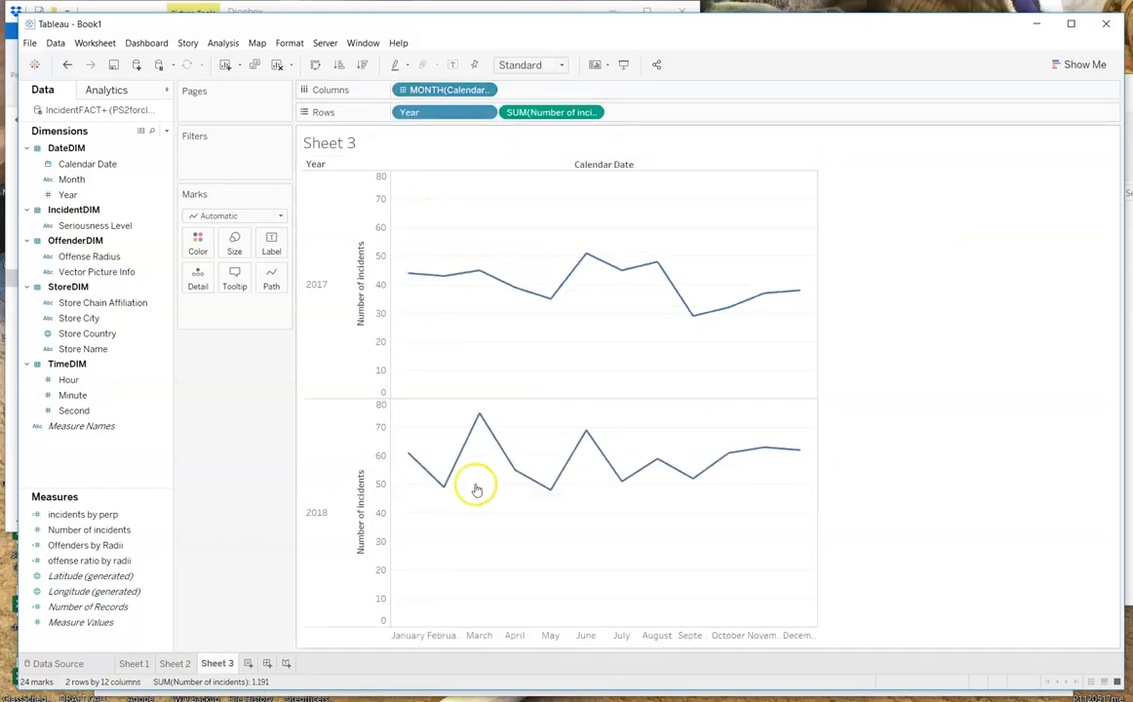
pyautogui.moveTo(411, 435)
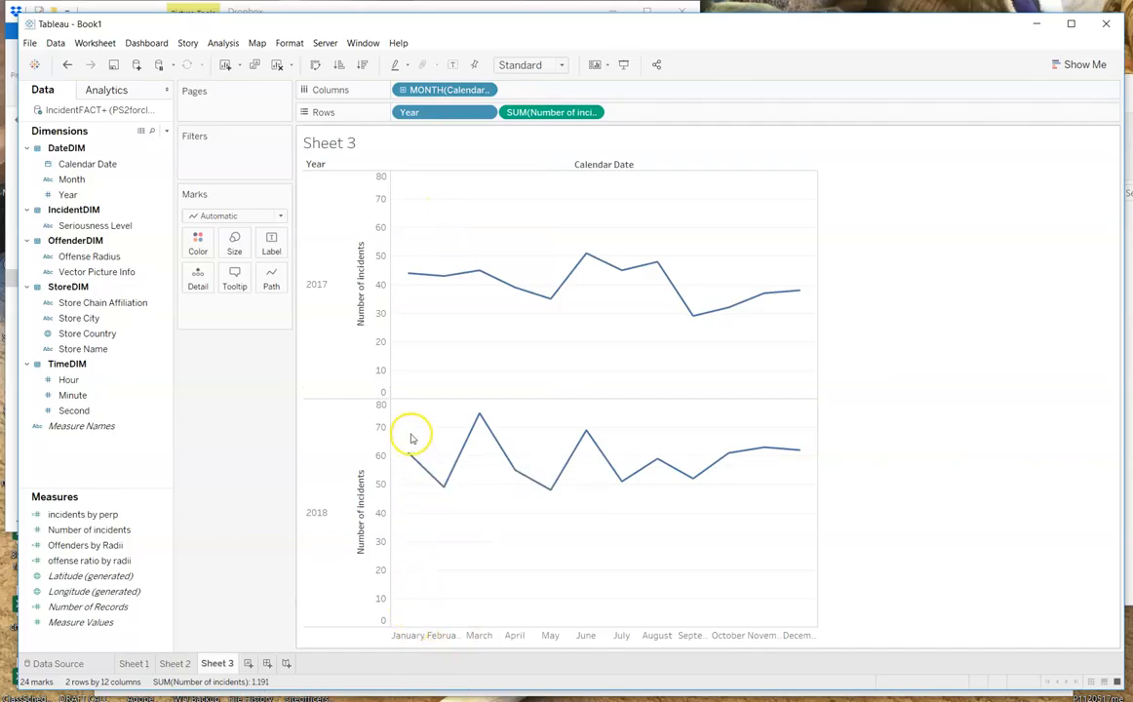
pyautogui.moveTo(421, 468)
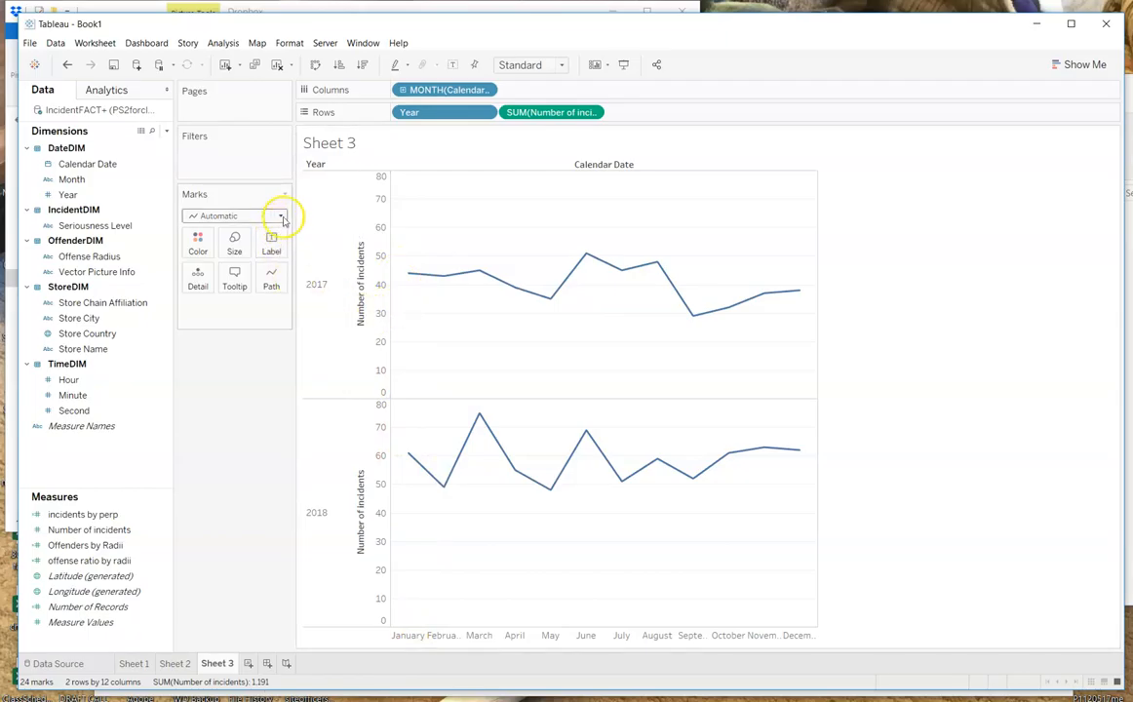
pyautogui.click(281, 215)
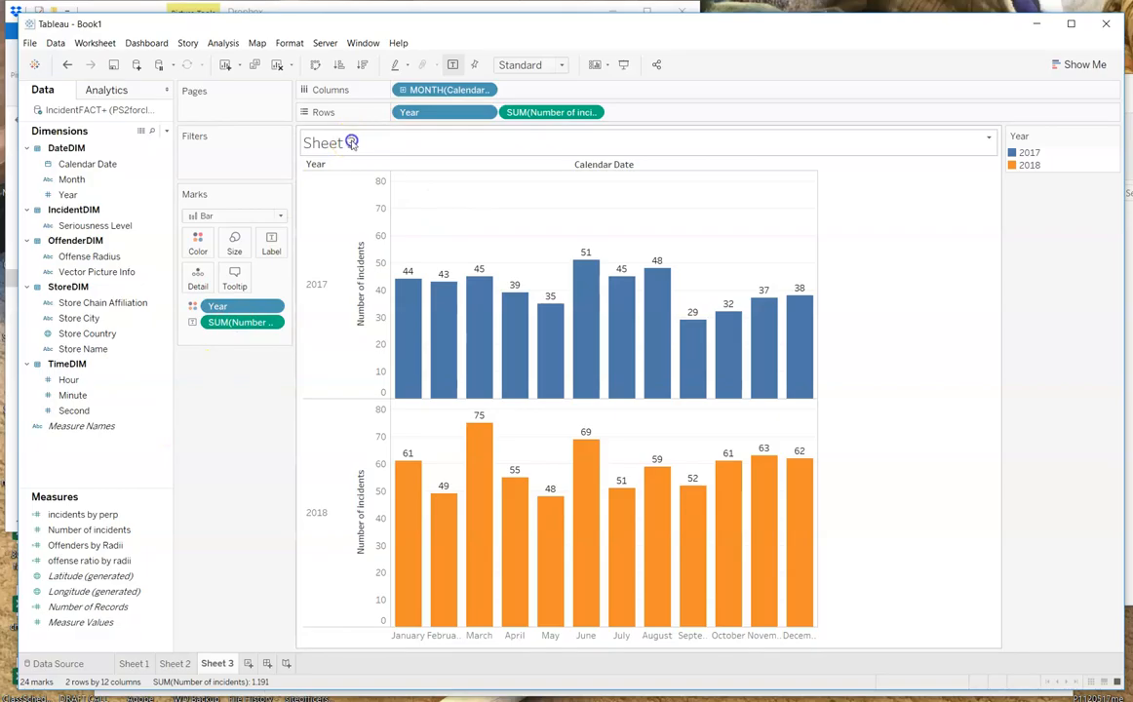
# - Retitle Sheet 3 with the headline 'Put my headline'
pyautogui.doubleClick(330, 142)
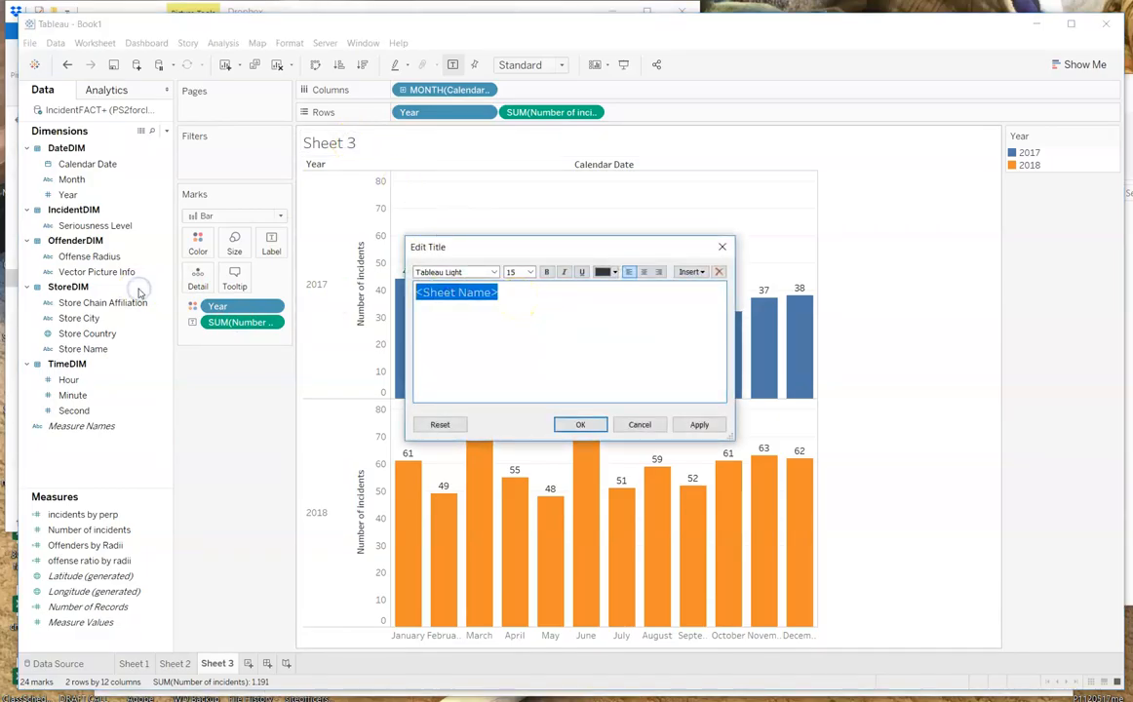
pyautogui.write('Put my headline')
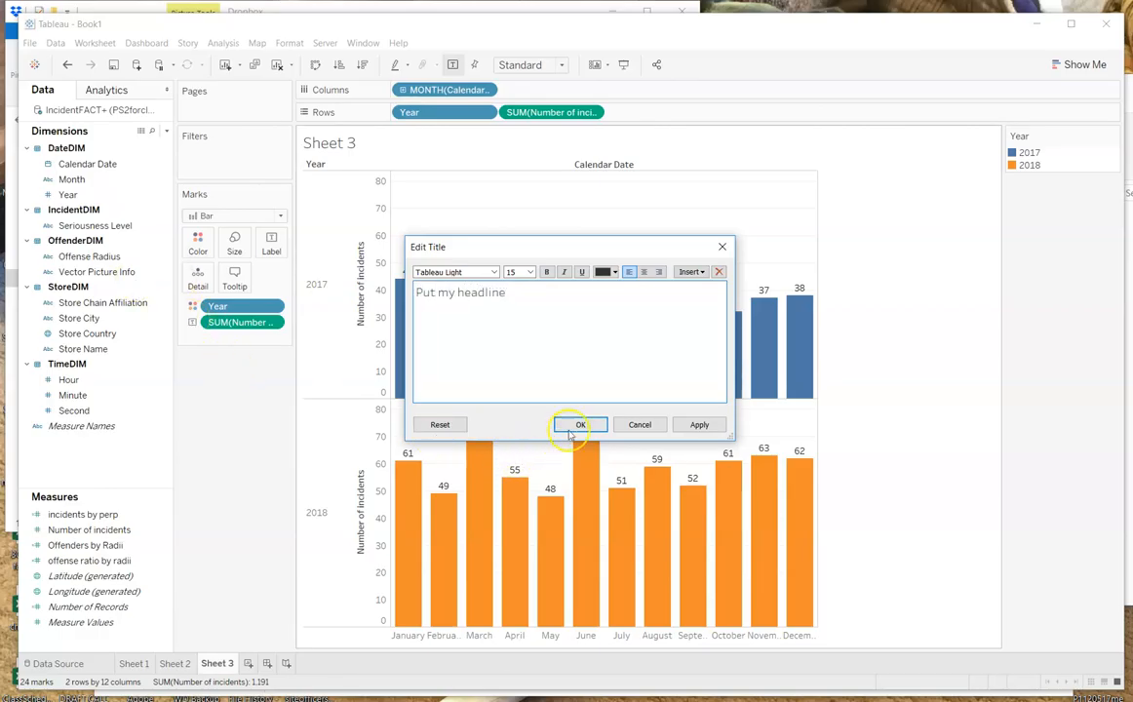
pyautogui.click(580, 424)
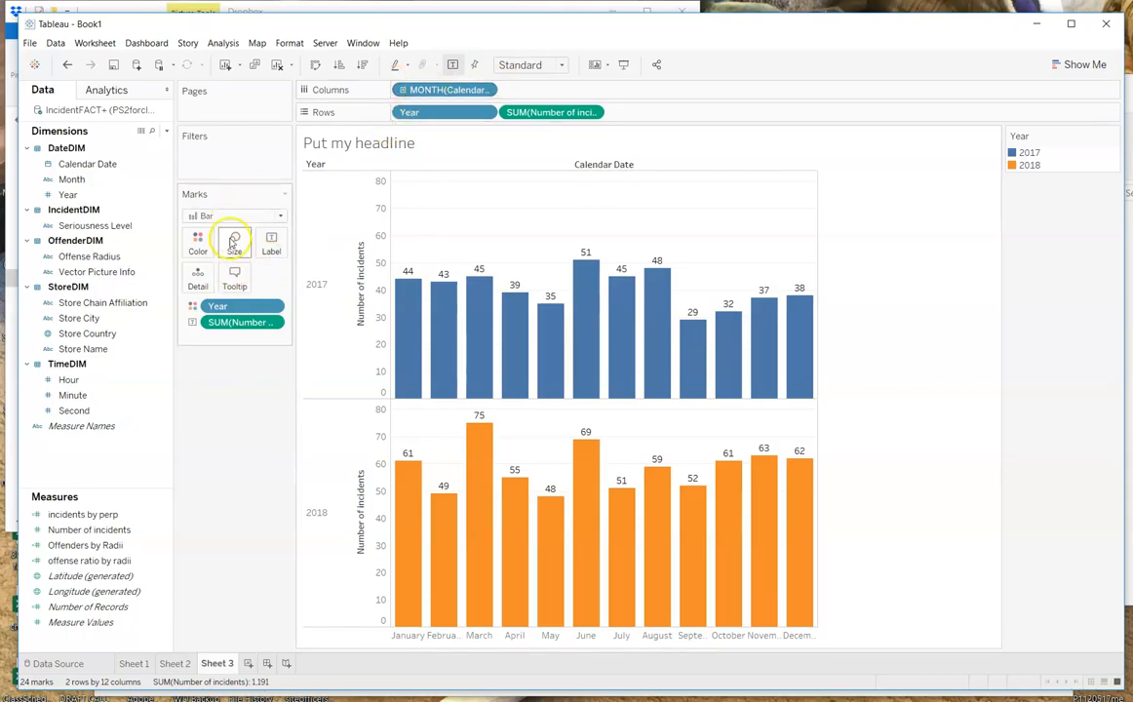
pyautogui.moveTo(271, 242)
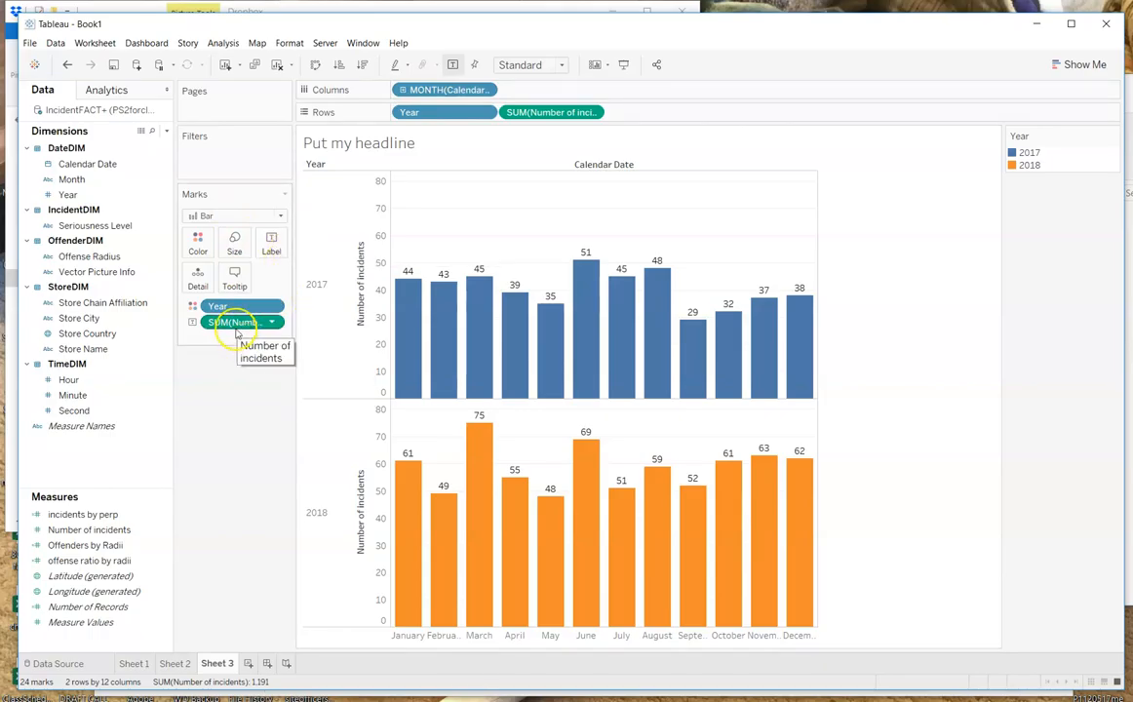
# - Turn off mark labels, keeping only the December 2017 and 2018 bar counts labelled
pyautogui.click(271, 241)
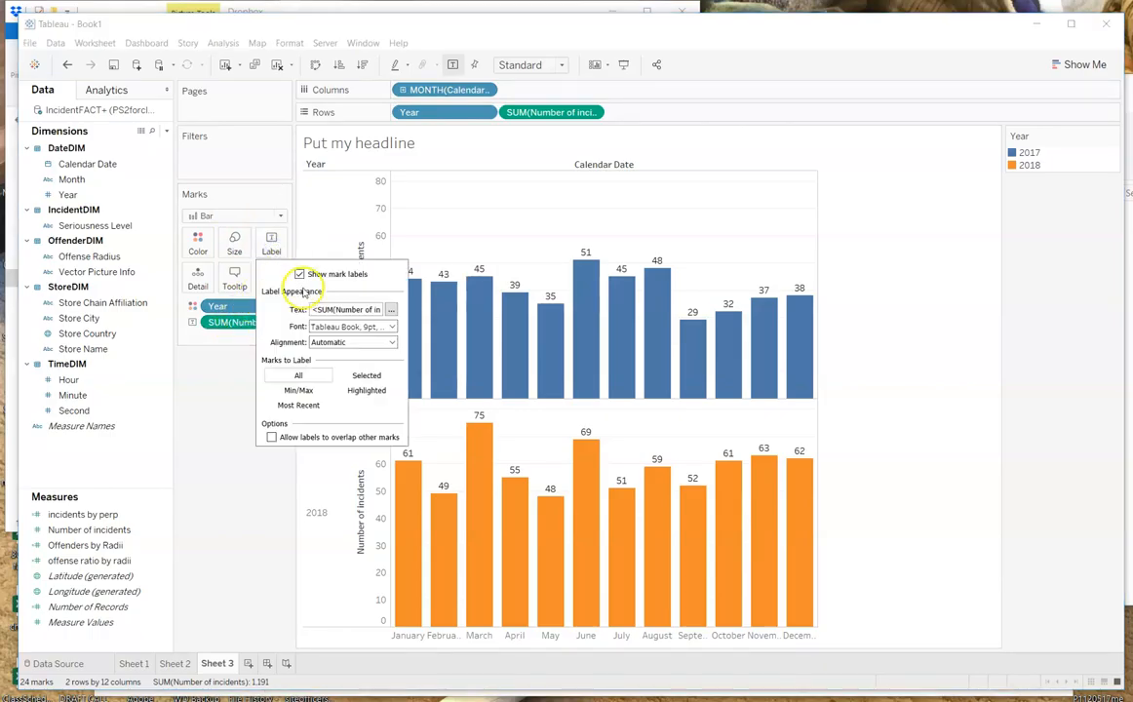
pyautogui.click(299, 274)
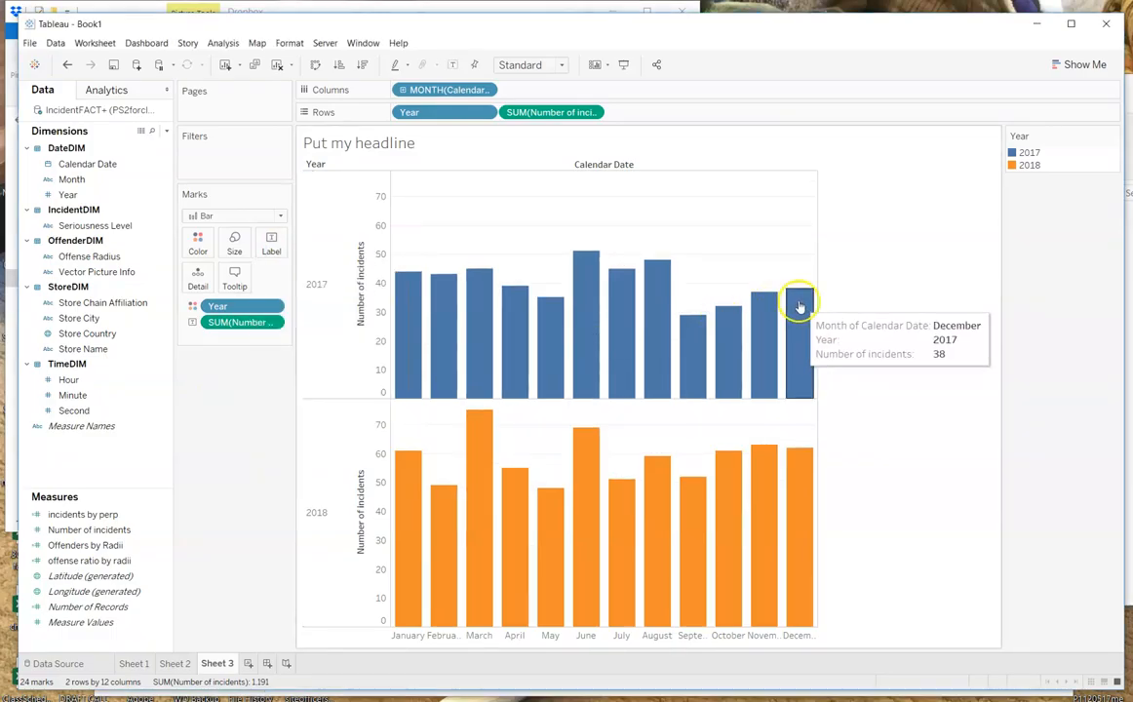
pyautogui.rightClick(800, 302)
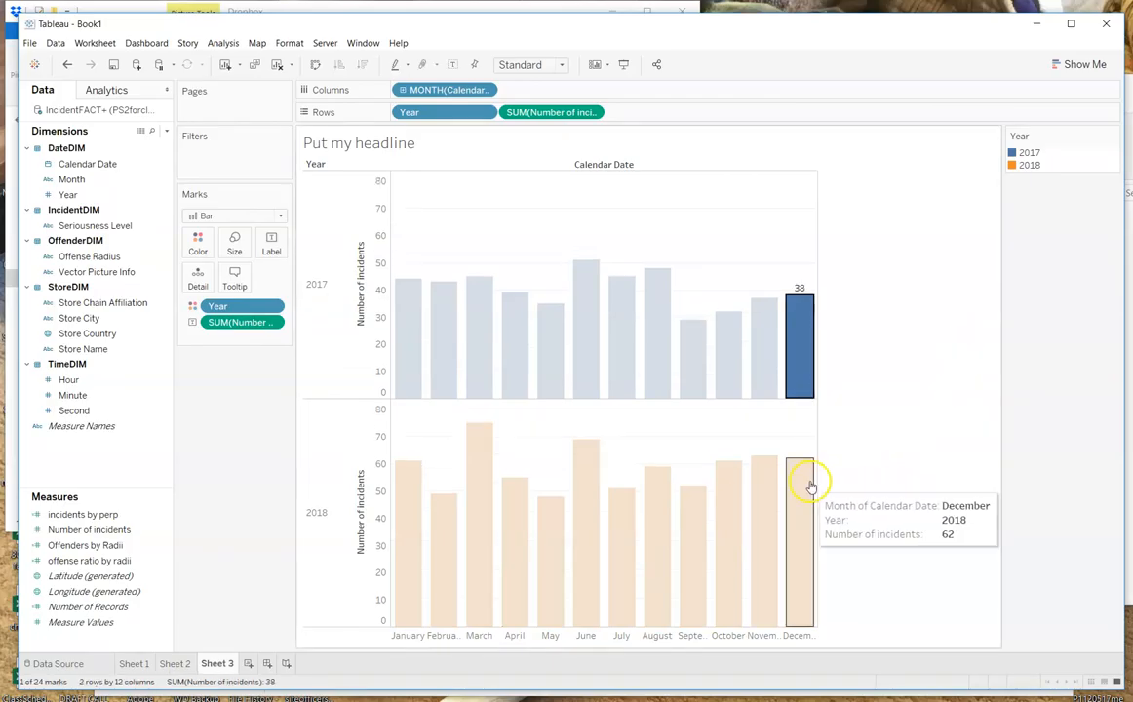
pyautogui.rightClick(800, 487)
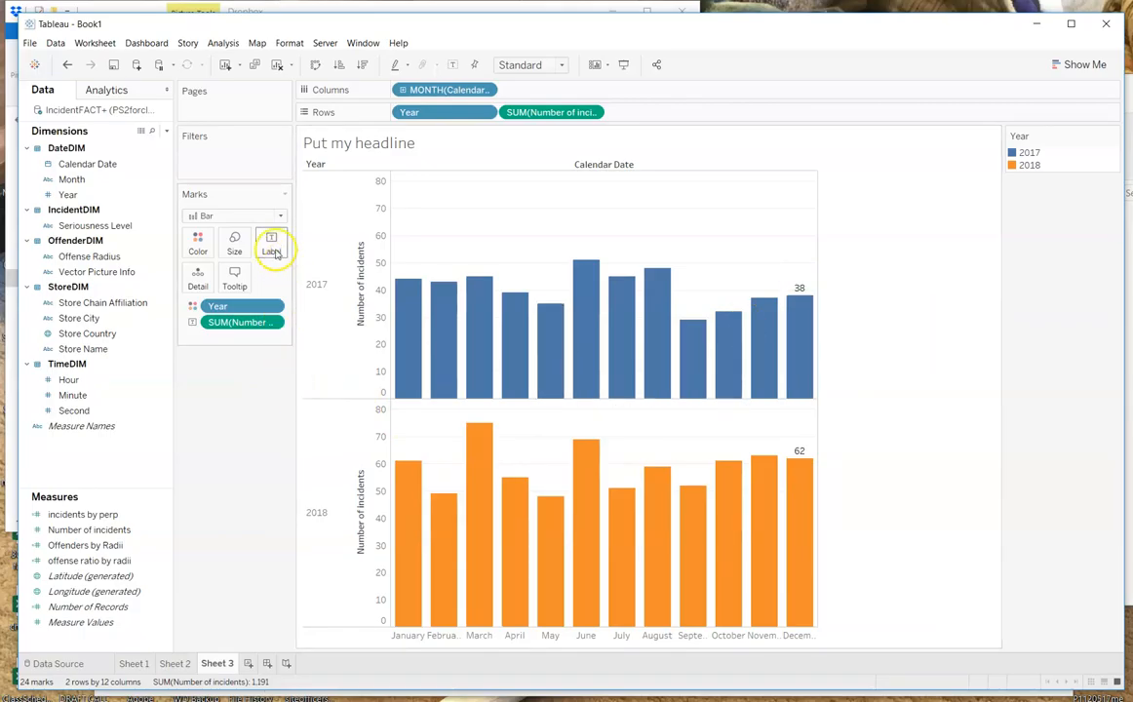
# - Enlarge the December 38 and 62 label font, then switch to Sheet 2
pyautogui.click(271, 242)
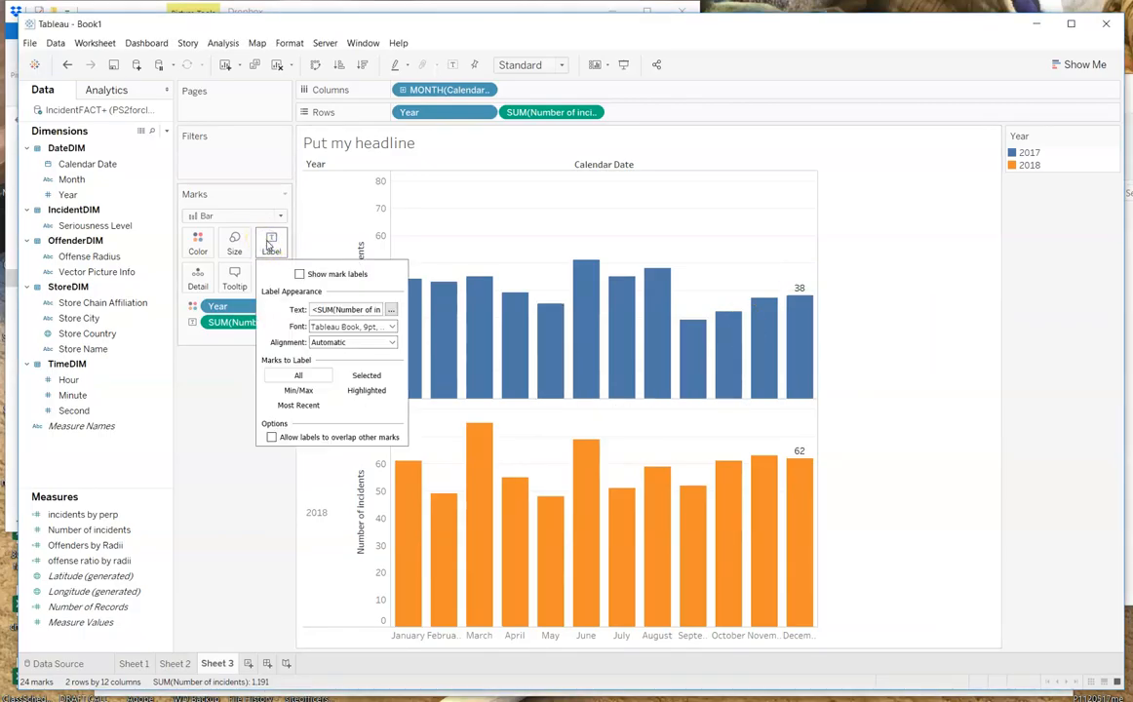
pyautogui.click(391, 327)
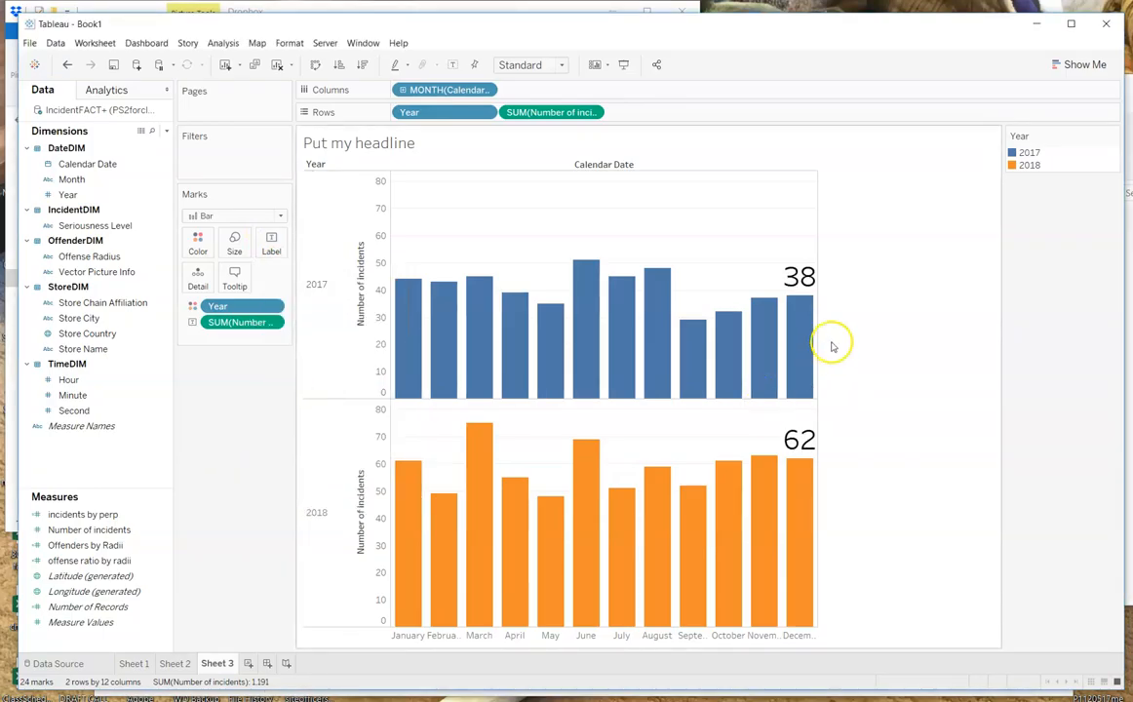
pyautogui.moveTo(828, 462)
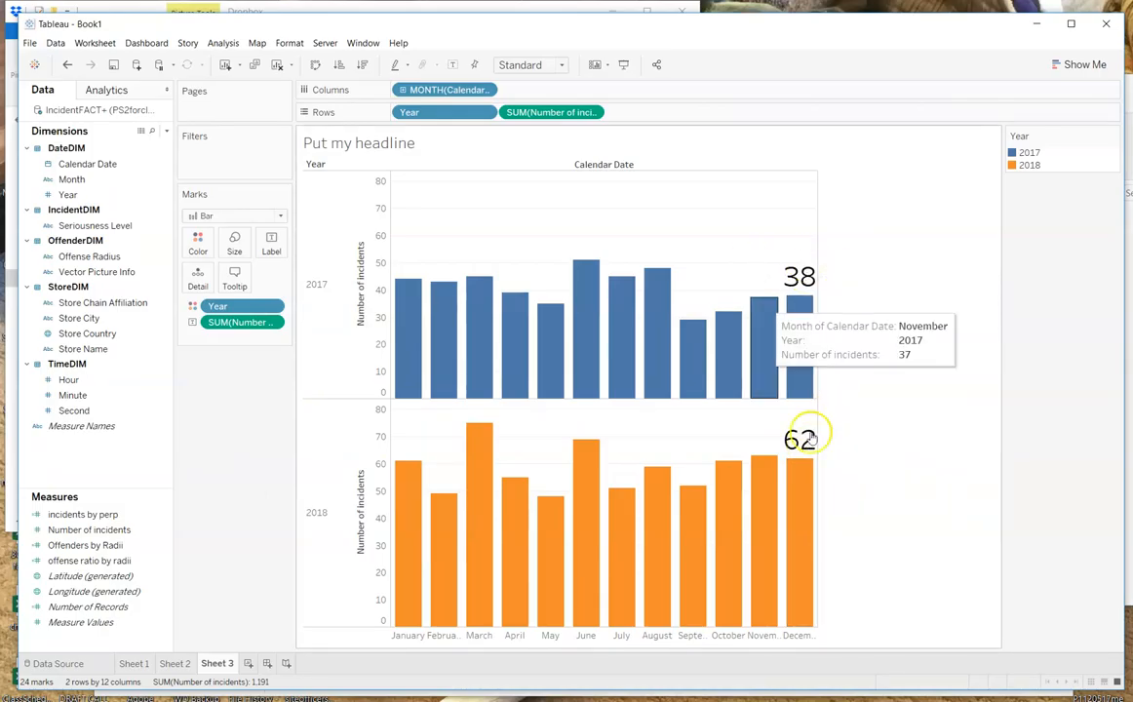
pyautogui.moveTo(912, 409)
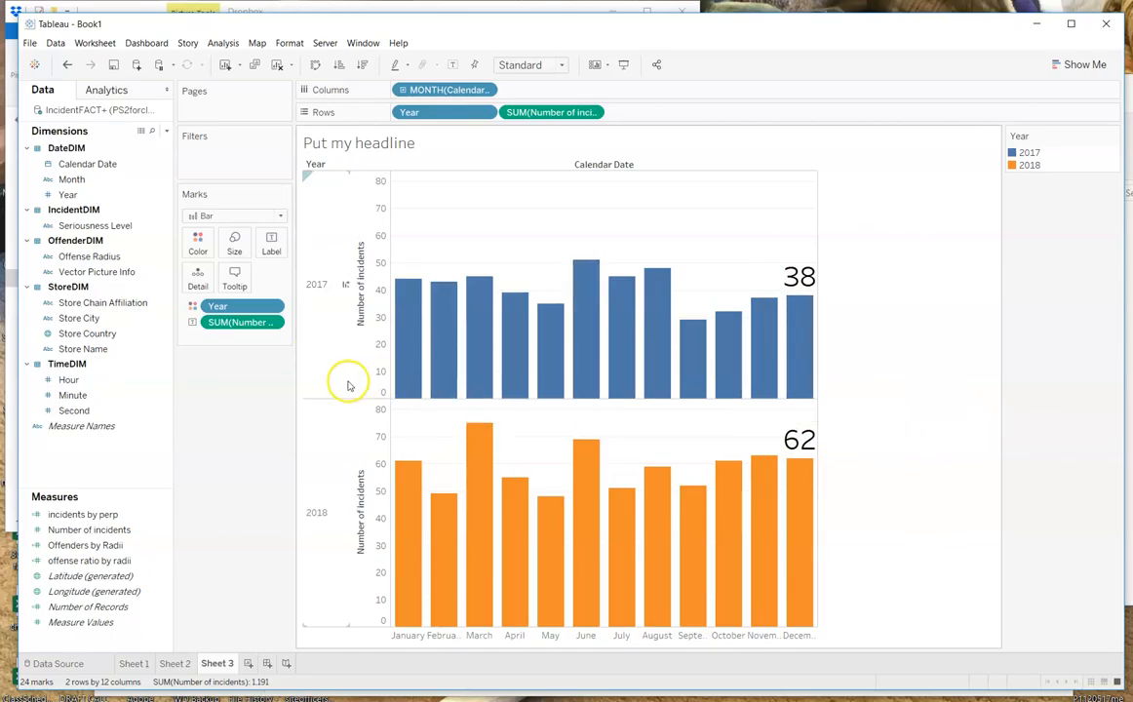
pyautogui.moveTo(170, 658)
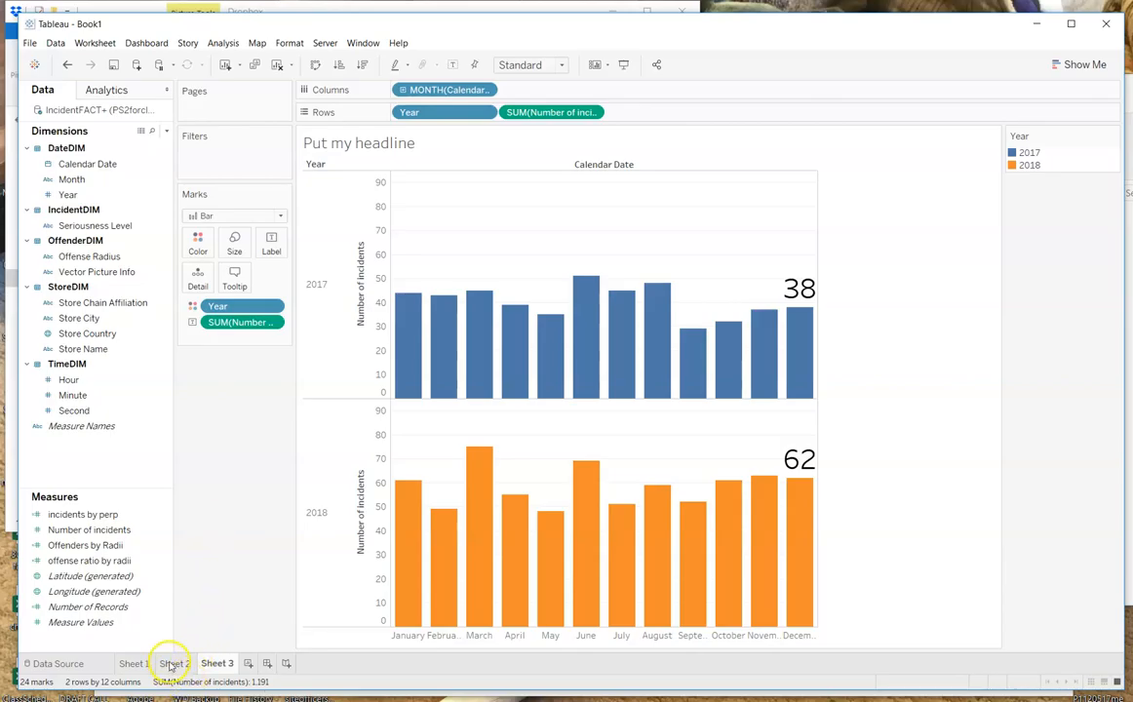
pyautogui.click(175, 663)
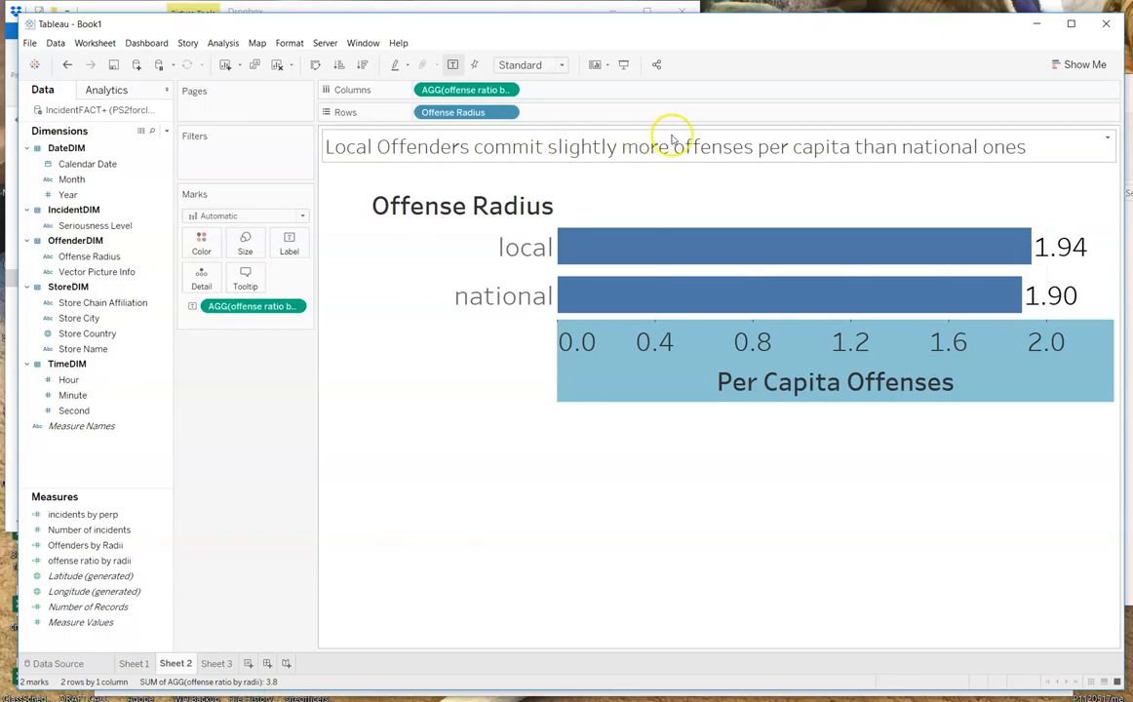
pyautogui.moveTo(1024, 143)
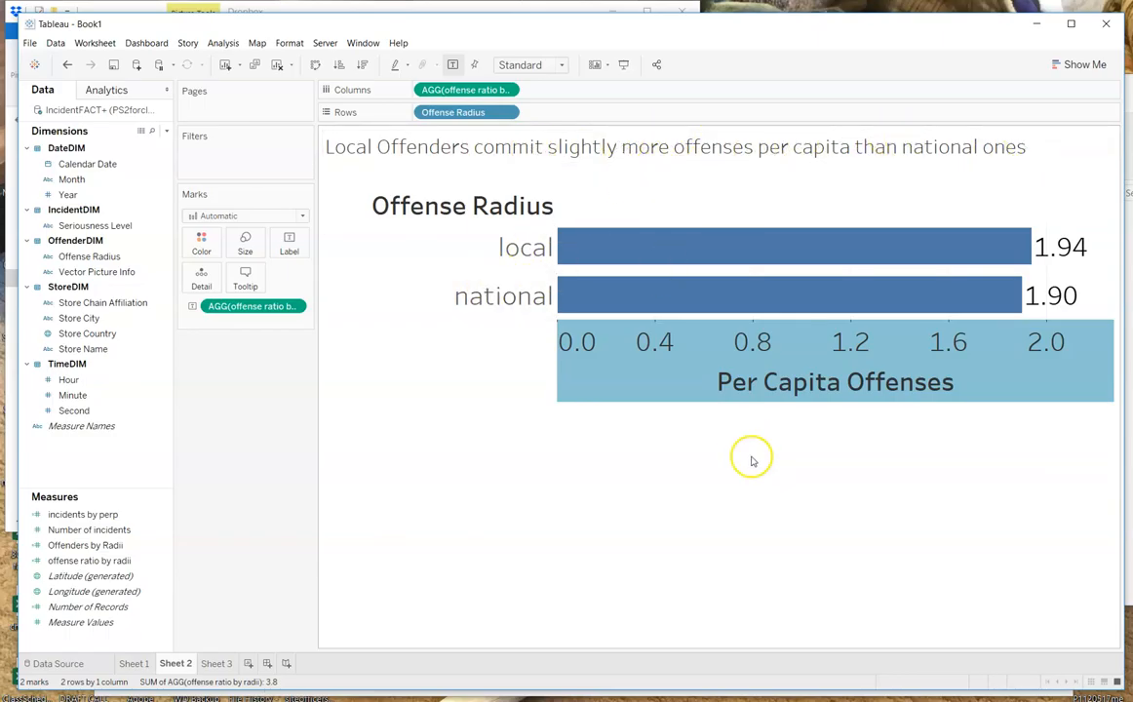
pyautogui.moveTo(697, 435)
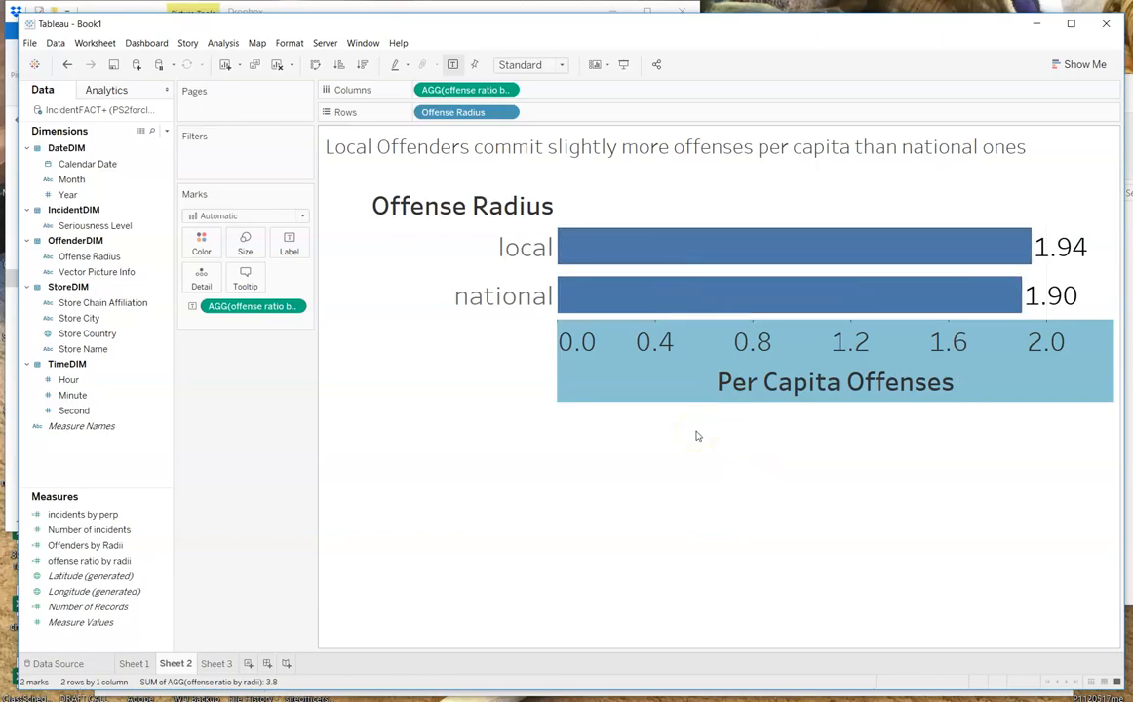
pyautogui.click(464, 89)
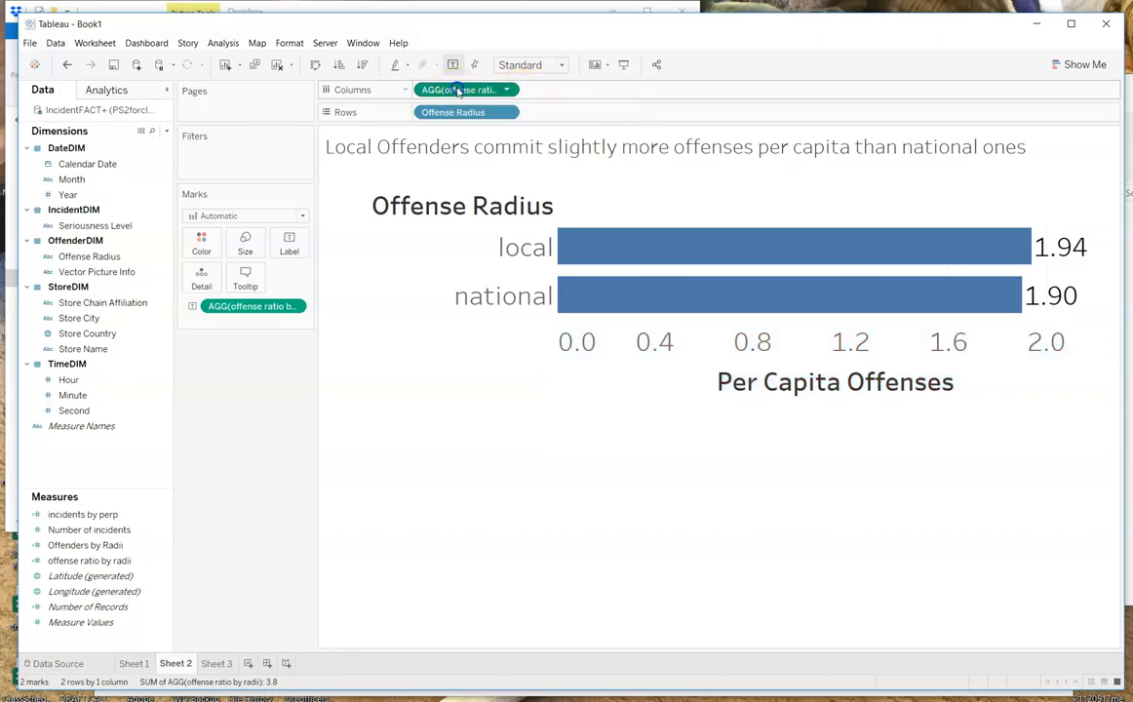
pyautogui.doubleClick(463, 90)
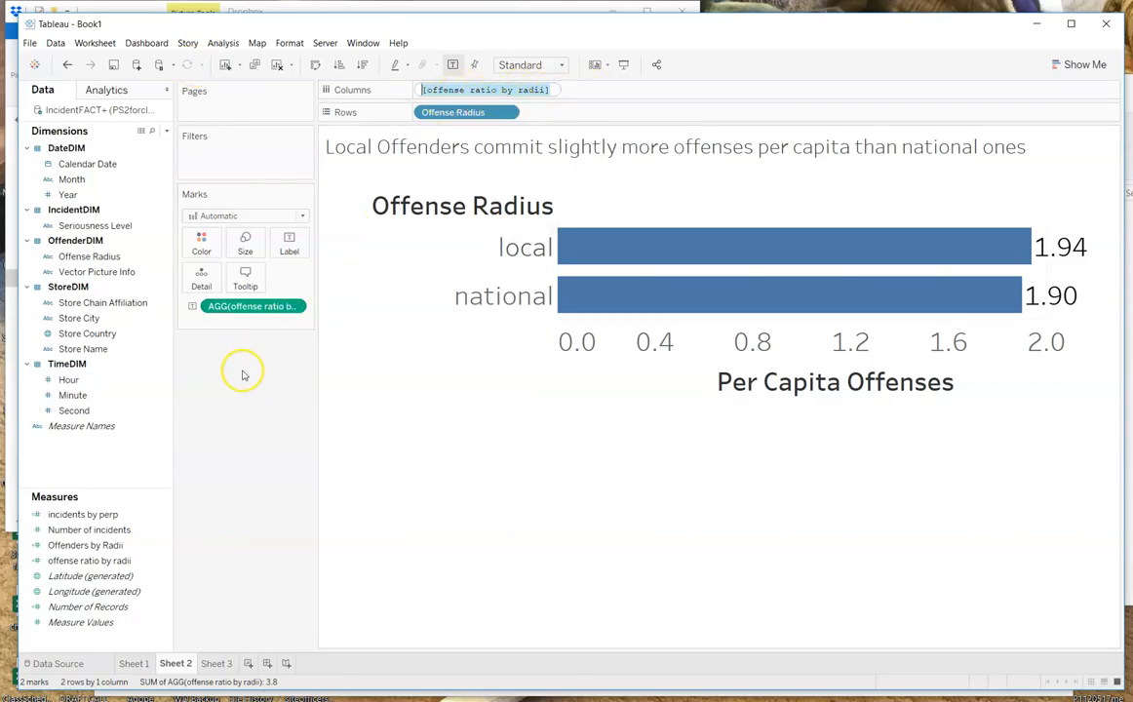
pyautogui.click(466, 89)
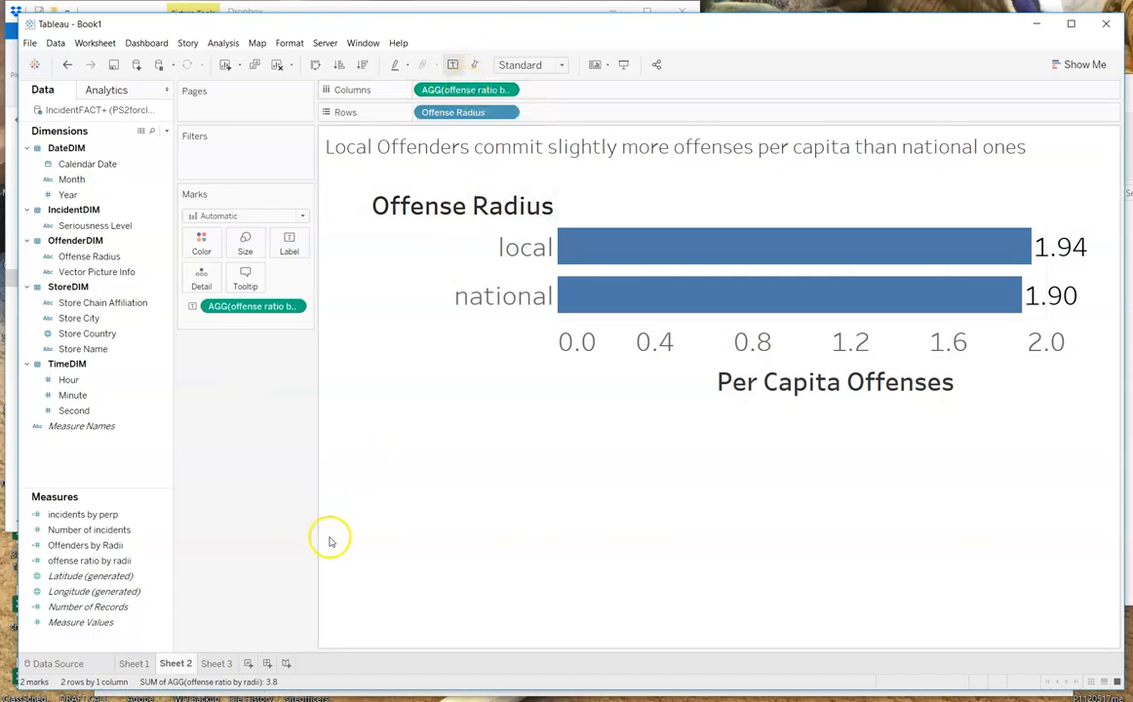
pyautogui.click(90, 575)
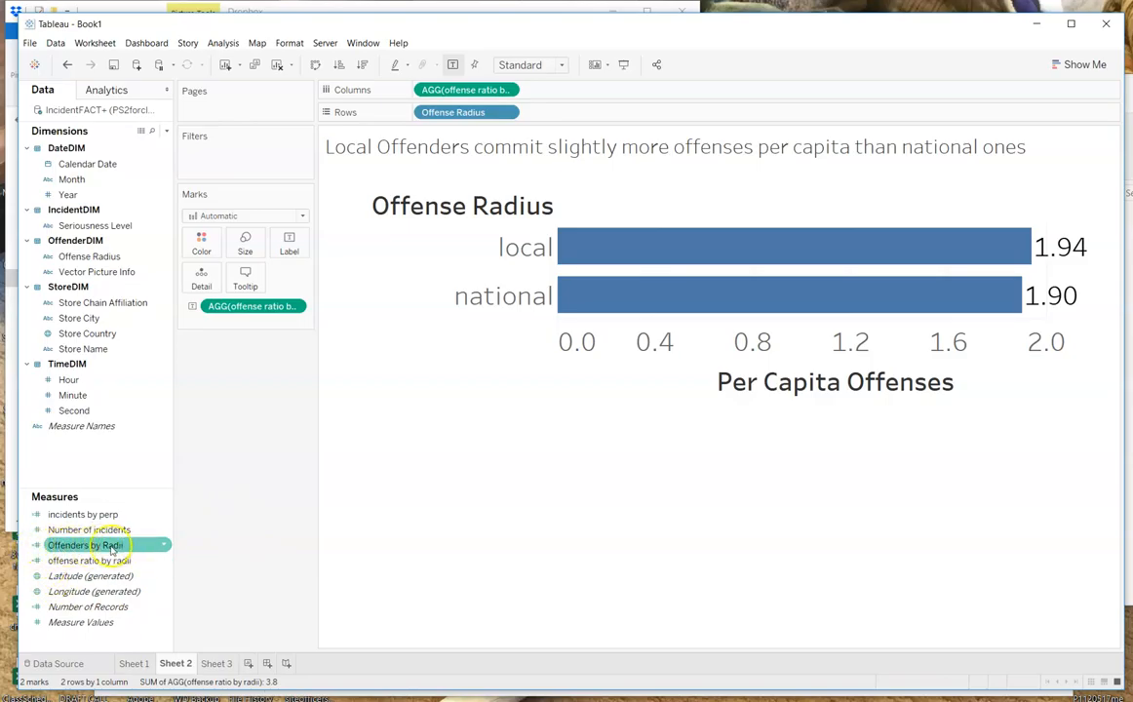
# - Edit the Offenders by Radii calculated field to view its FIXED distinct count
pyautogui.rightClick(85, 545)
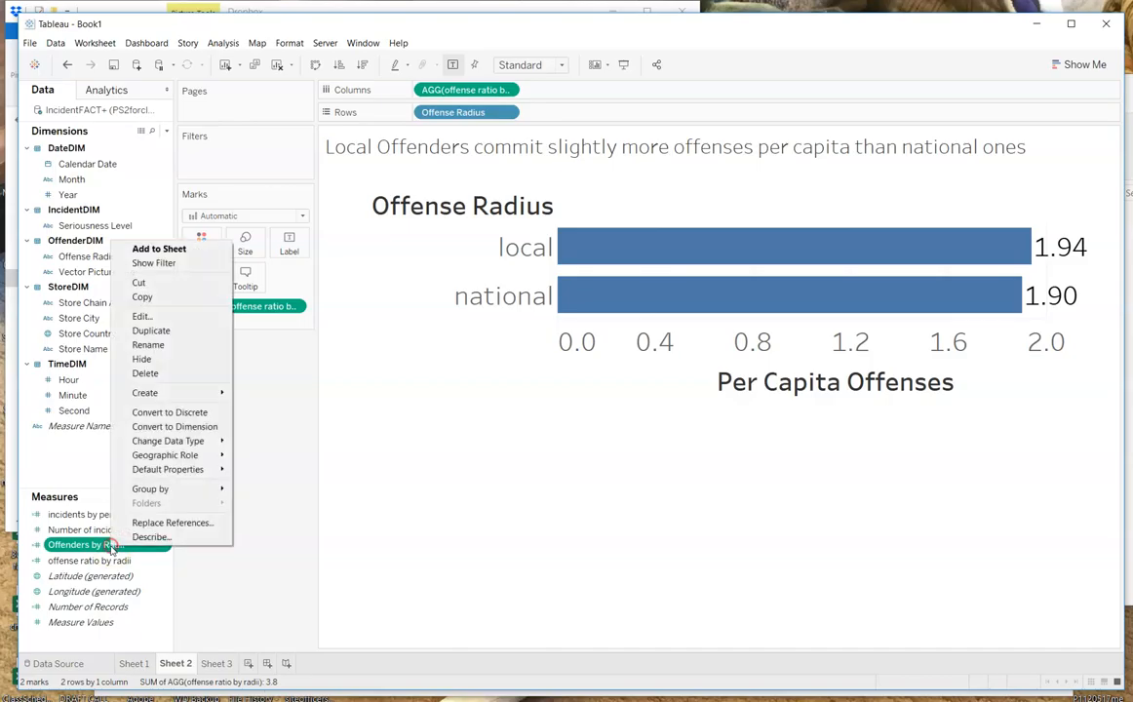
pyautogui.click(142, 316)
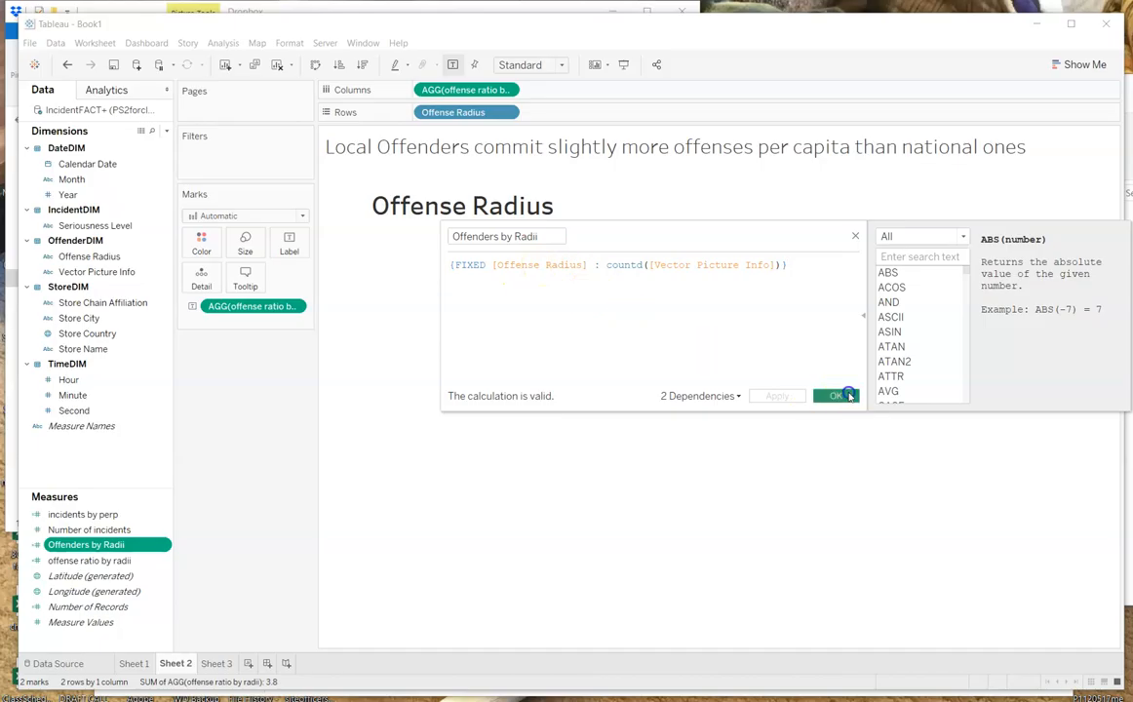
# - Close the calculation, check Sheet 4's local 503 and national 113 table, return to Sheet 2
pyautogui.click(258, 663)
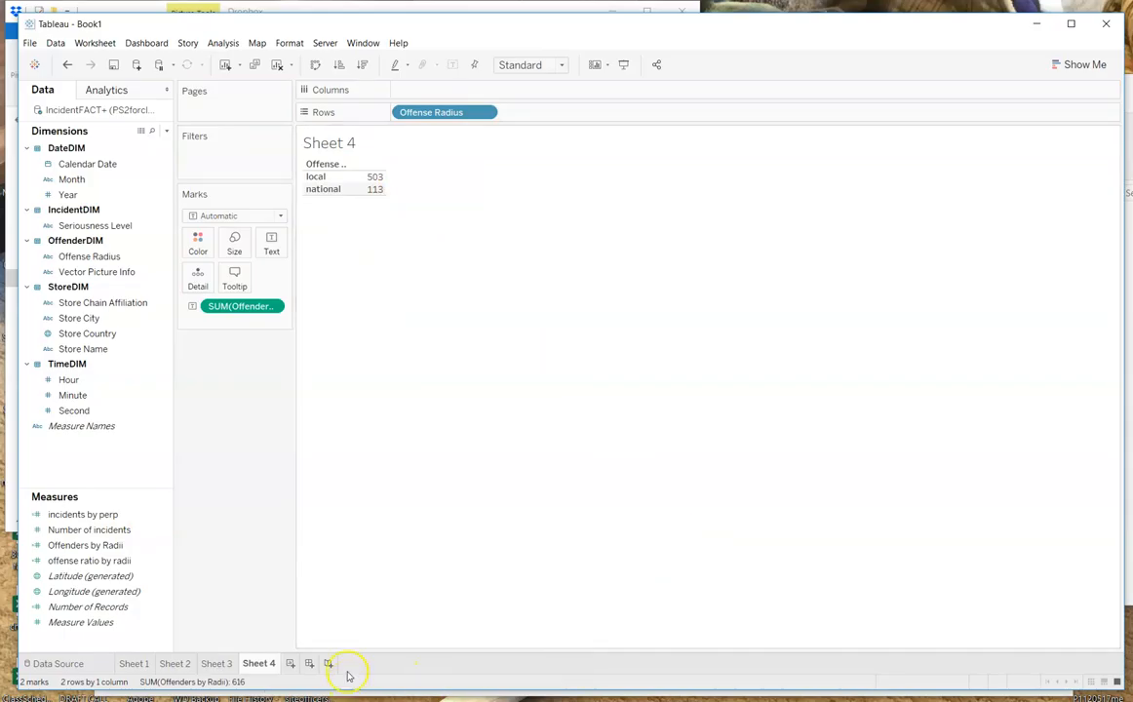
pyautogui.click(217, 663)
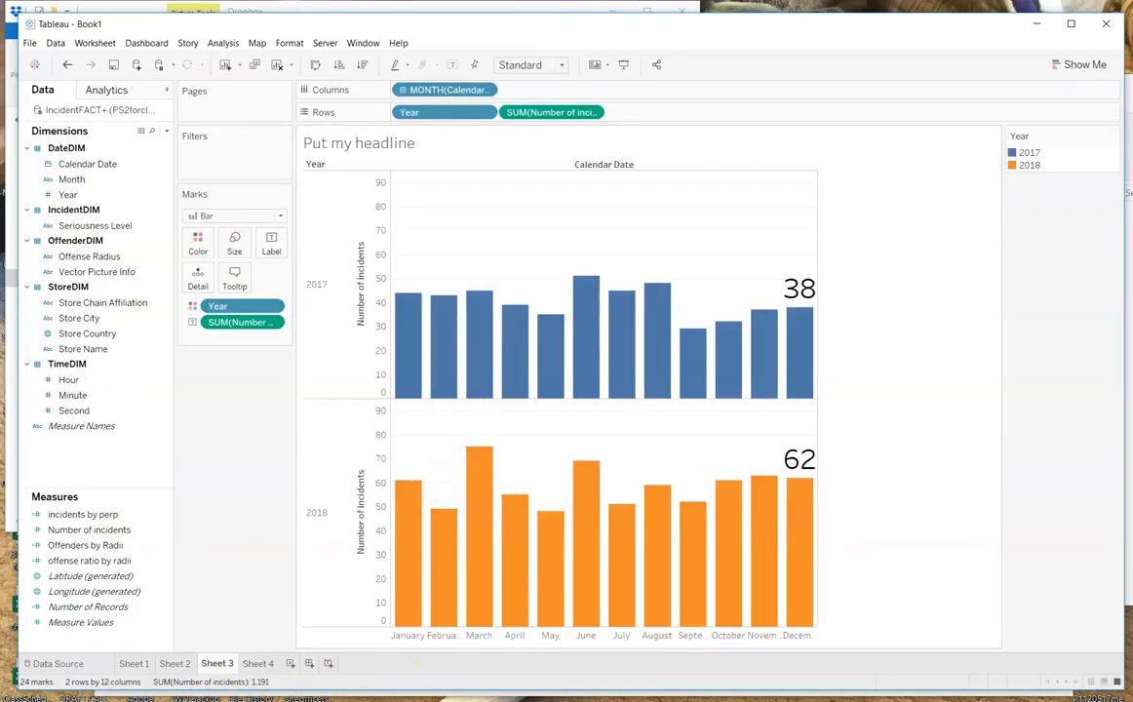
pyautogui.click(176, 663)
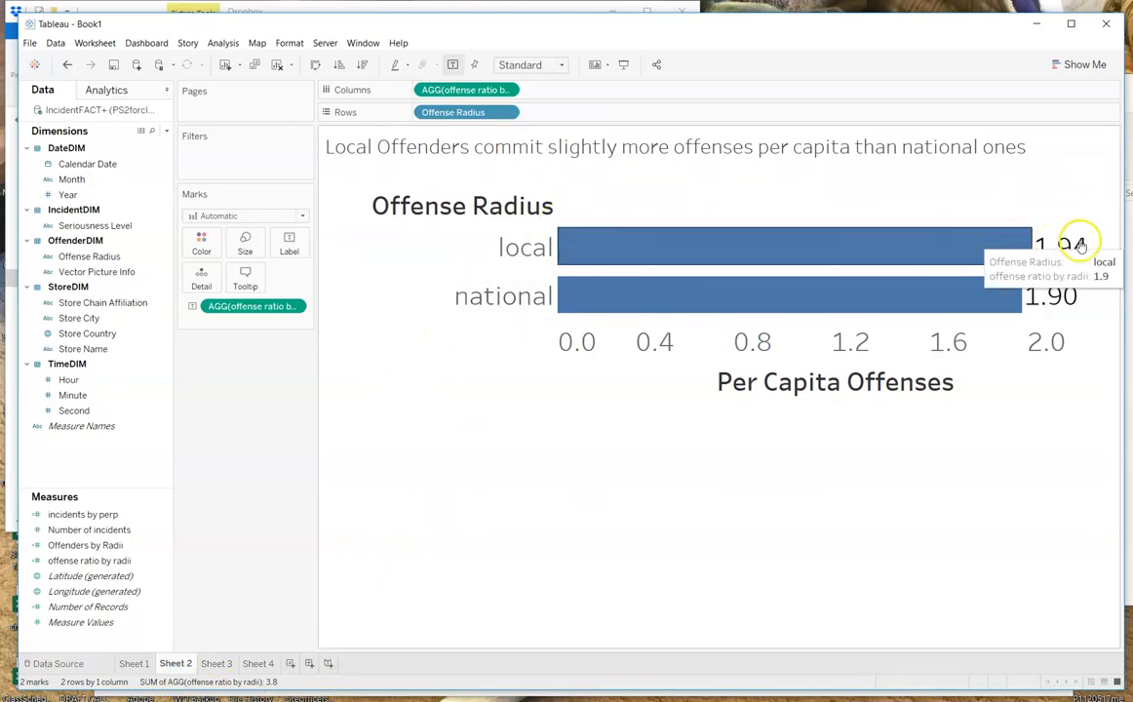
pyautogui.click(258, 663)
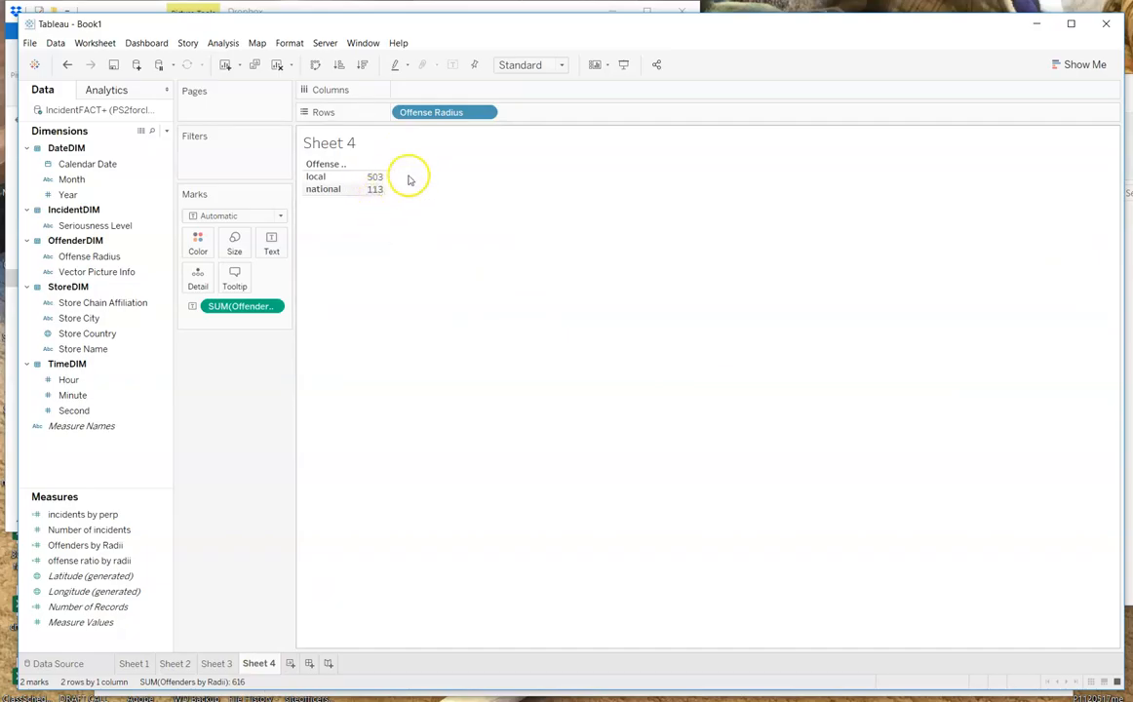
pyautogui.moveTo(423, 241)
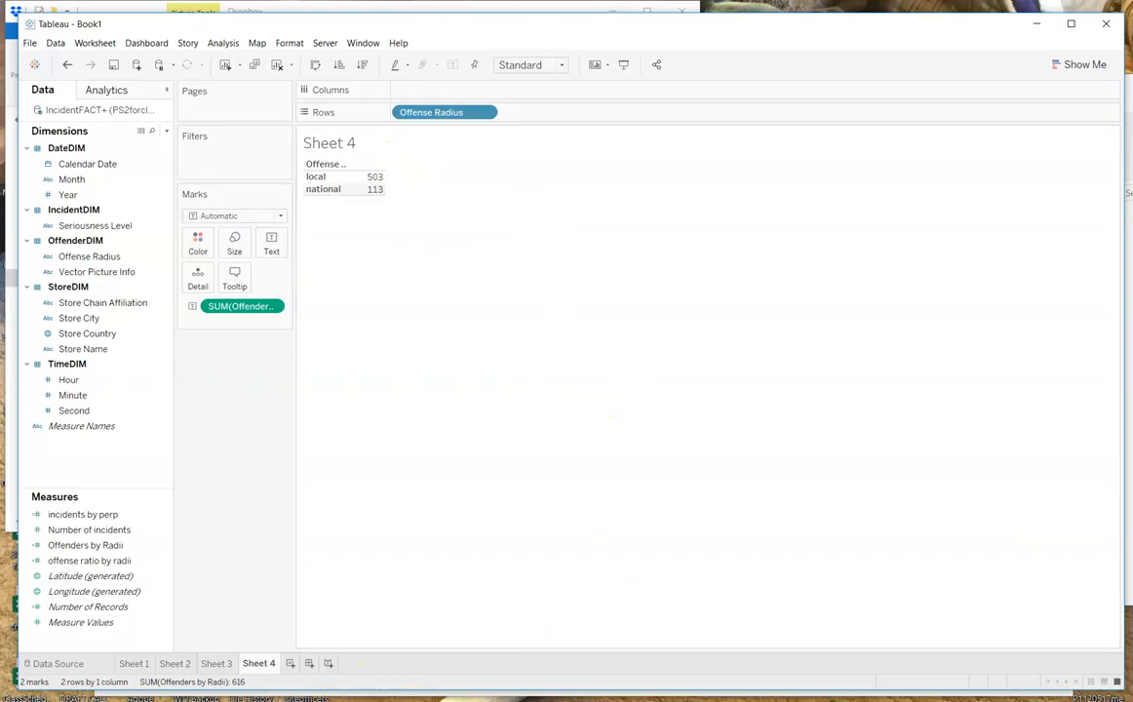
pyautogui.click(174, 663)
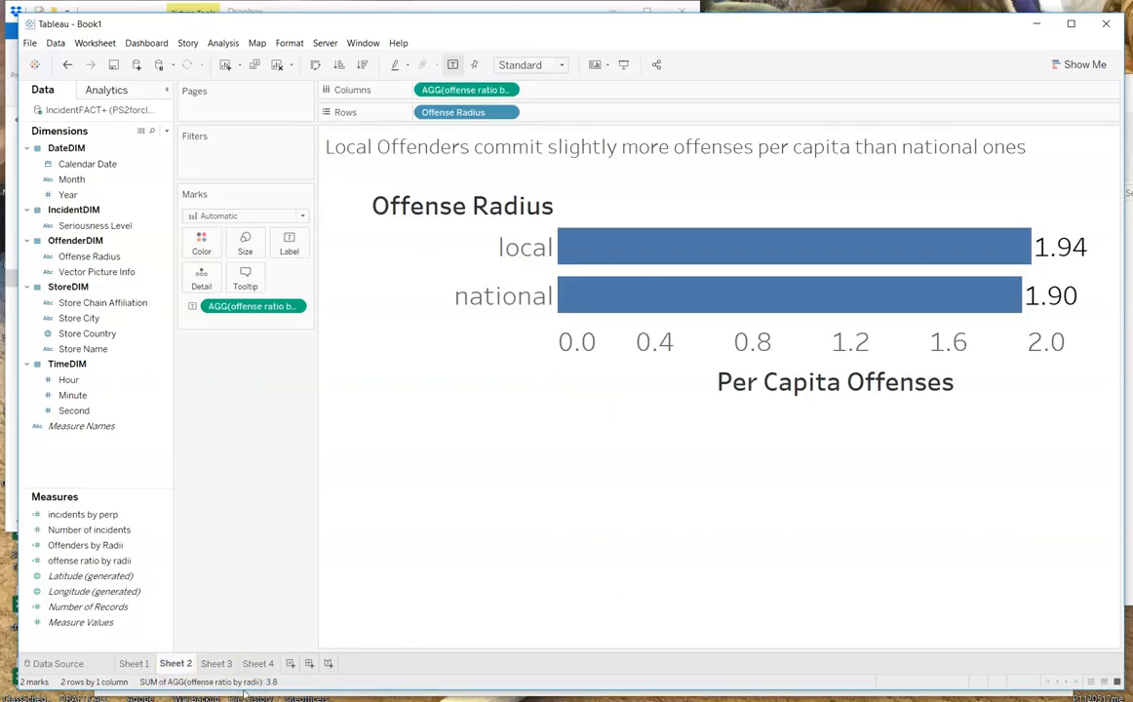
pyautogui.click(89, 560)
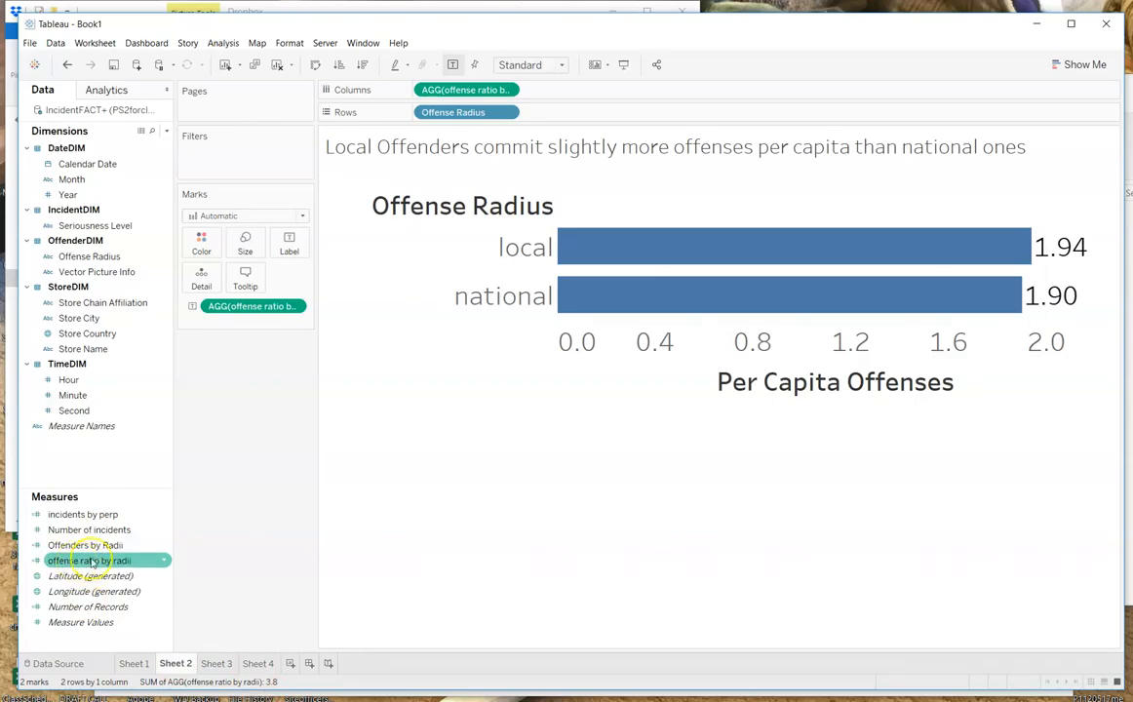
# - Review the offense ratio by radii formula, total records divided by offenders by radii, and close it
pyautogui.rightClick(89, 559)
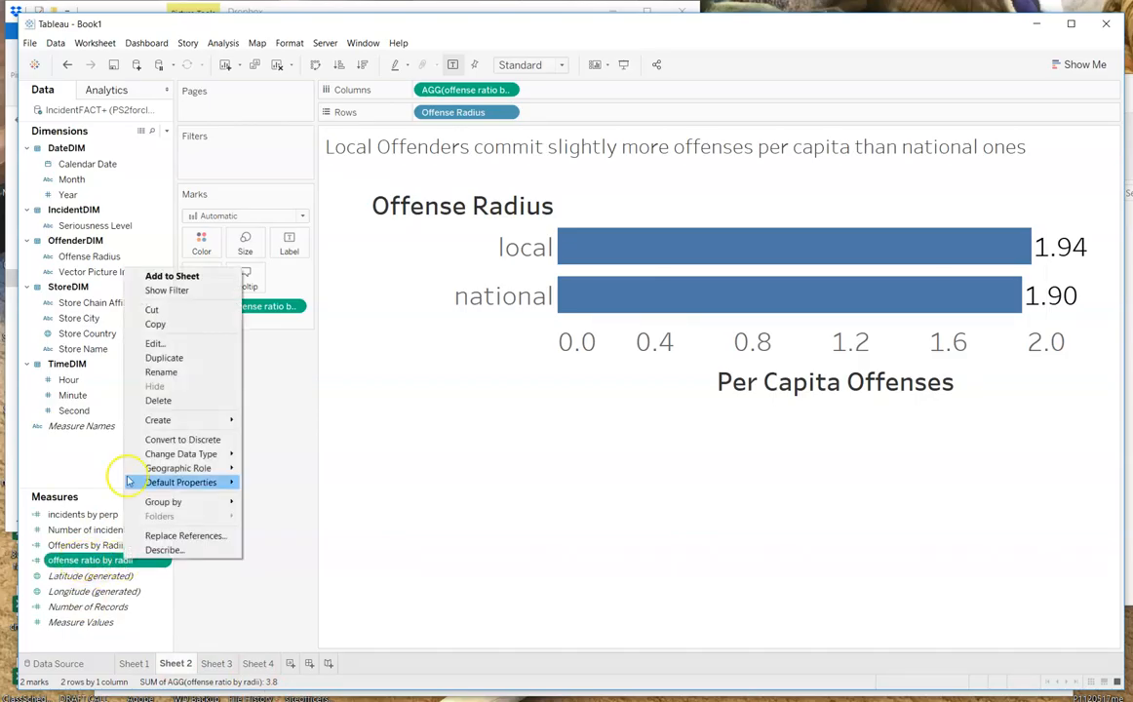
pyautogui.click(155, 343)
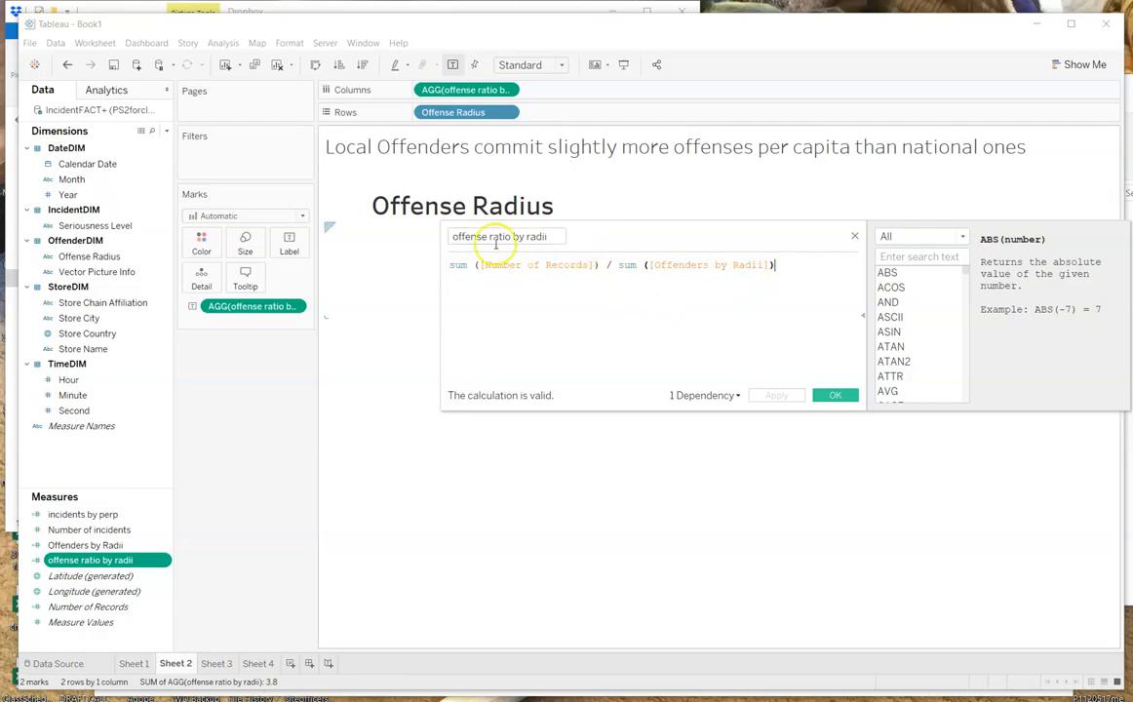
pyautogui.moveTo(654, 285)
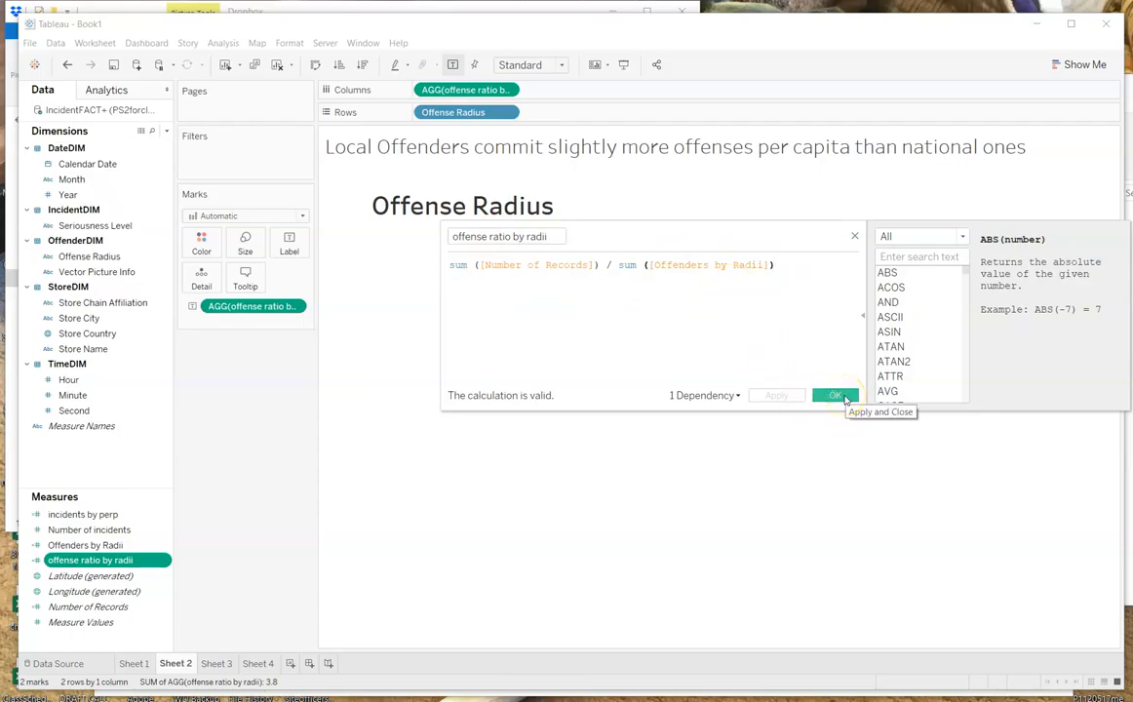
pyautogui.click(832, 395)
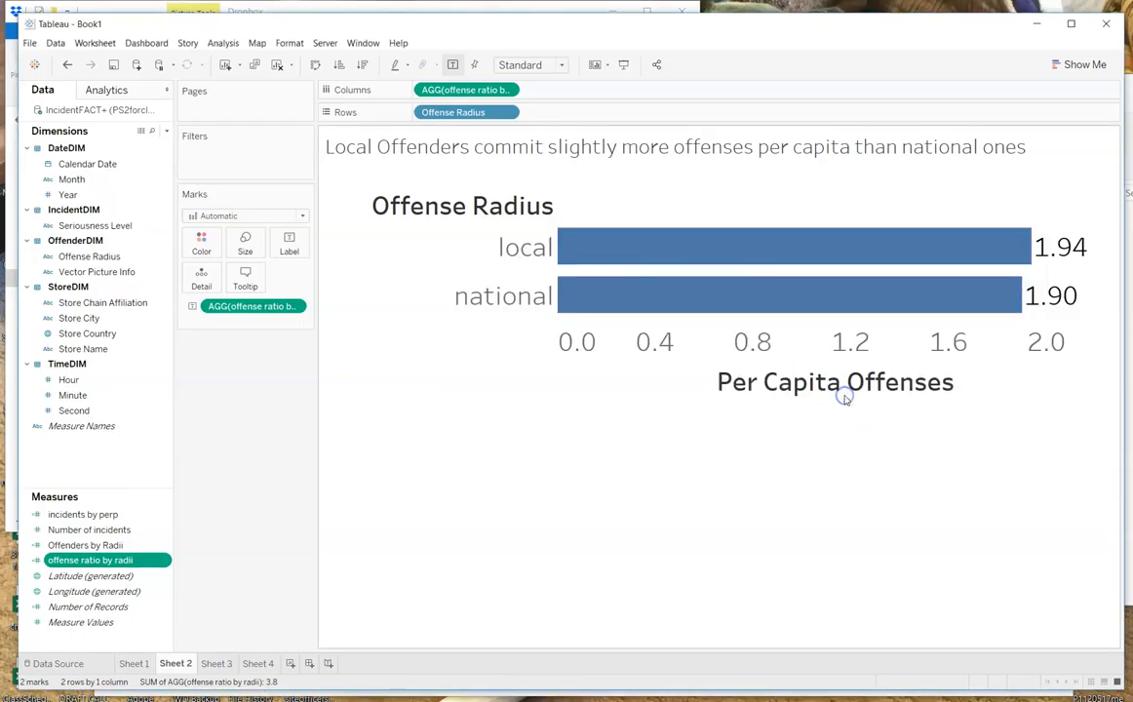
pyautogui.click(458, 90)
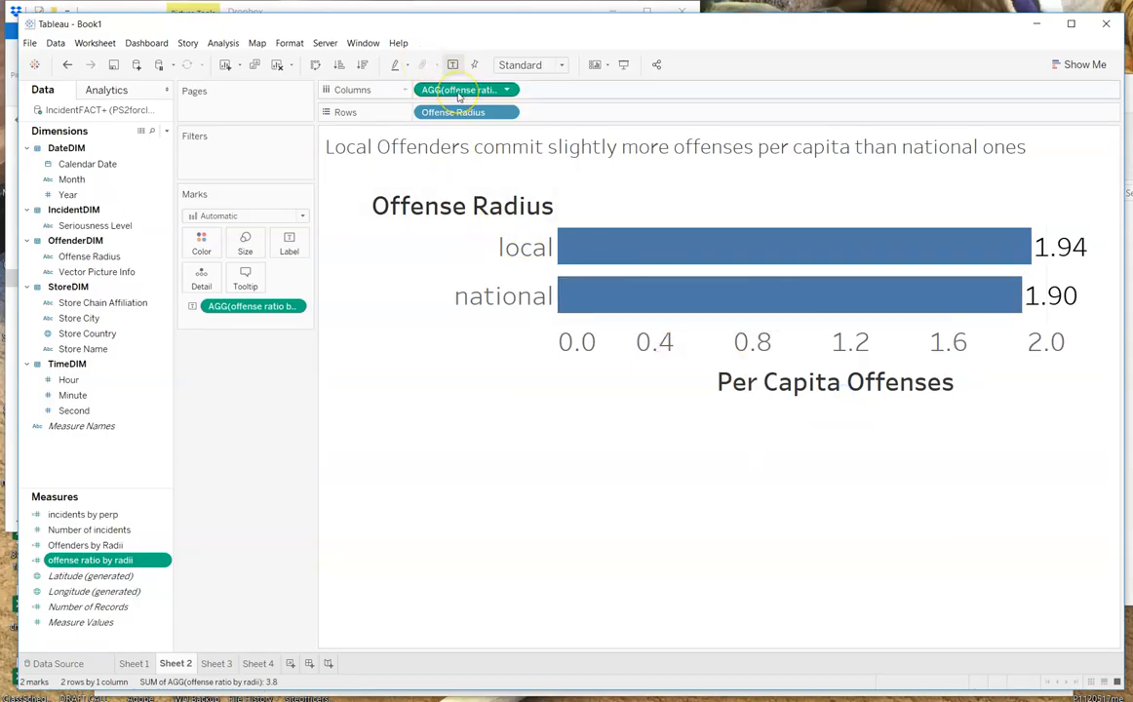
pyautogui.moveTo(458, 90)
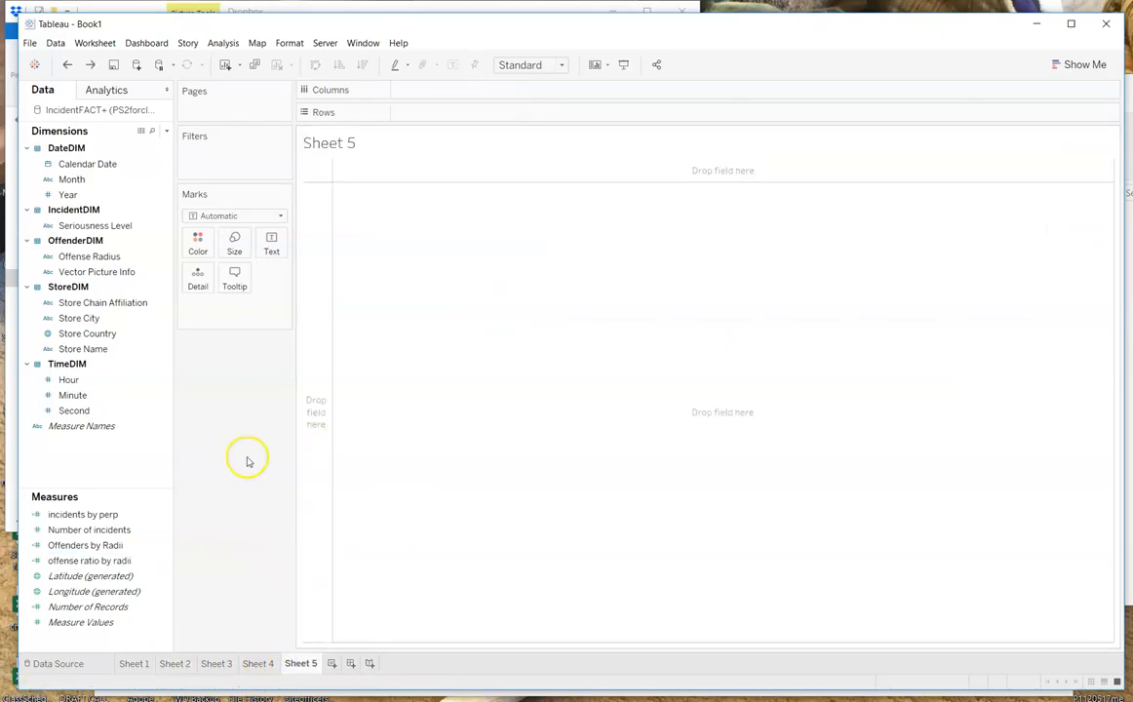
# - Put Offense Radius on Sheet 5's Rows
pyautogui.click(88, 256)
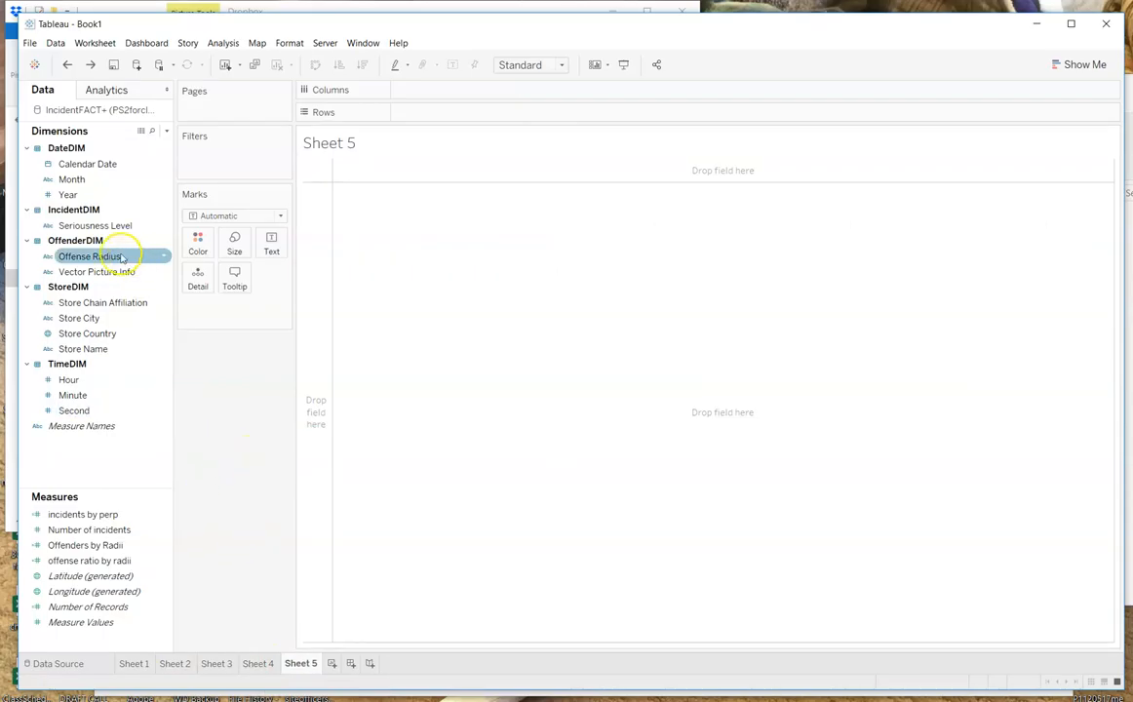
pyautogui.moveTo(92, 256); pyautogui.dragTo(429, 115)
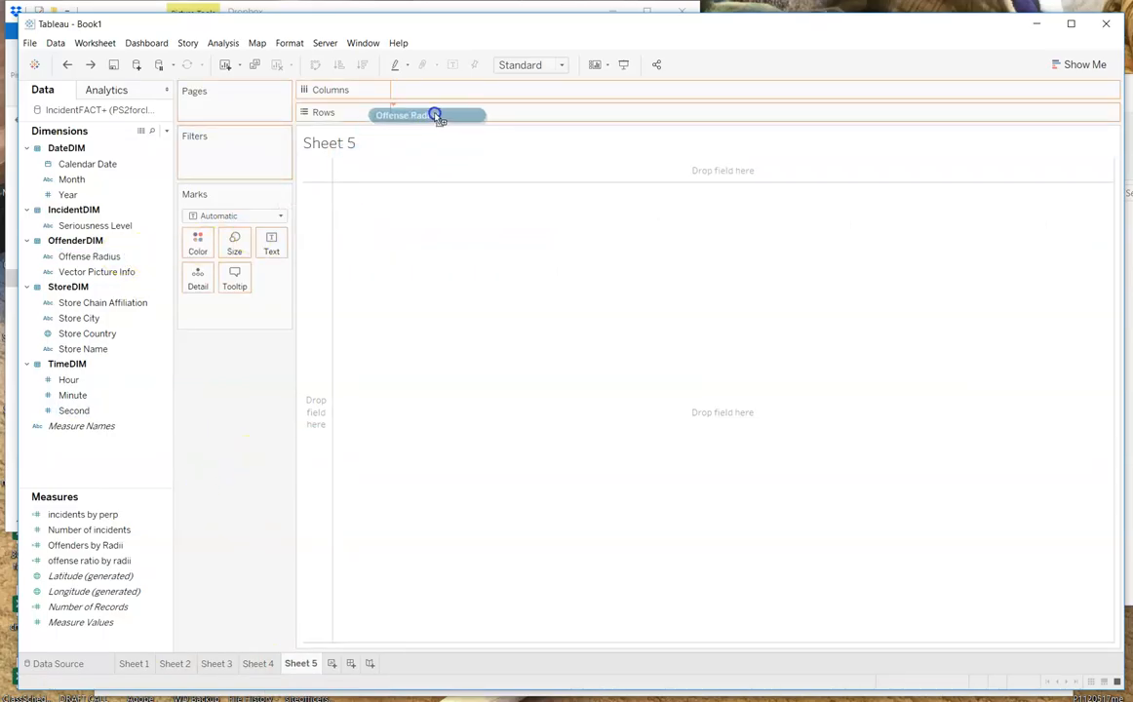
pyautogui.moveTo(426, 114); pyautogui.dragTo(444, 111)
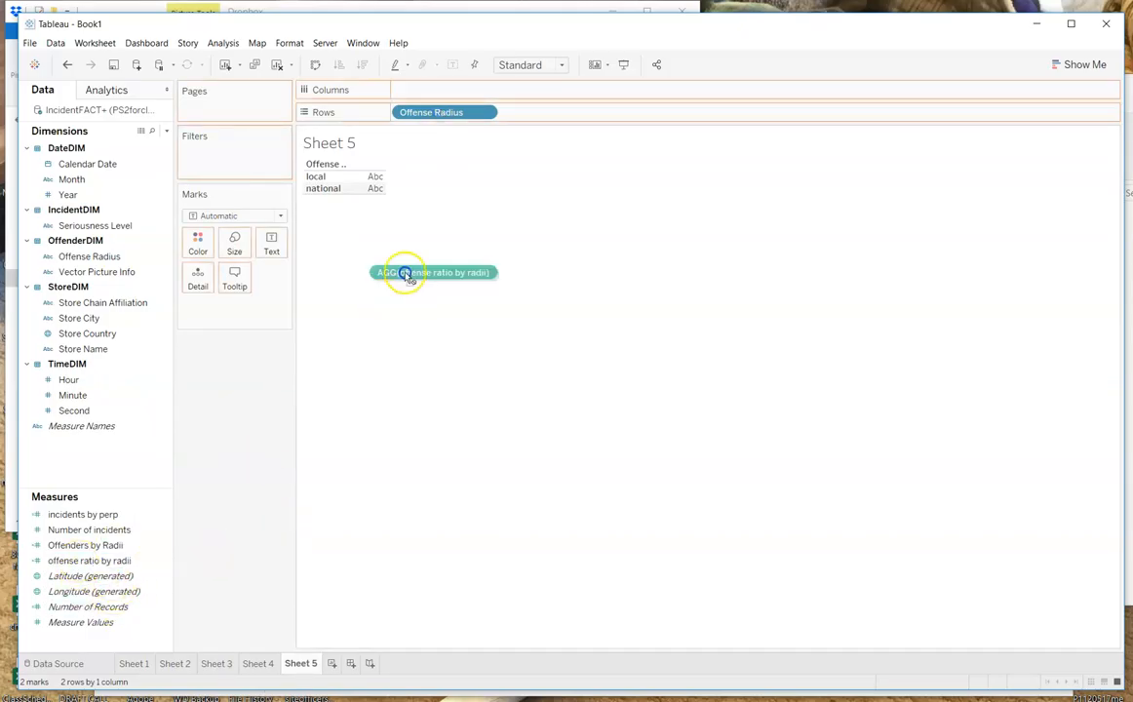
# - Show offense ratio by radii as text values: local 1.94, national 1.90
pyautogui.moveTo(404, 272); pyautogui.dragTo(463, 90)
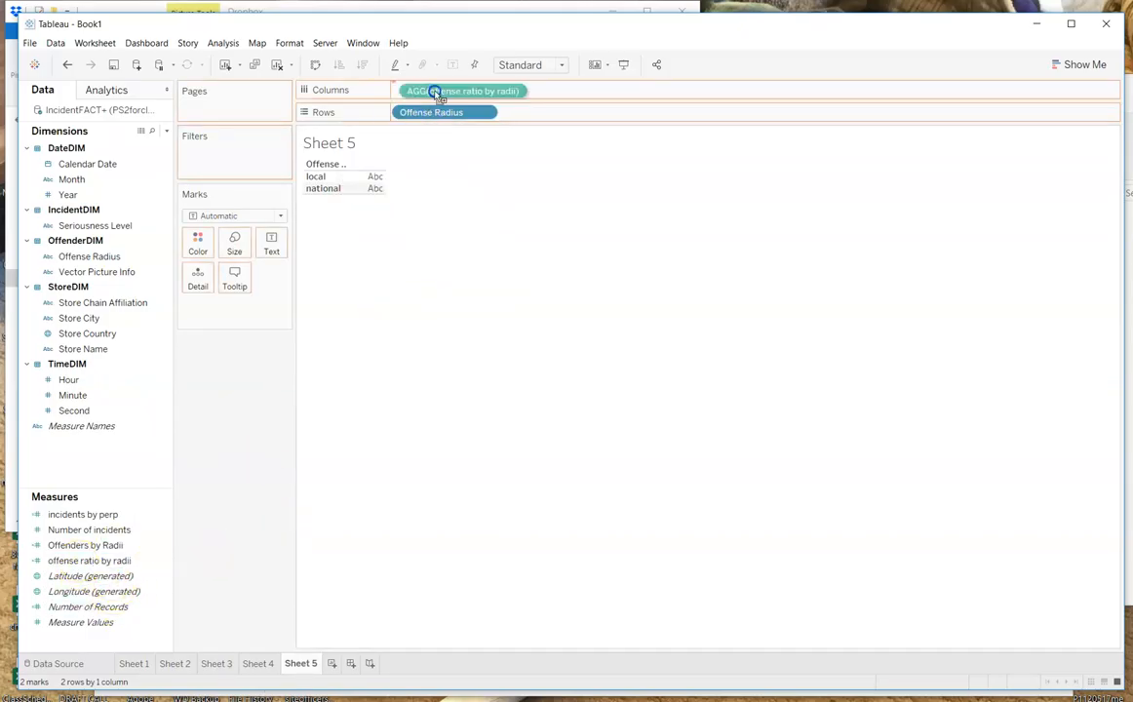
pyautogui.click(461, 89)
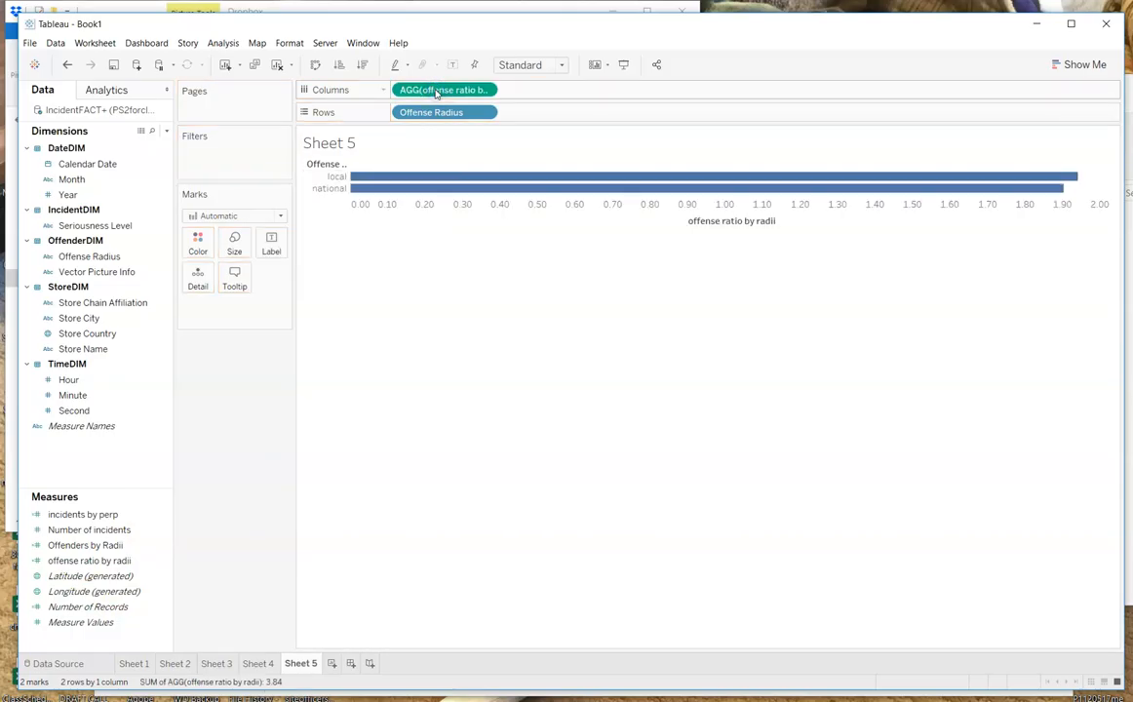
pyautogui.moveTo(986, 189)
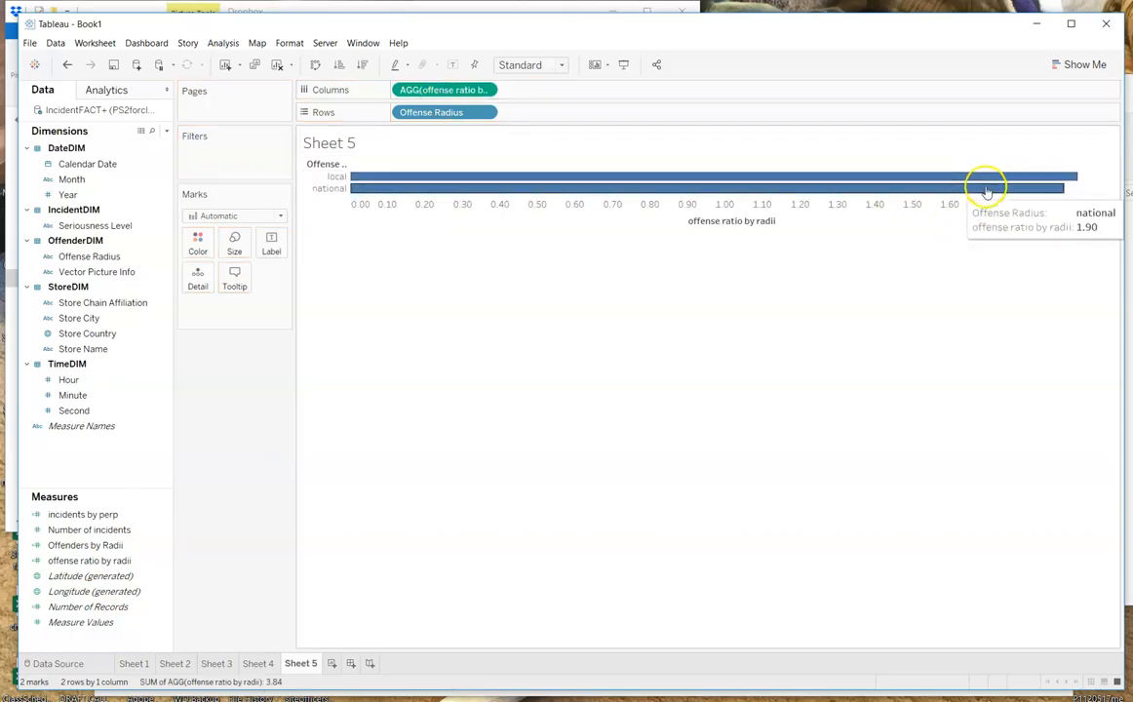
pyautogui.click(443, 88)
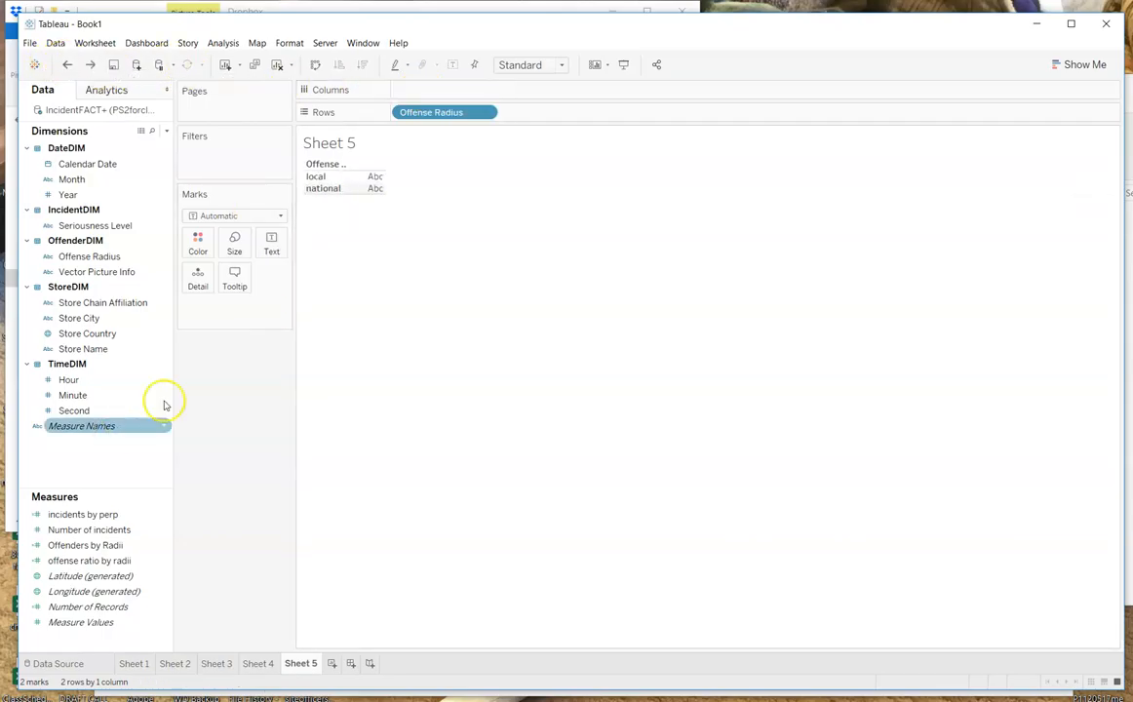
pyautogui.click(88, 559)
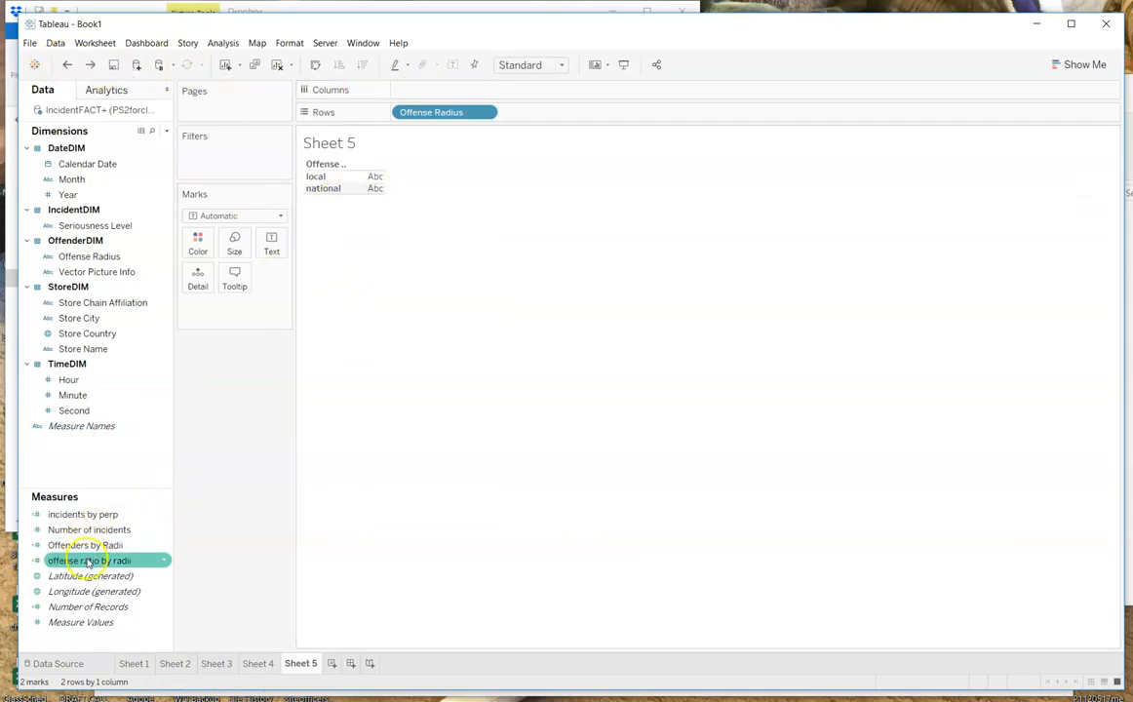
pyautogui.moveTo(89, 560); pyautogui.dragTo(397, 175)
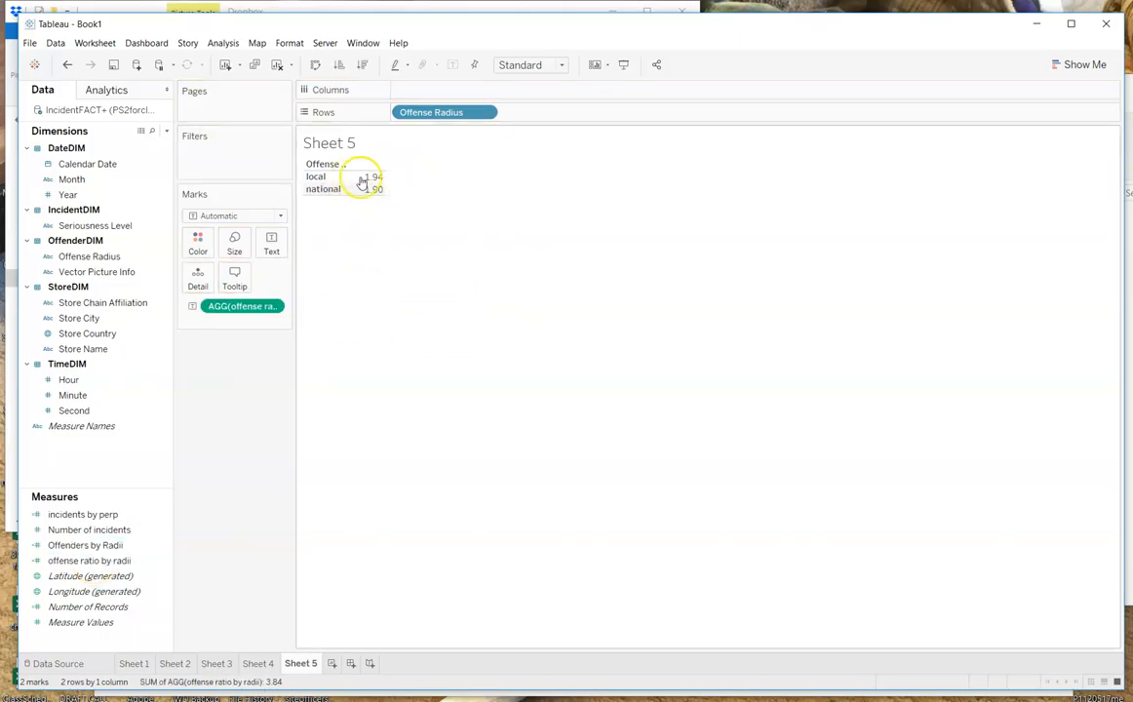
pyautogui.moveTo(507, 209)
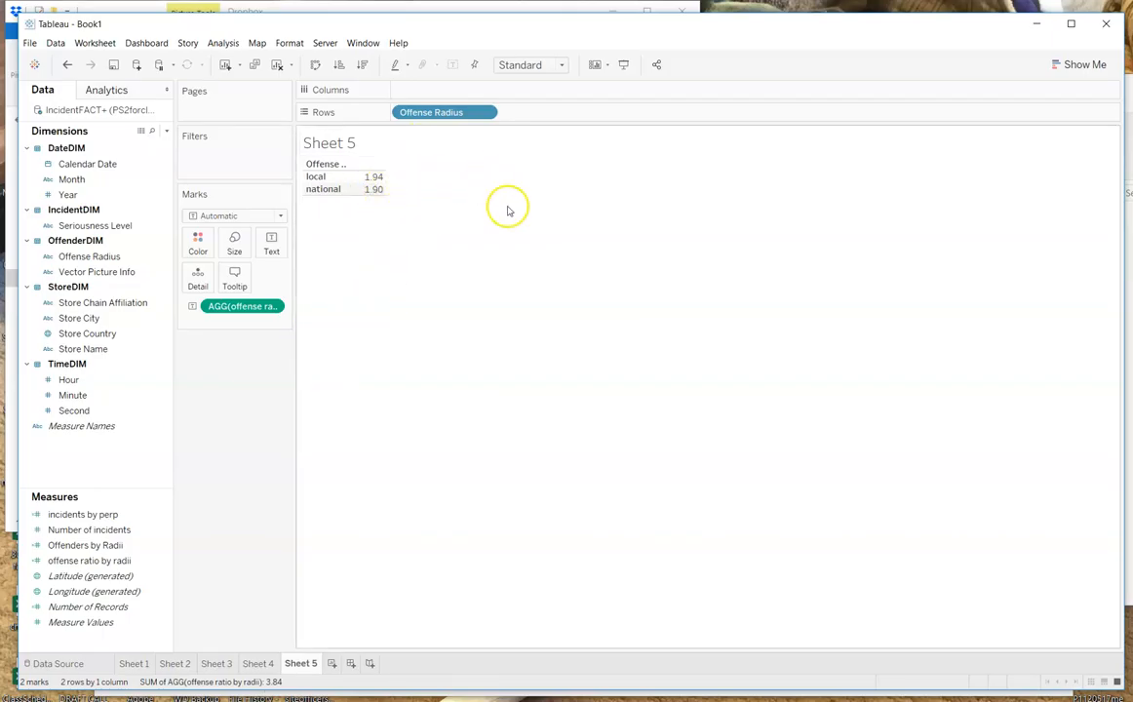
pyautogui.moveTo(570, 397)
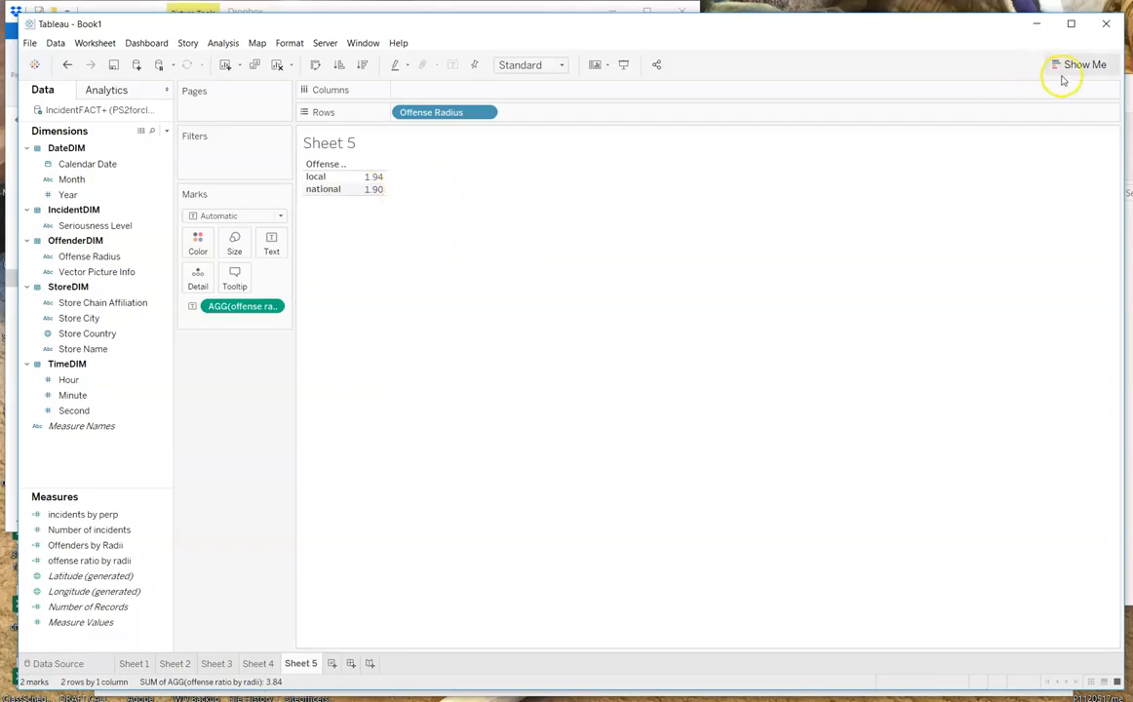
# - Make Sheet 5 labelled horizontal bars (1.94, 1.90), then browse Sheets 3, 4 and 2
pyautogui.click(1083, 65)
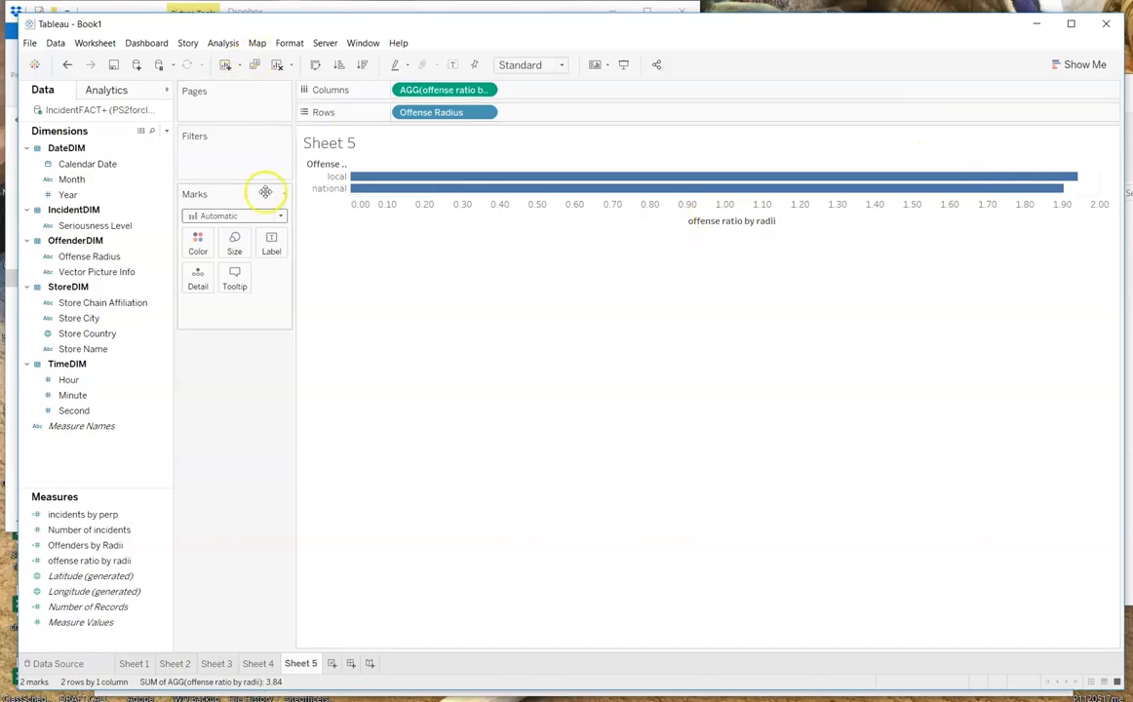
pyautogui.click(90, 576)
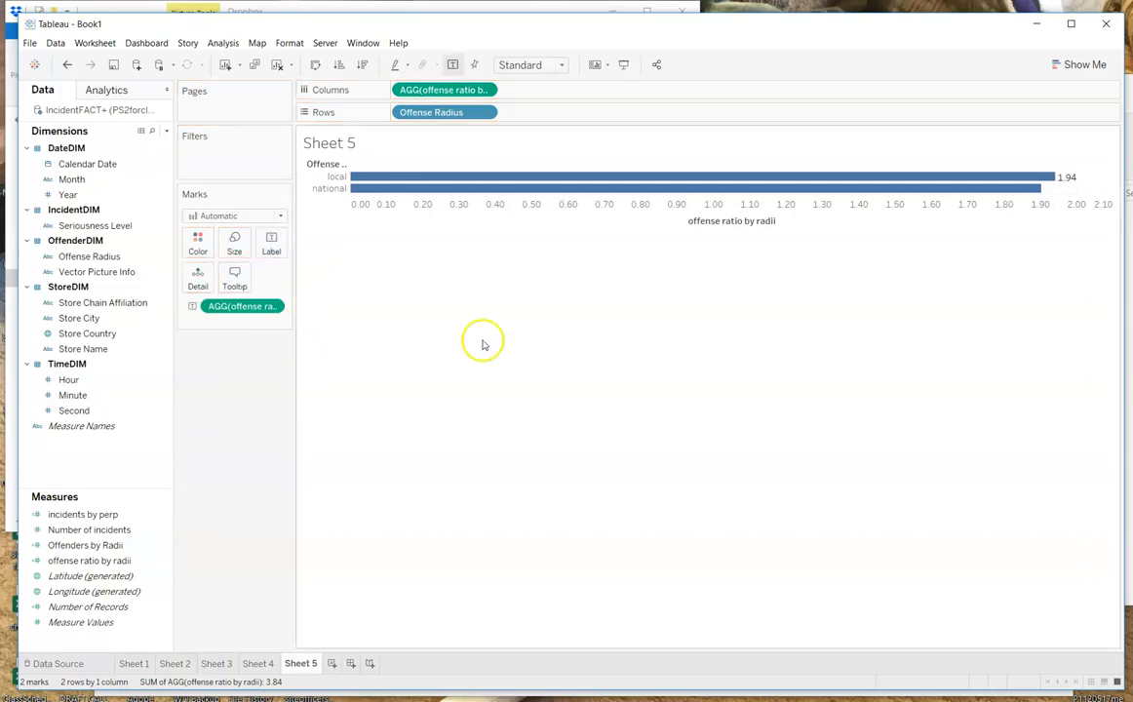
pyautogui.moveTo(1041, 188)
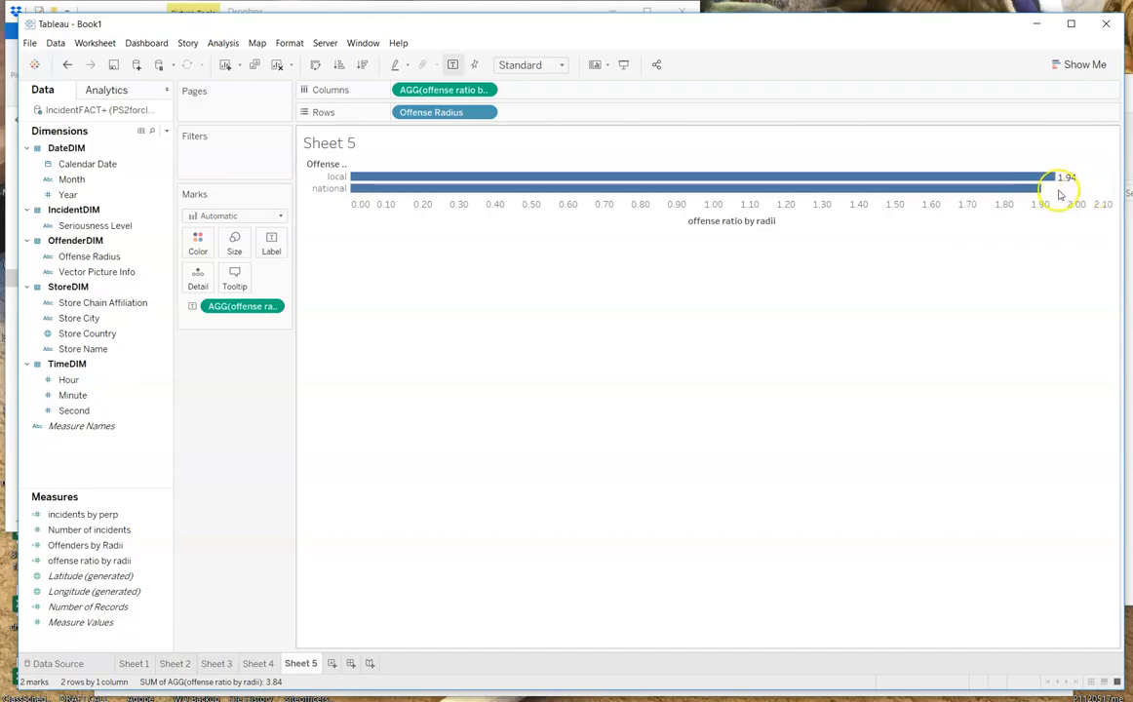
pyautogui.moveTo(916, 189)
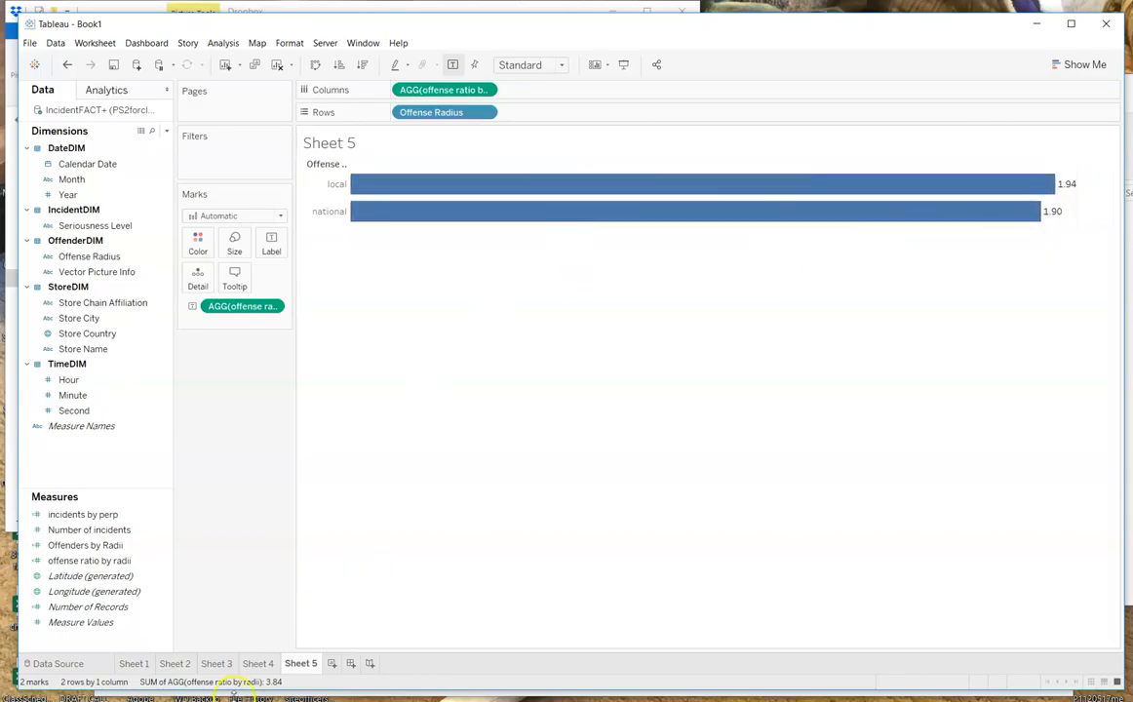
pyautogui.click(217, 663)
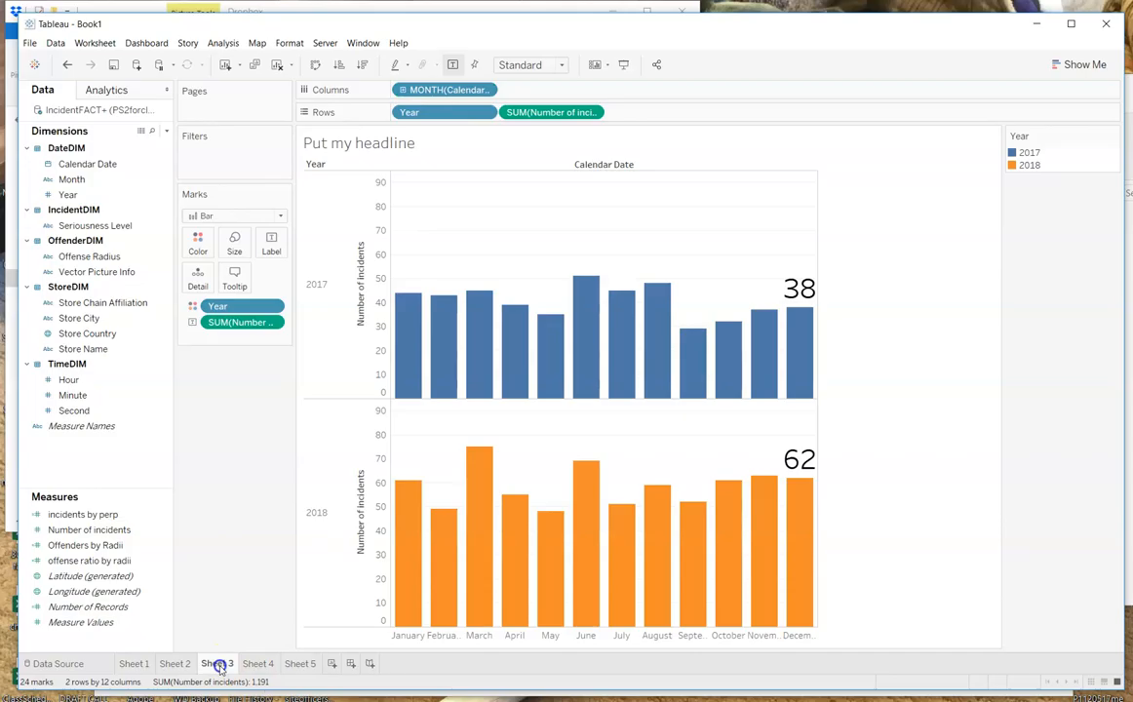
pyautogui.click(258, 663)
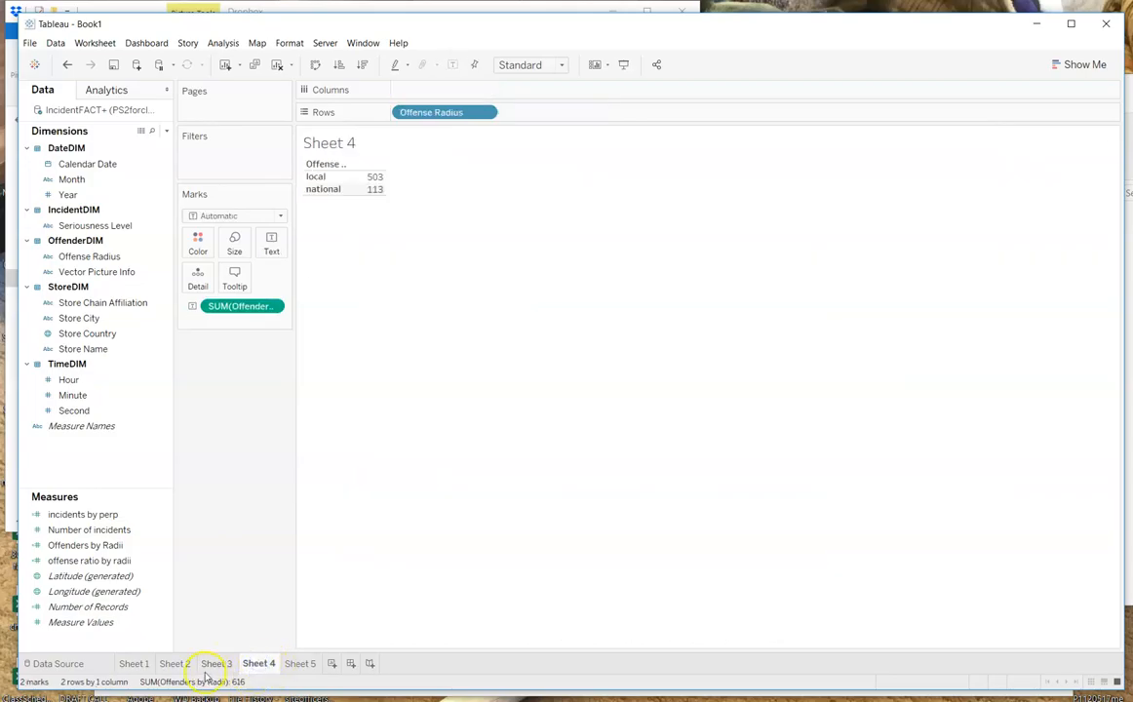
pyautogui.click(175, 662)
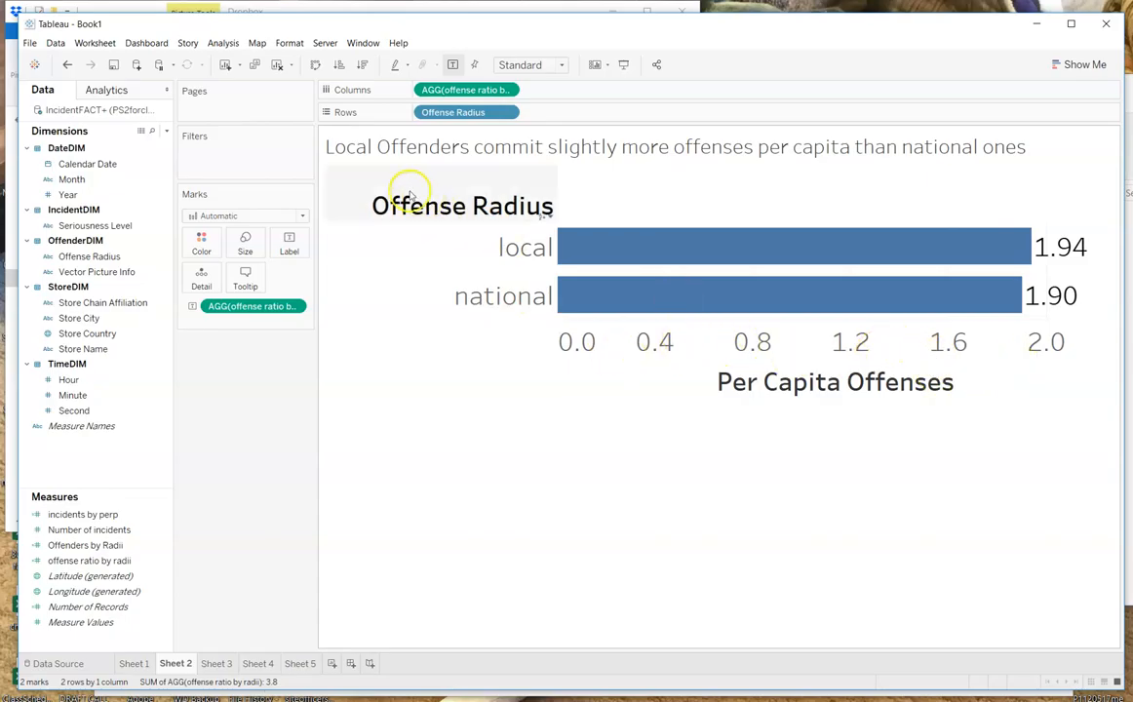
pyautogui.moveTo(804, 266)
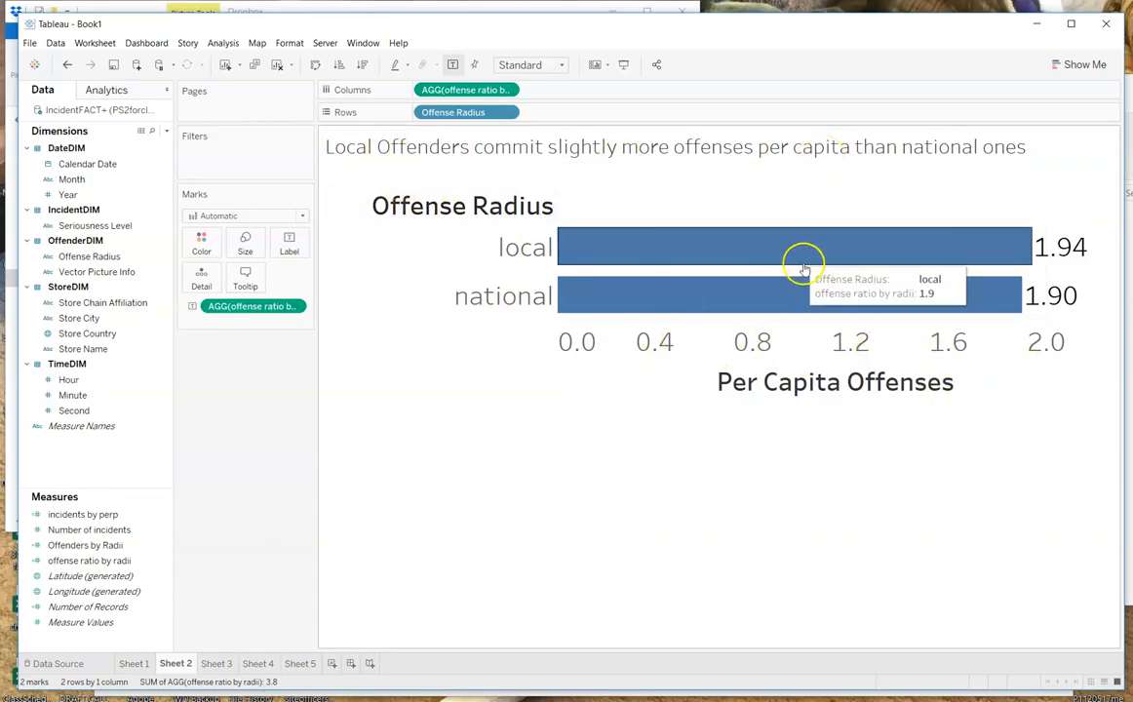
pyautogui.moveTo(557, 506)
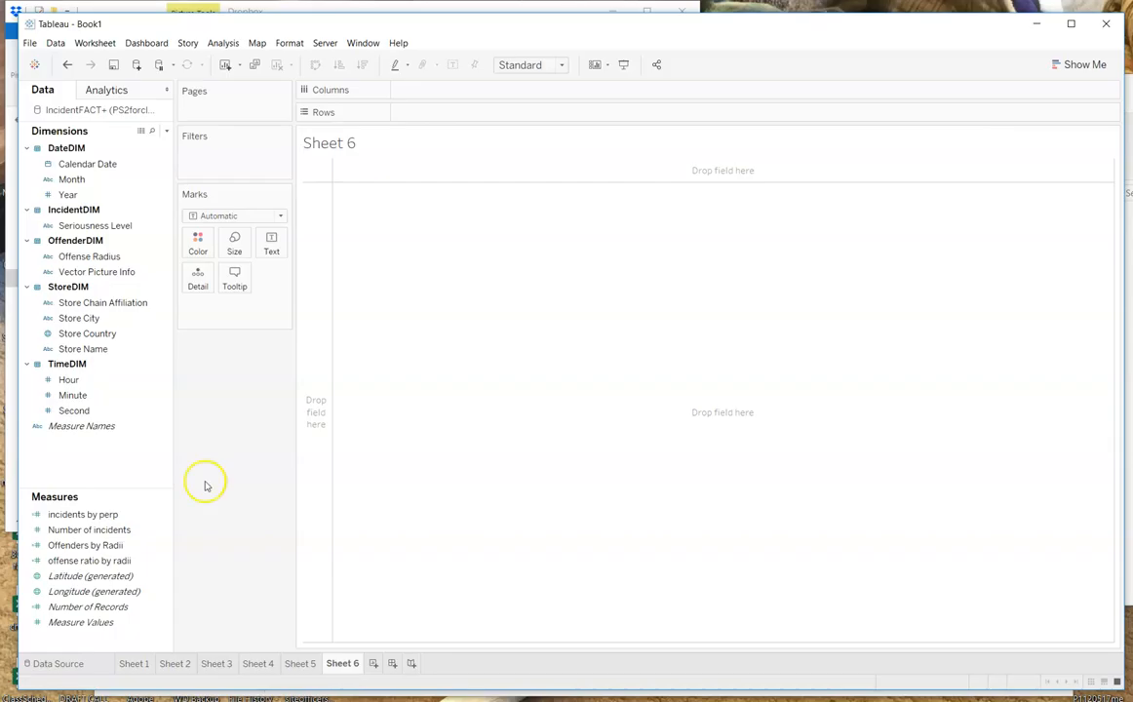
pyautogui.moveTo(604, 330)
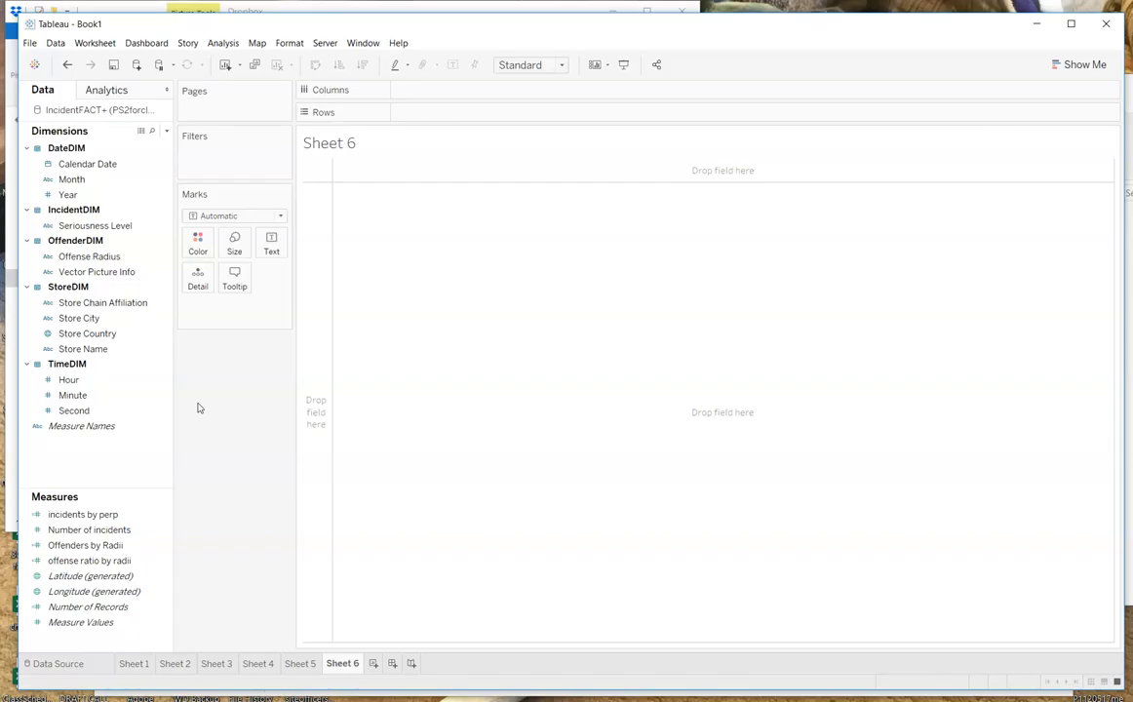
# - Select incidents by perp in the Measures pane and open its context menu
pyautogui.click(83, 513)
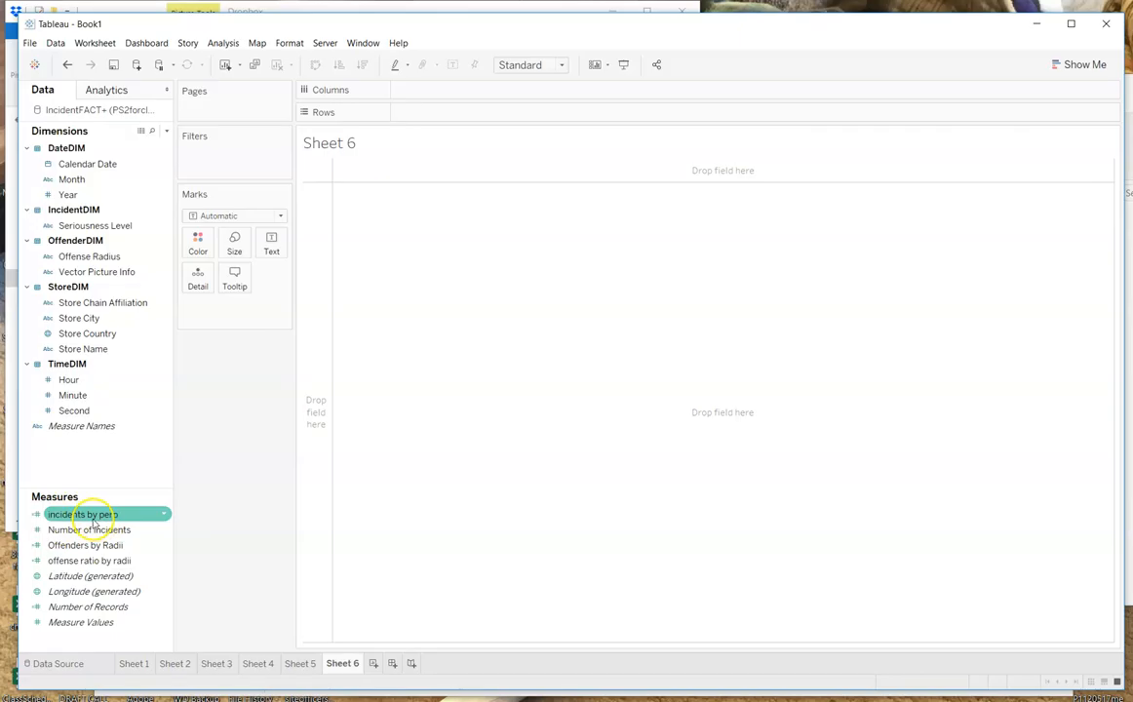
pyautogui.rightClick(82, 513)
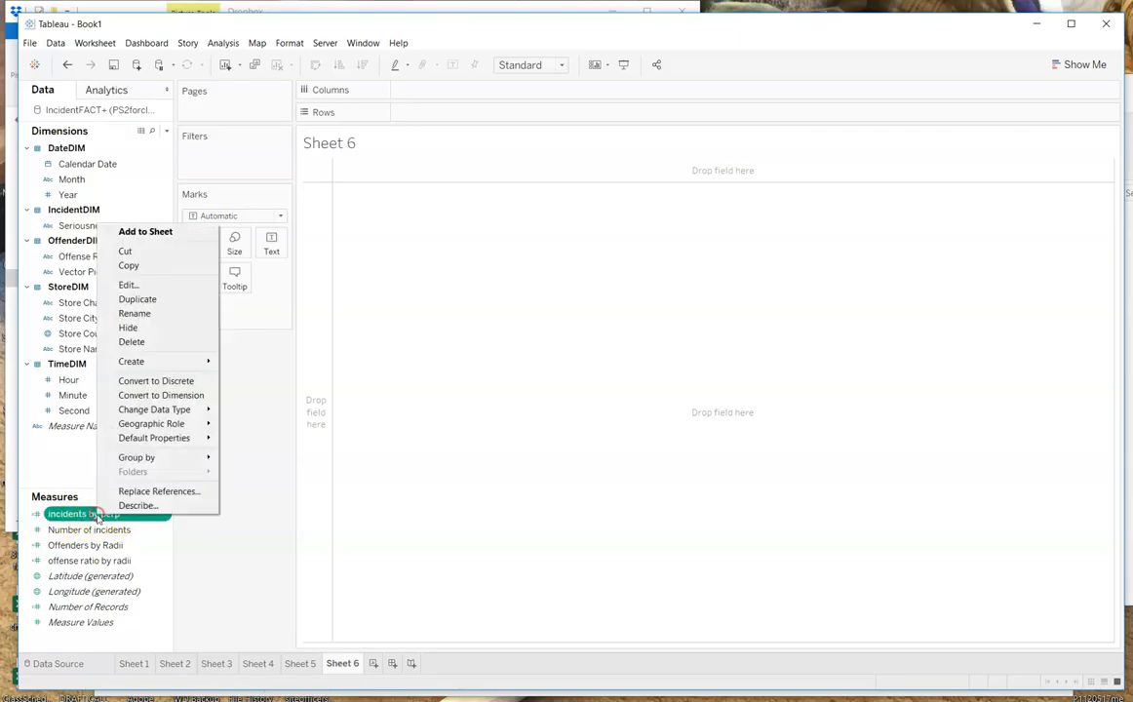
# - Set incidents by perp to {FIXED [Vector Picture Info] : COUNT([Number of incidents])} and confirm it's valid
pyautogui.click(128, 283)
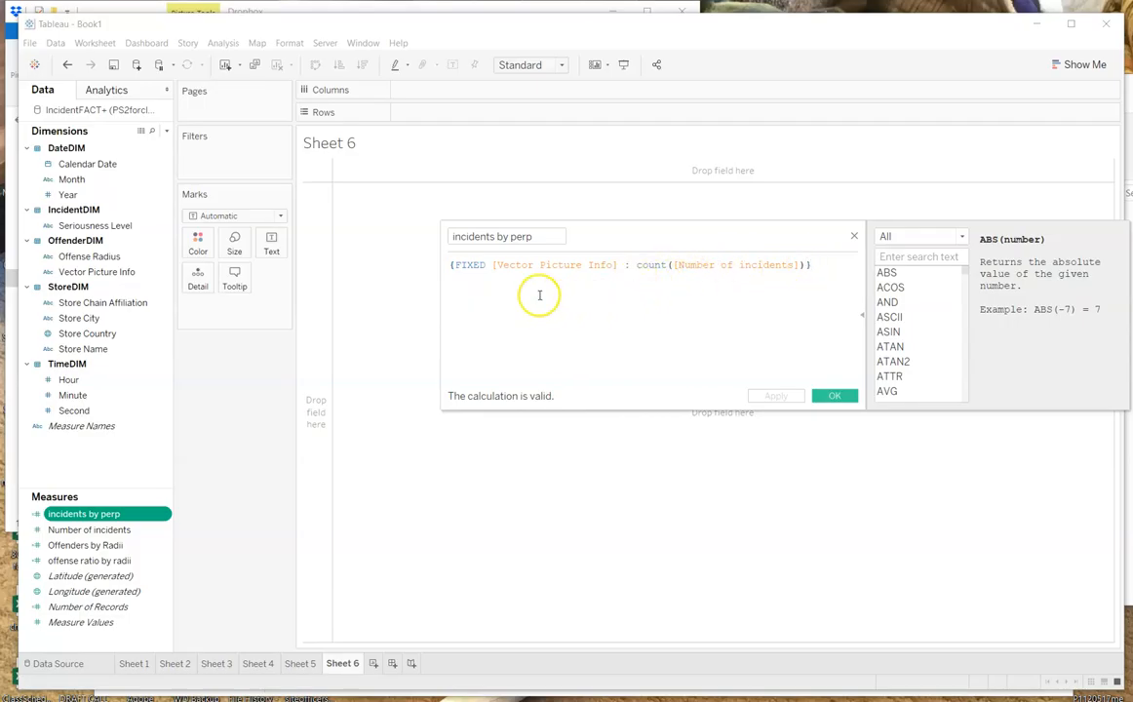
pyautogui.click(810, 264)
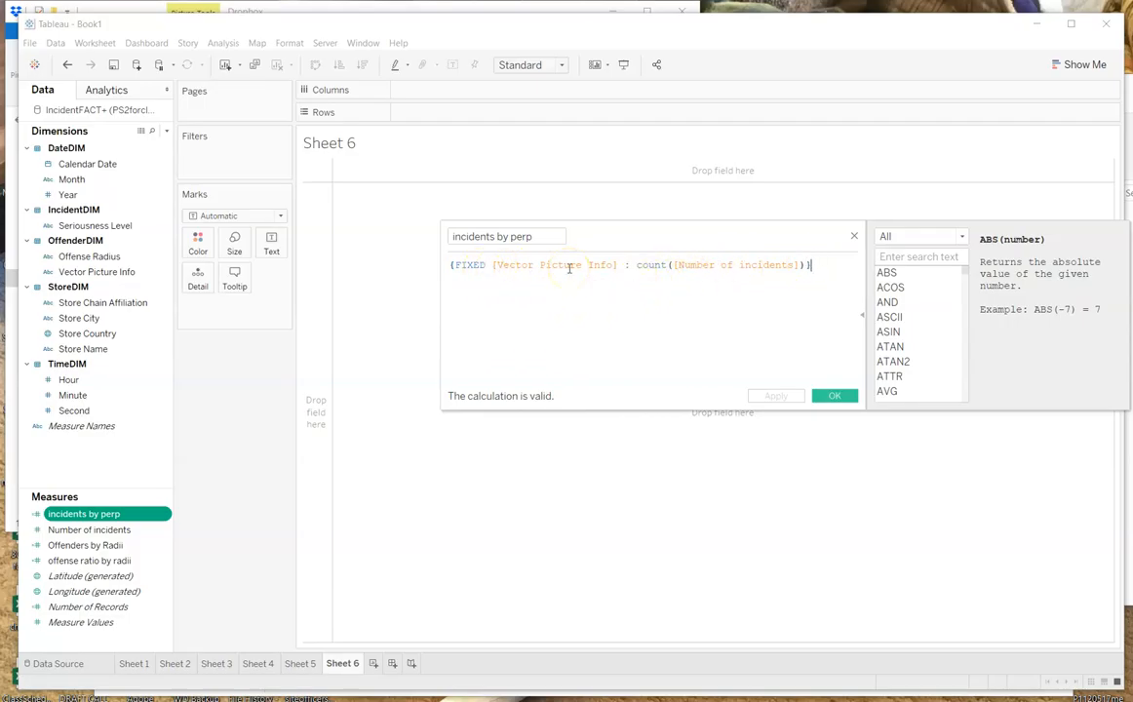
pyautogui.moveTo(559, 319)
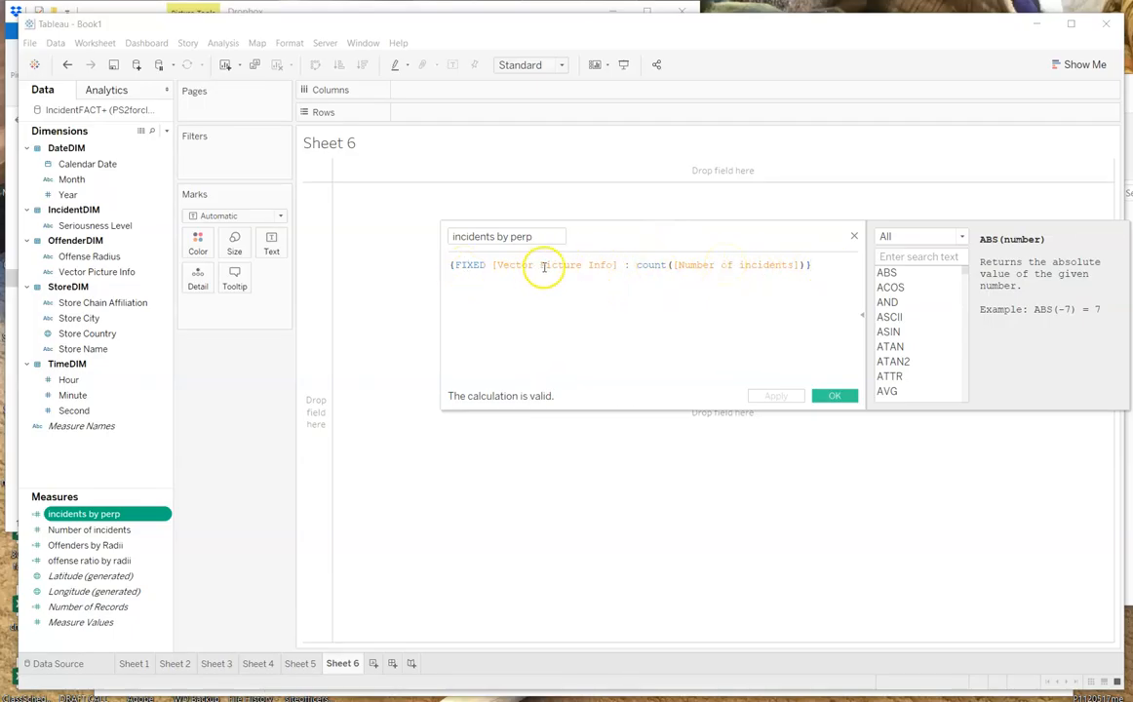
pyautogui.click(835, 395)
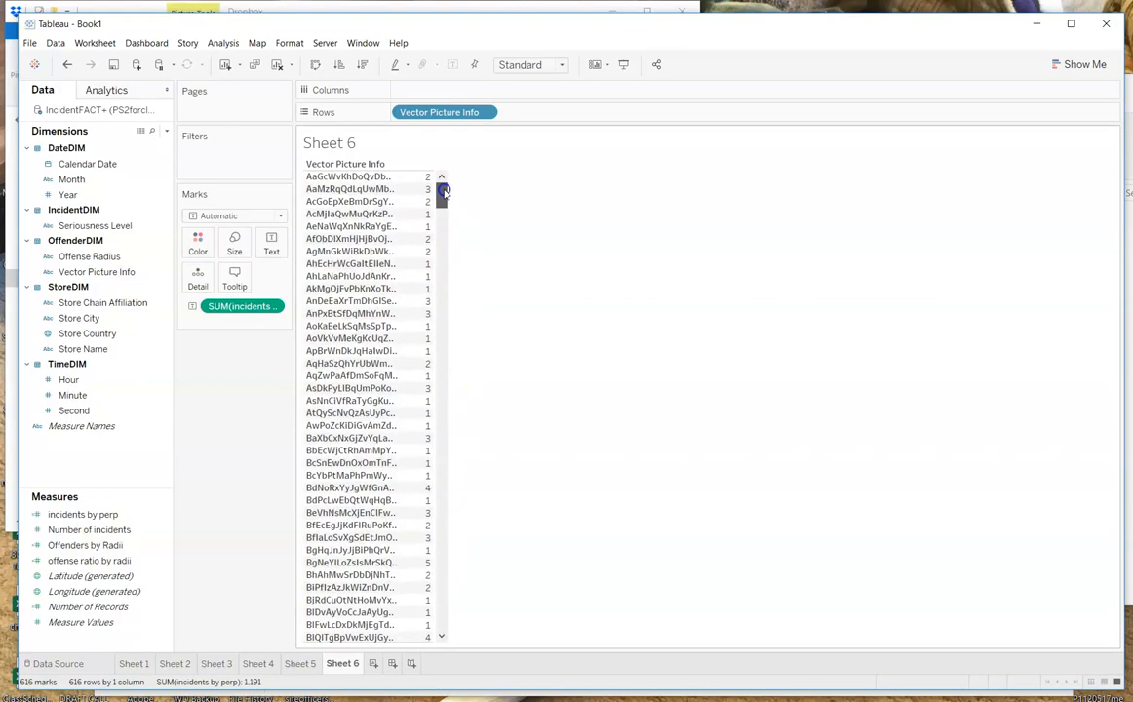
# - Sort perpetrators by incidents by perp descending, then clear Sheet 6
pyautogui.click(360, 64)
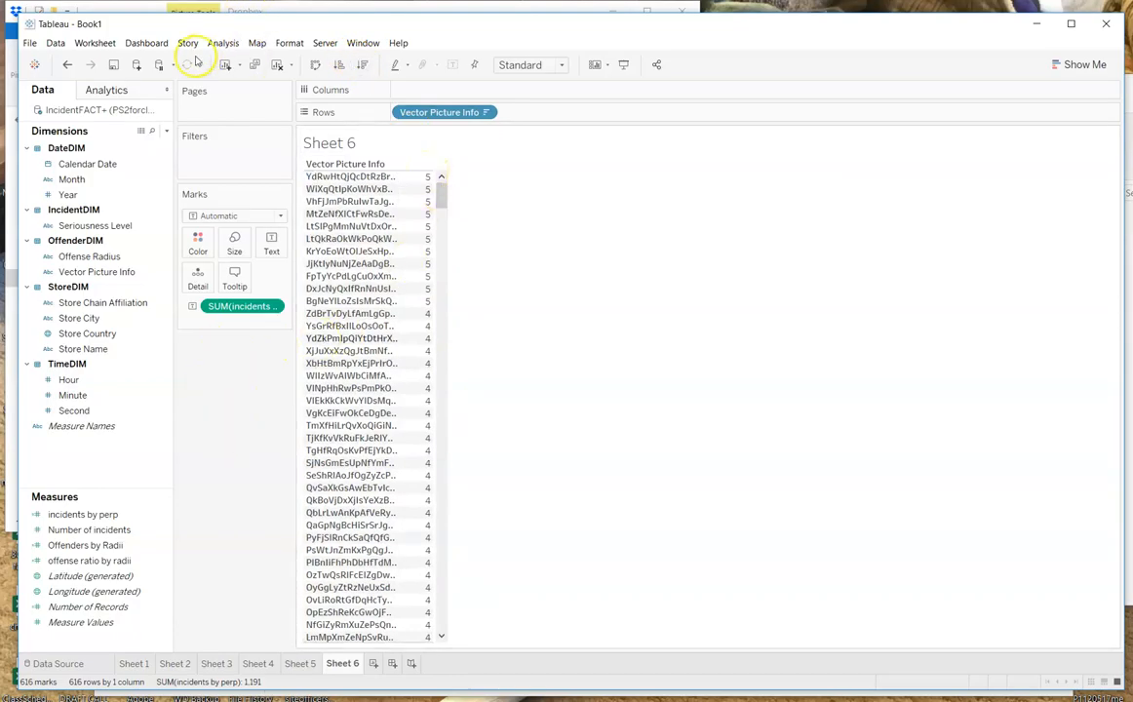
pyautogui.moveTo(278, 64)
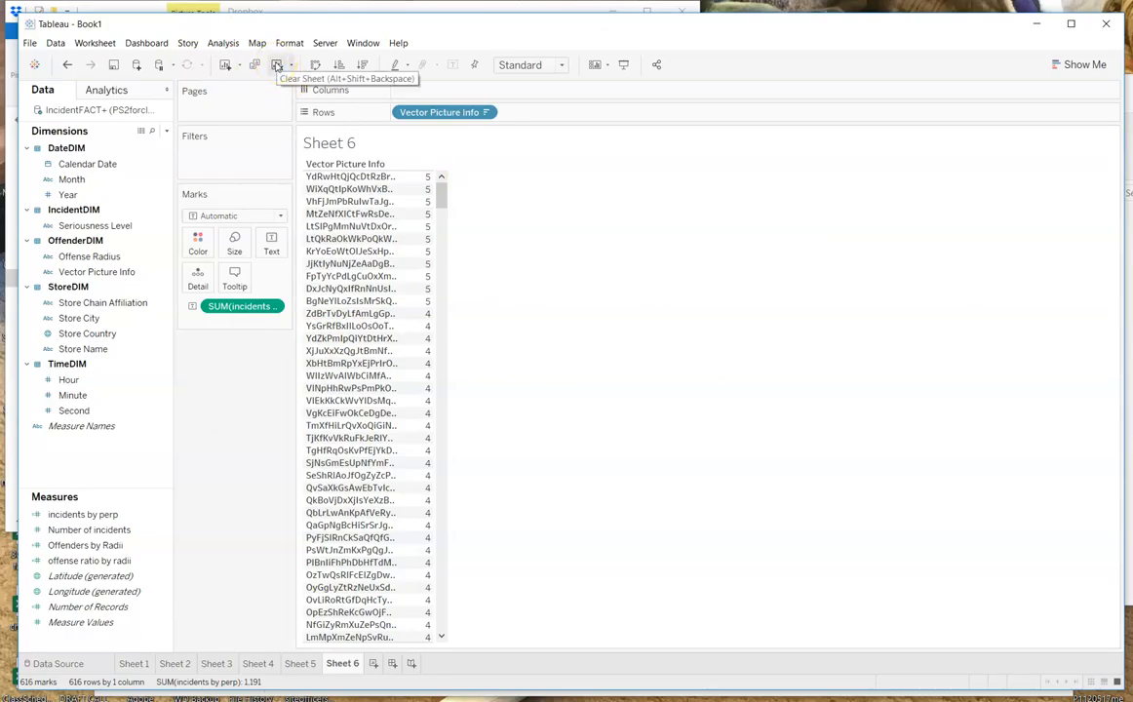
pyautogui.click(277, 65)
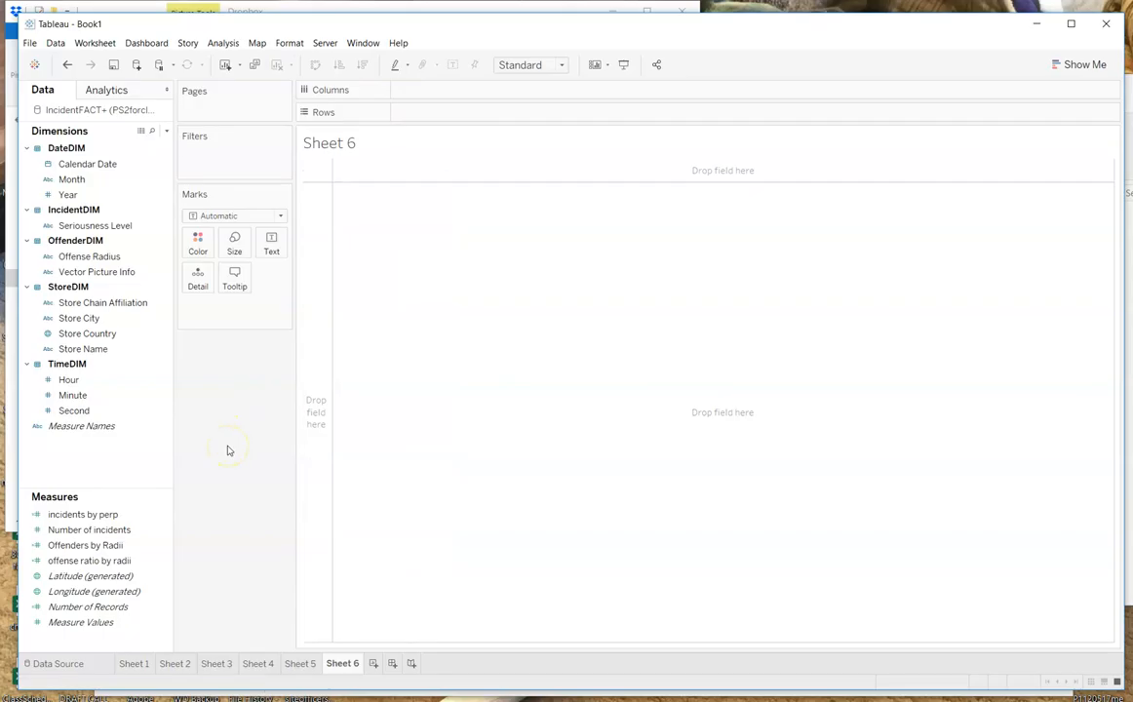
# - Create incidents by perp (bin) with bin size 1 and put bins 1–5 on Rows
pyautogui.click(83, 514)
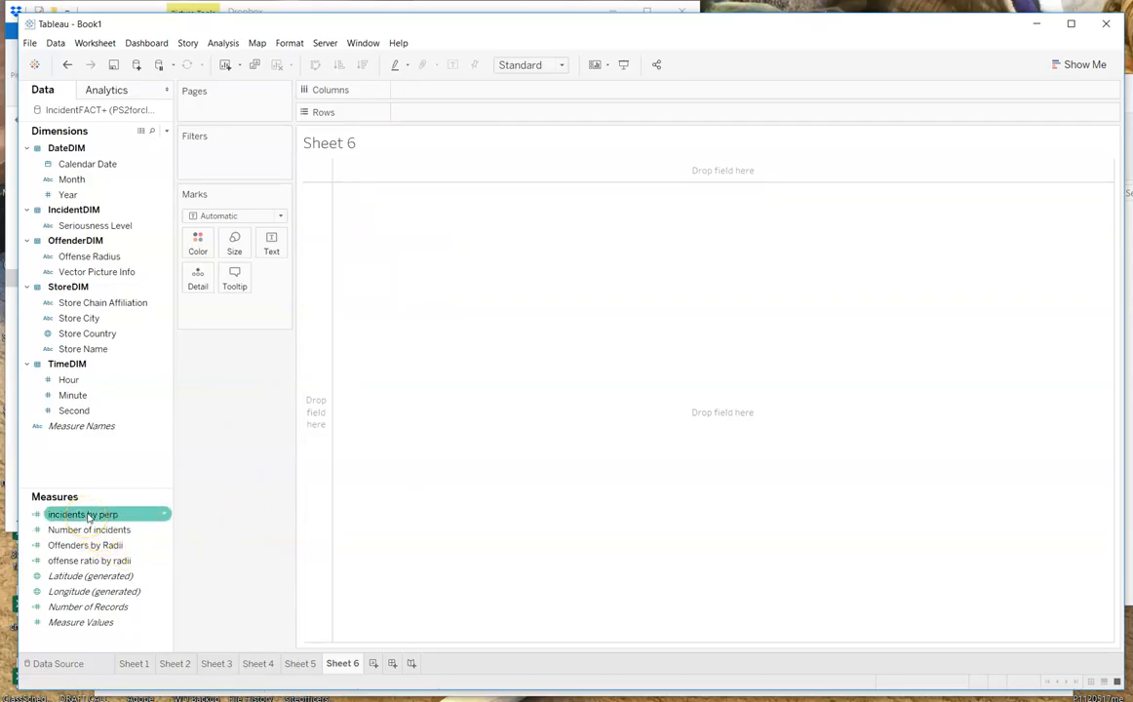
pyautogui.rightClick(83, 514)
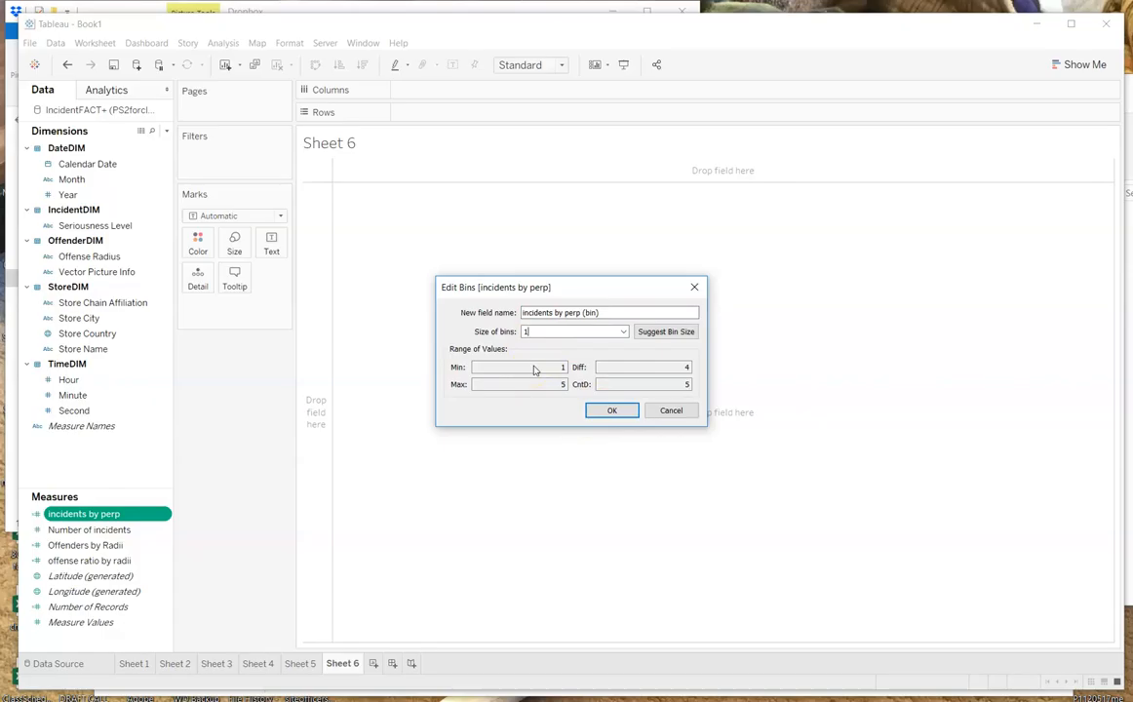
pyautogui.moveTo(537, 387)
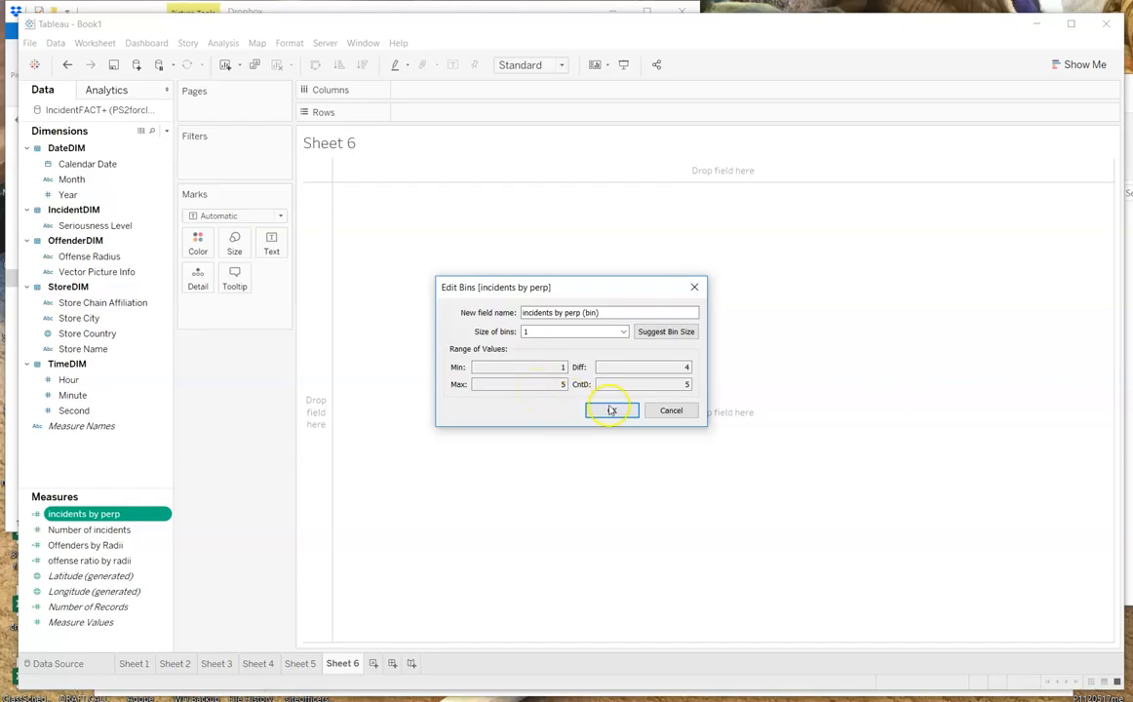
pyautogui.click(612, 409)
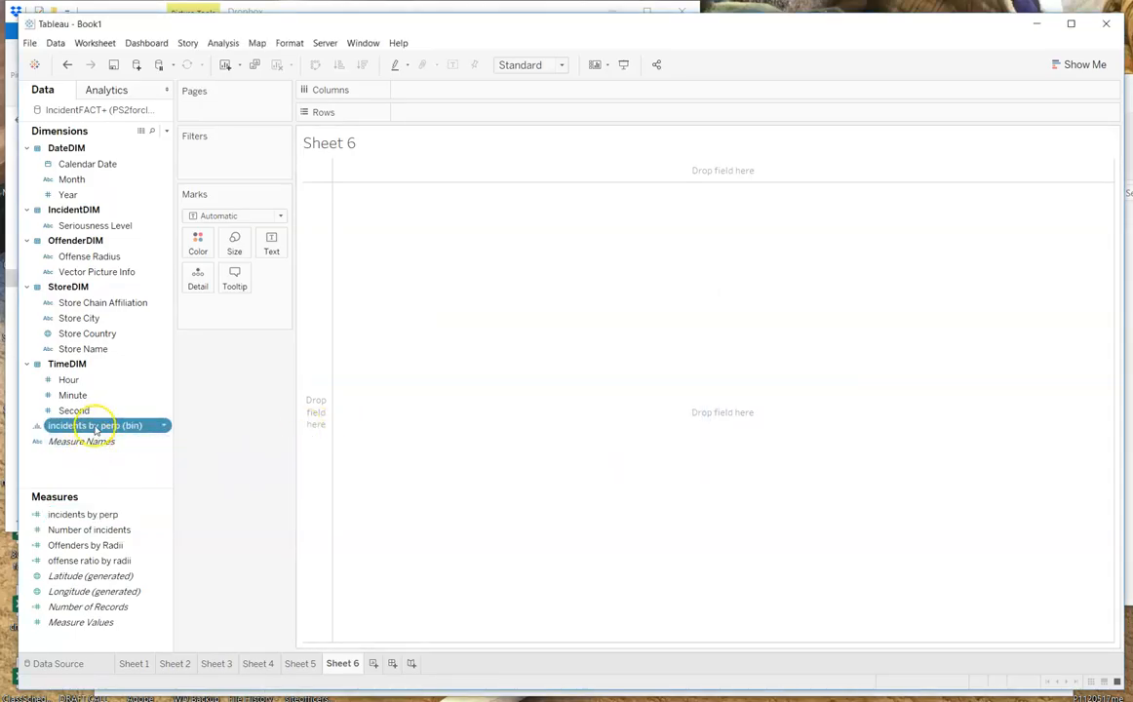
pyautogui.moveTo(94, 425); pyautogui.dragTo(445, 111)
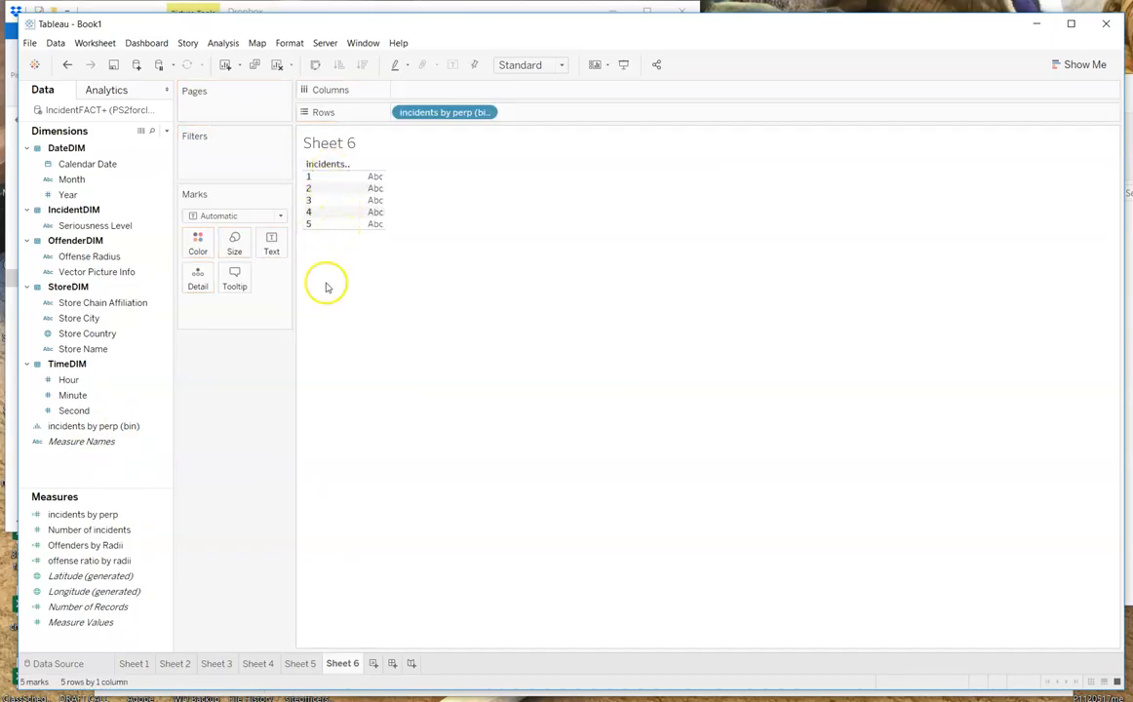
# - Label each bin with summed incidents by perp: 270, 372, 306, 188, 55
pyautogui.click(84, 514)
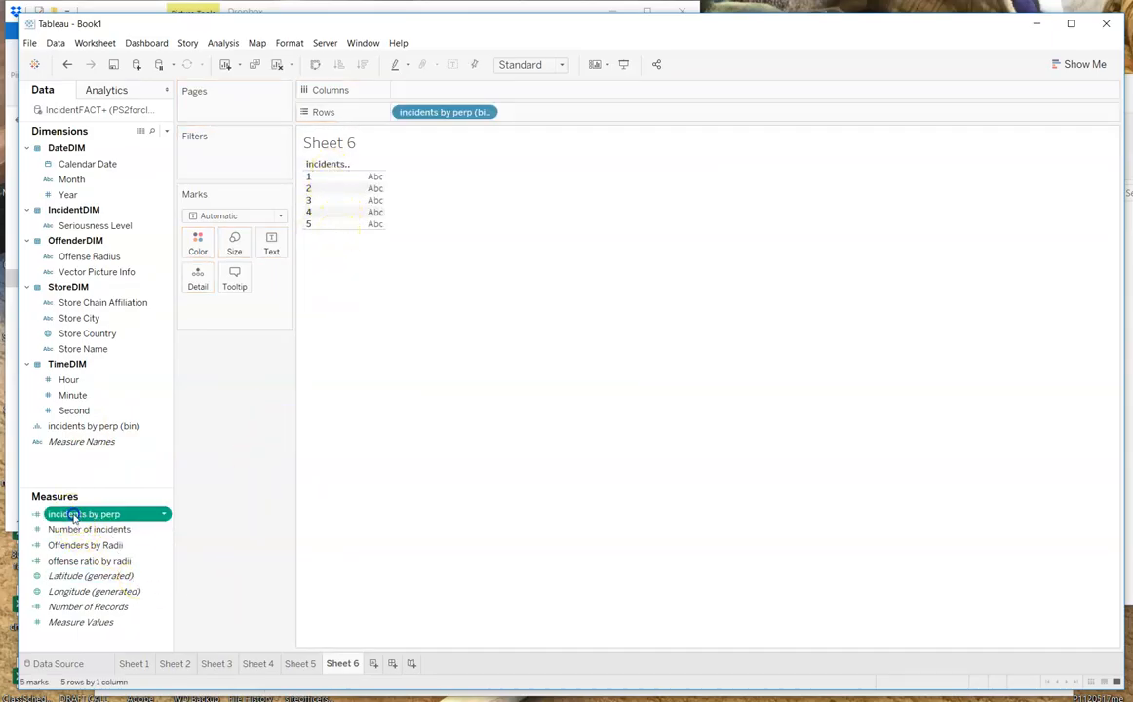
pyautogui.moveTo(85, 514); pyautogui.dragTo(234, 306)
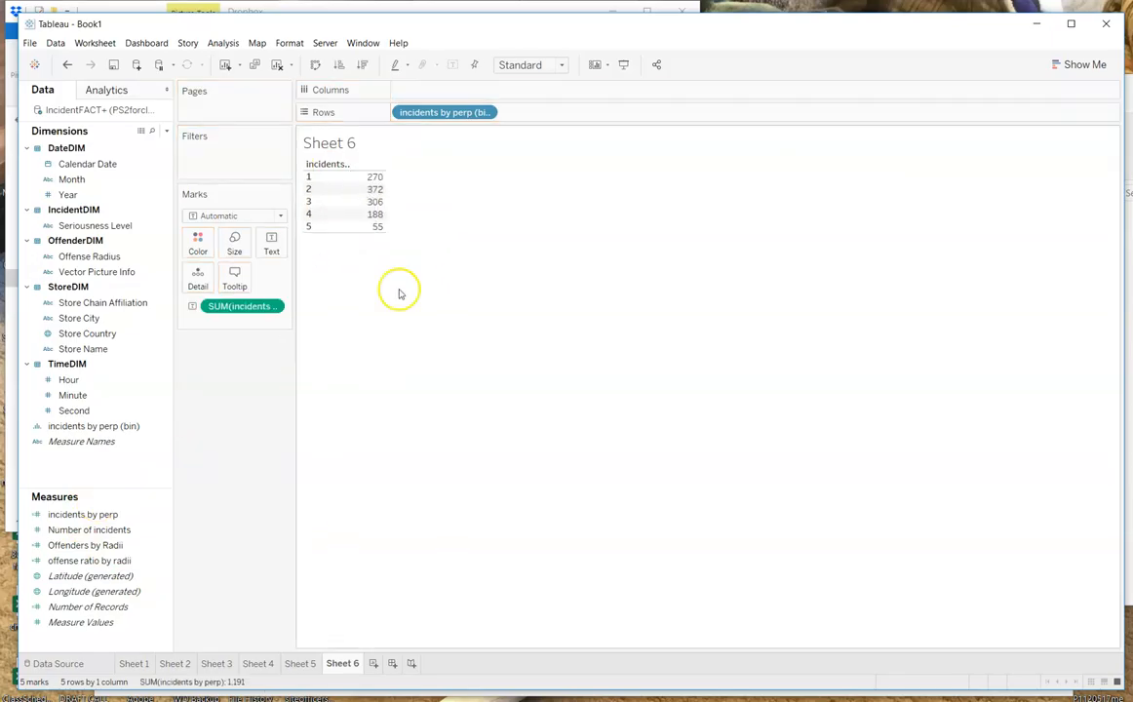
pyautogui.moveTo(410, 256)
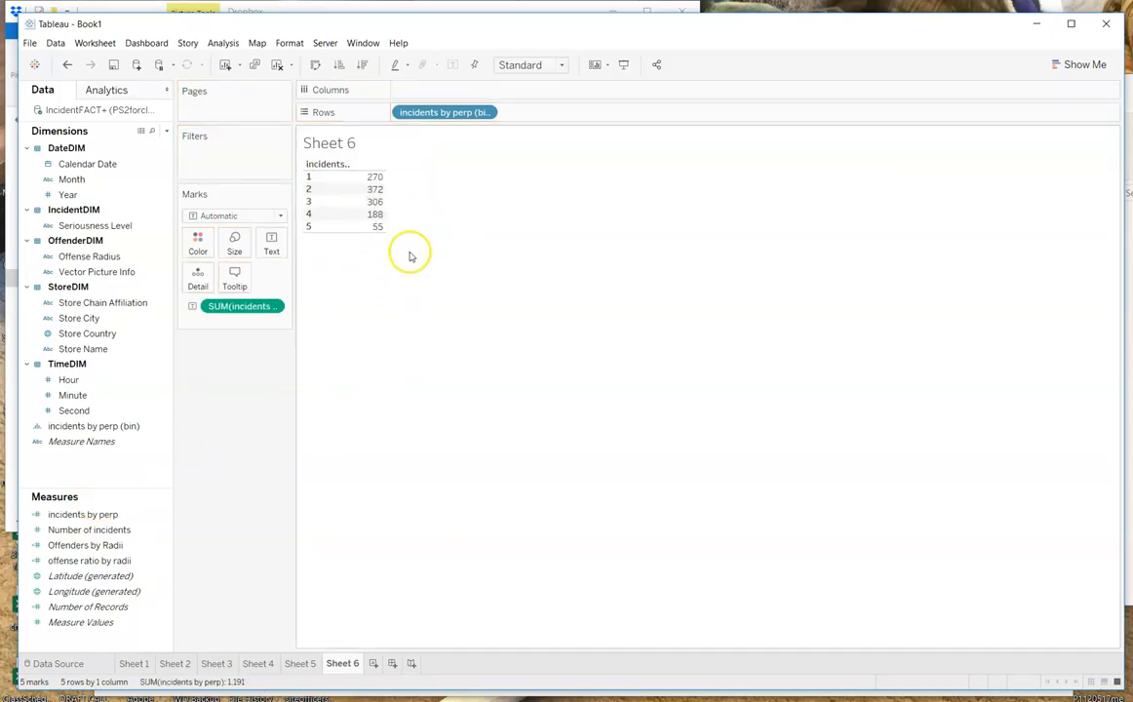
pyautogui.moveTo(388, 232)
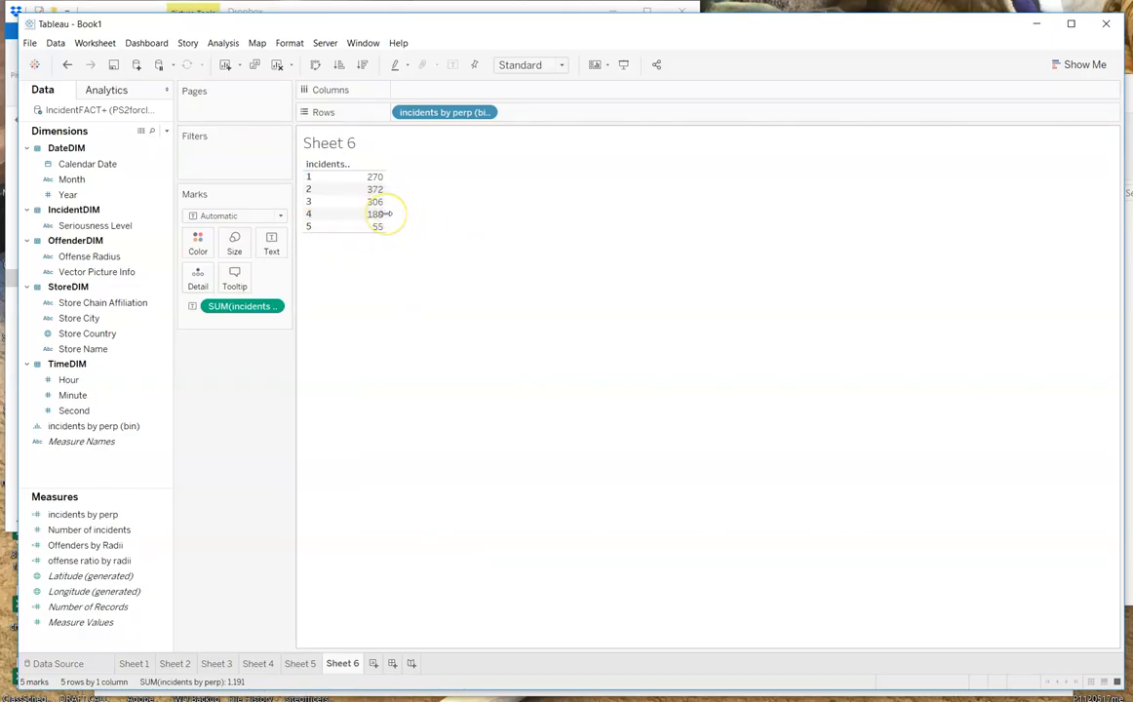
pyautogui.moveTo(395, 245)
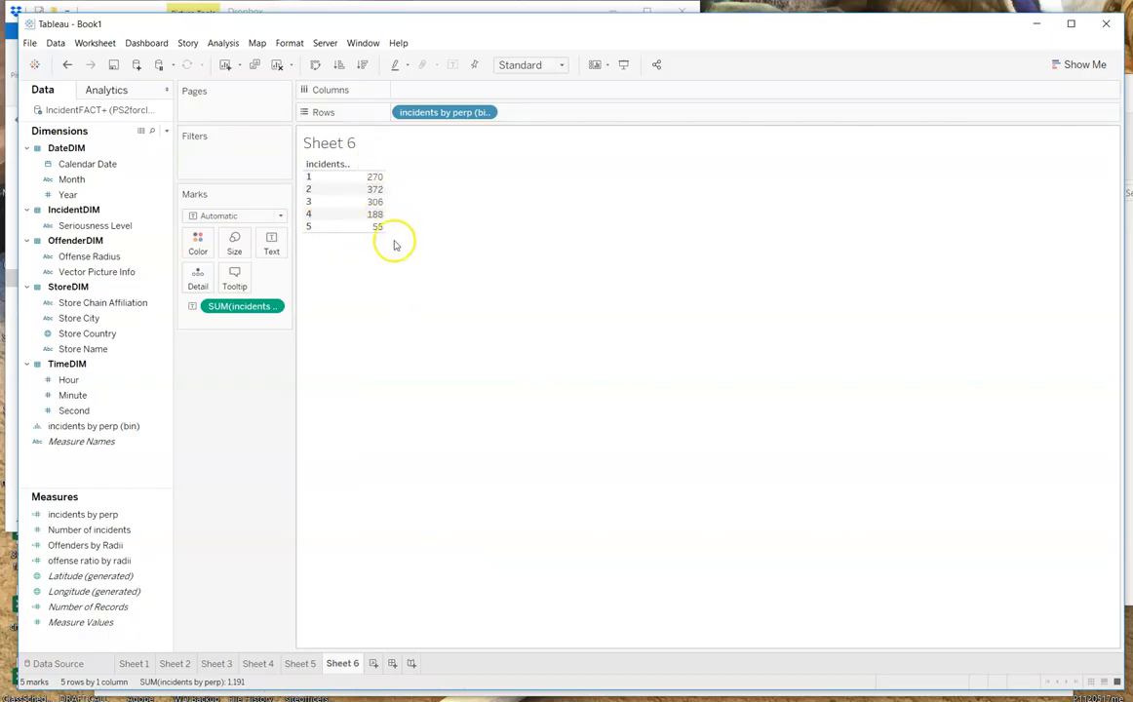
pyautogui.moveTo(348, 262)
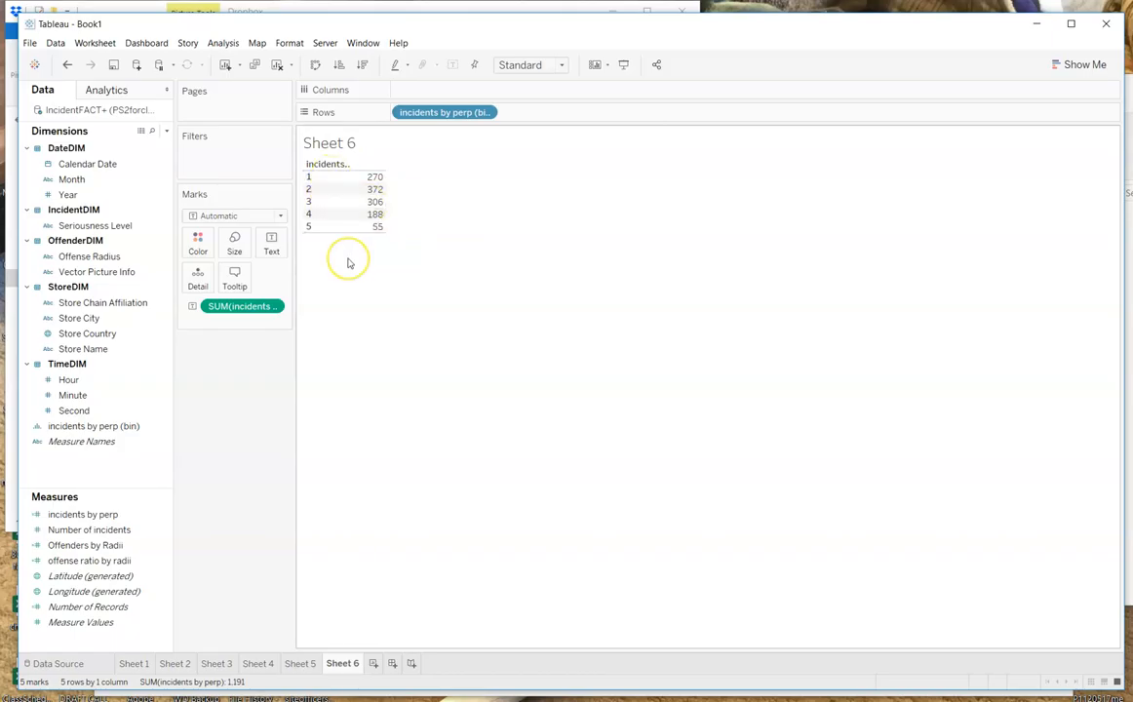
pyautogui.click(1081, 64)
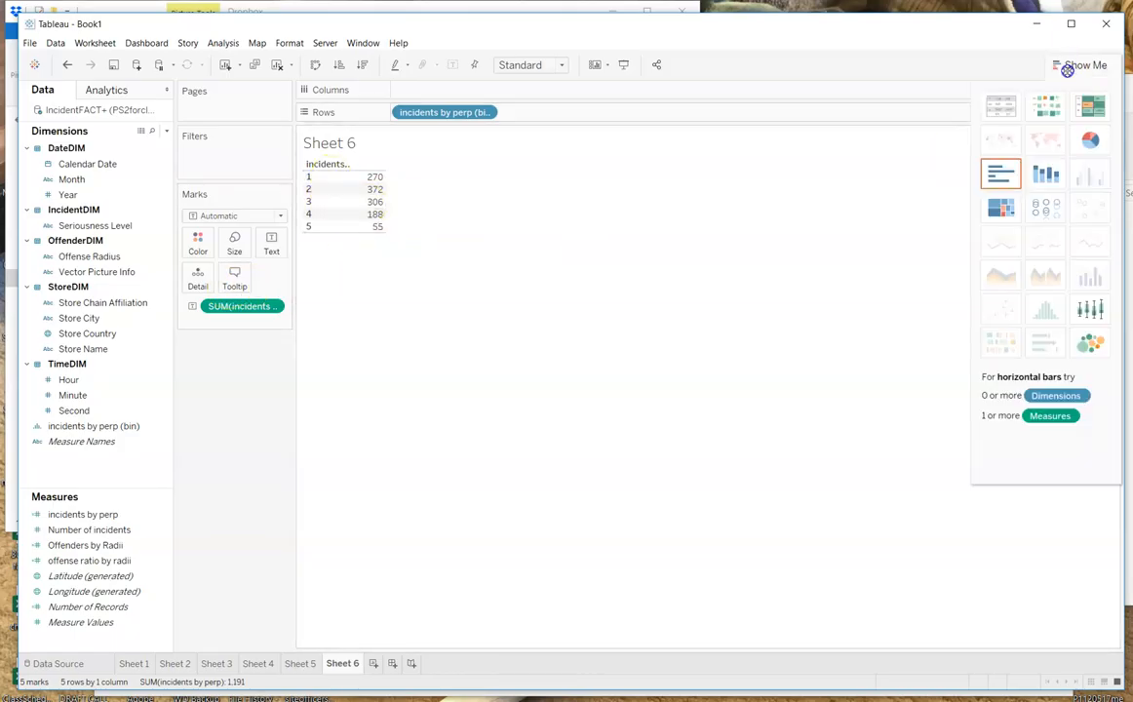
# - Chart the five bins as vertical bars labelled 270, 372, 306, 188, and 55
pyautogui.click(1000, 173)
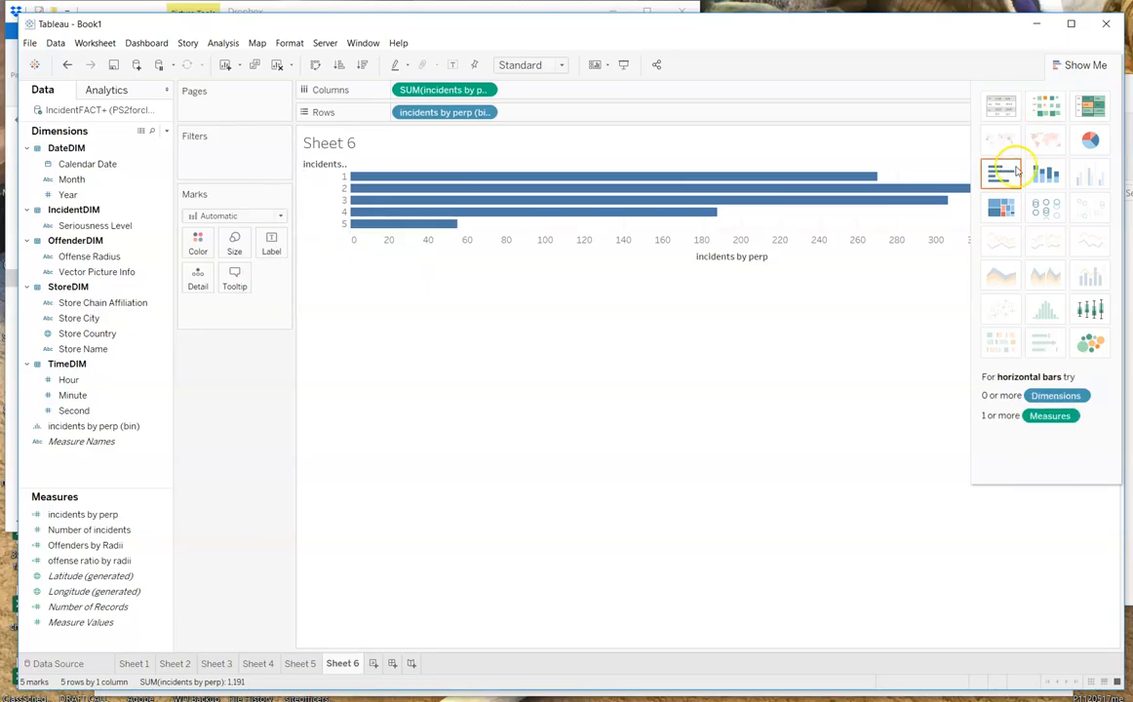
pyautogui.click(1089, 104)
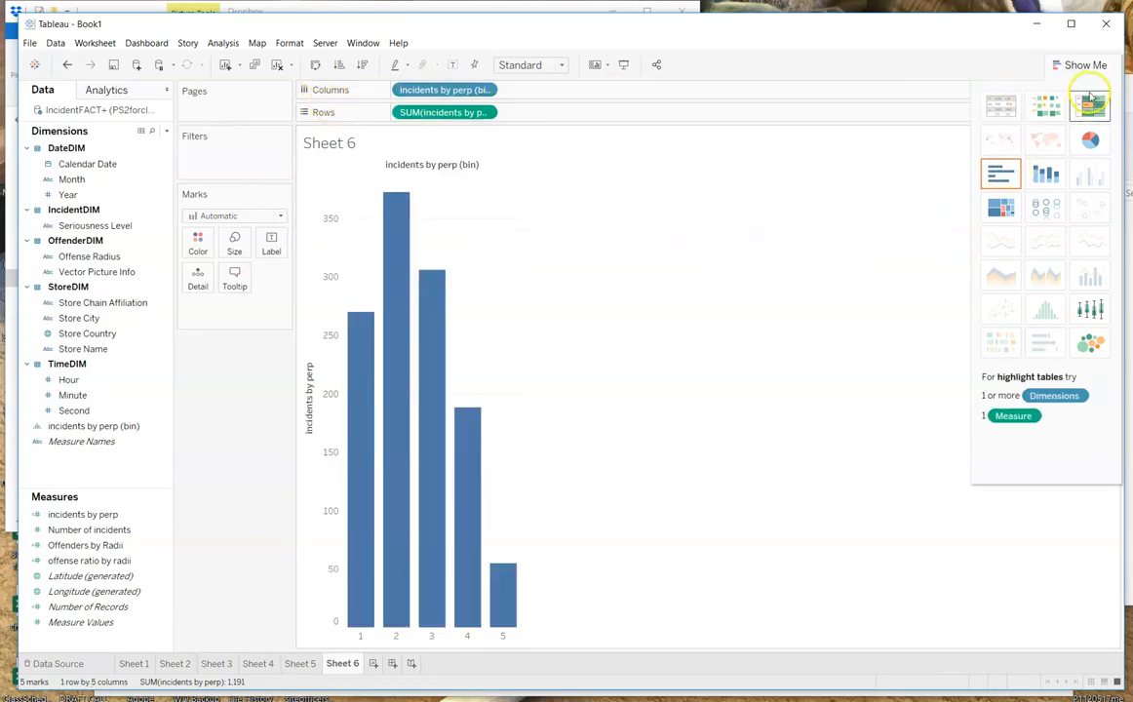
pyautogui.click(83, 514)
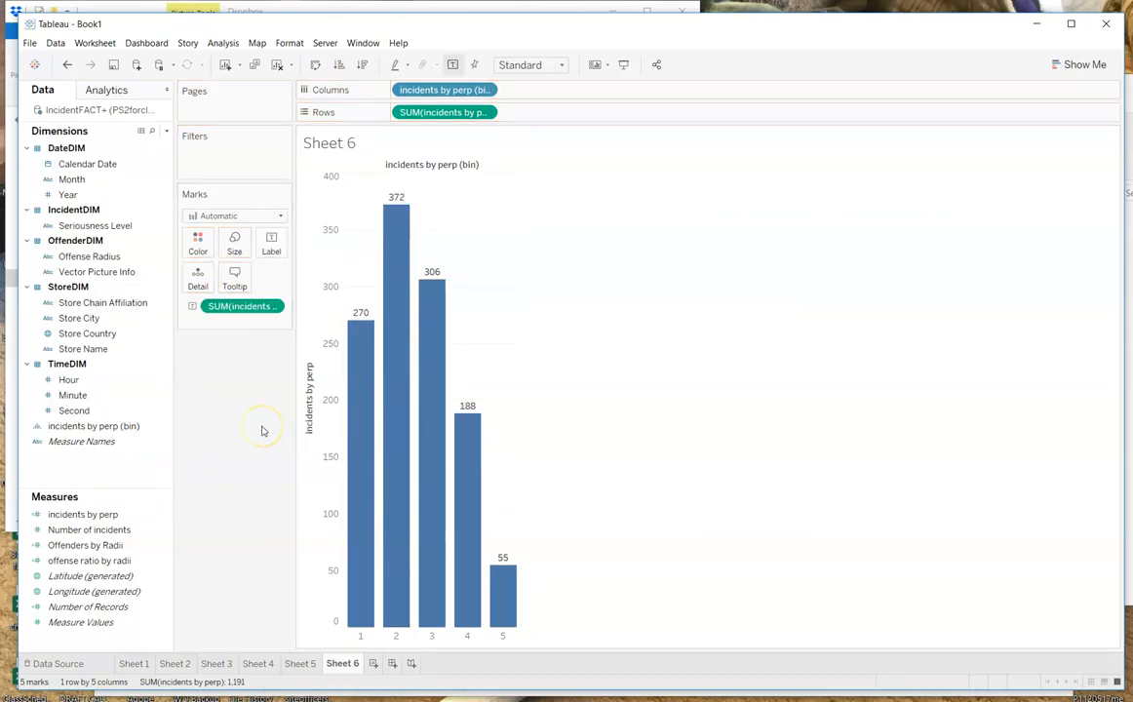
pyautogui.click(83, 514)
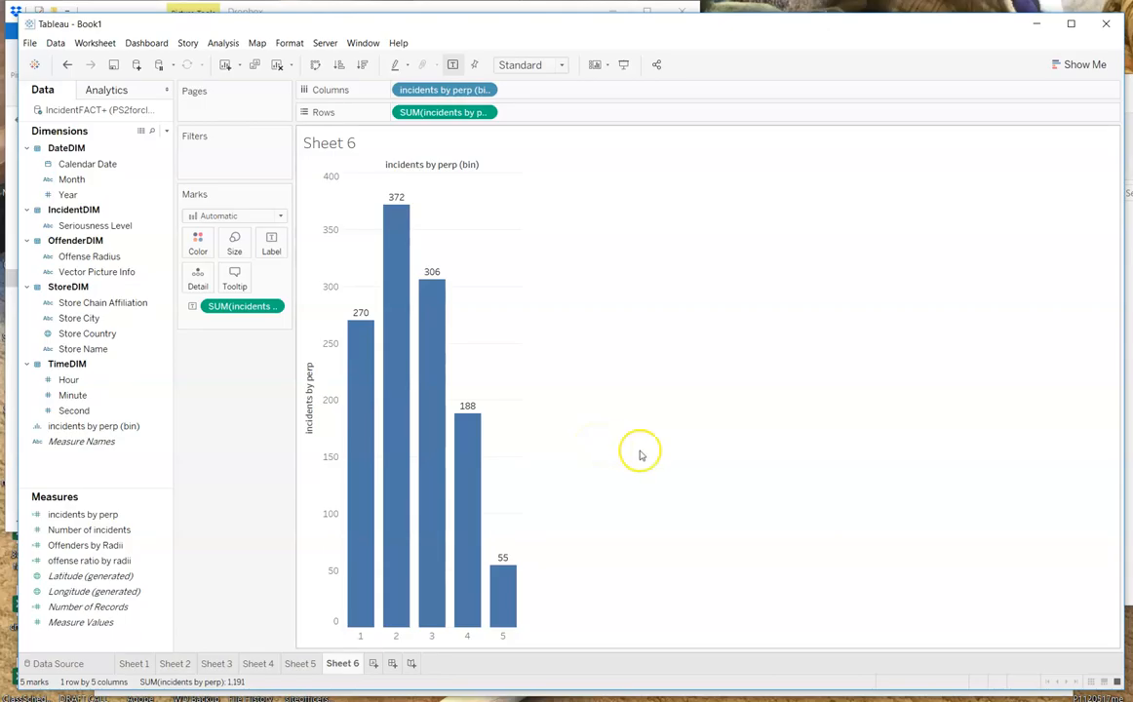
pyautogui.moveTo(654, 463)
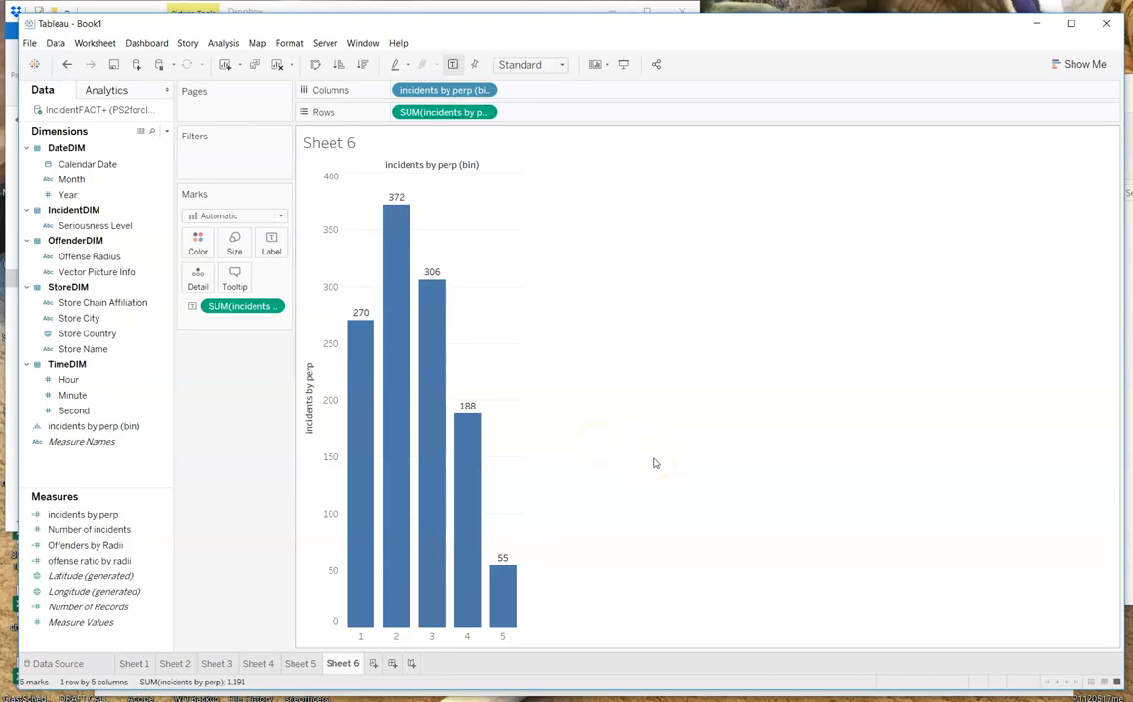
pyautogui.moveTo(232, 374)
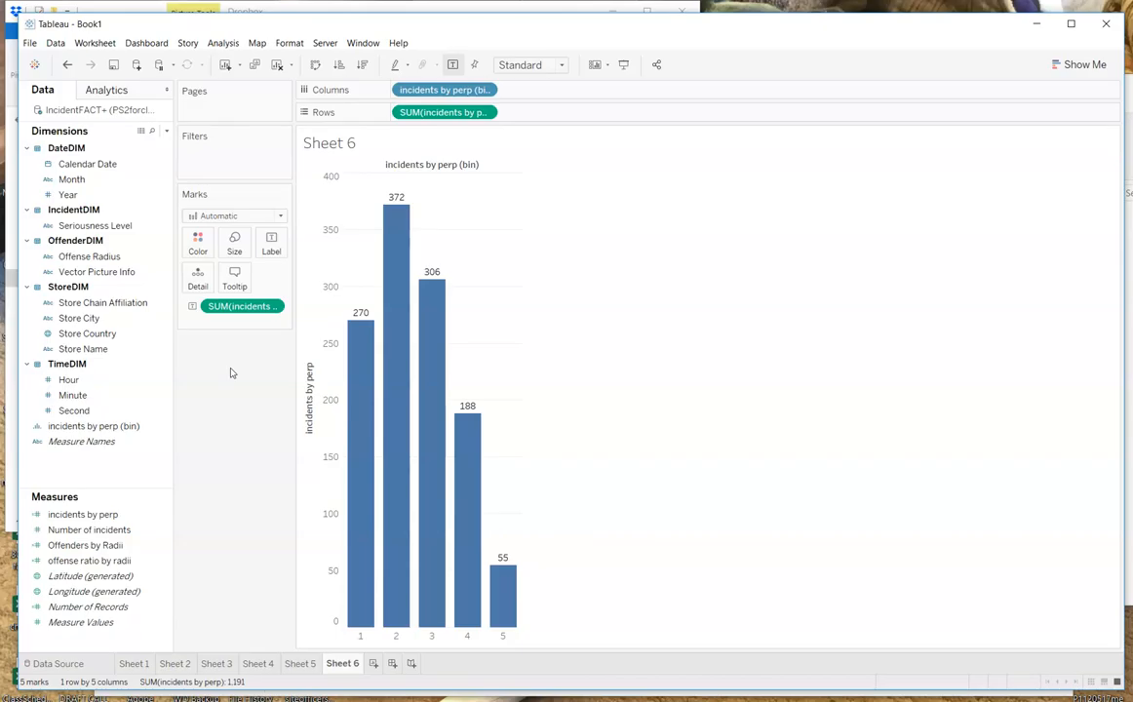
pyautogui.moveTo(254, 491)
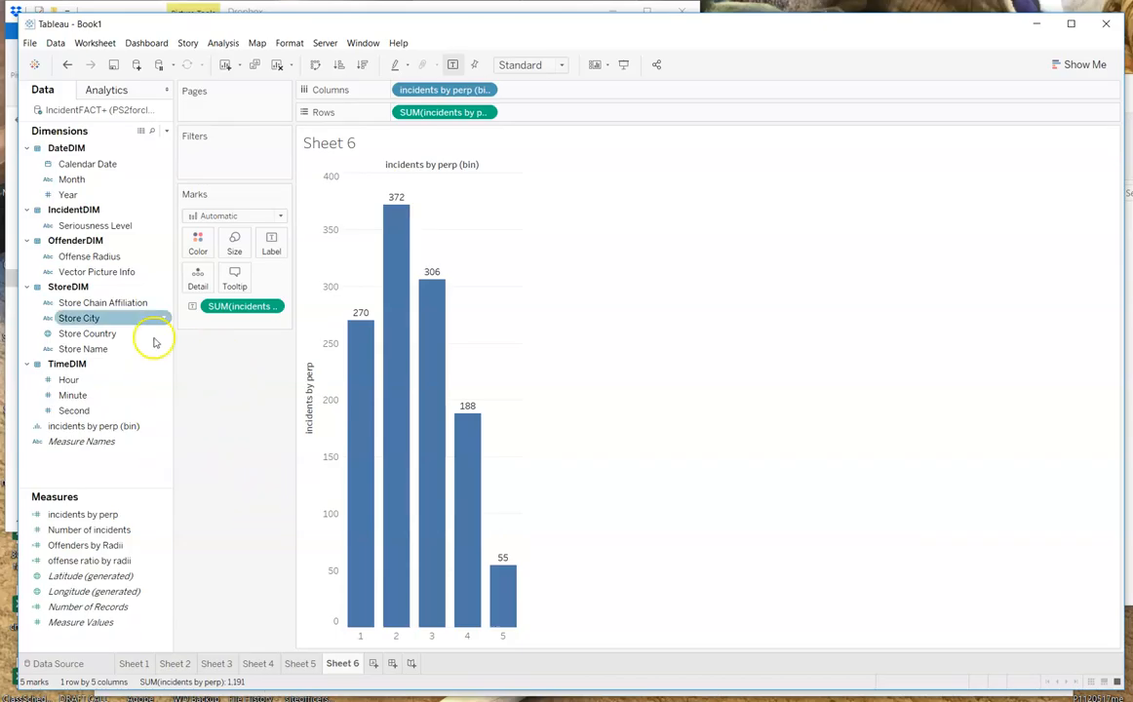
pyautogui.click(89, 255)
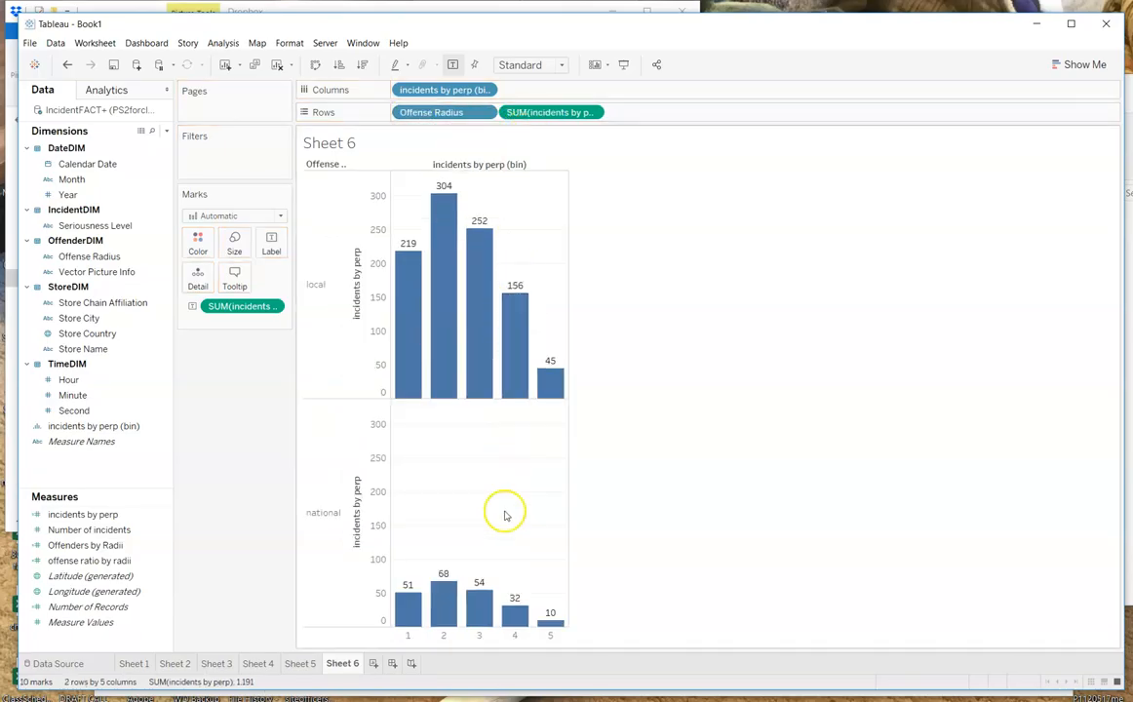
pyautogui.moveTo(550, 655)
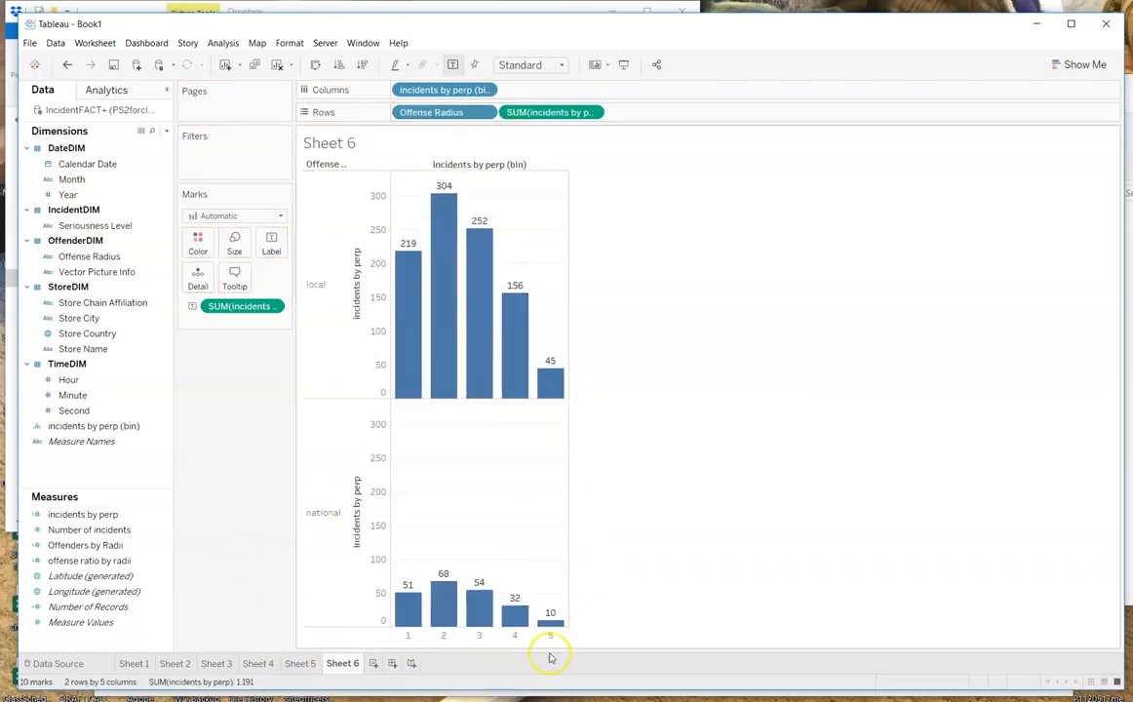
pyautogui.moveTo(408, 604)
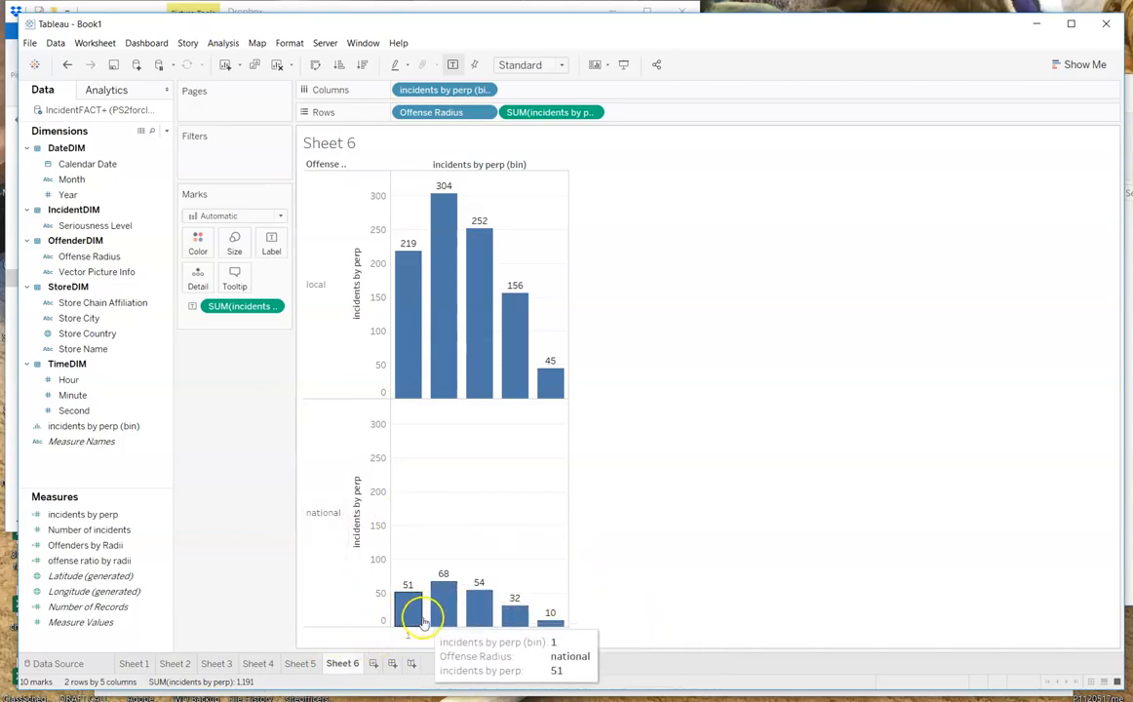
pyautogui.moveTo(577, 268)
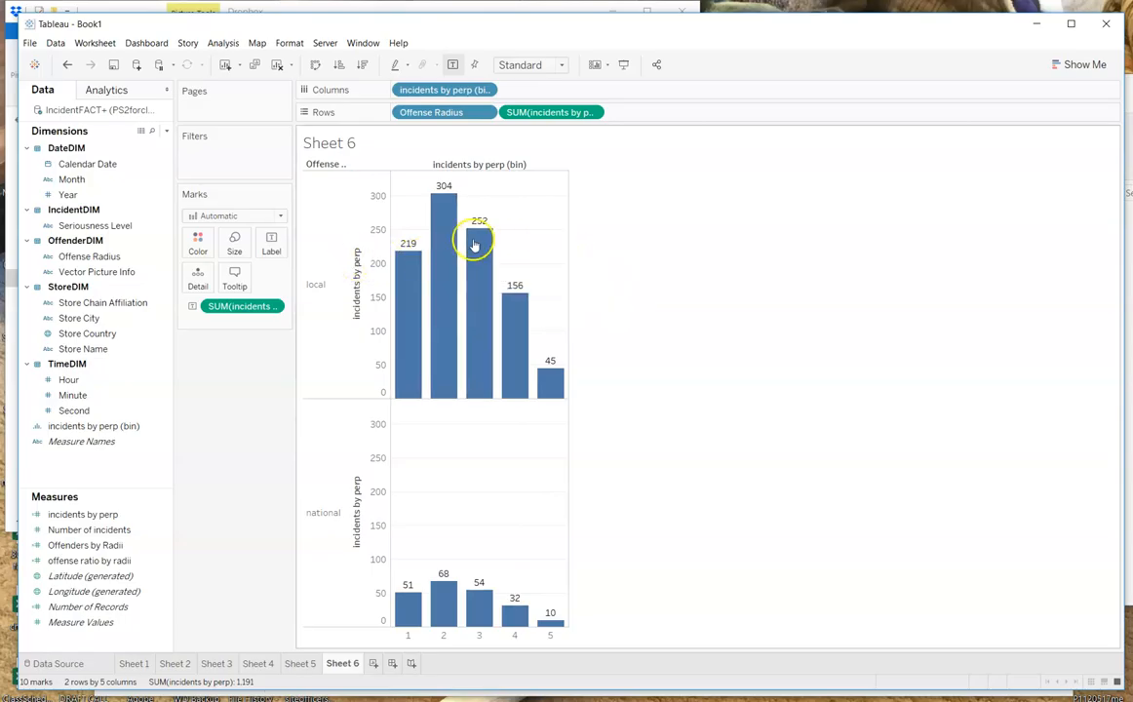
pyautogui.moveTo(237, 398)
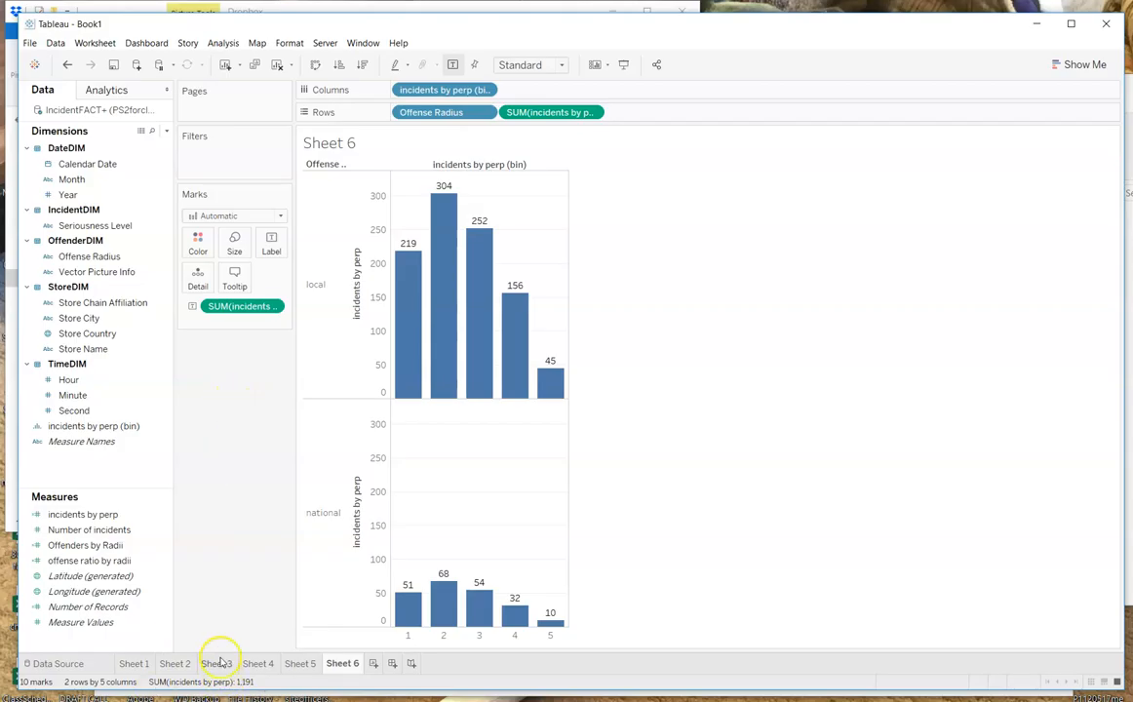
pyautogui.click(257, 662)
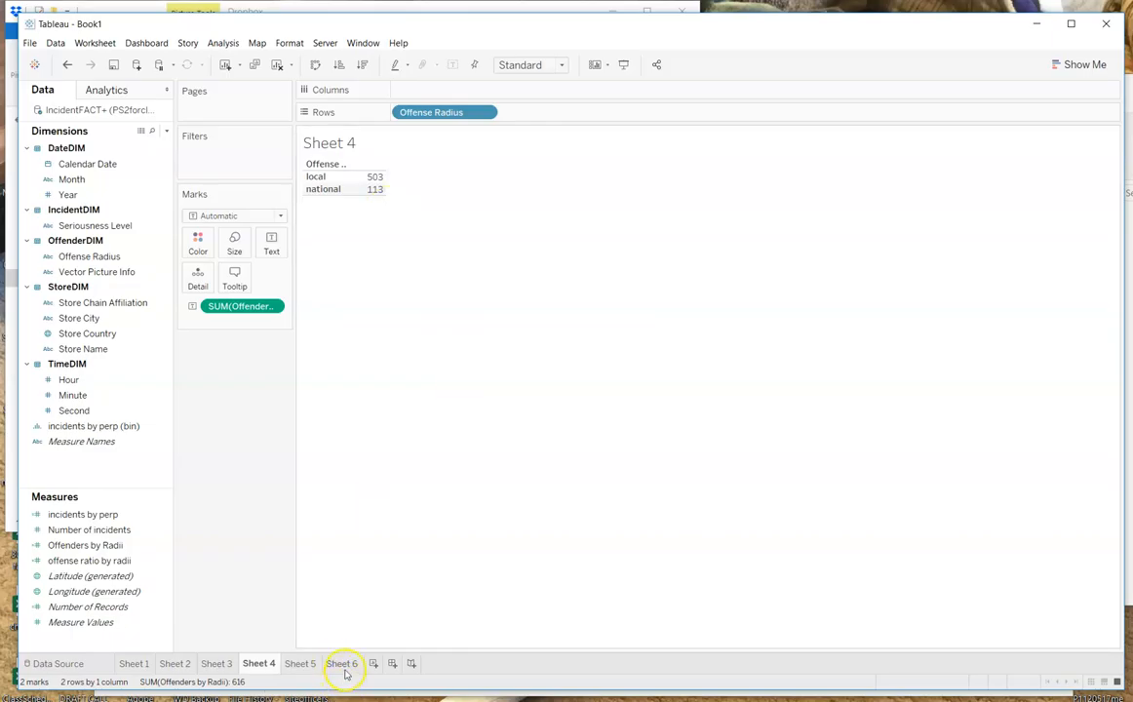
pyautogui.click(342, 663)
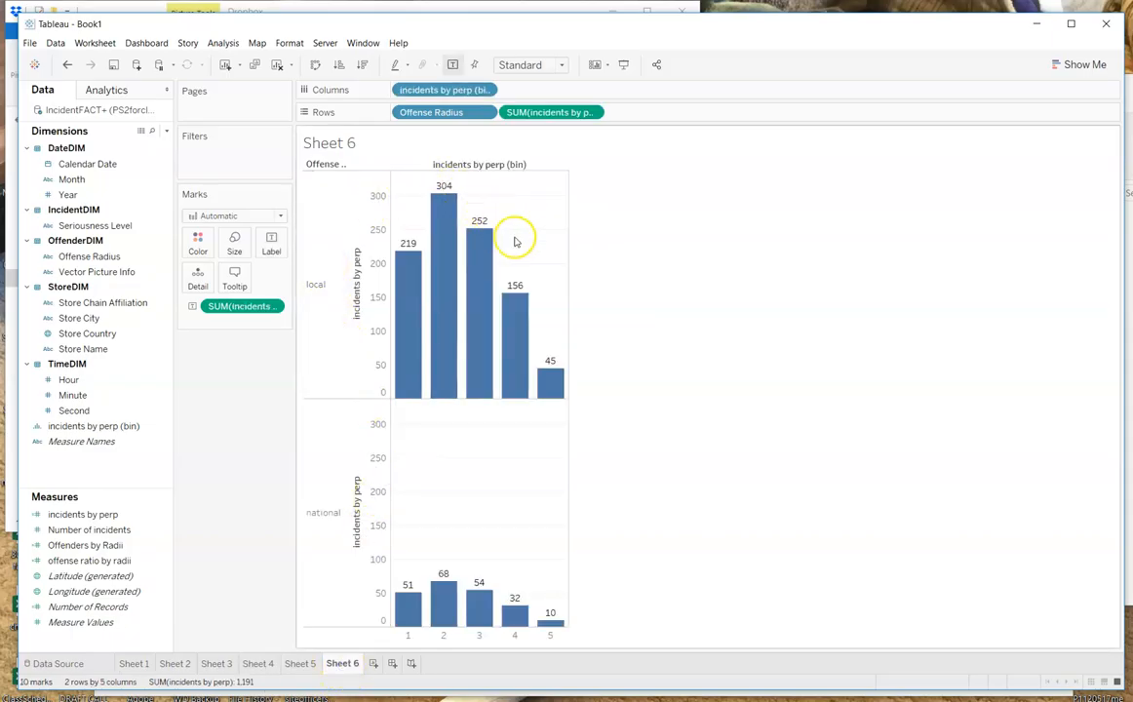
pyautogui.moveTo(642, 396)
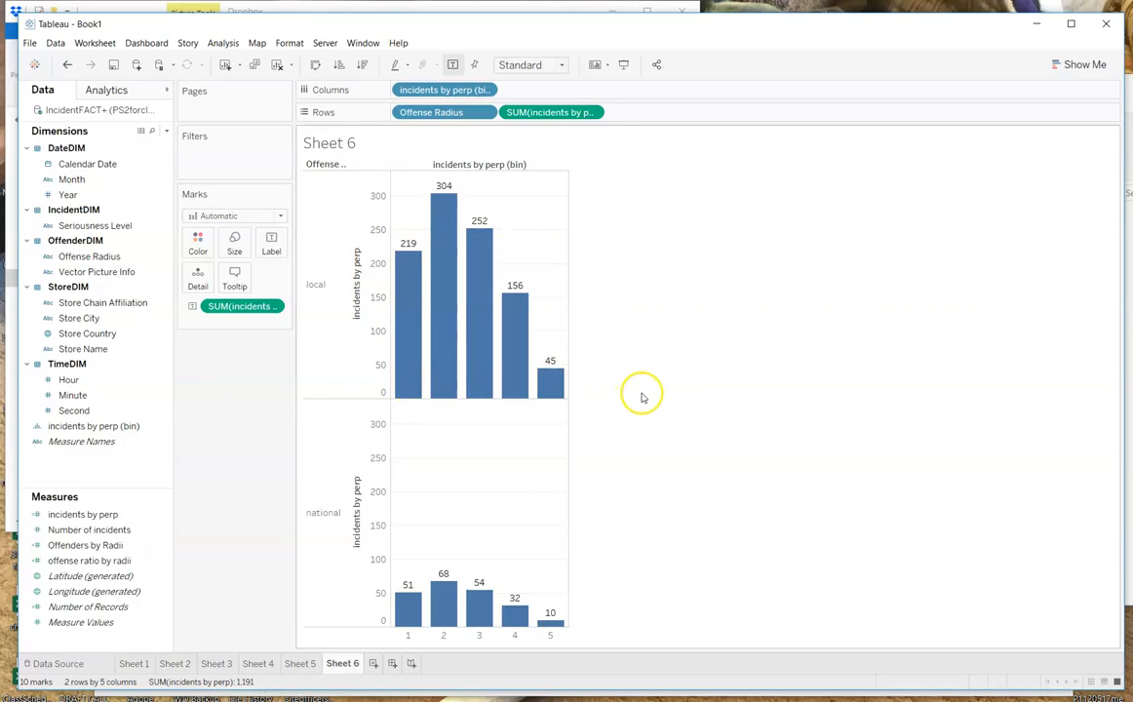
pyautogui.moveTo(445, 220)
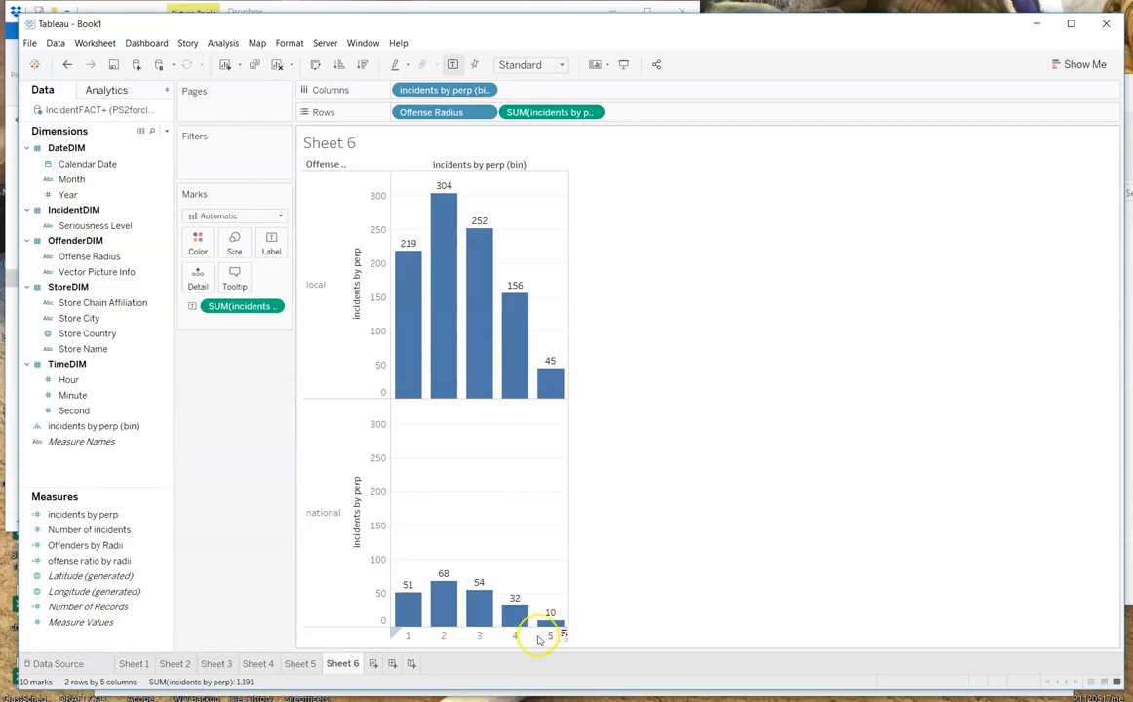
pyautogui.moveTo(619, 430)
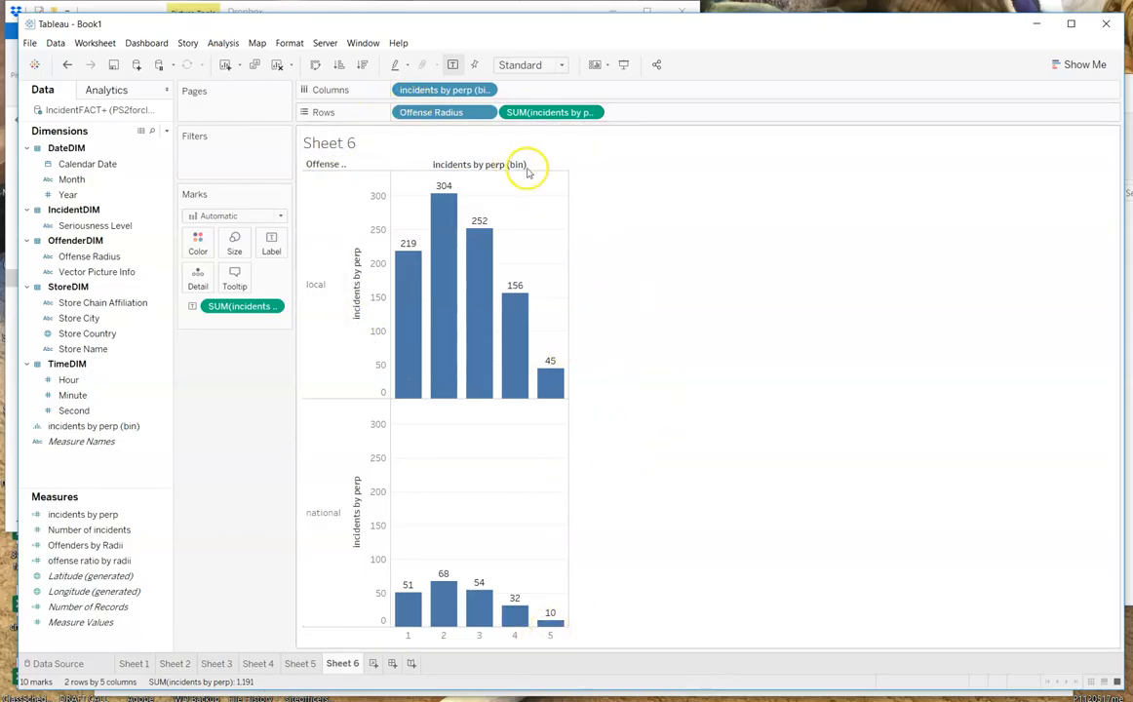
pyautogui.moveTo(514, 336)
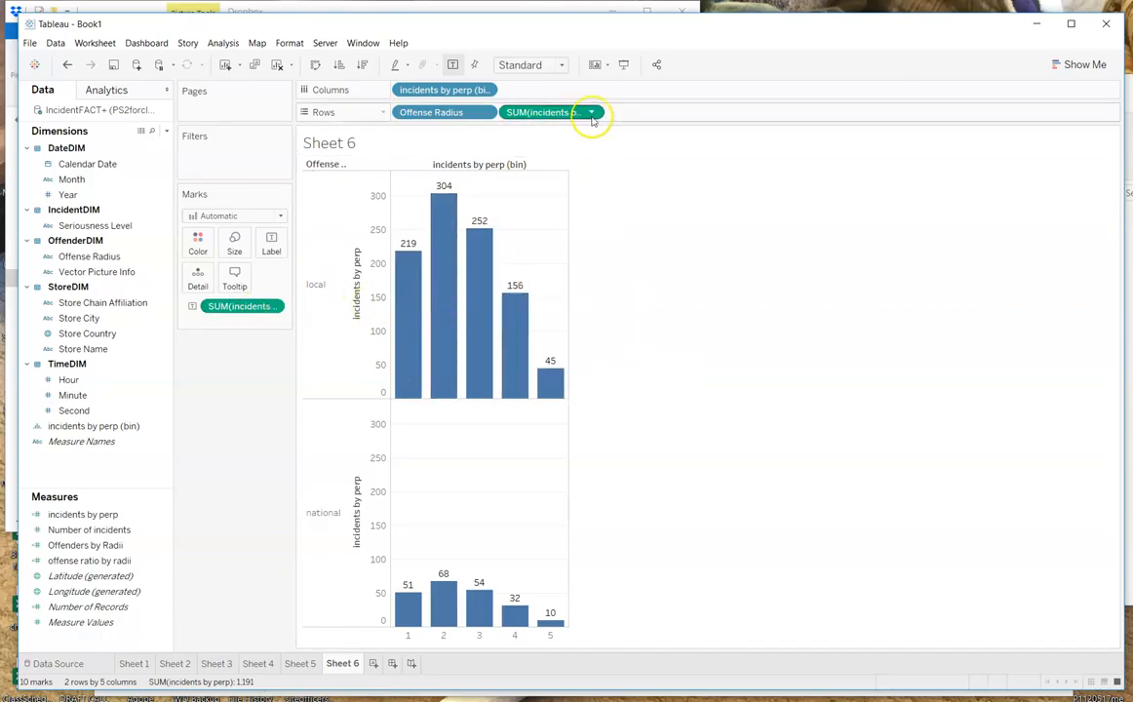
# - Change the Rows and label incidents by perp measures from Sum to Count
pyautogui.click(591, 112)
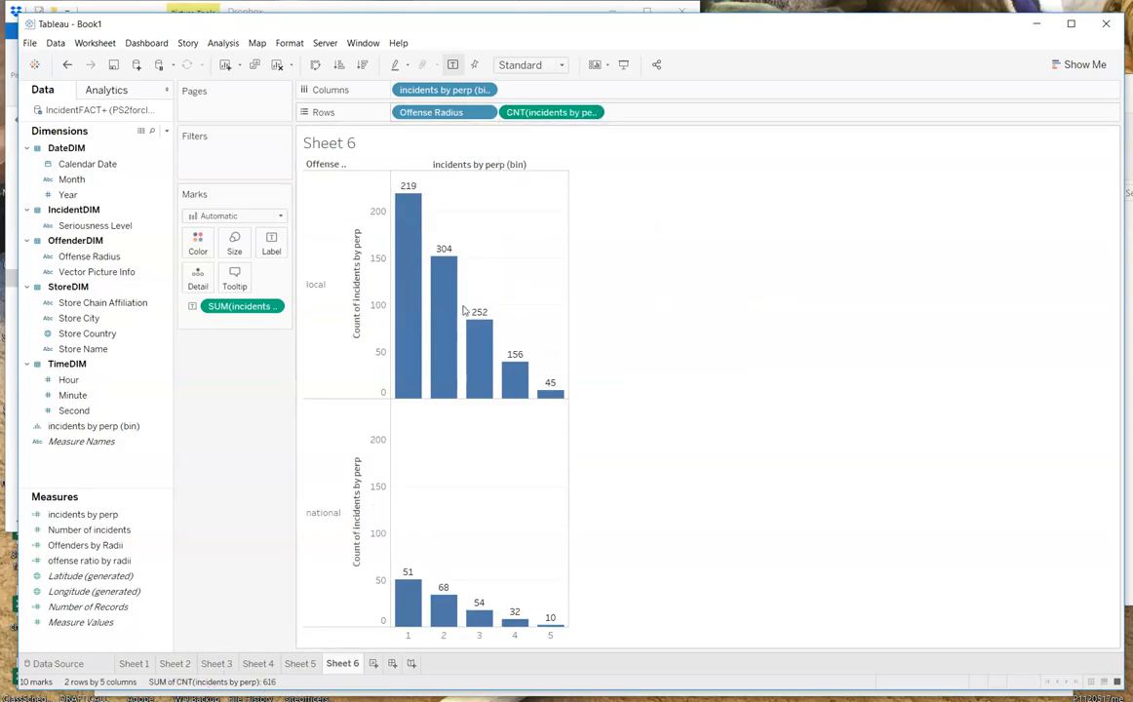
pyautogui.rightClick(242, 306)
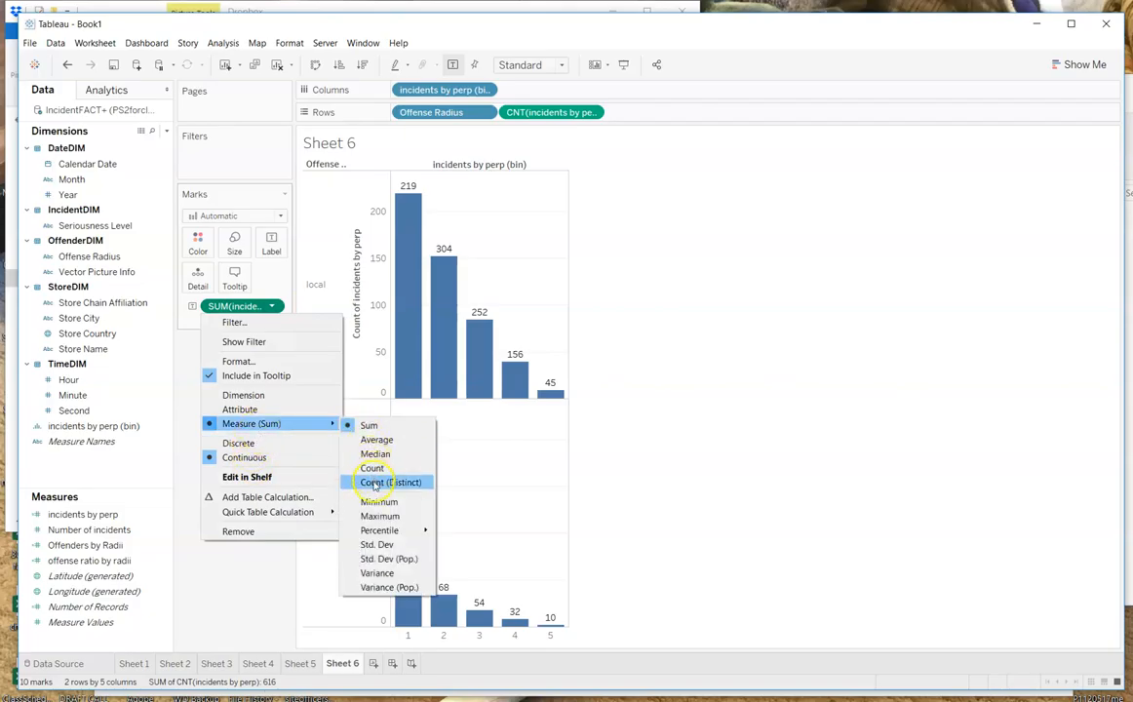
pyautogui.click(391, 482)
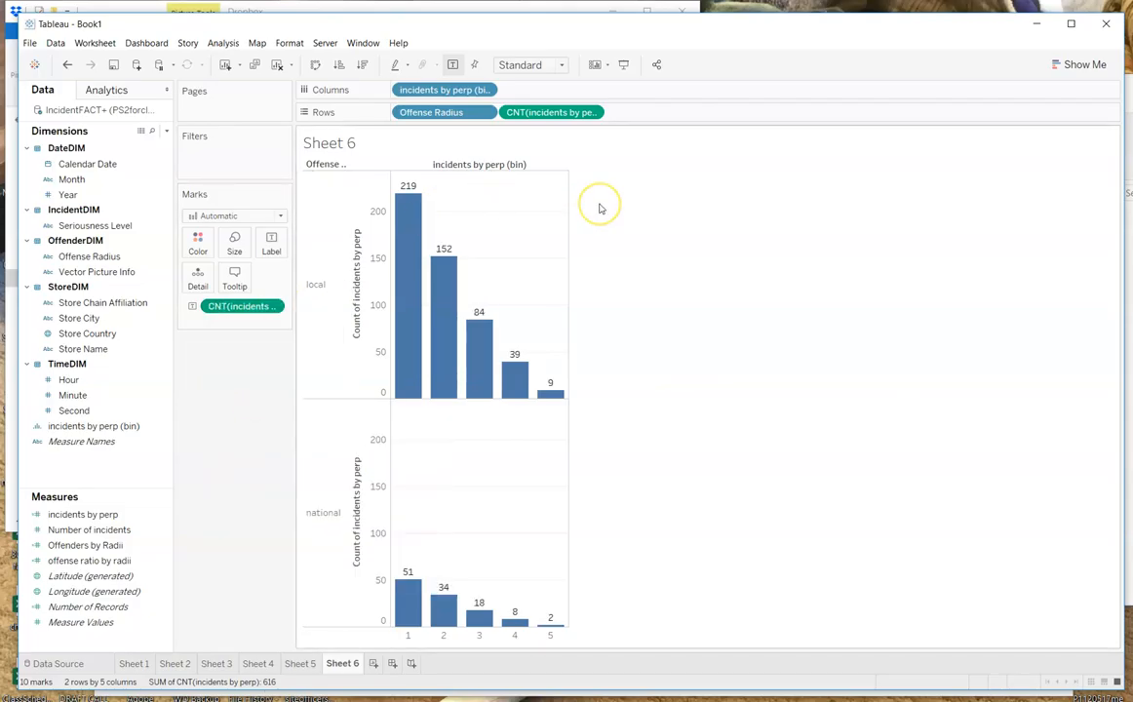
pyautogui.moveTo(596, 472)
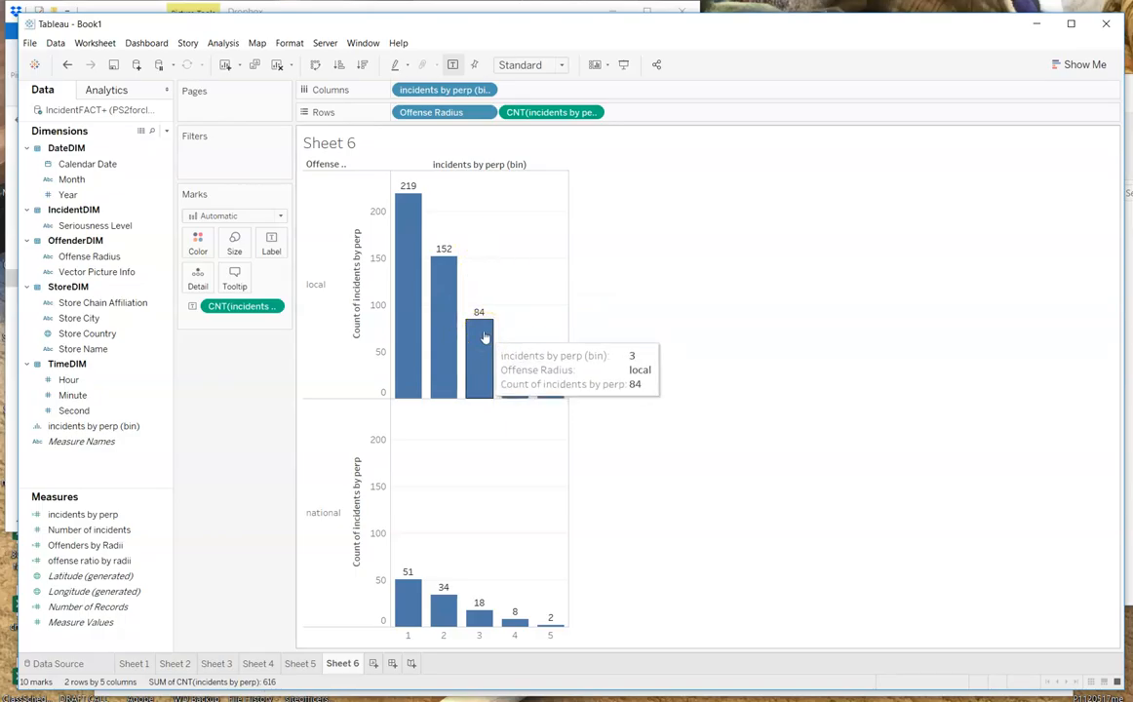
pyautogui.moveTo(643, 390)
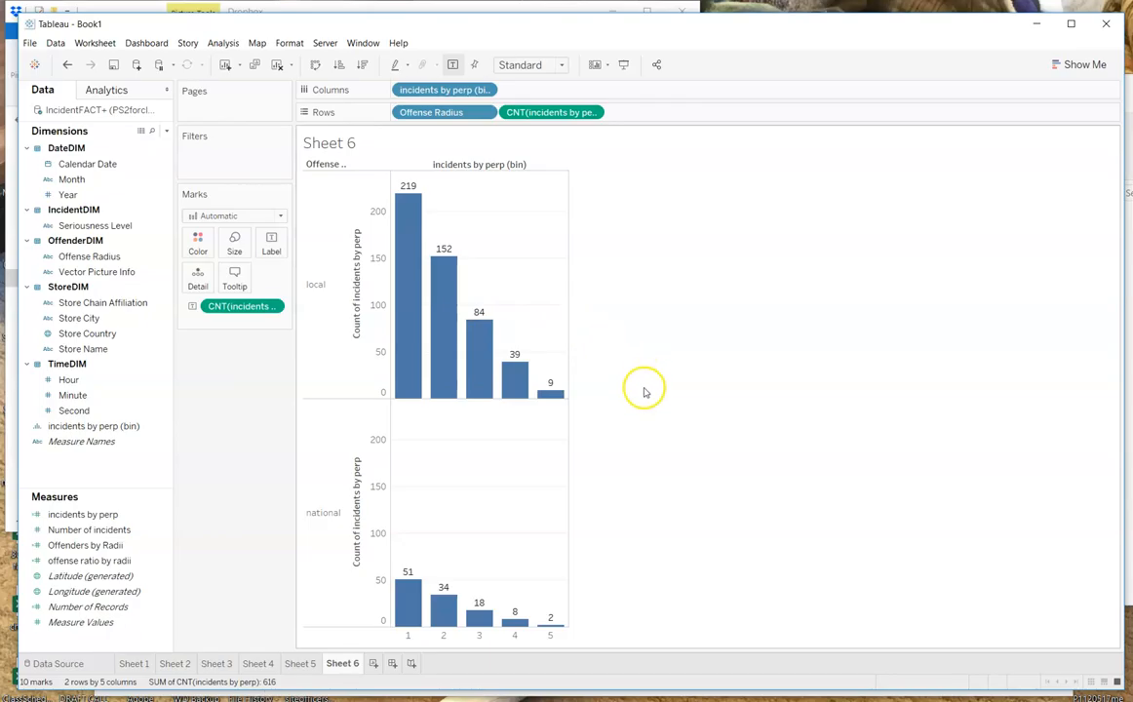
pyautogui.moveTo(515, 378)
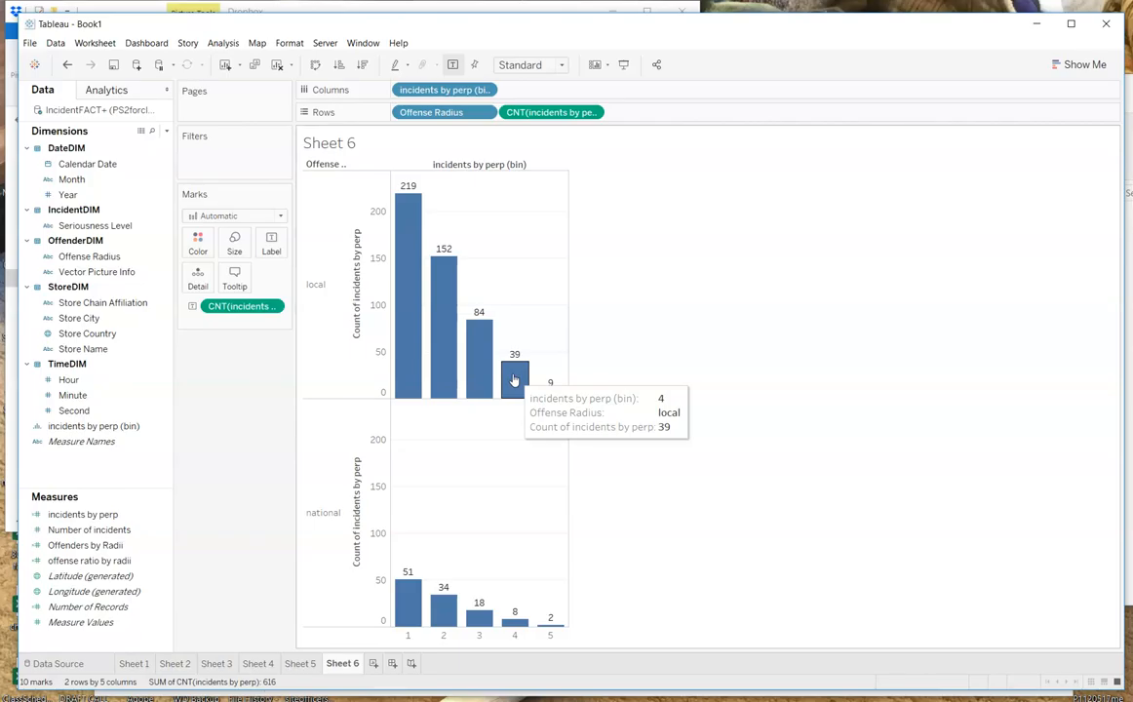
pyautogui.moveTo(551, 382)
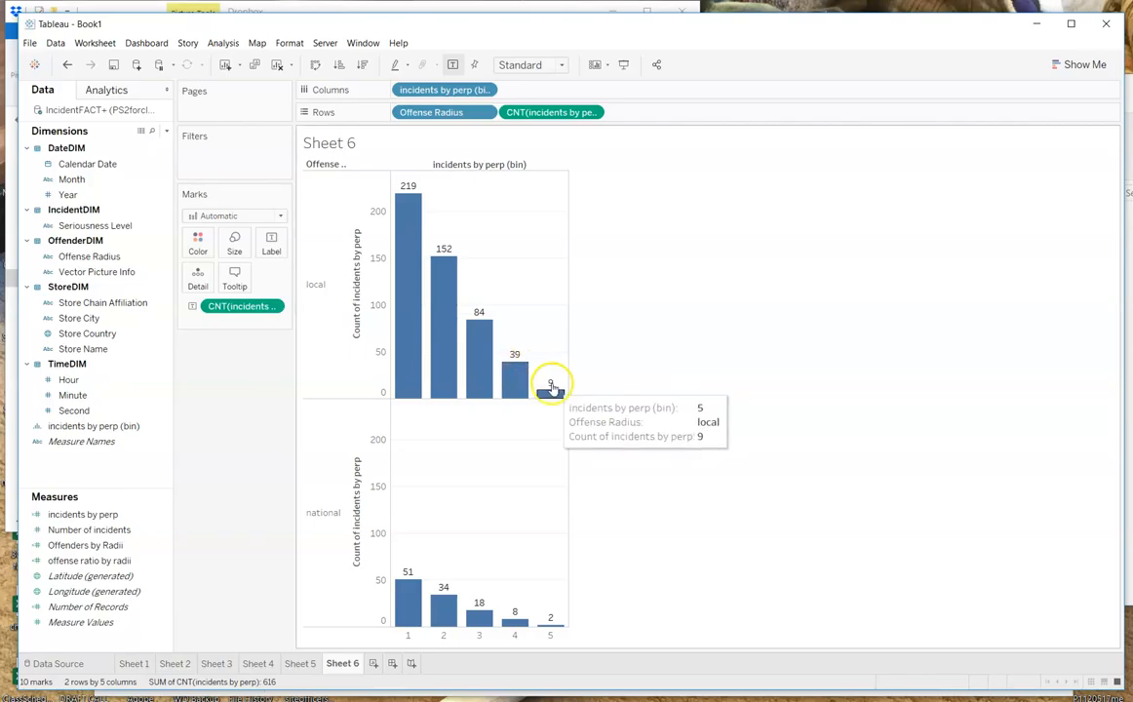
pyautogui.moveTo(593, 395)
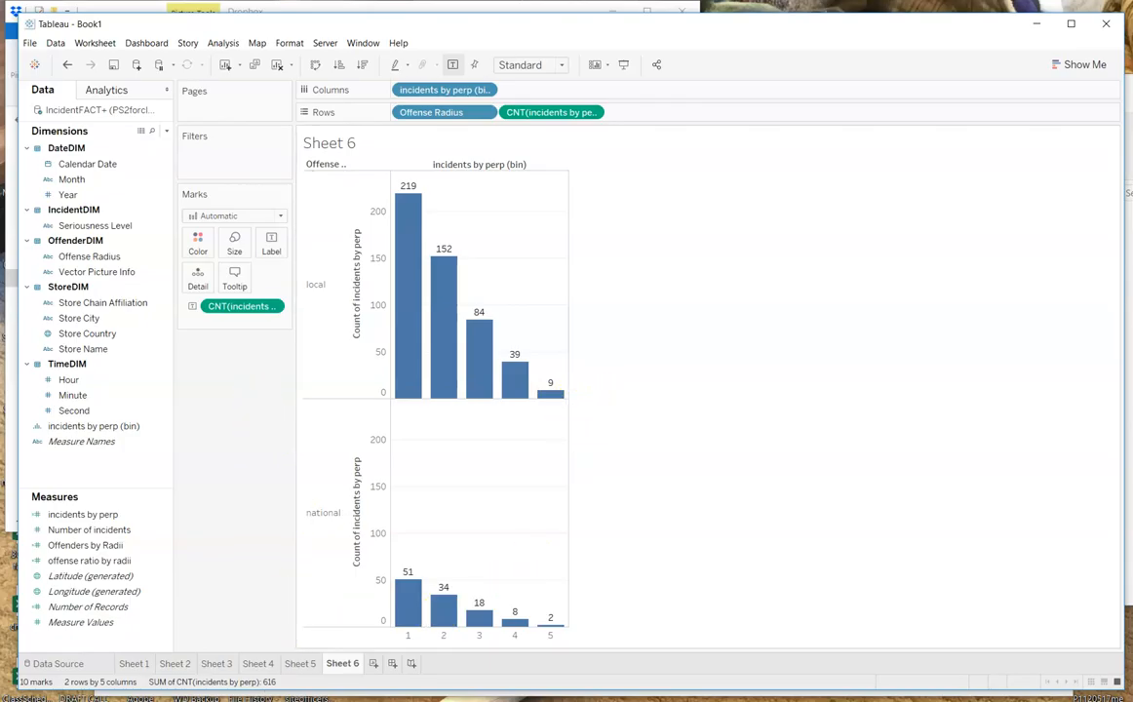
pyautogui.moveTo(257, 668)
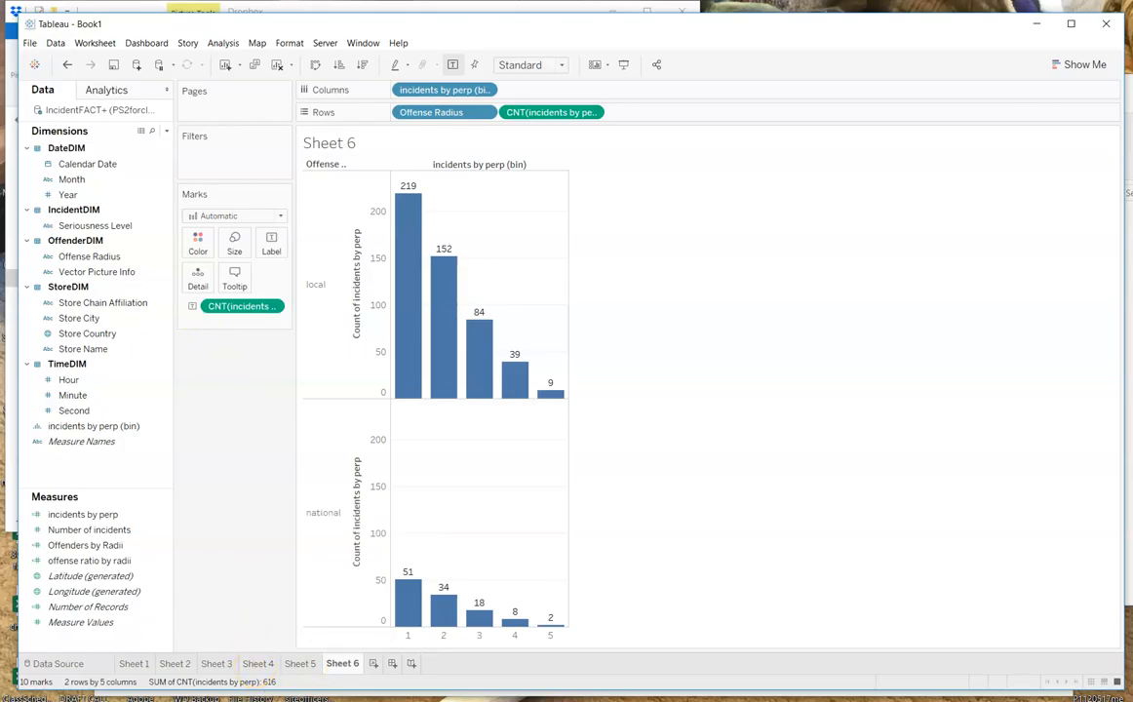
pyautogui.moveTo(251, 431)
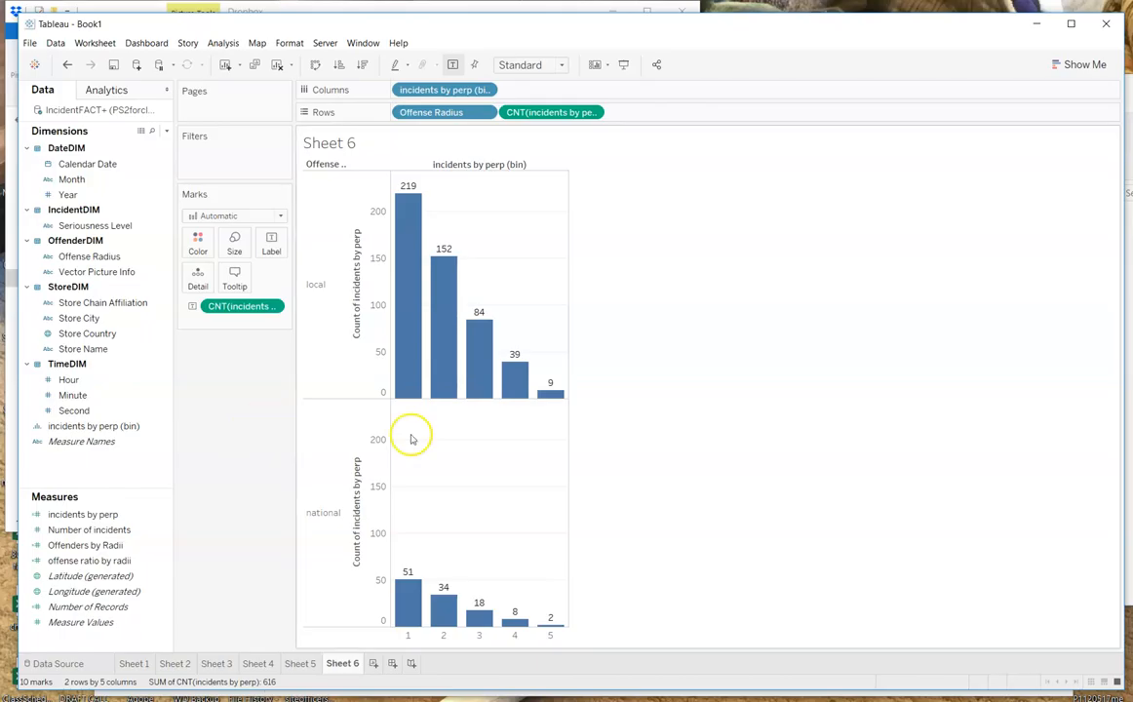
pyautogui.moveTo(610, 673)
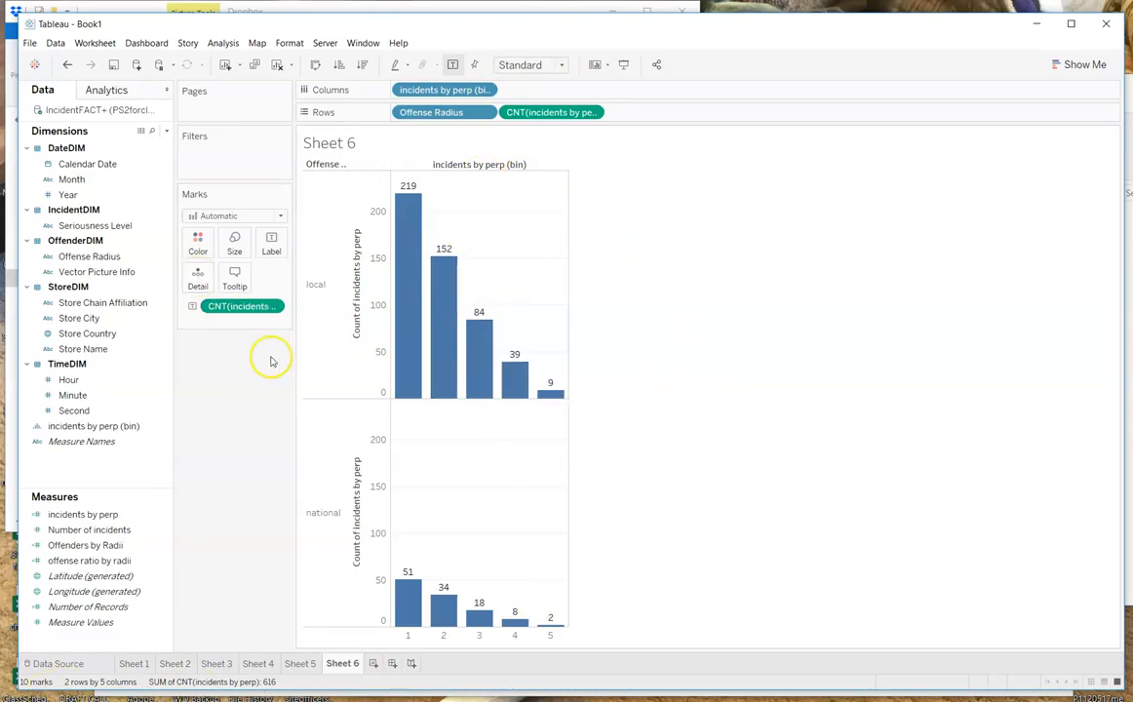
pyautogui.moveTo(271, 420)
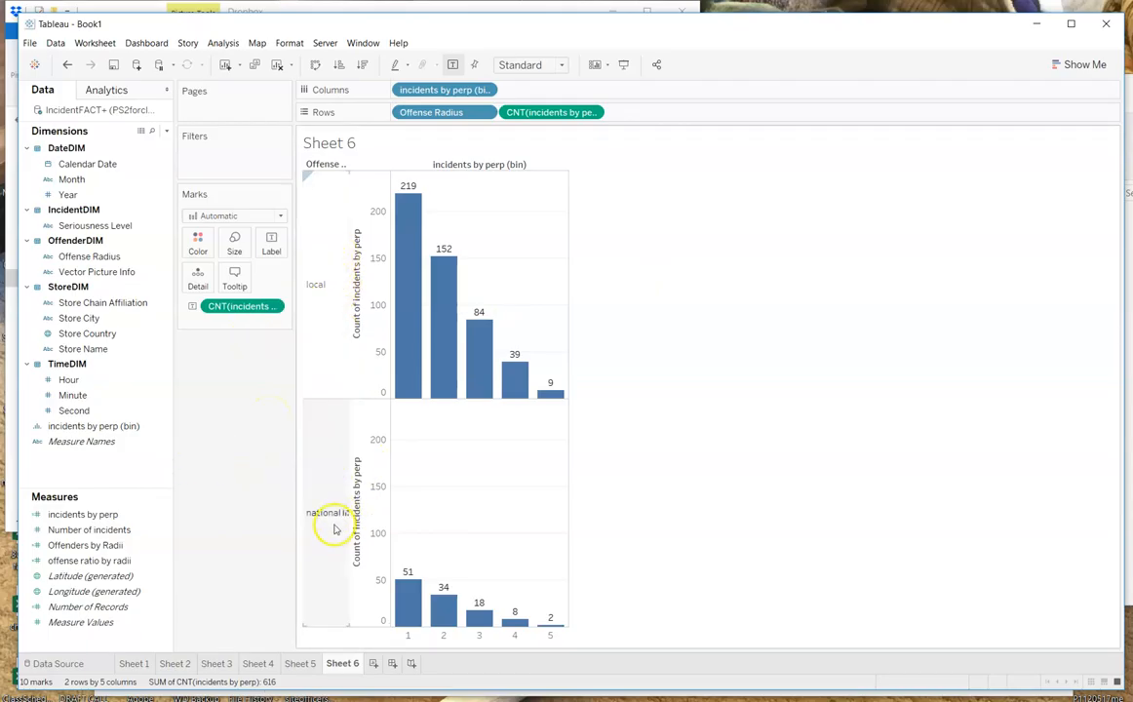
pyautogui.click(85, 545)
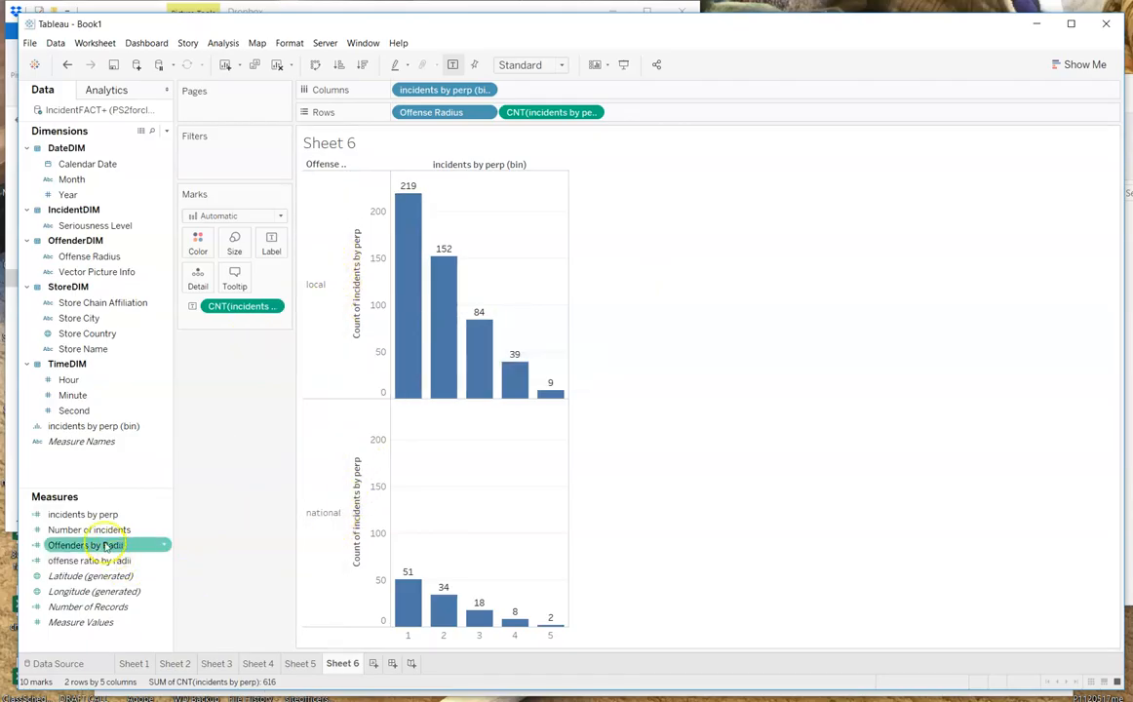
pyautogui.click(83, 514)
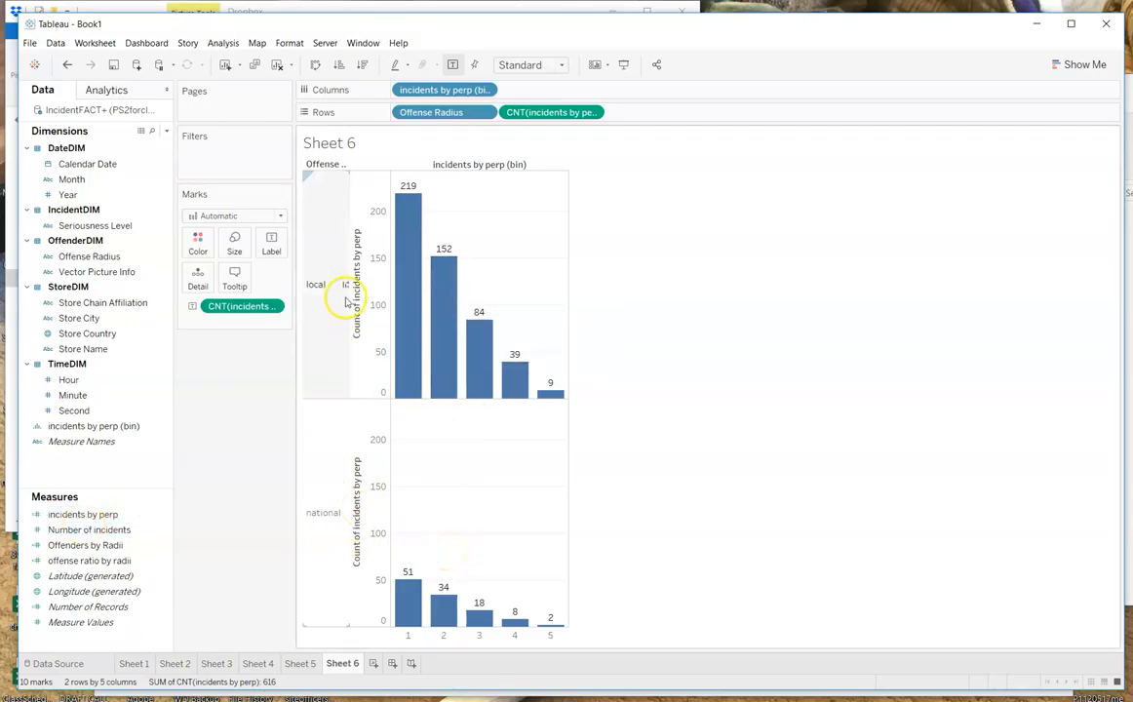
pyautogui.moveTo(222, 522)
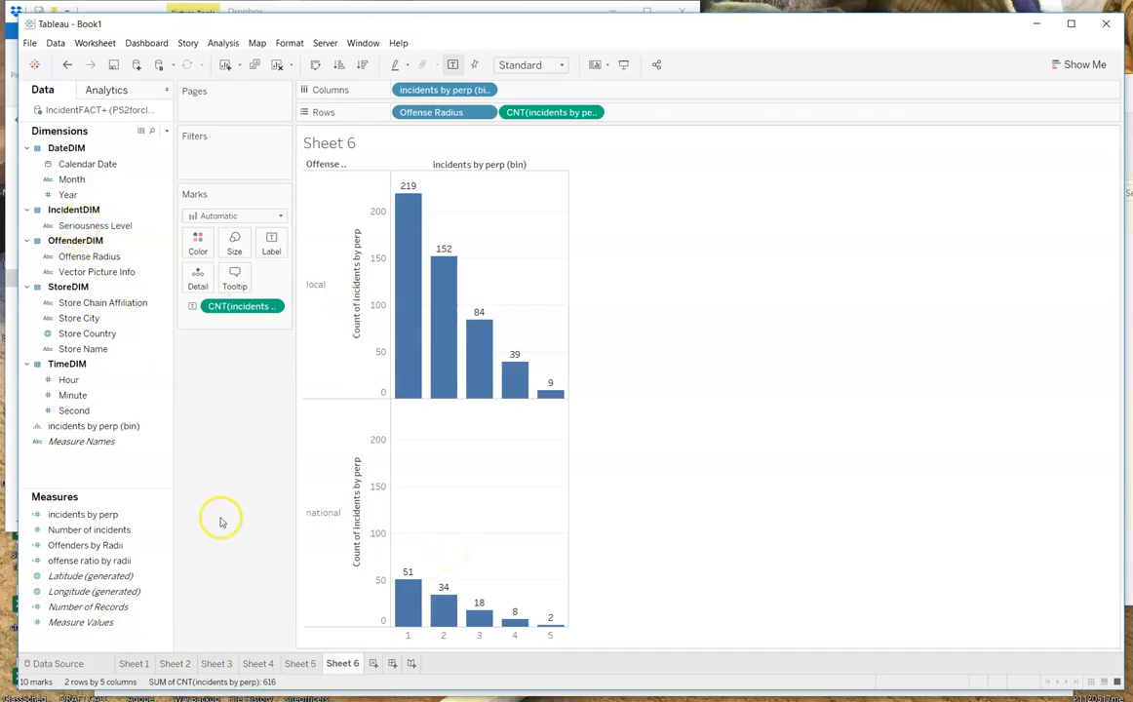
pyautogui.moveTo(192, 413)
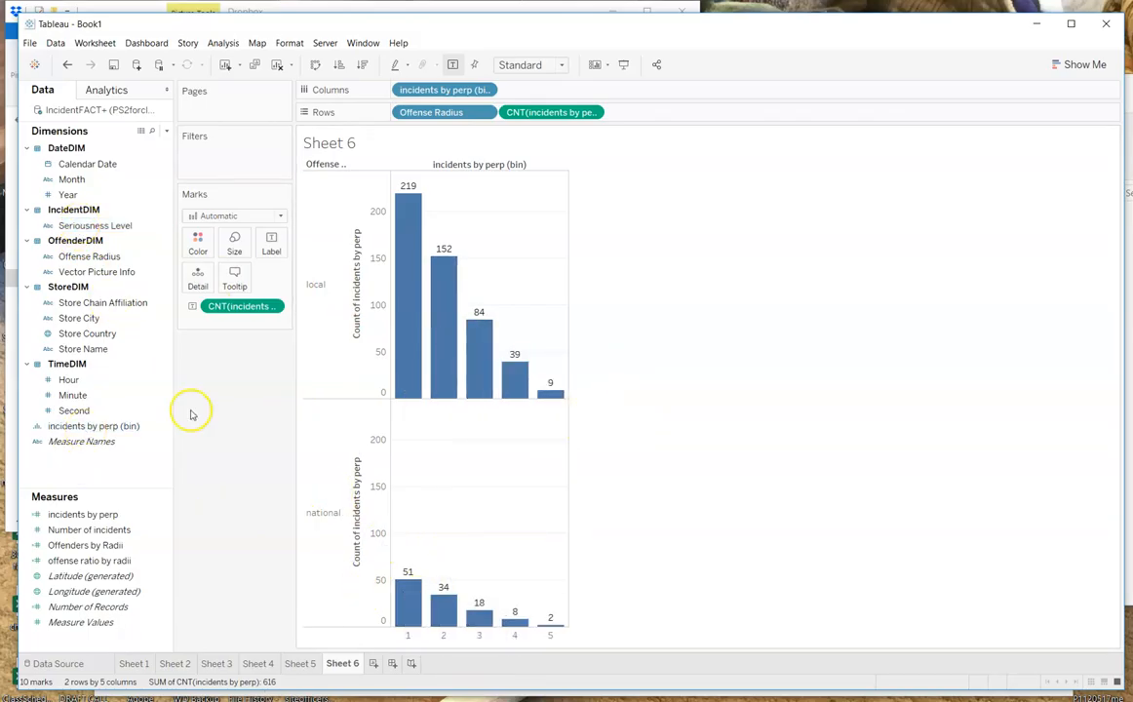
pyautogui.moveTo(360, 633)
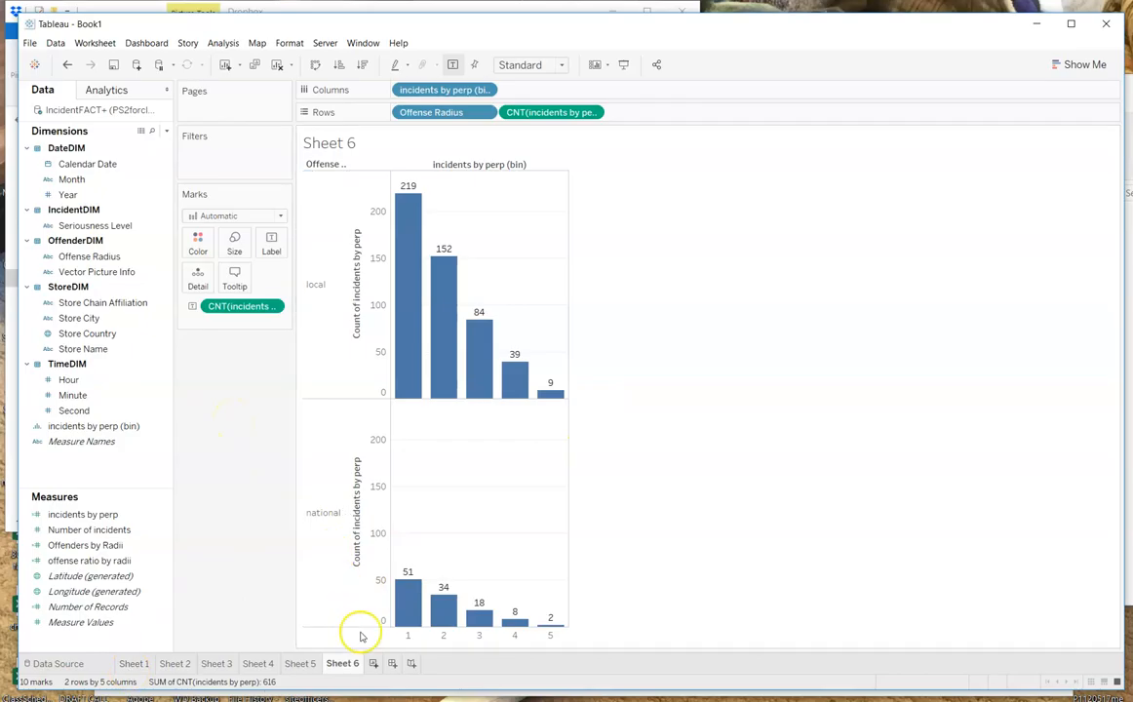
pyautogui.moveTo(373, 663)
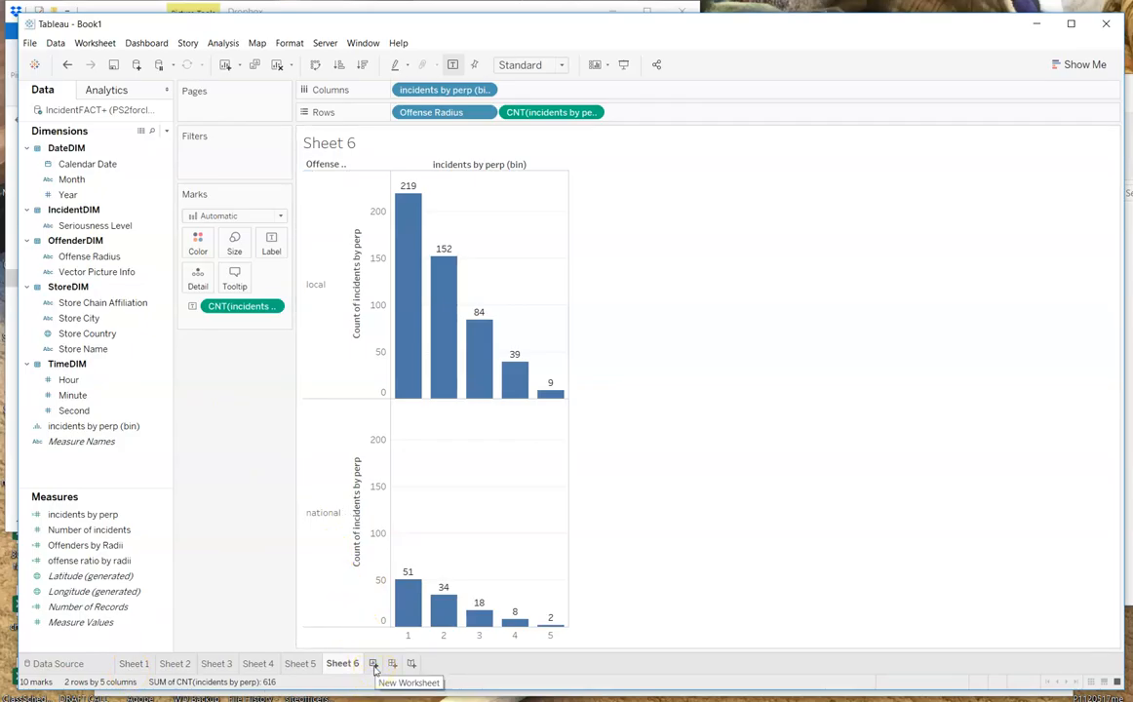
# - Add Sheet 7 with incidents by perp (bin) on Rows
pyautogui.click(392, 663)
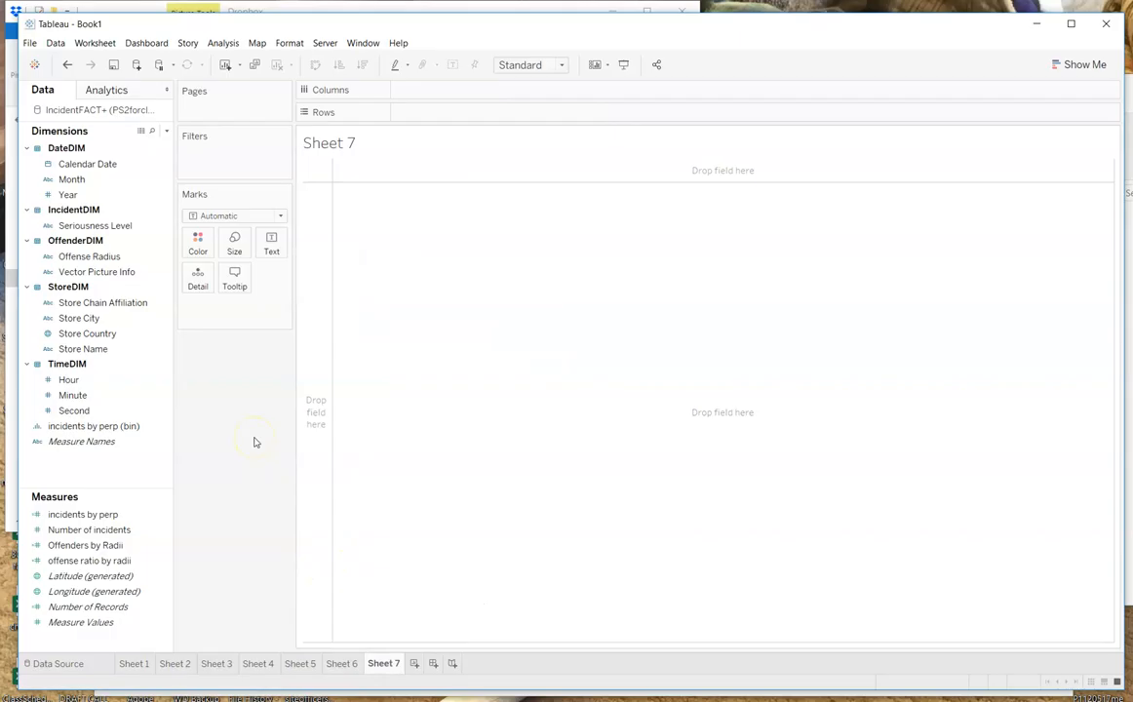
pyautogui.click(93, 426)
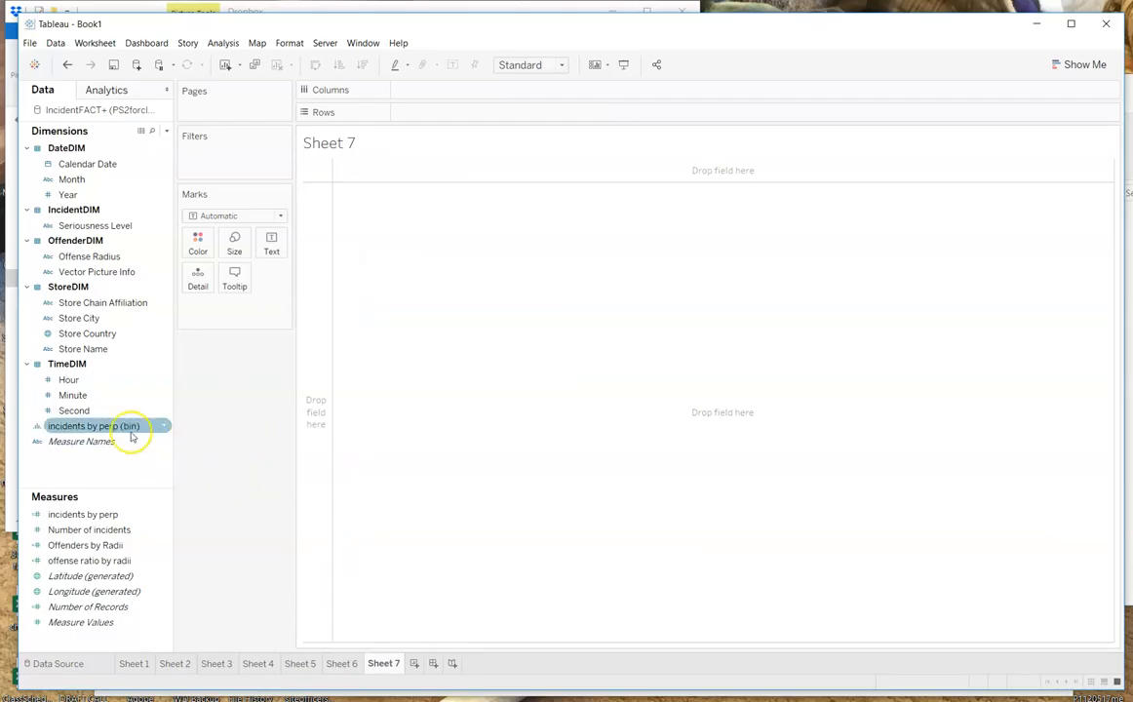
pyautogui.moveTo(93, 426); pyautogui.dragTo(445, 111)
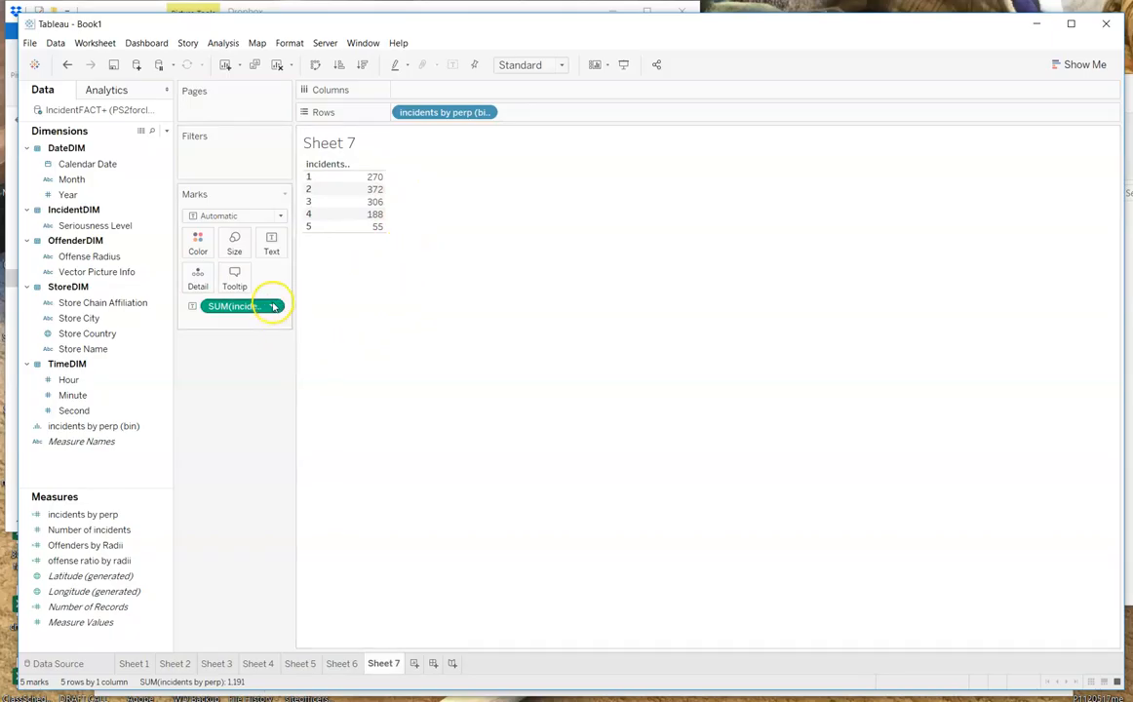
# - Count incidents by perp per bin and show it as bars (270, 186, 102, 47, 11)
pyautogui.rightClick(234, 306)
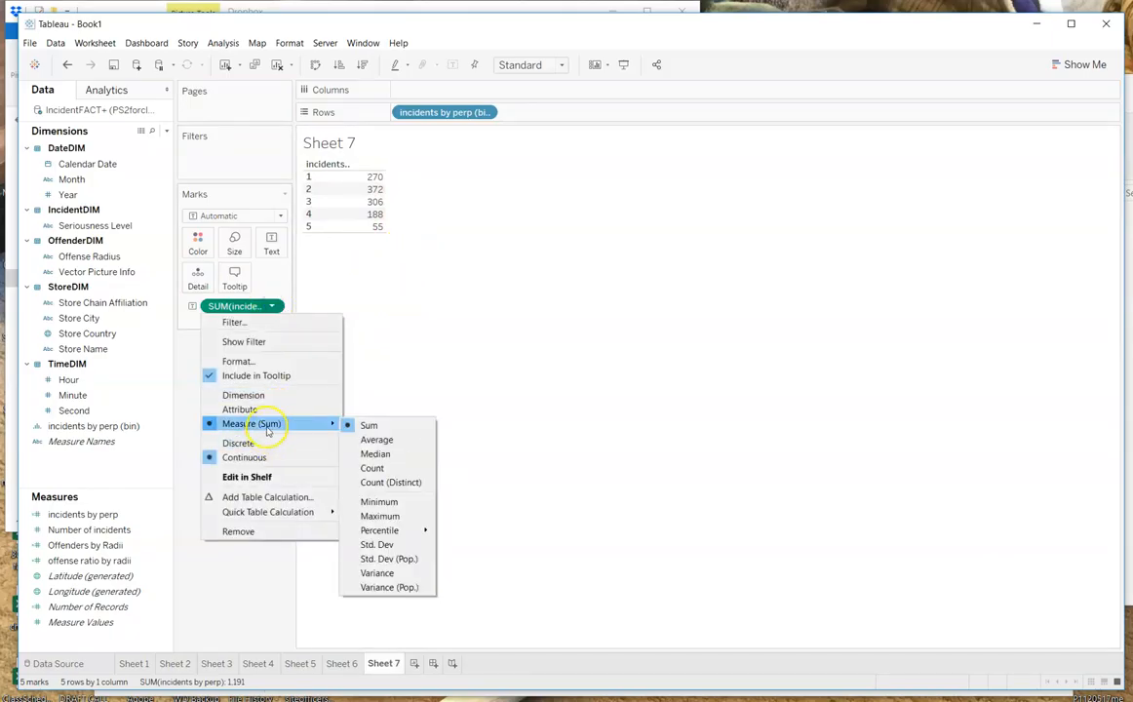
pyautogui.click(372, 468)
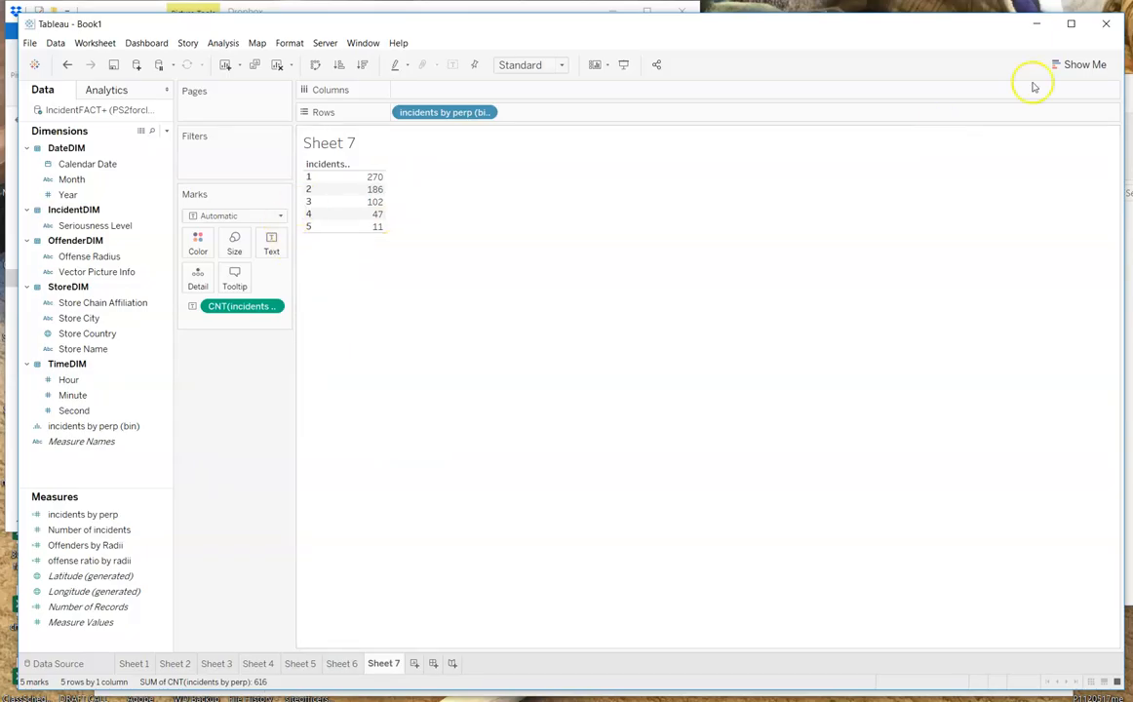
pyautogui.click(1084, 64)
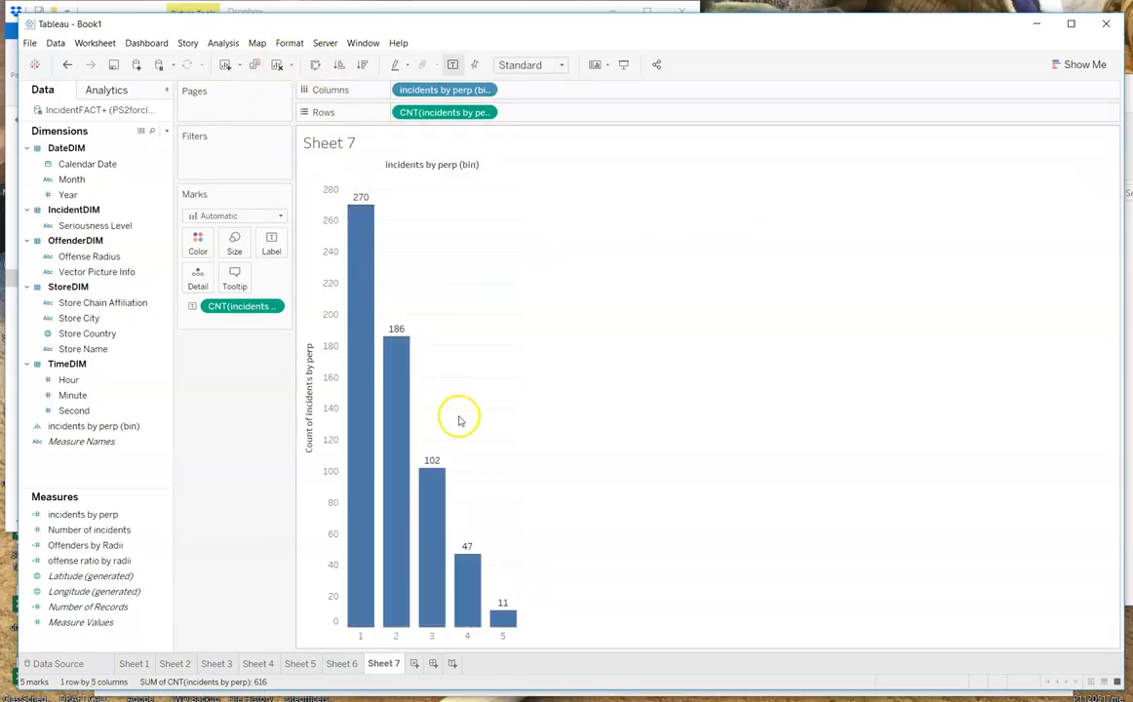
pyautogui.moveTo(609, 558)
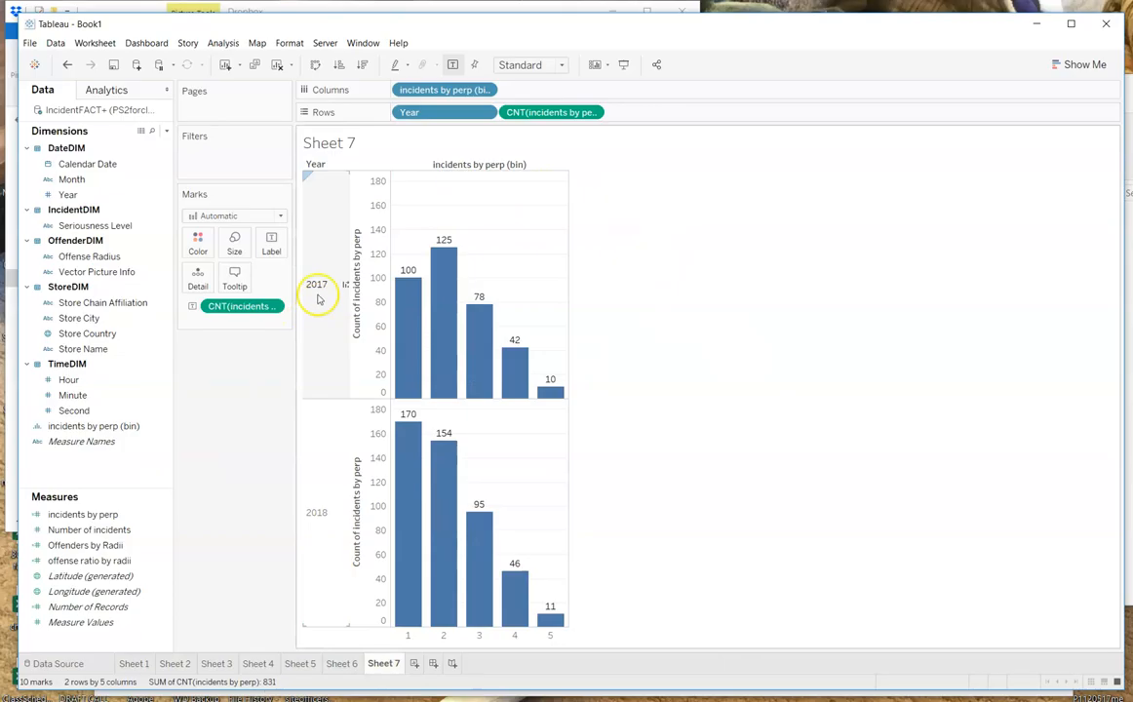
pyautogui.moveTo(323, 538)
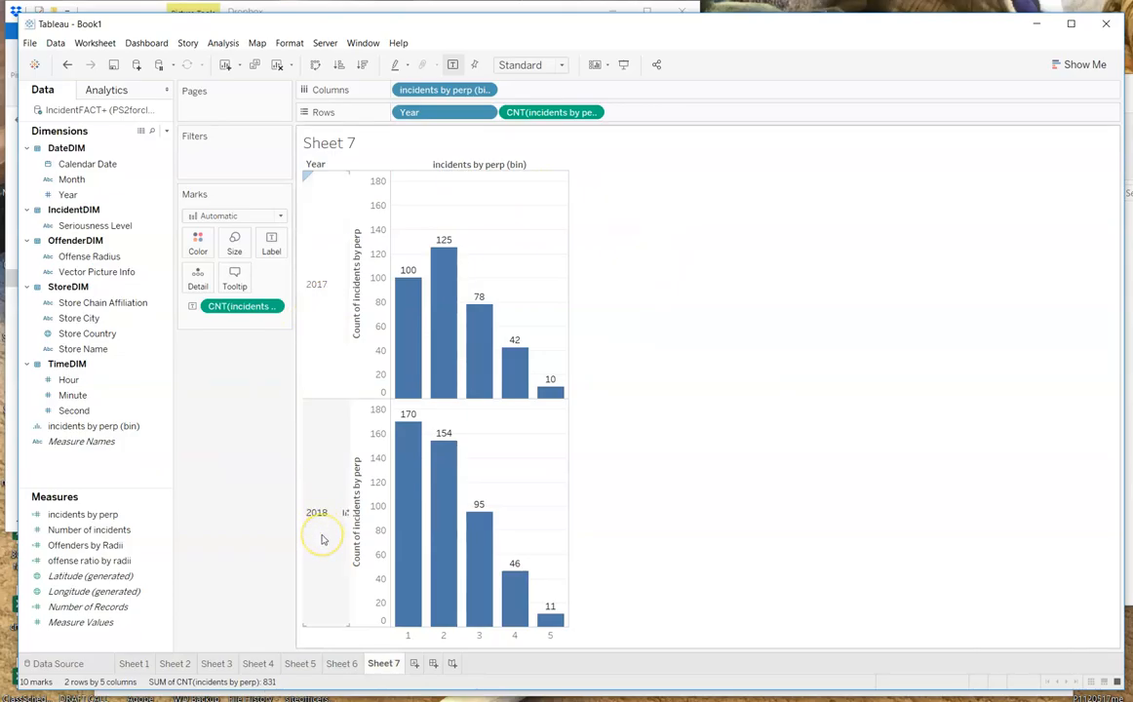
pyautogui.moveTo(602, 415)
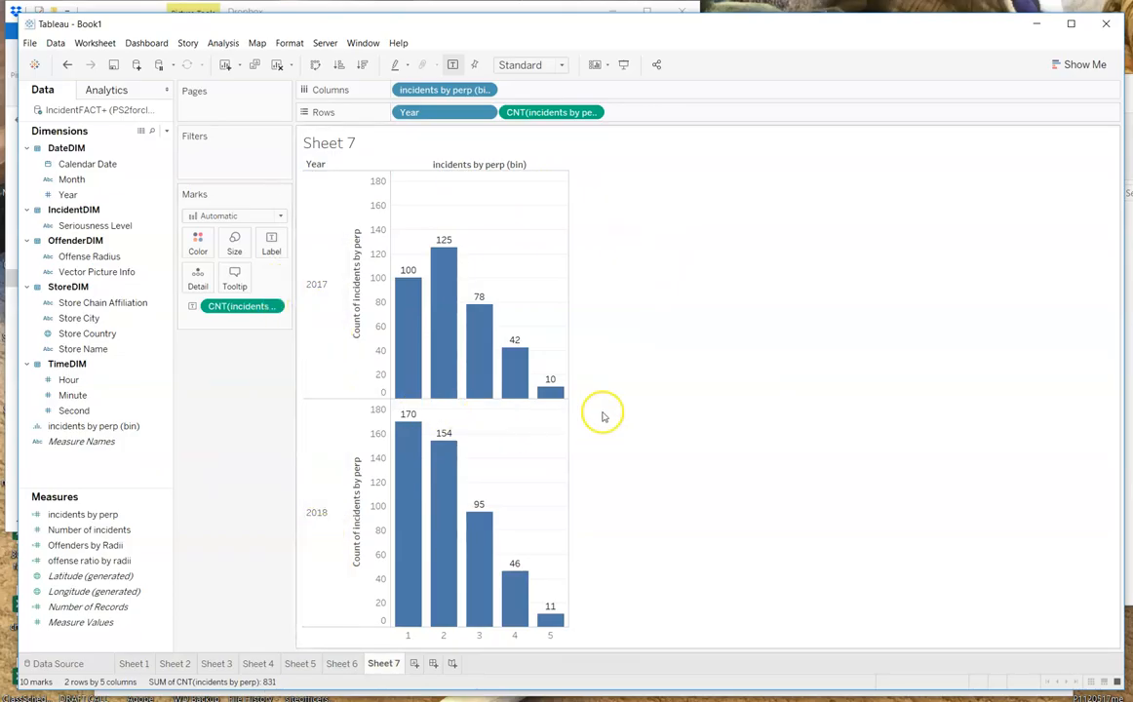
pyautogui.moveTo(621, 458)
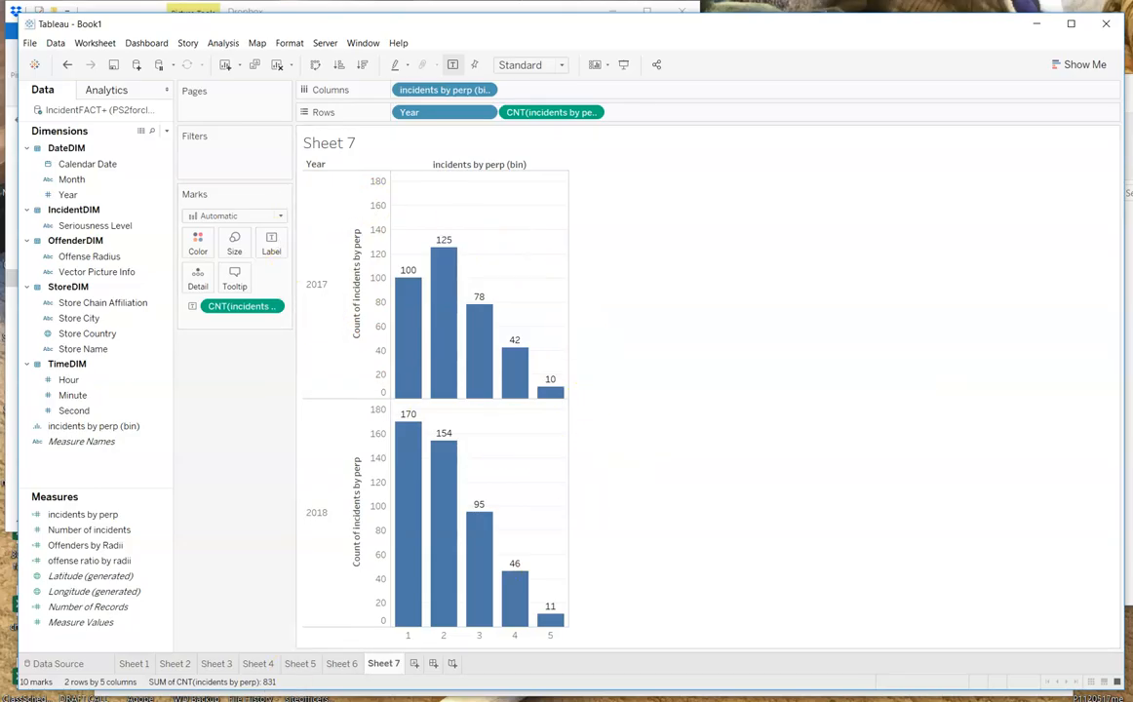
pyautogui.moveTo(251, 477)
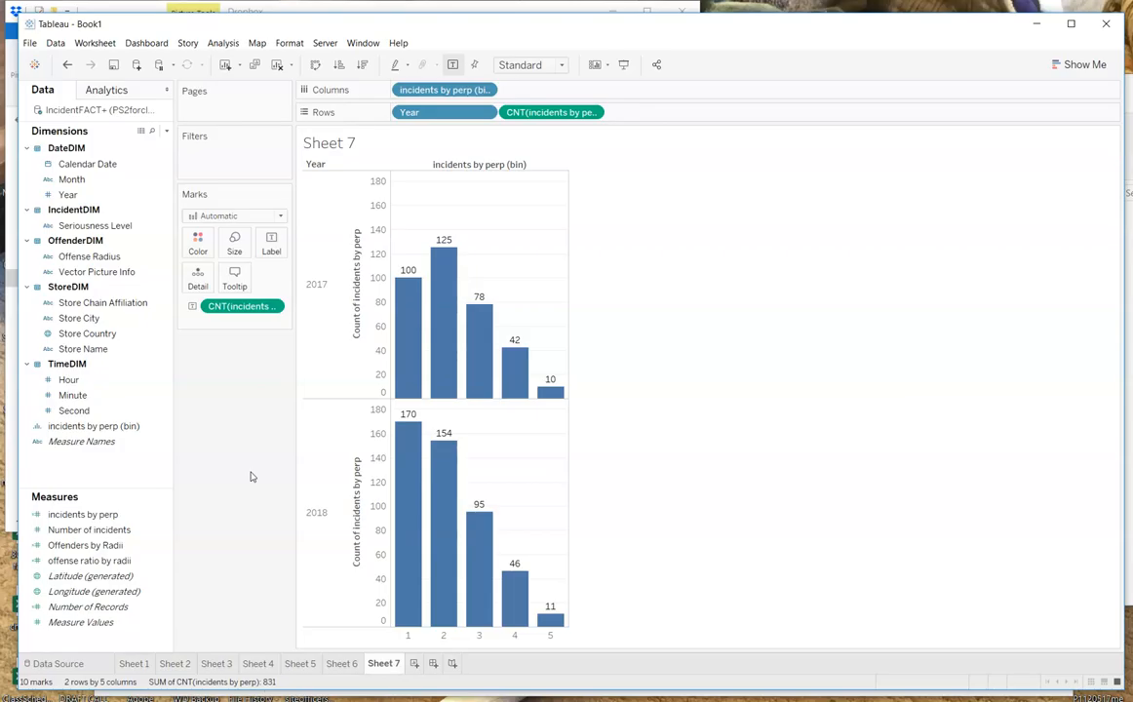
pyautogui.click(300, 663)
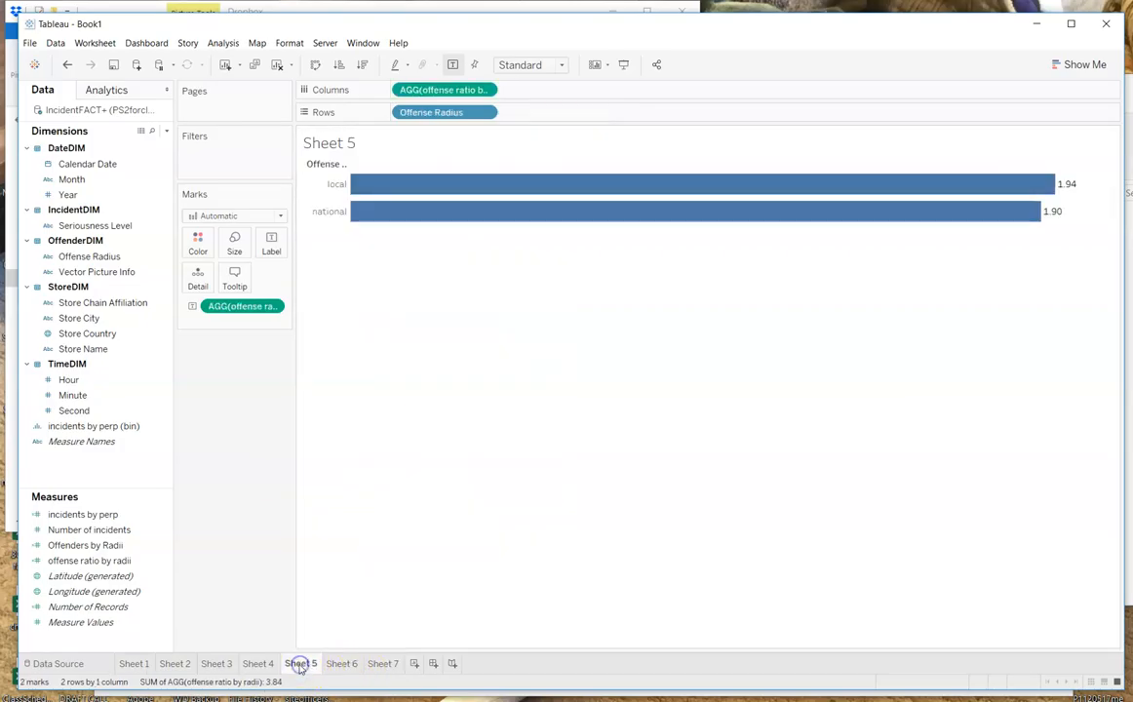
pyautogui.click(258, 663)
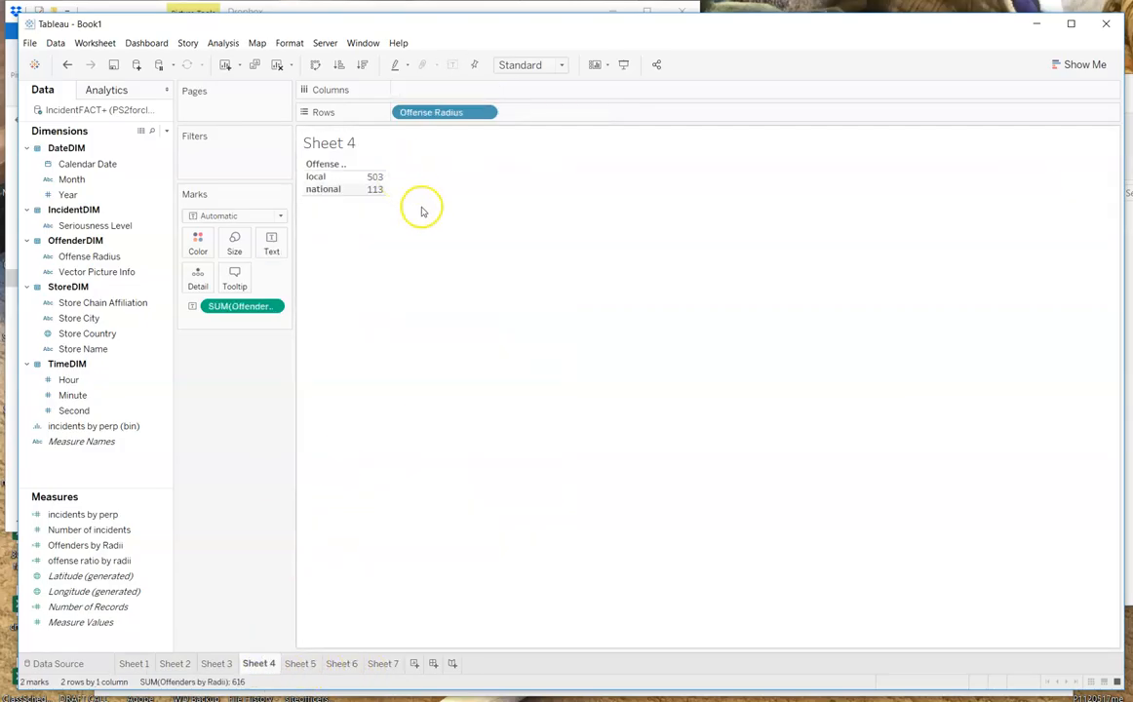
pyautogui.click(383, 663)
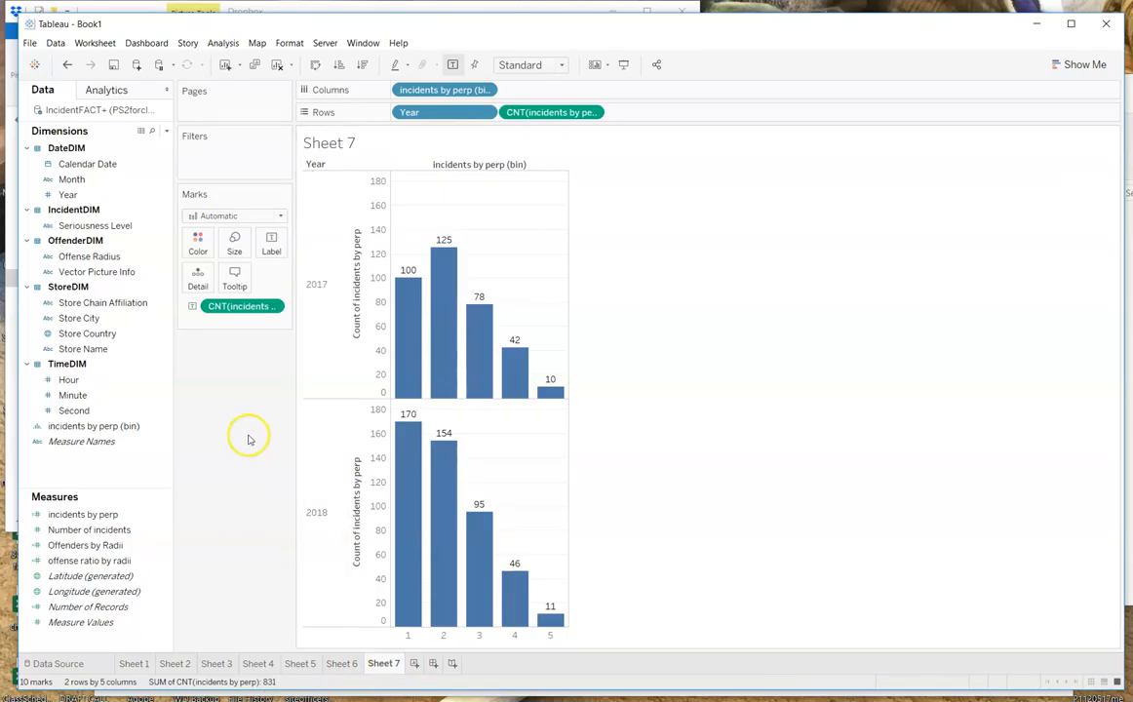
pyautogui.moveTo(693, 479)
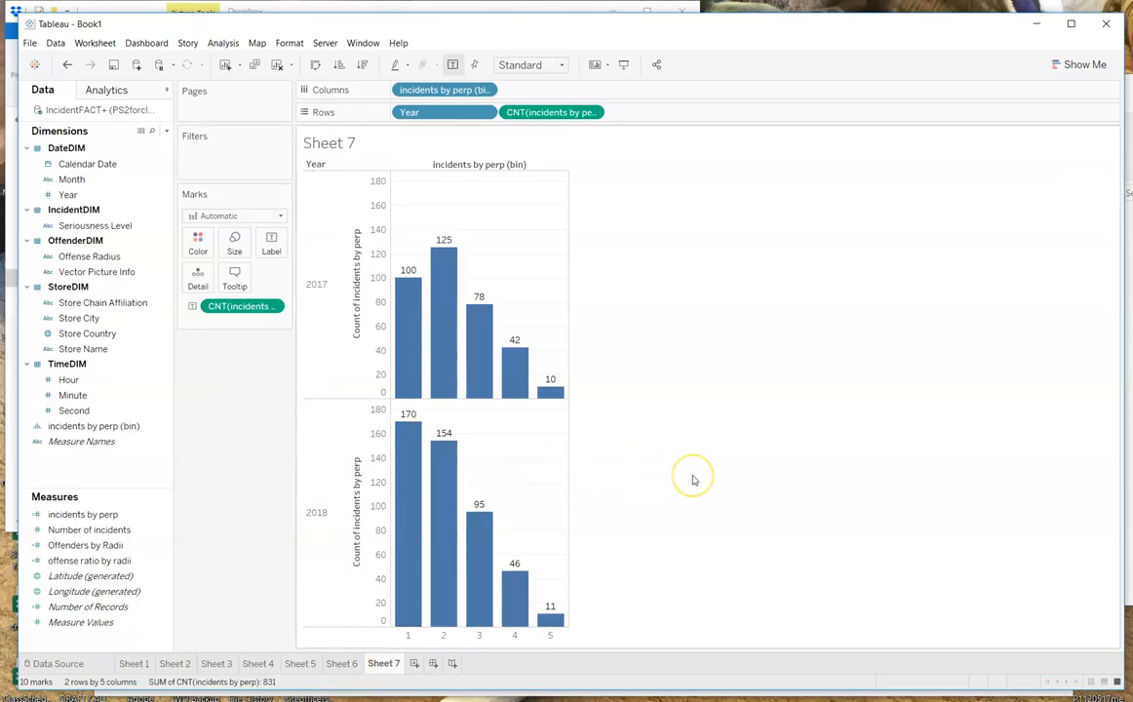
pyautogui.moveTo(696, 513)
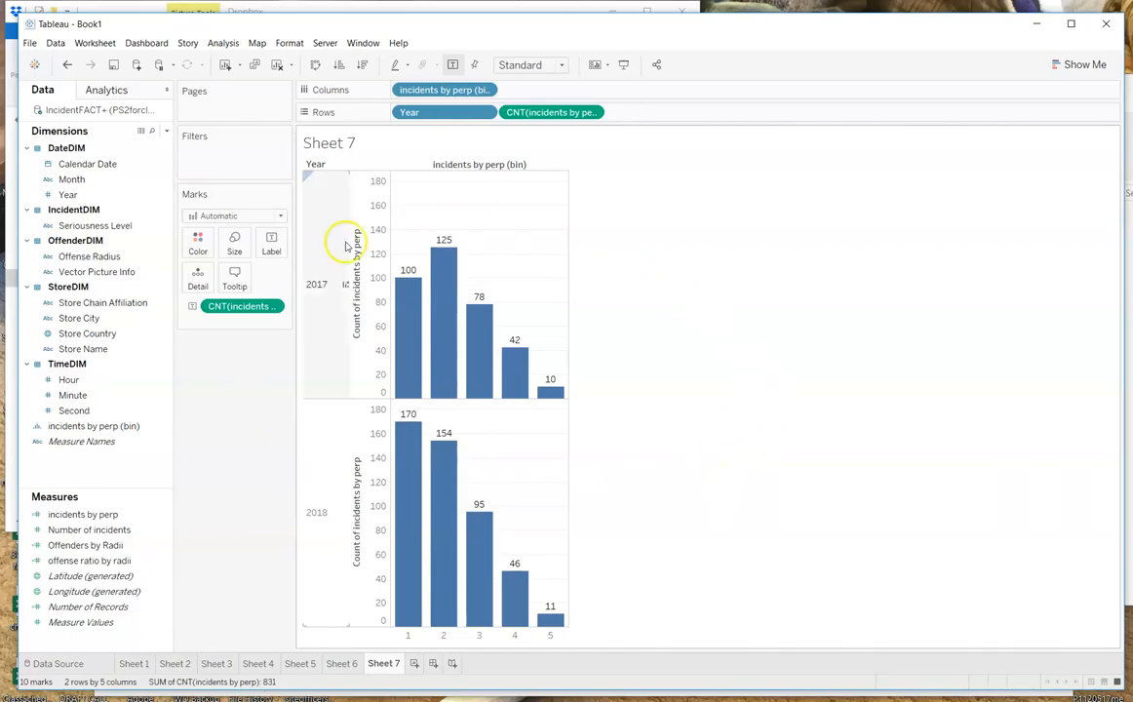
pyautogui.moveTo(332, 581)
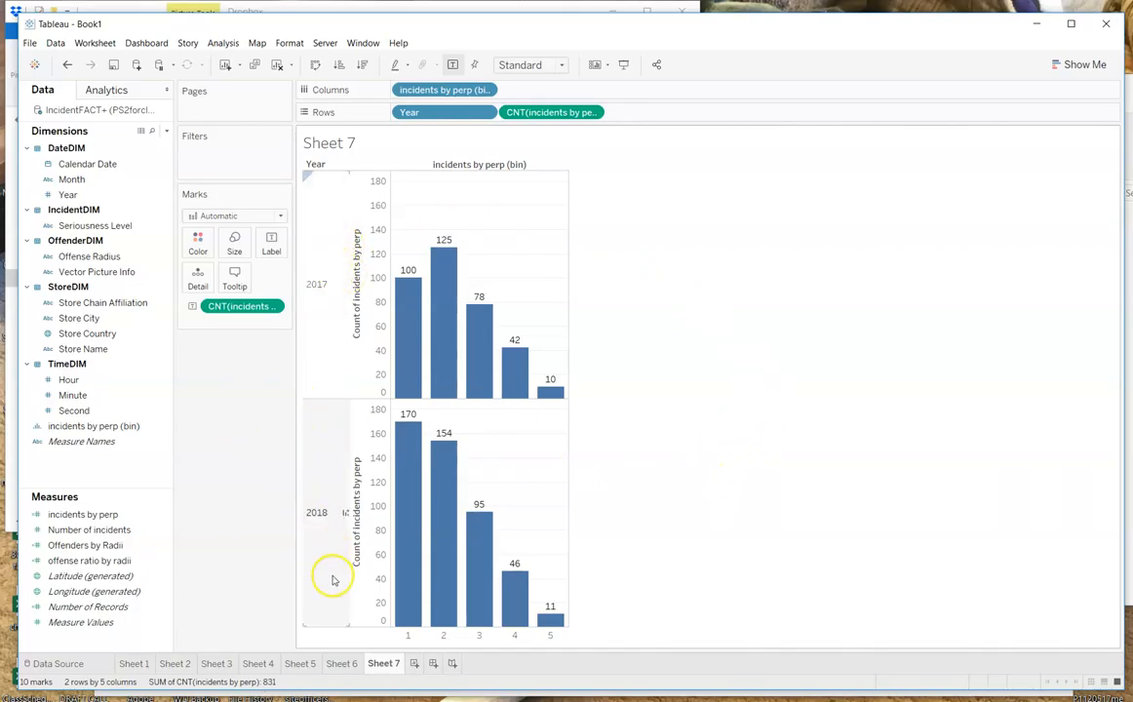
pyautogui.moveTo(340, 335)
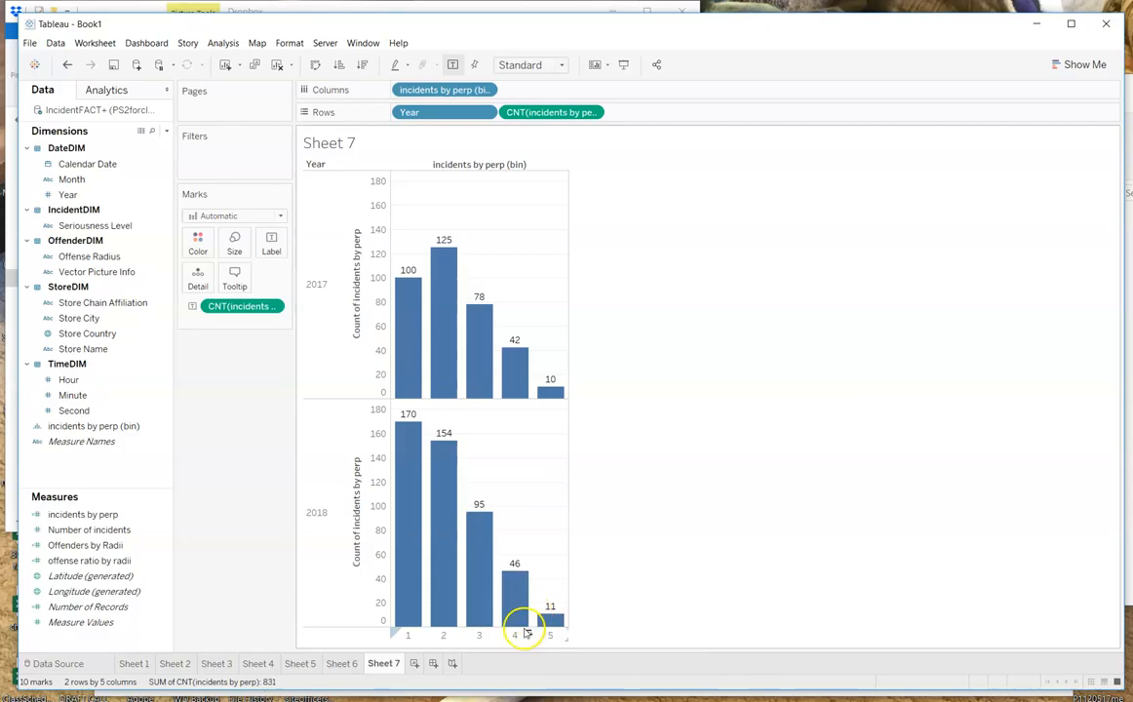
pyautogui.moveTo(563, 641)
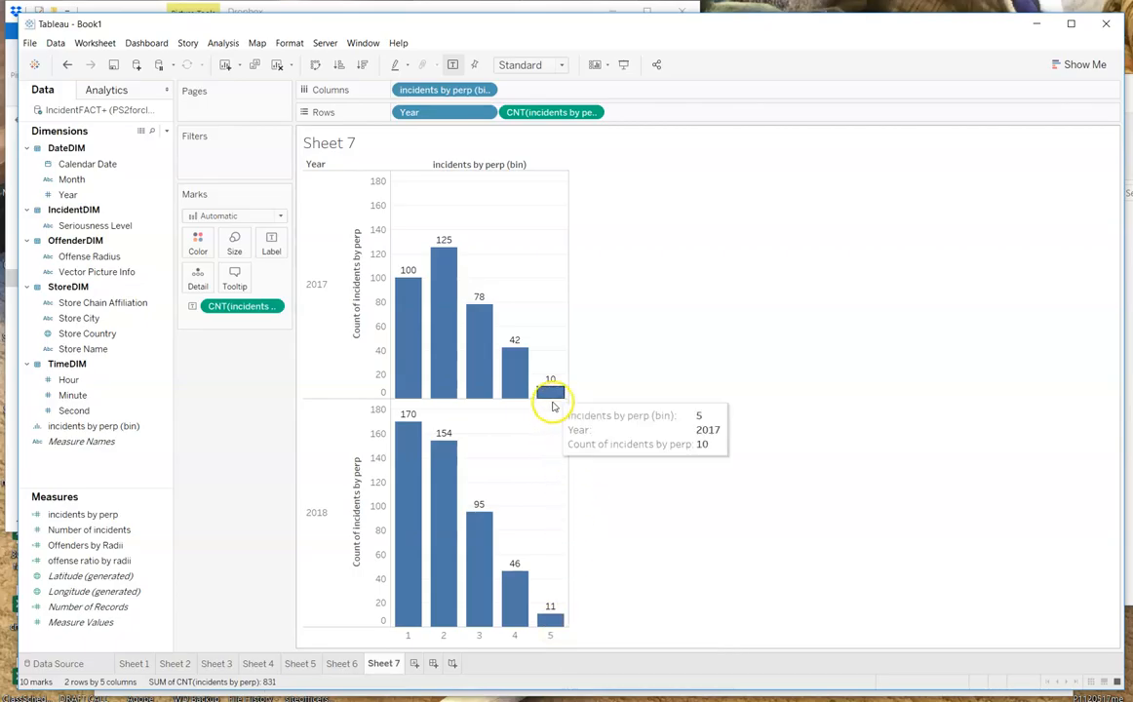
pyautogui.moveTo(548, 533)
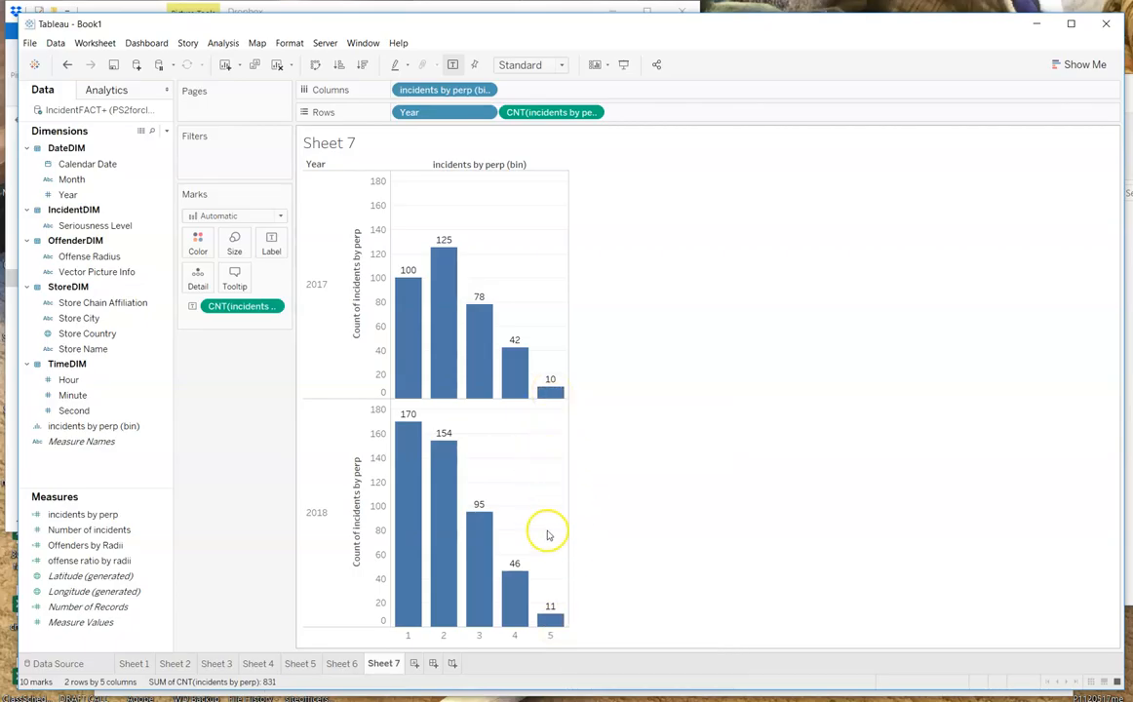
pyautogui.moveTo(550, 620)
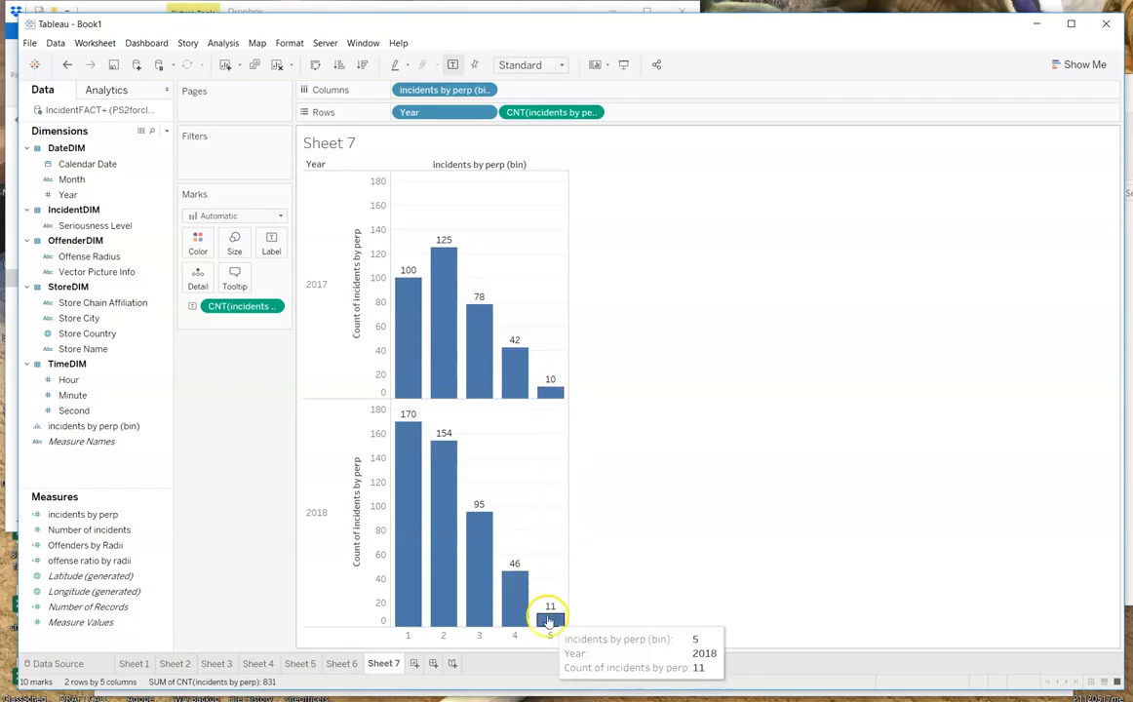
pyautogui.moveTo(550, 393)
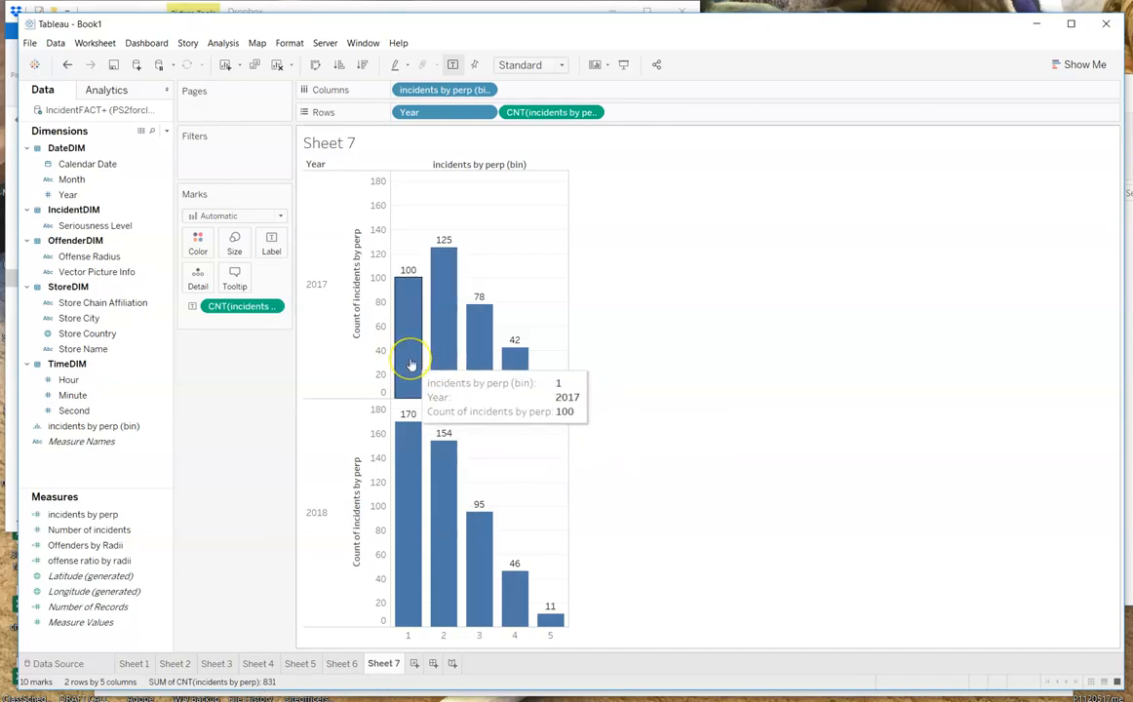
pyautogui.moveTo(518, 624)
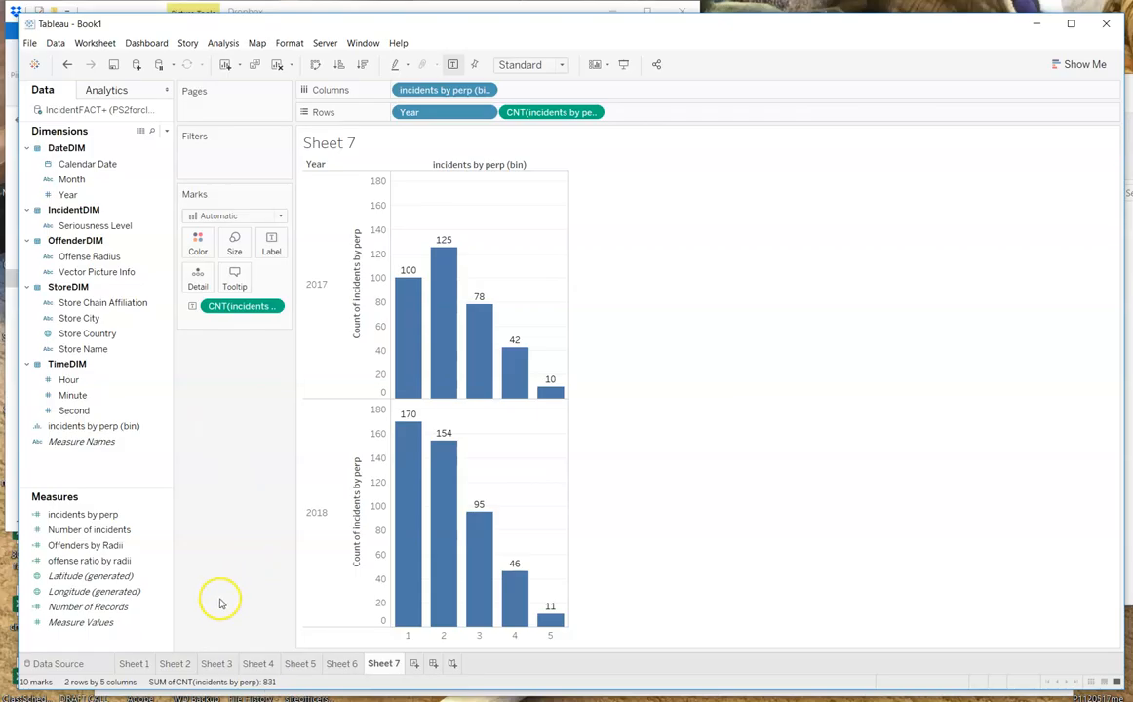
pyautogui.click(83, 514)
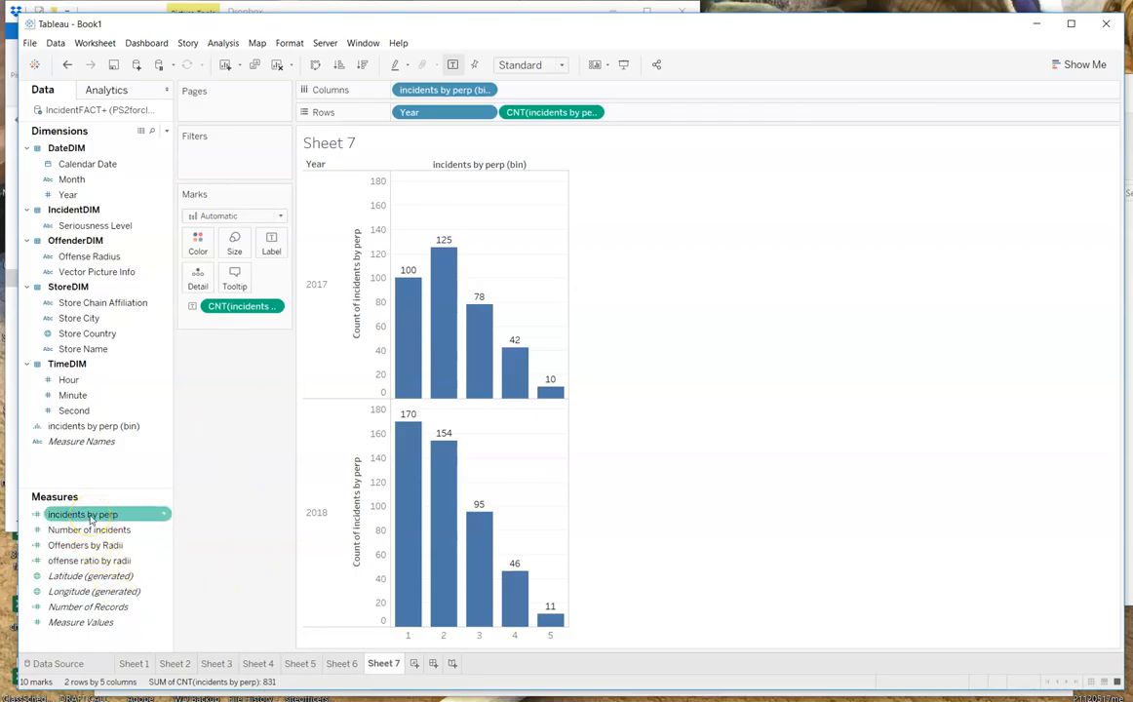
# - Add the missing comma so incidents by perp fixes on [Vector Picture Info], [Calendar Date]
pyautogui.rightClick(82, 514)
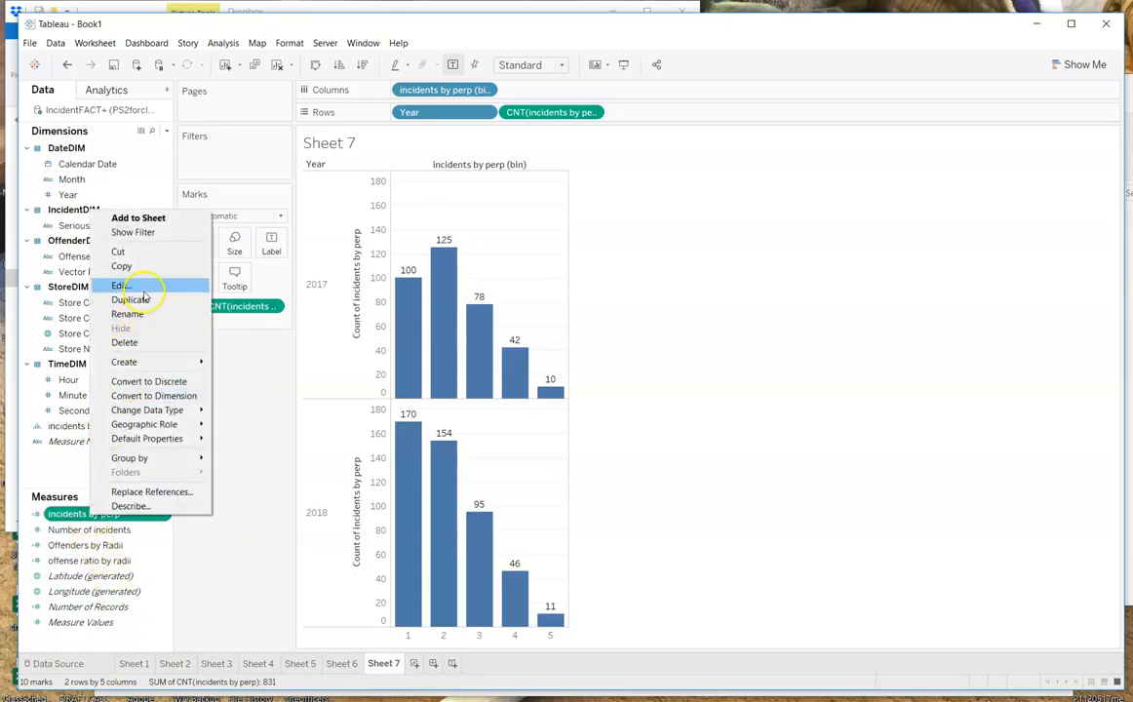
pyautogui.click(118, 285)
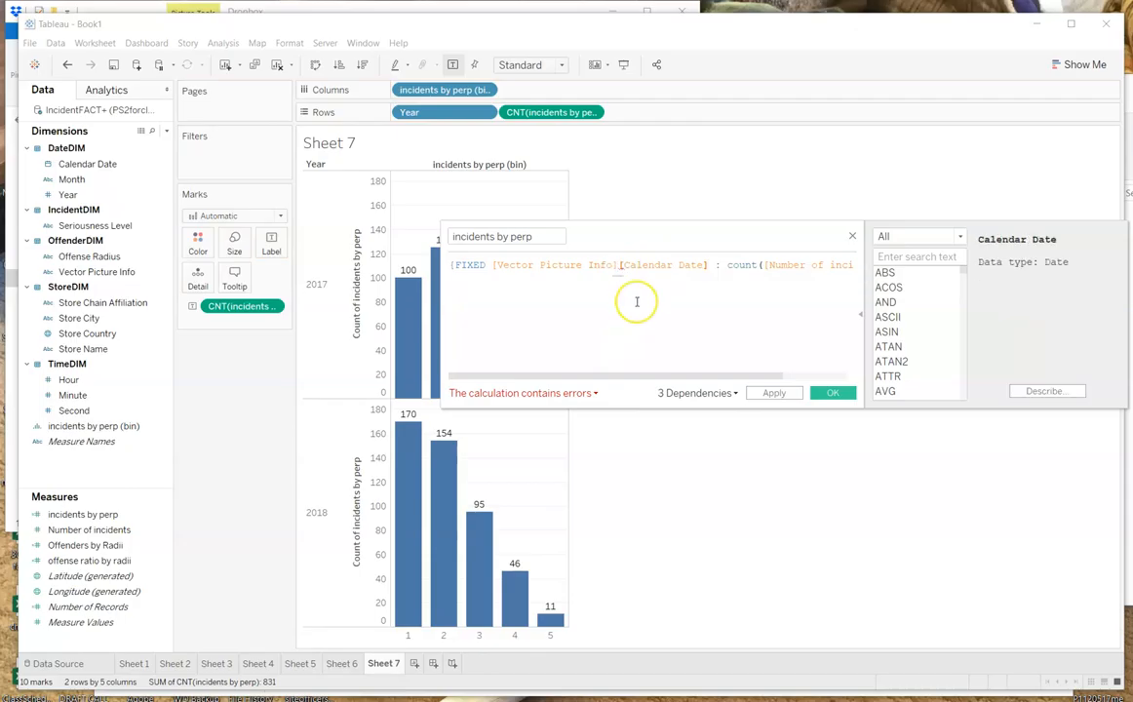
pyautogui.write(',')
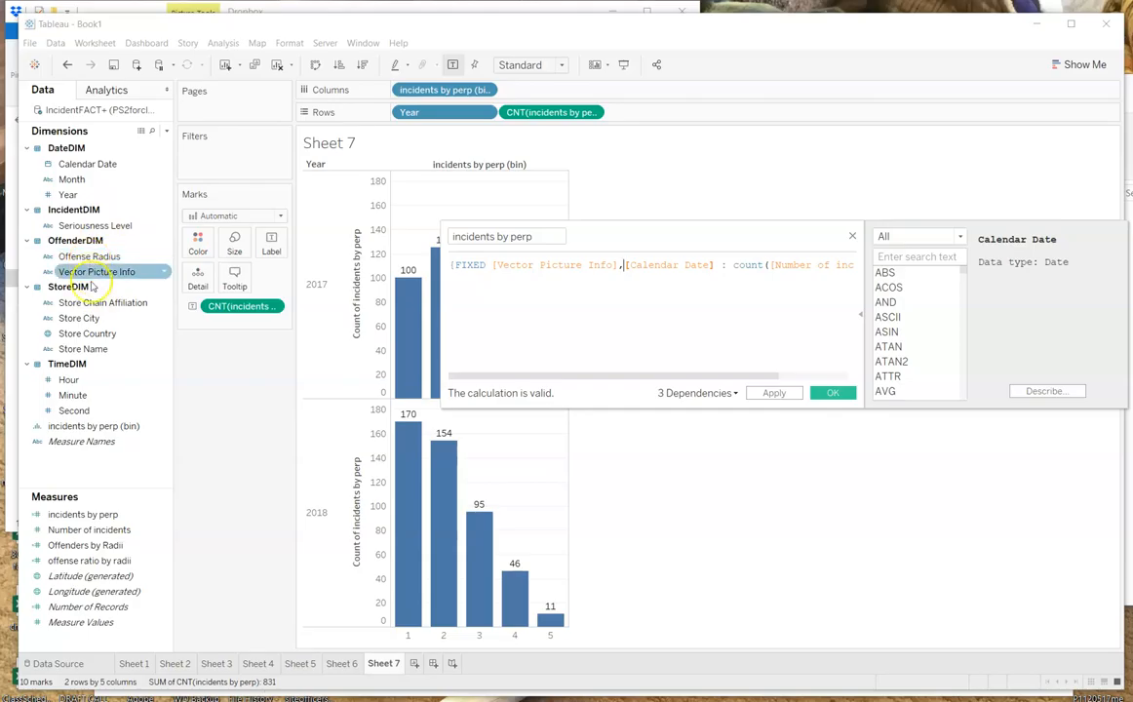
pyautogui.moveTo(89, 256)
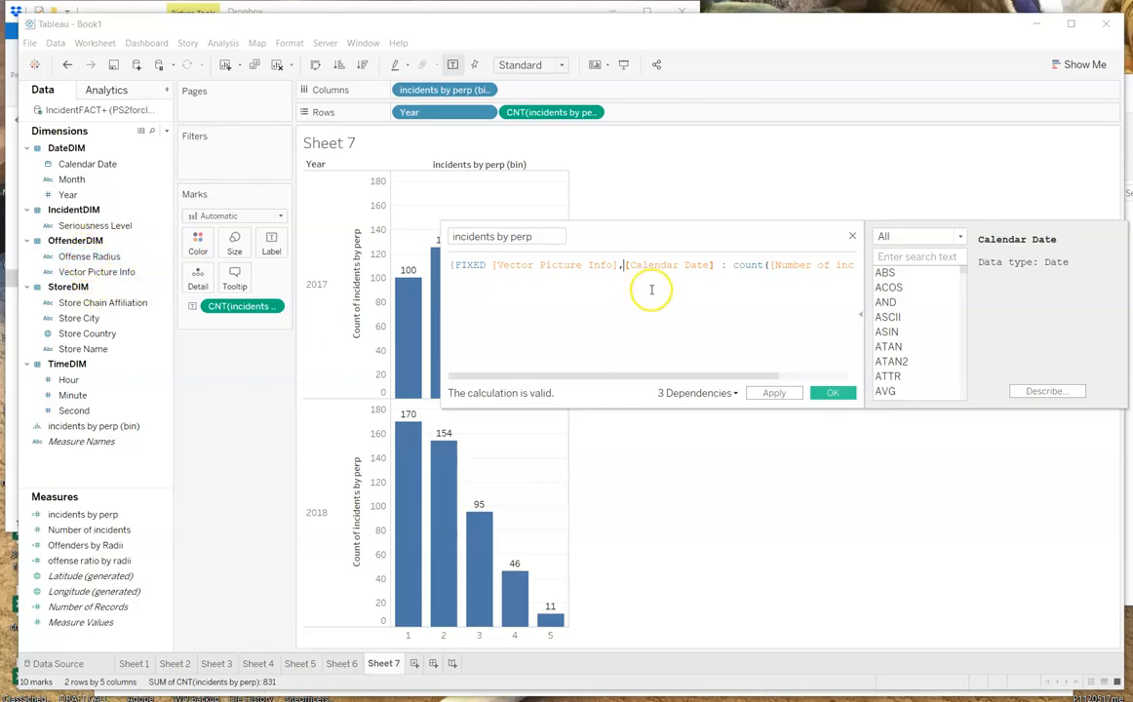
pyautogui.moveTo(103, 215)
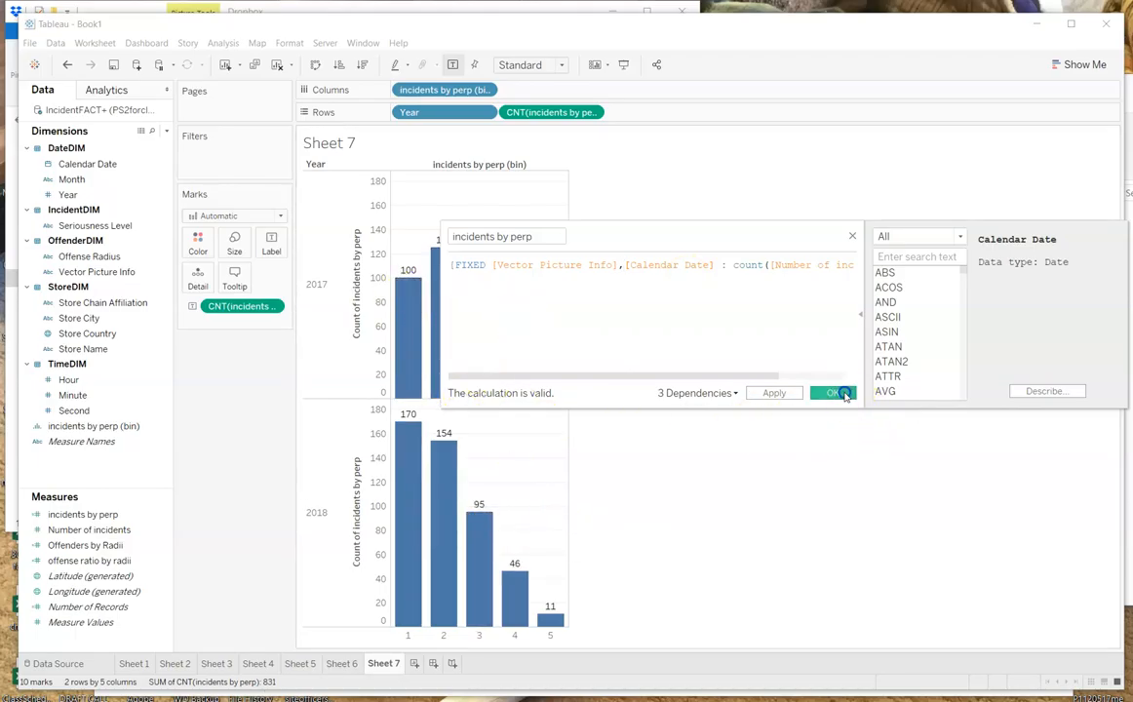
pyautogui.click(831, 391)
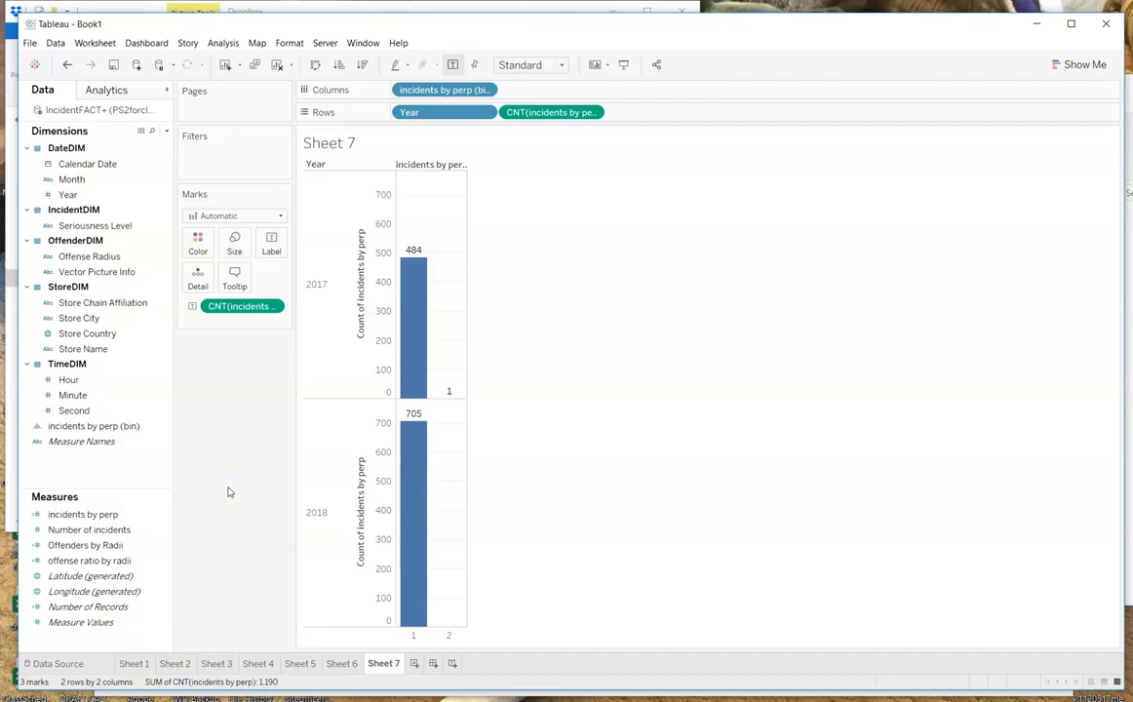
pyautogui.moveTo(235, 466)
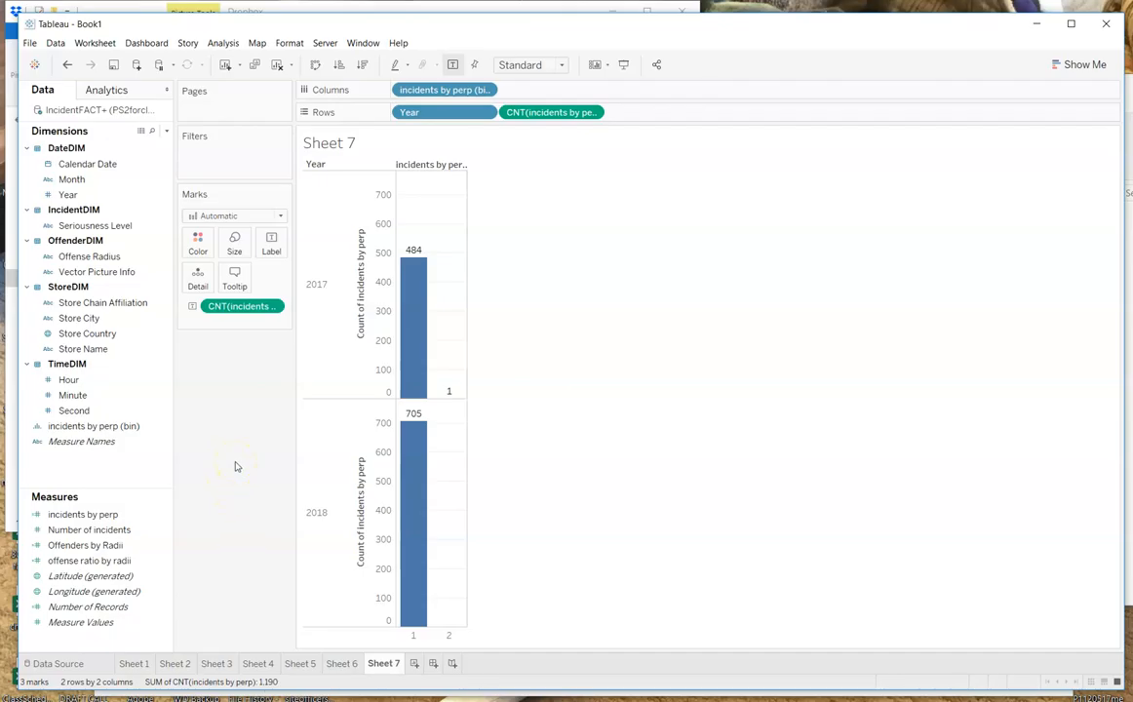
# - Select the incidents by perp calculated field in the Data pane and open its options
pyautogui.click(87, 163)
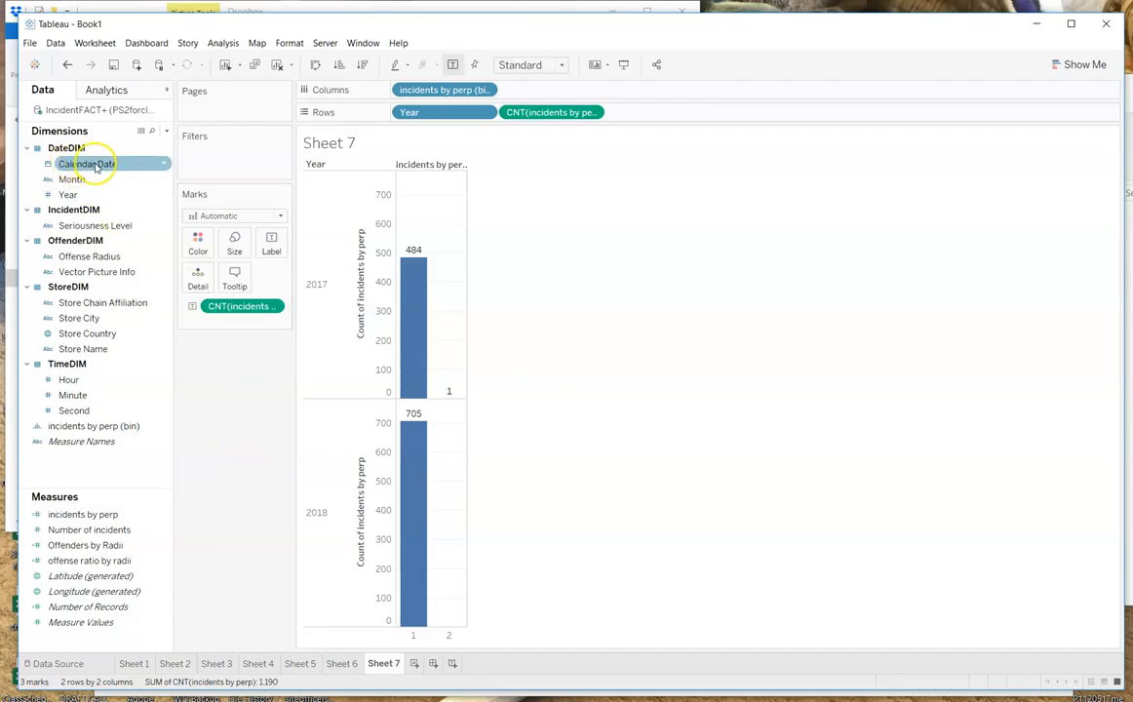
pyautogui.click(91, 575)
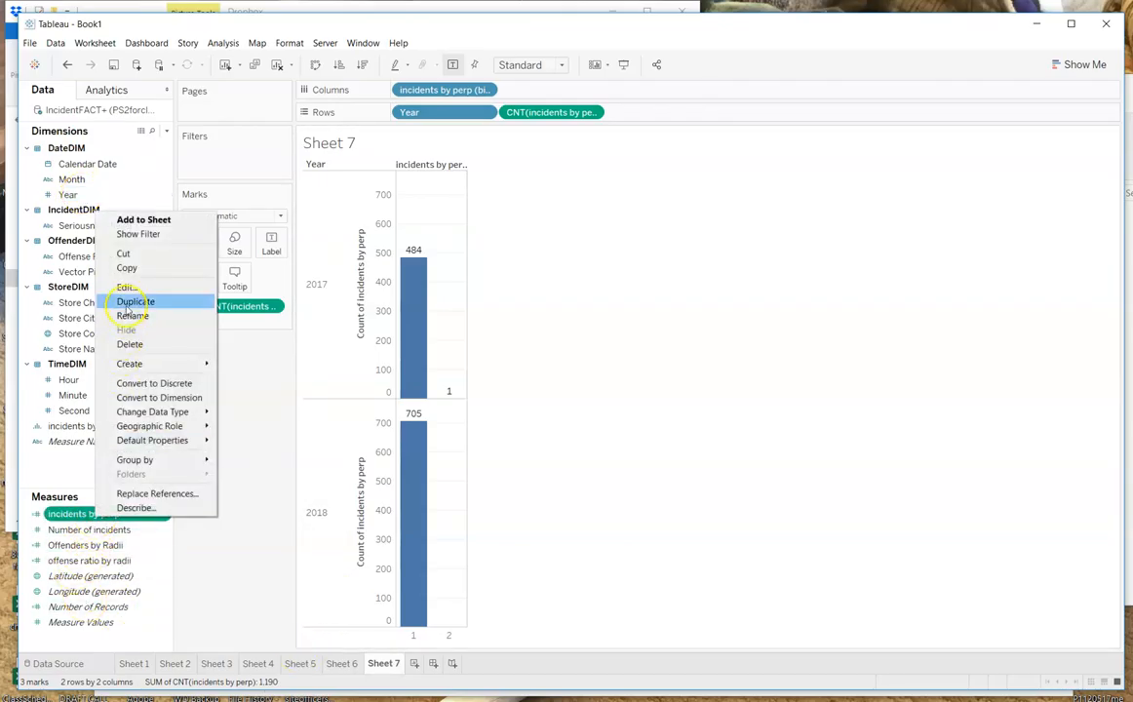
# - Edit 'incidents by perp' to {FIXED [Vector Picture Info],[Year] : COUNT([Number of incidents])}
pyautogui.click(125, 286)
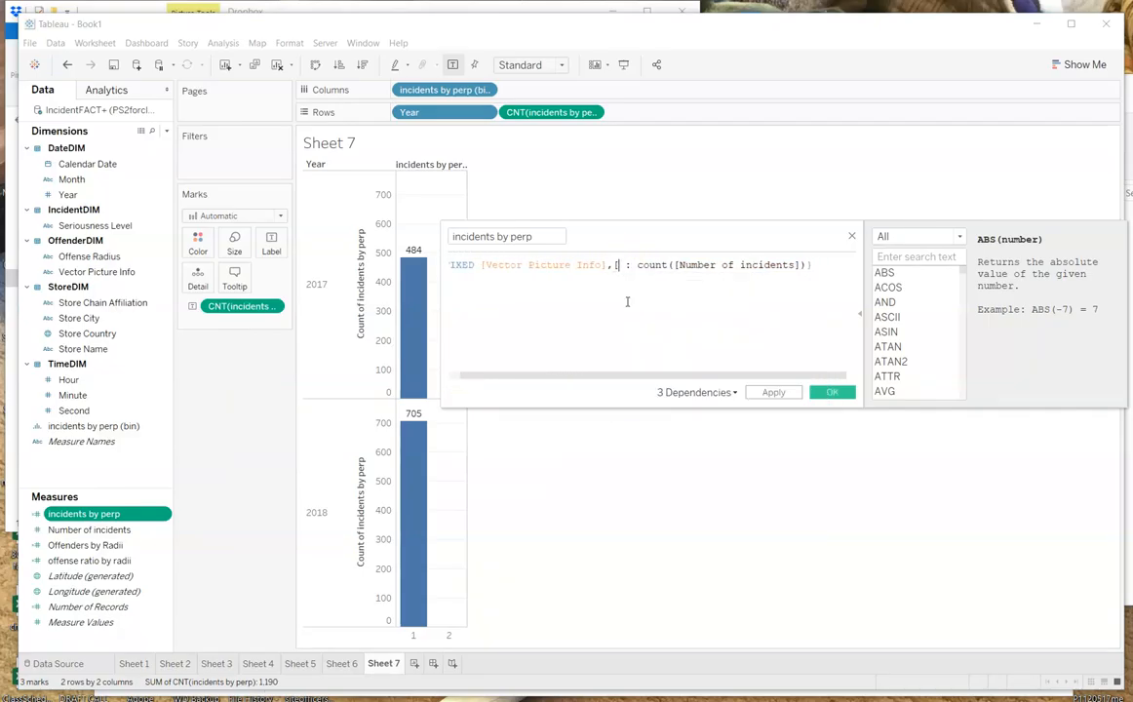
pyautogui.press('Backspace')
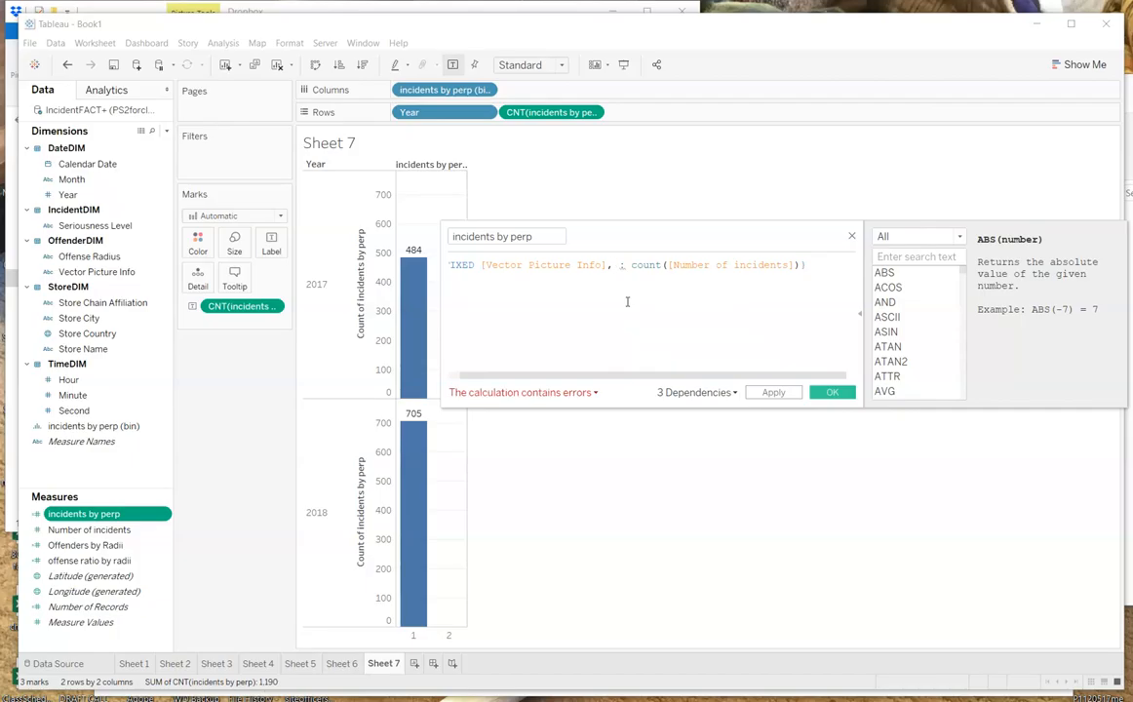
pyautogui.click(72, 178)
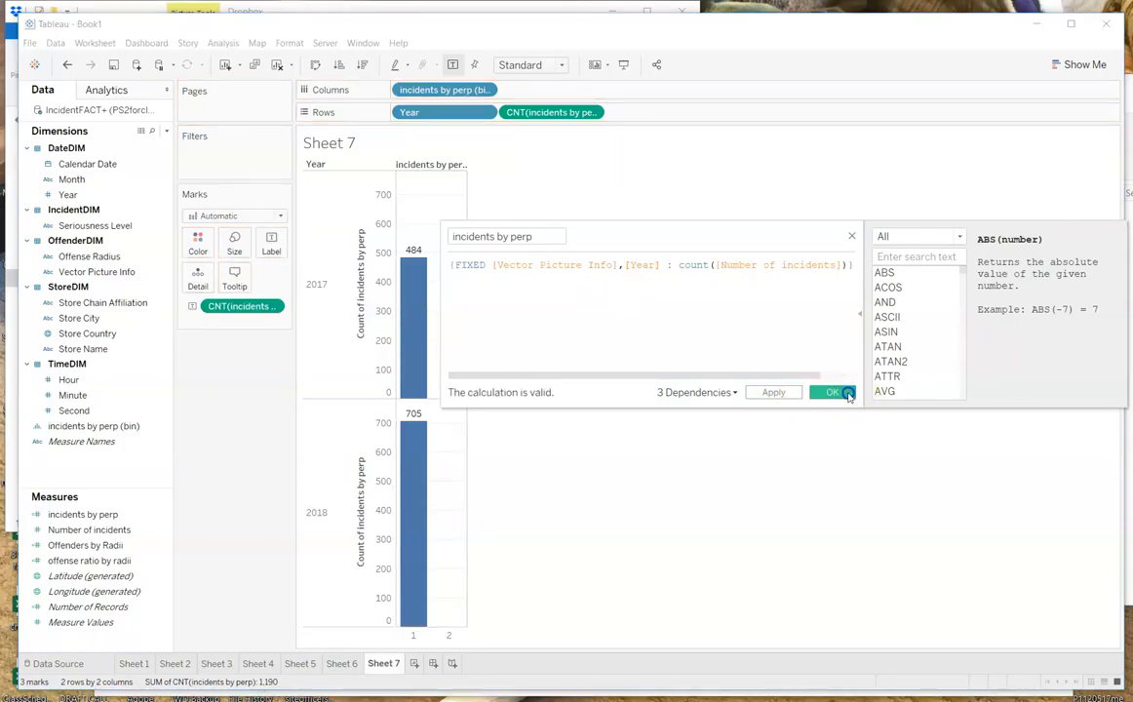
pyautogui.click(830, 392)
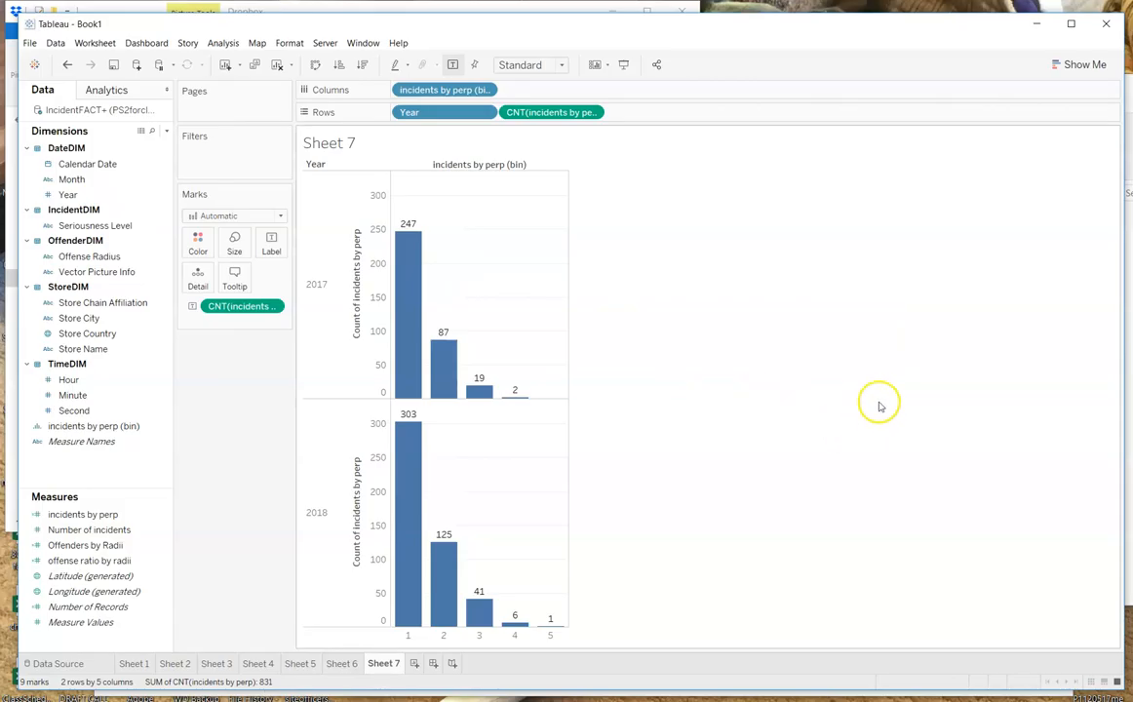
pyautogui.moveTo(250, 575)
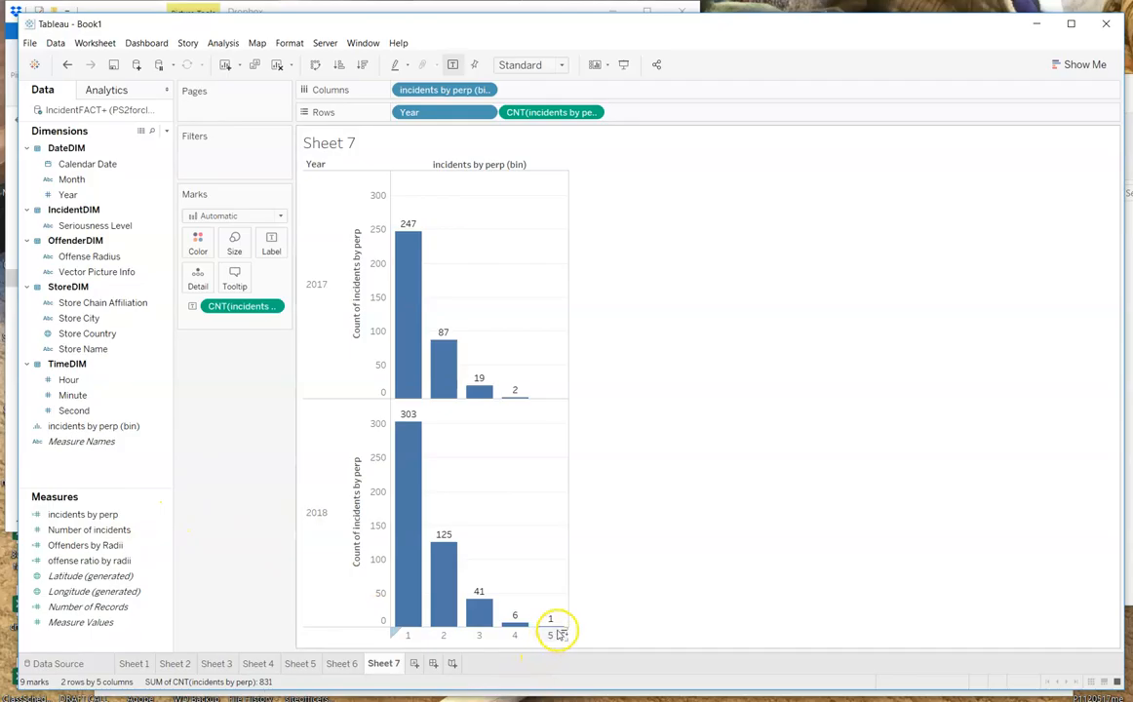
pyautogui.moveTo(551, 624)
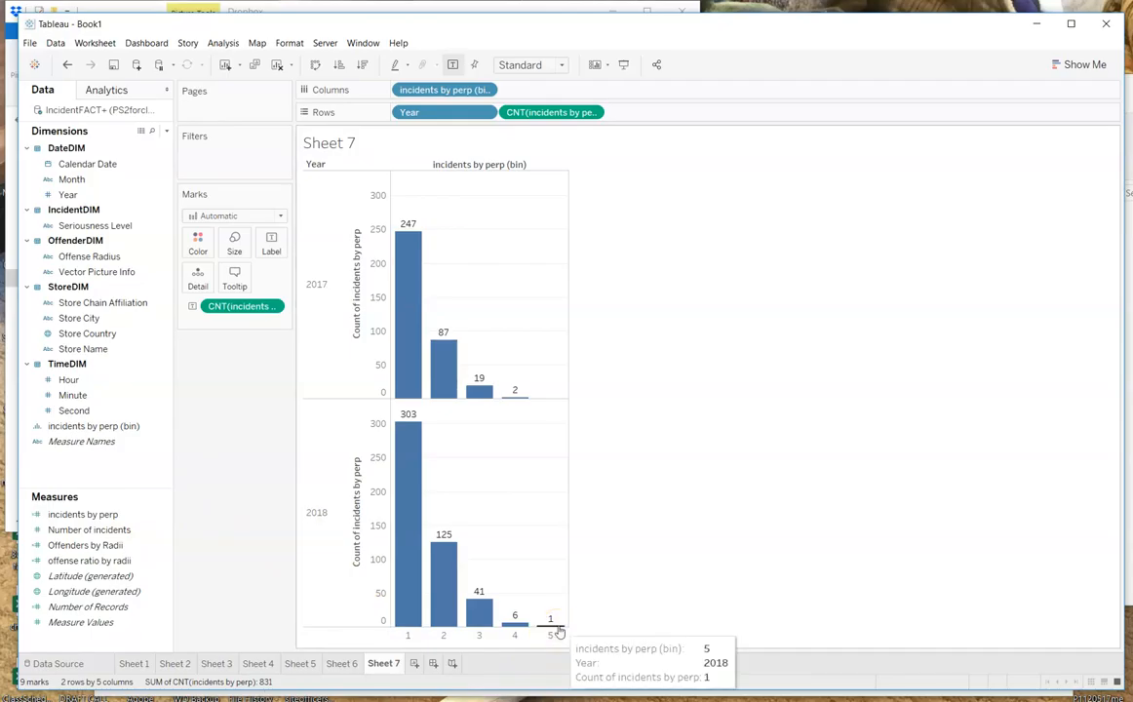
pyautogui.moveTo(562, 607)
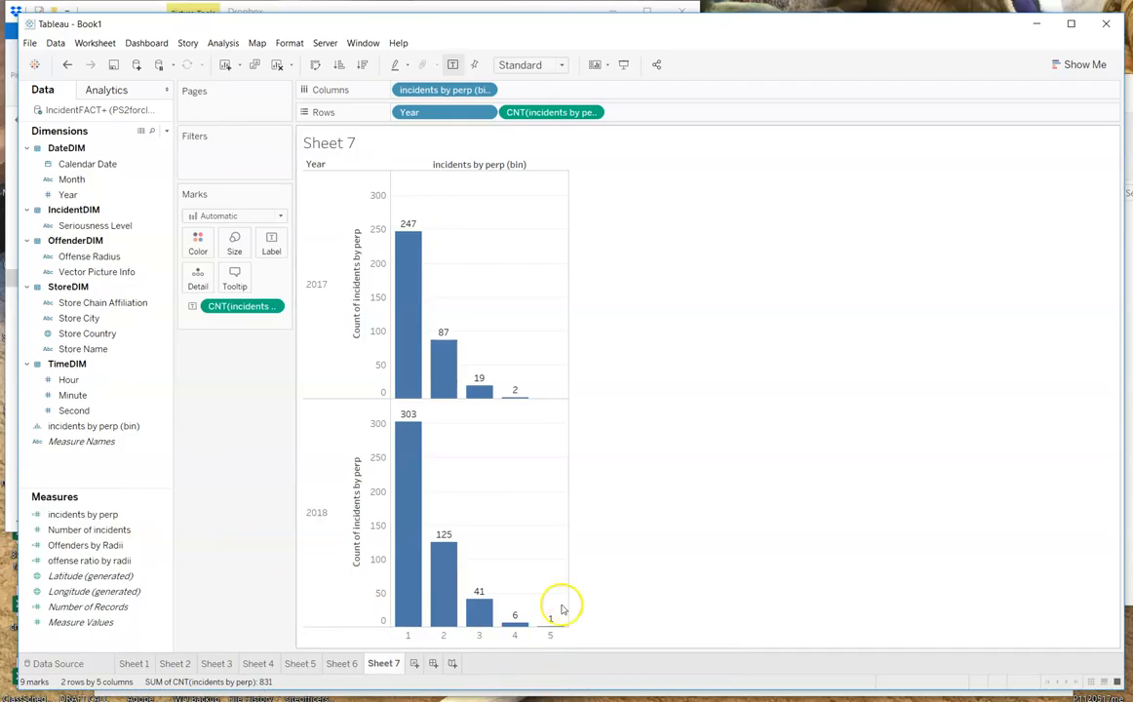
pyautogui.moveTo(539, 348)
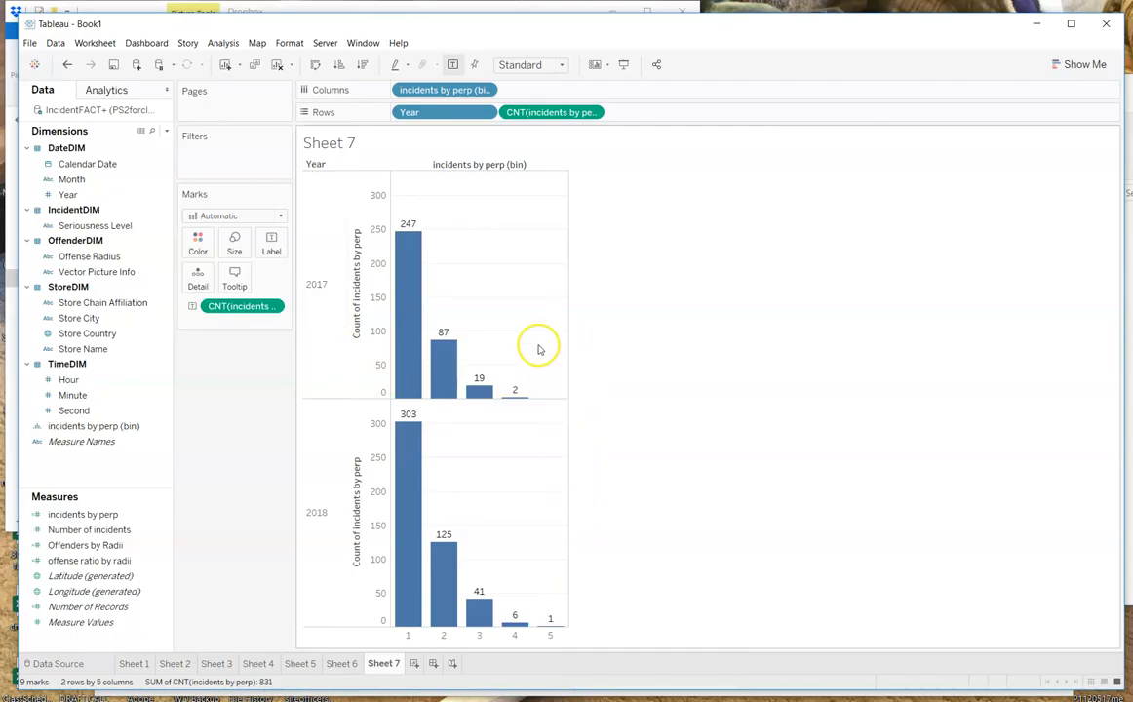
pyautogui.moveTo(527, 419)
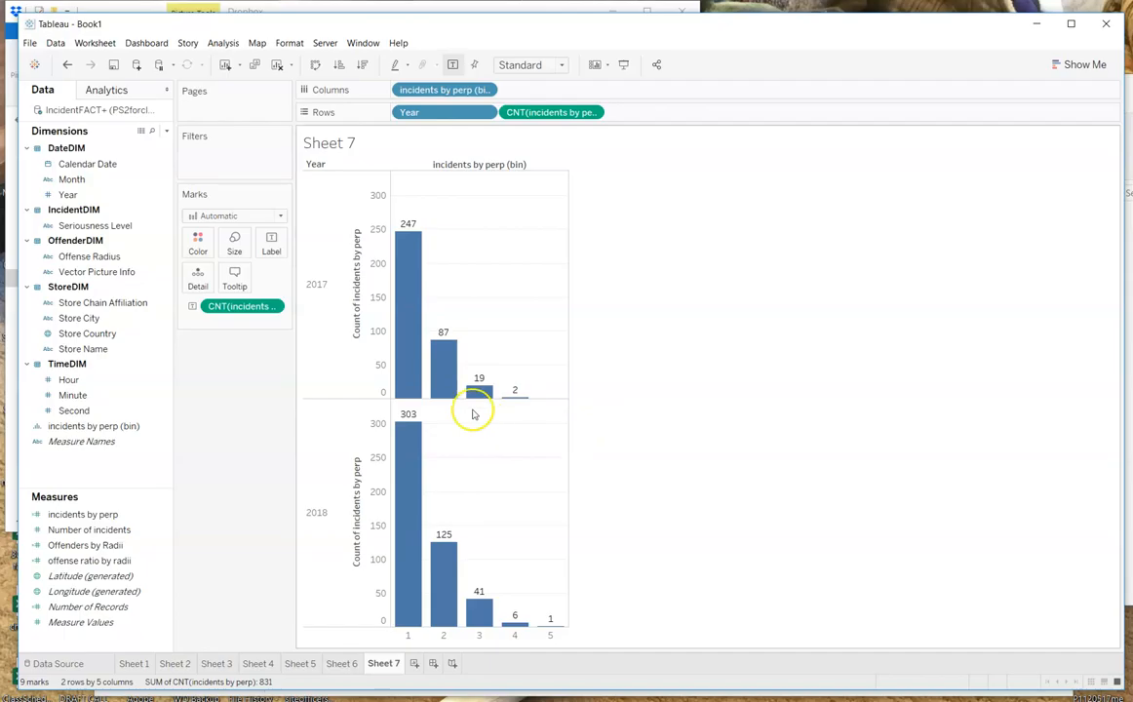
pyautogui.moveTo(478, 395)
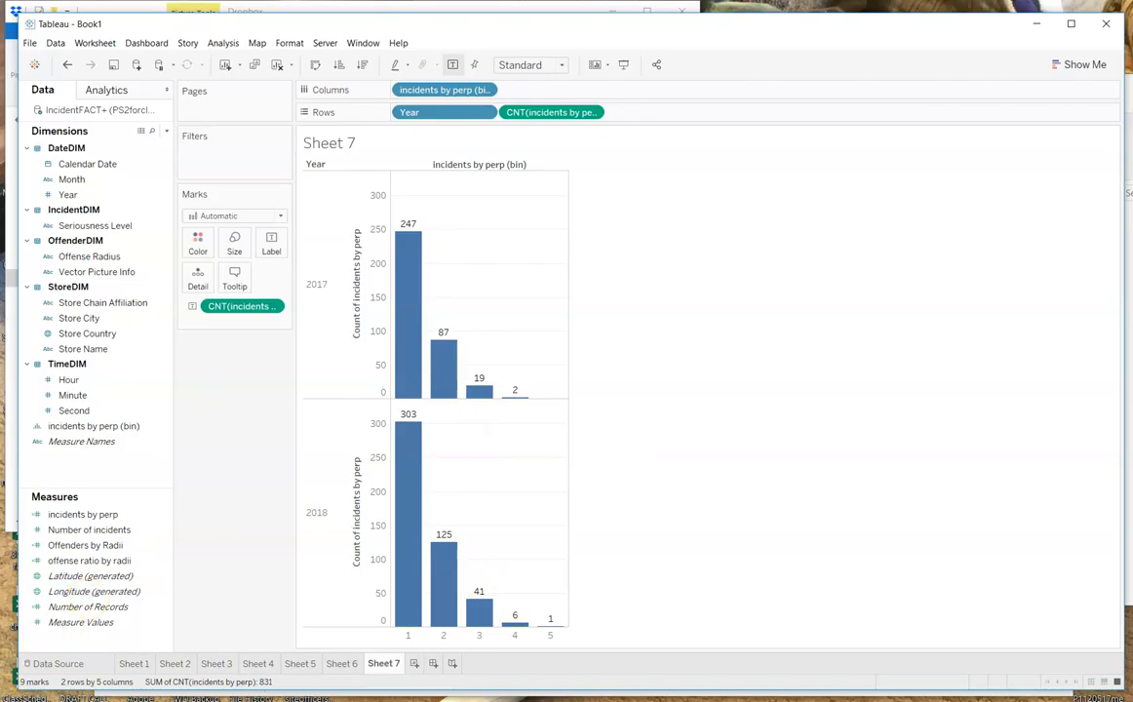
pyautogui.moveTo(259, 549)
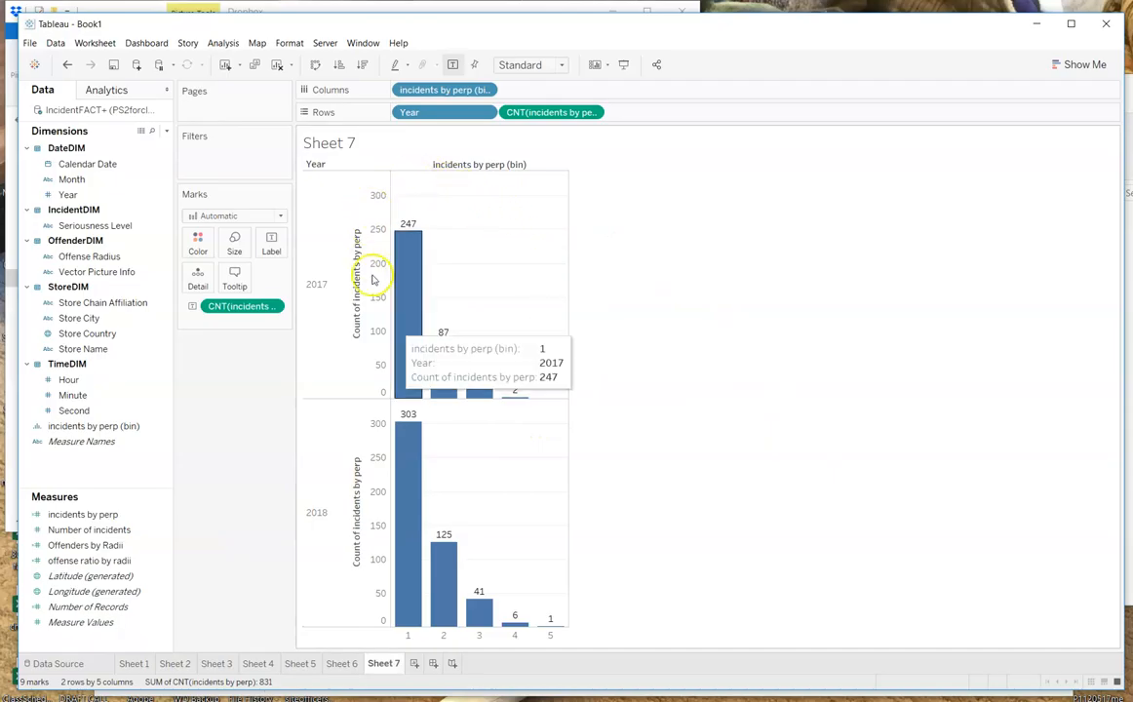
pyautogui.moveTo(552, 310)
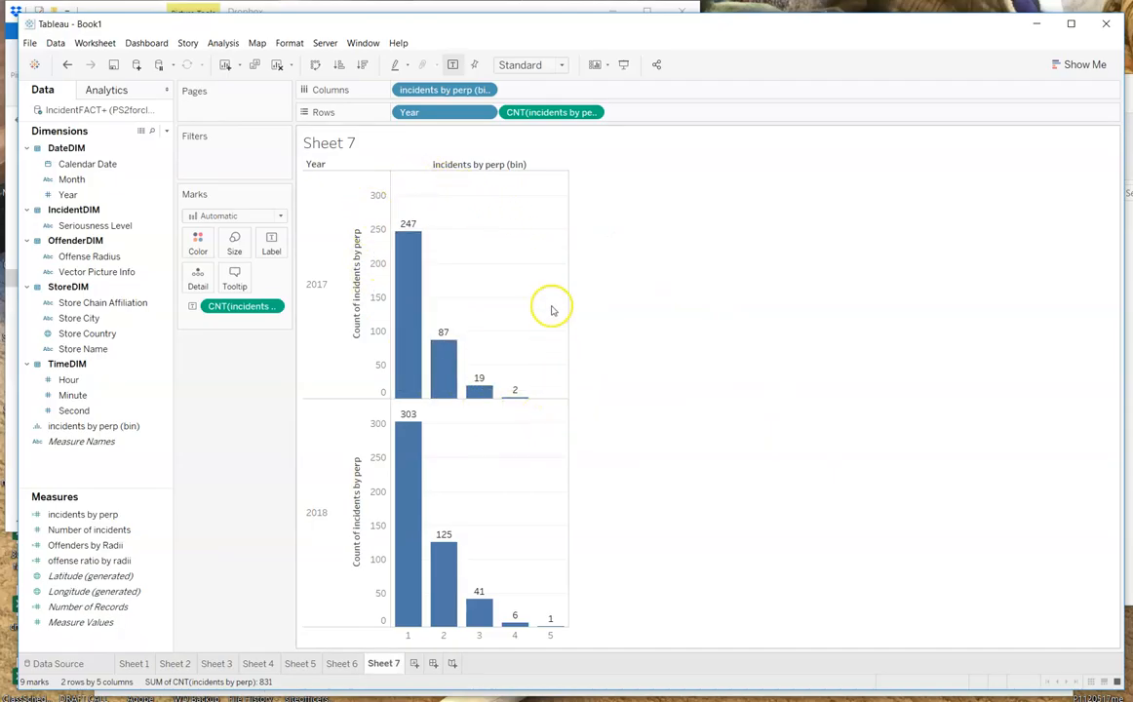
pyautogui.moveTo(537, 516)
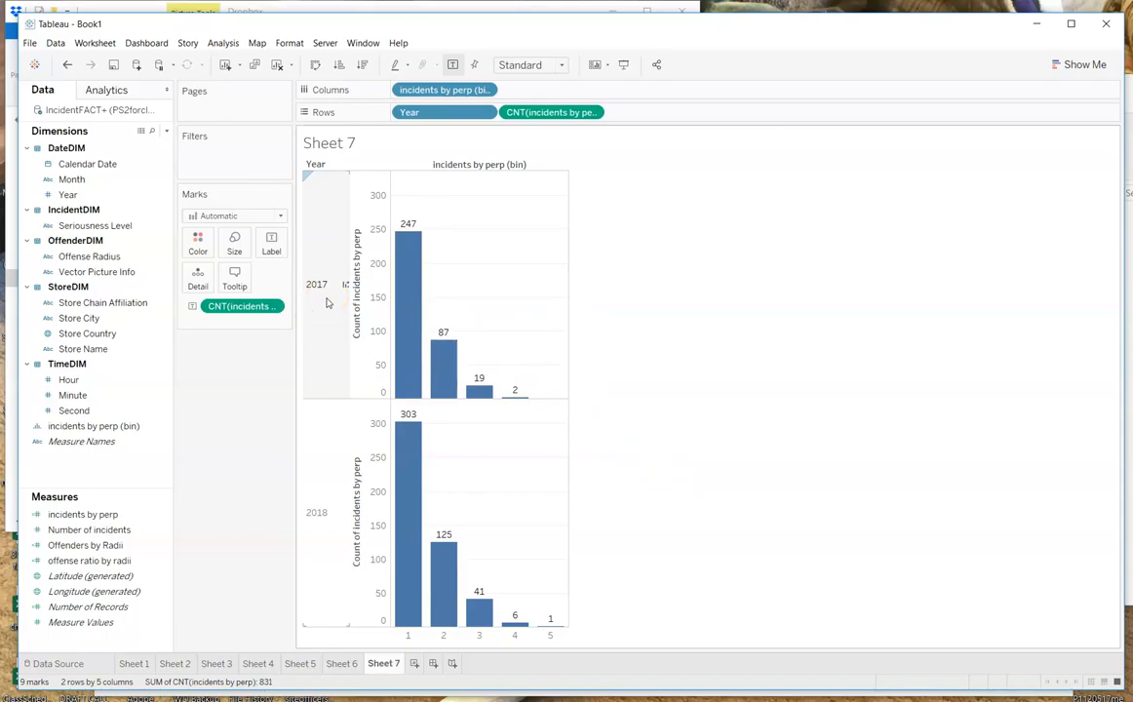
pyautogui.moveTo(507, 322)
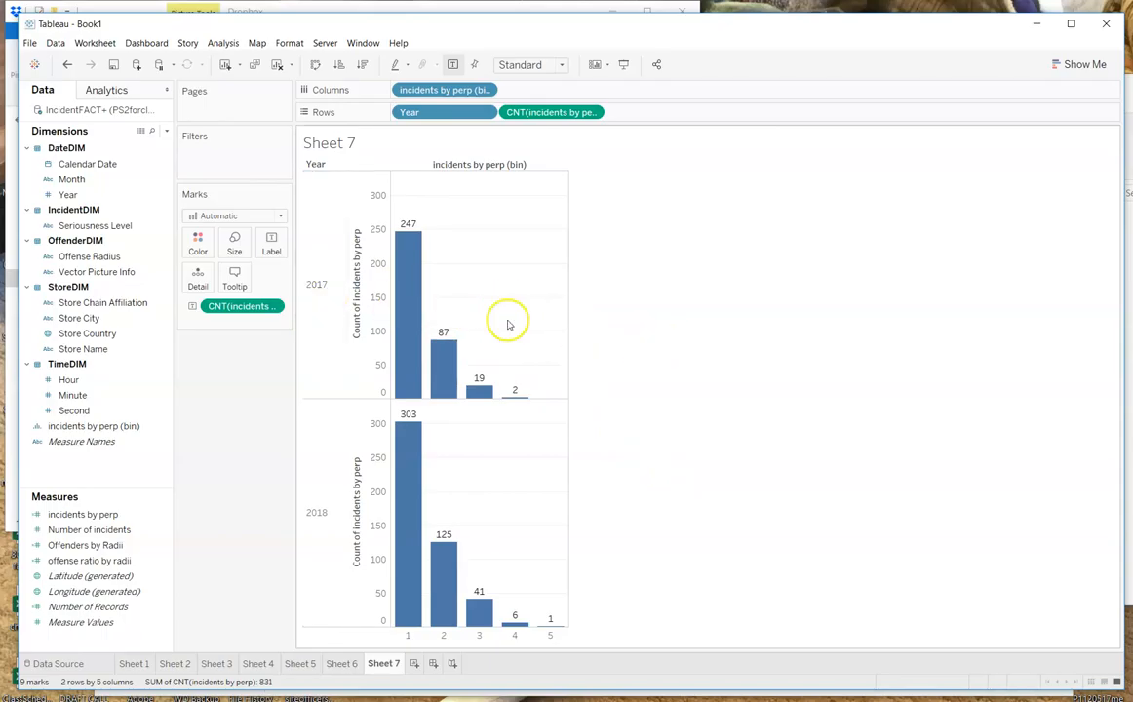
pyautogui.moveTo(673, 347)
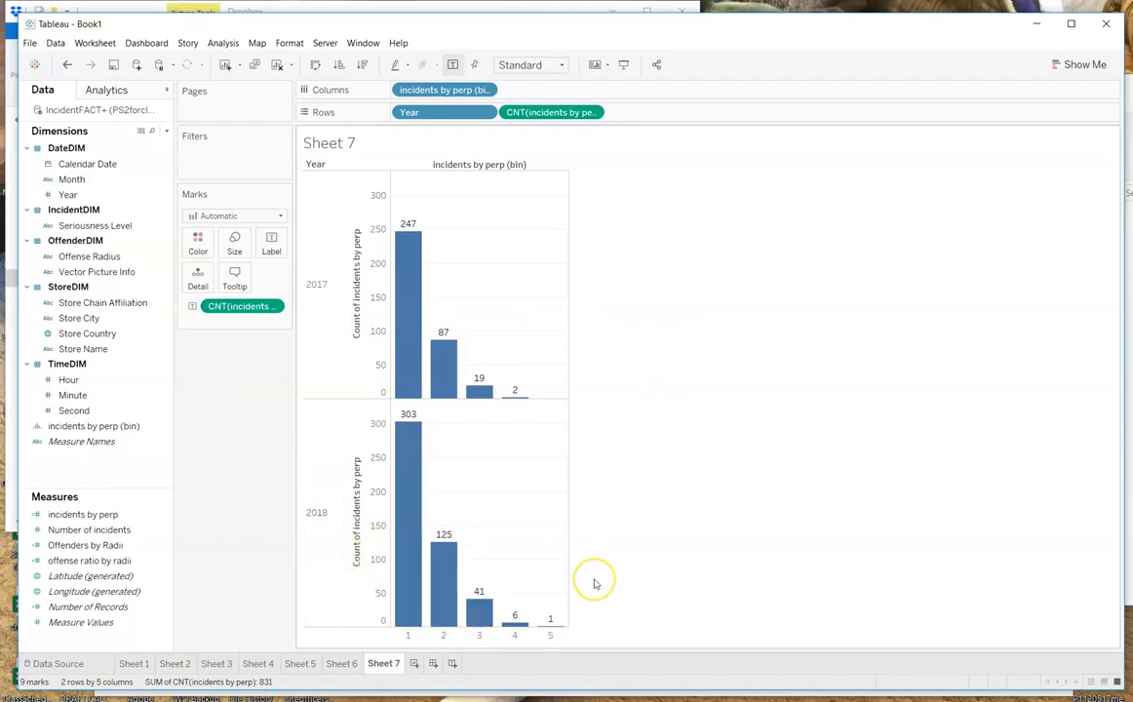
pyautogui.moveTo(407, 351)
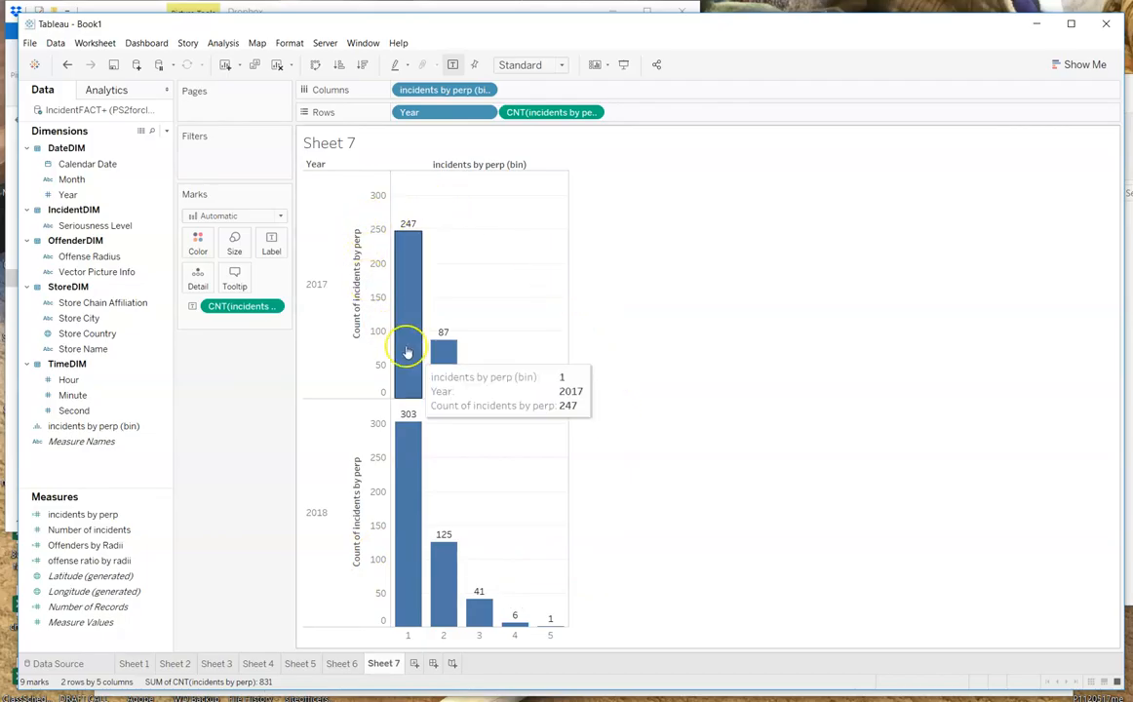
pyautogui.moveTo(421, 347)
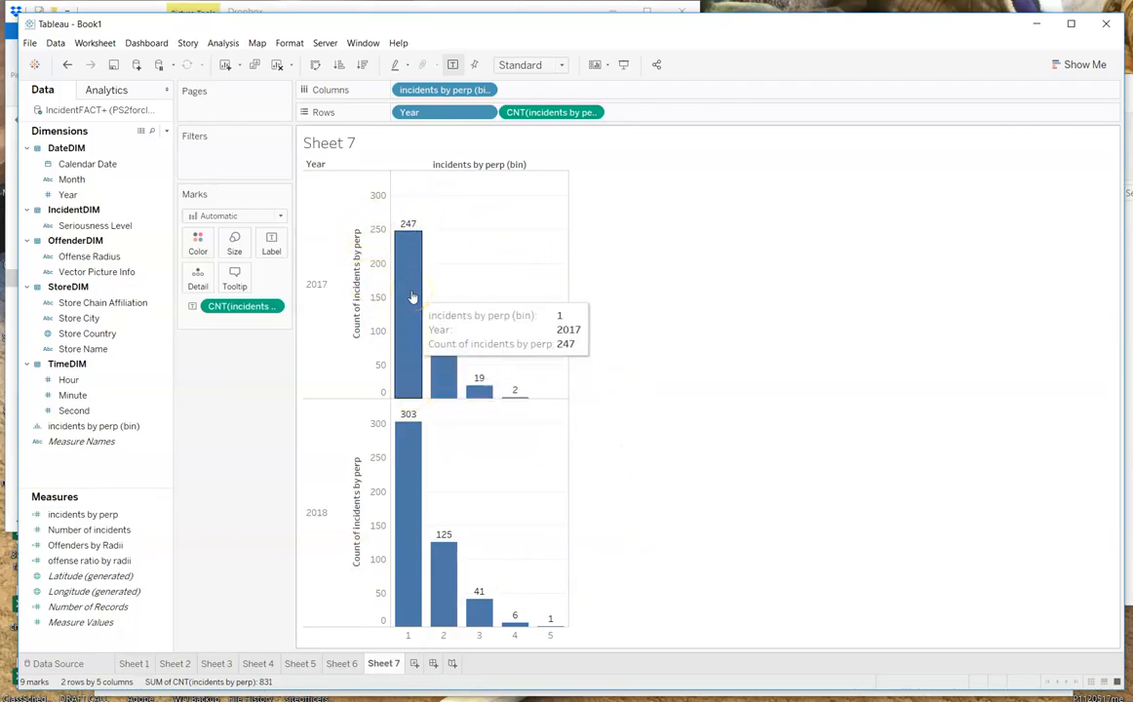
pyautogui.moveTo(426, 354)
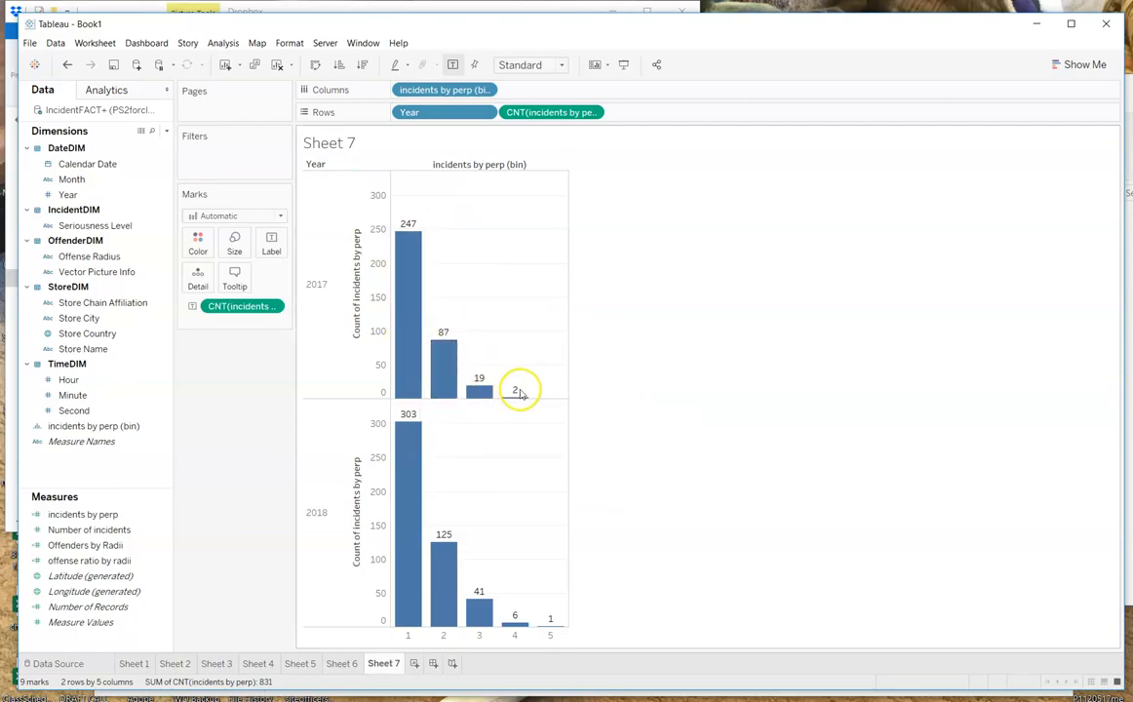
pyautogui.moveTo(256, 415)
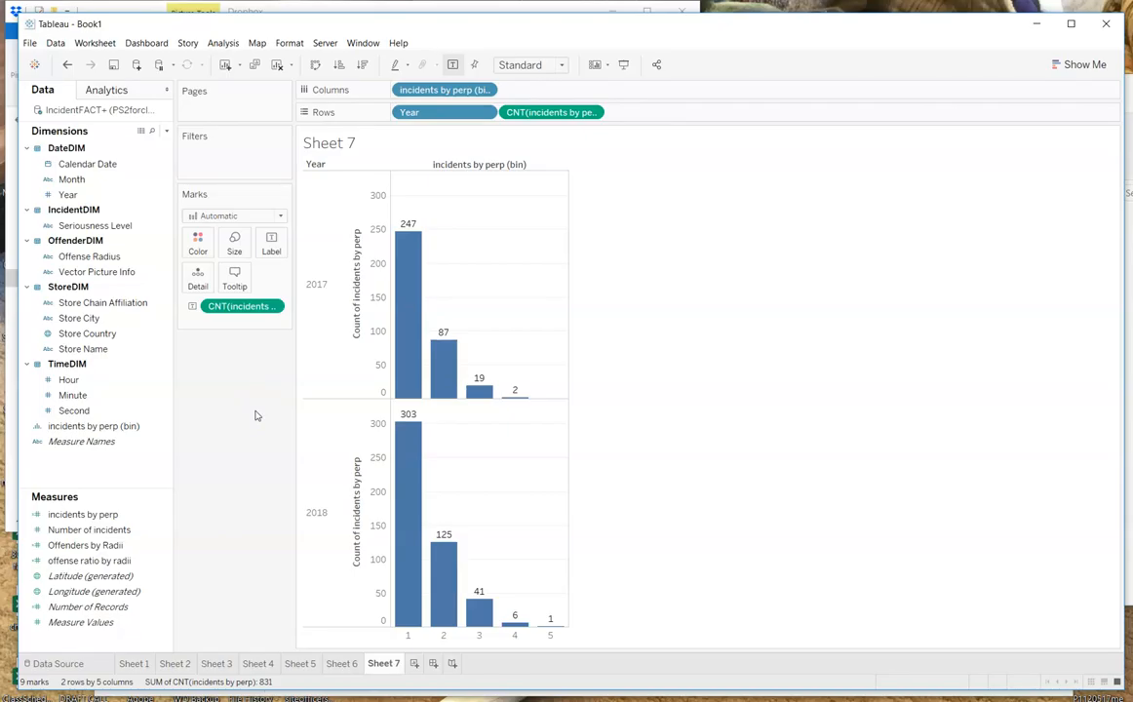
pyautogui.moveTo(277, 453)
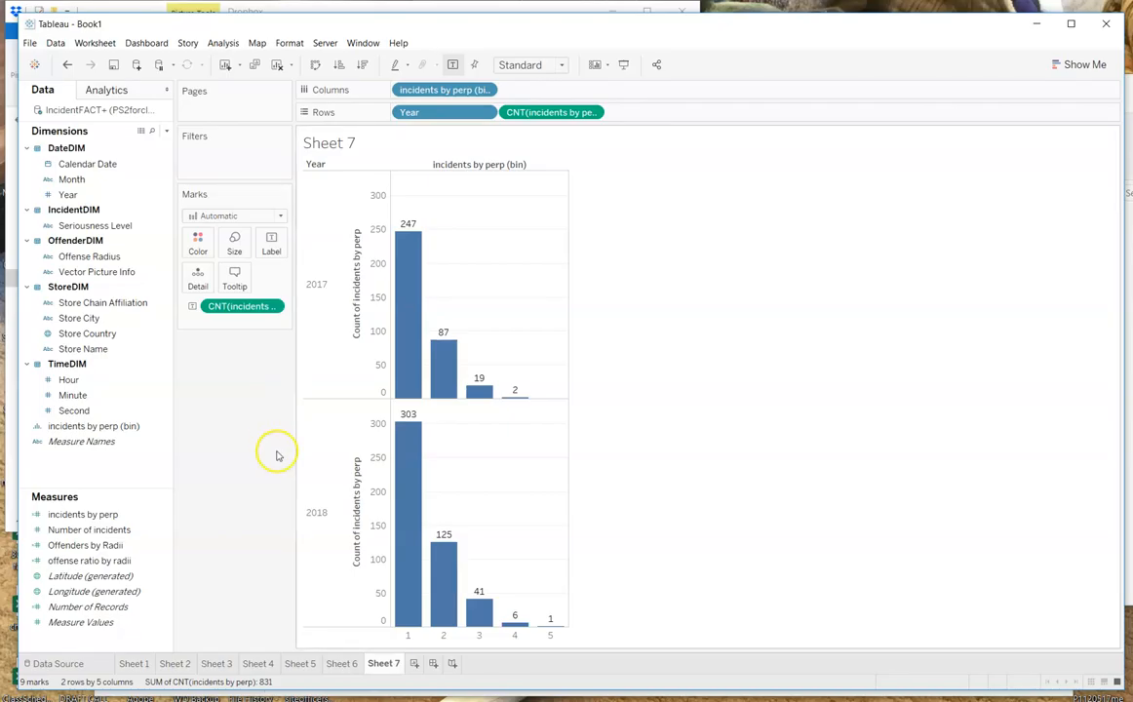
pyautogui.moveTo(76, 124)
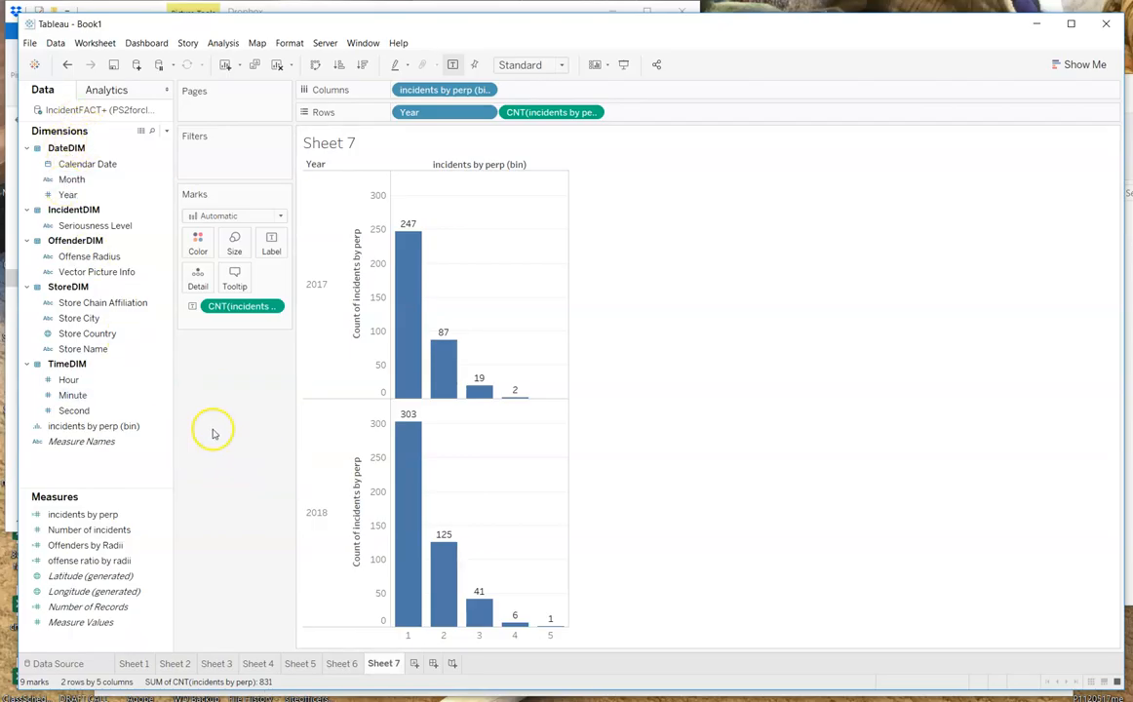
pyautogui.moveTo(219, 423)
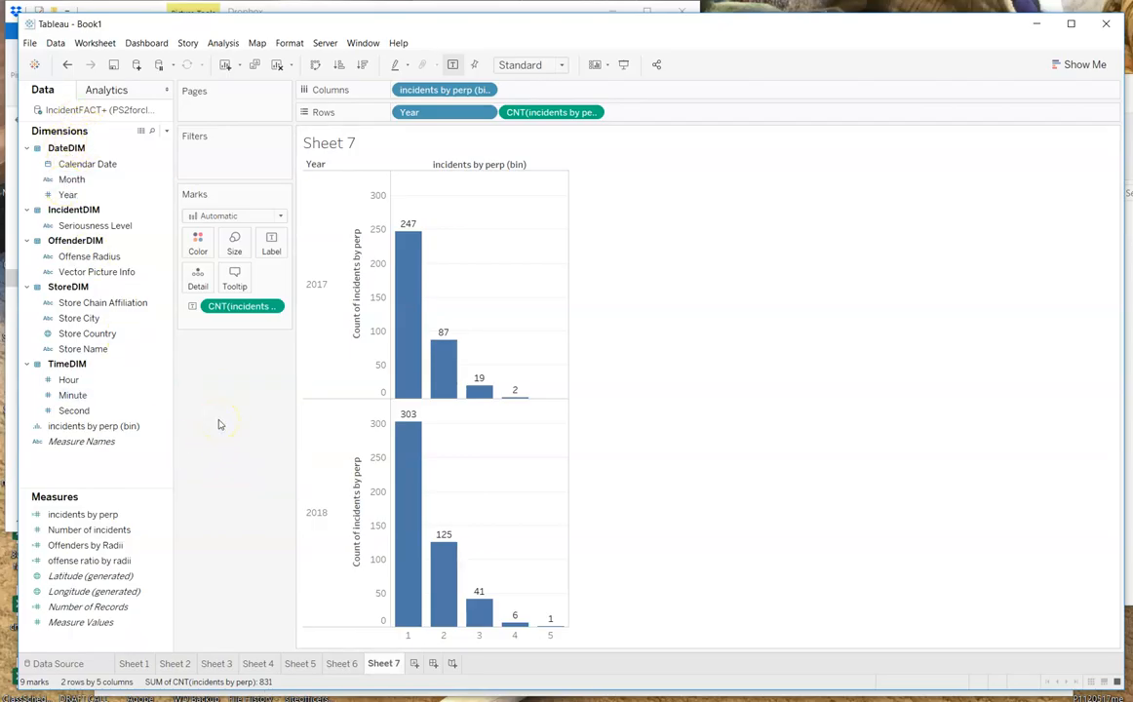